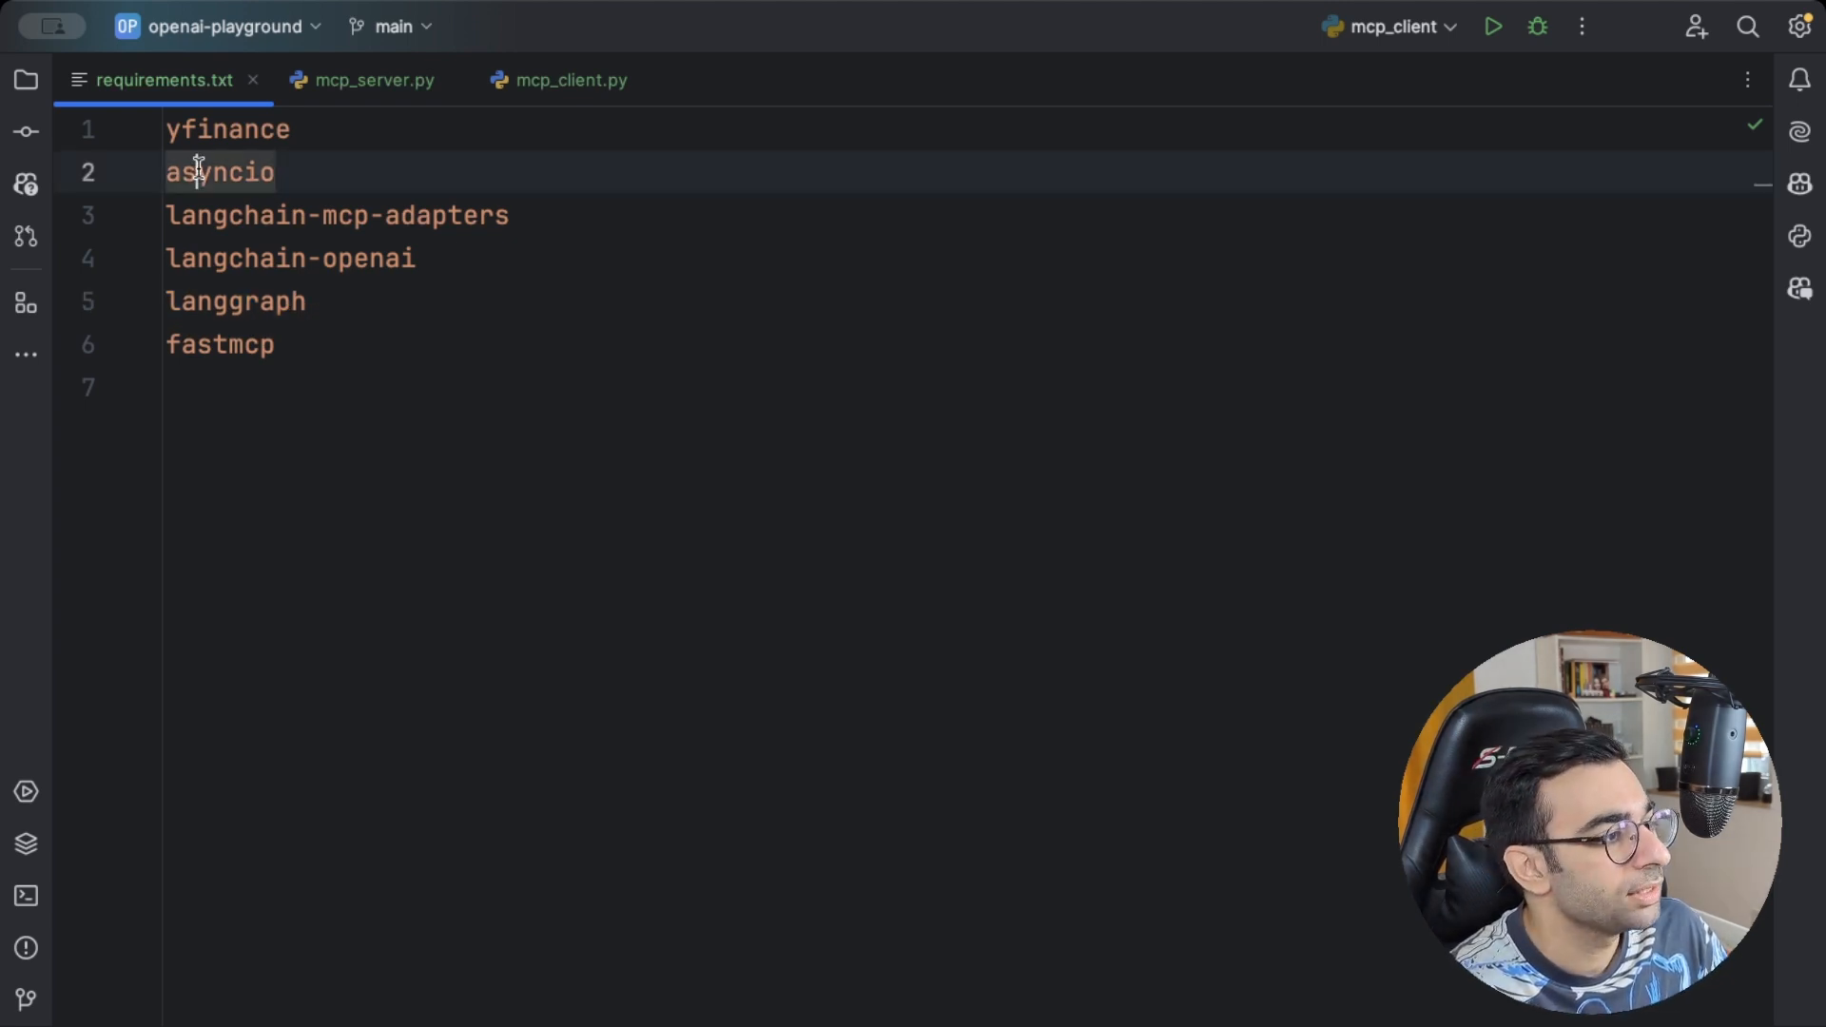
Run pip install -r mcp-agent/requirements.txt in the venv; packages report already satisfied
double_click(218, 171)
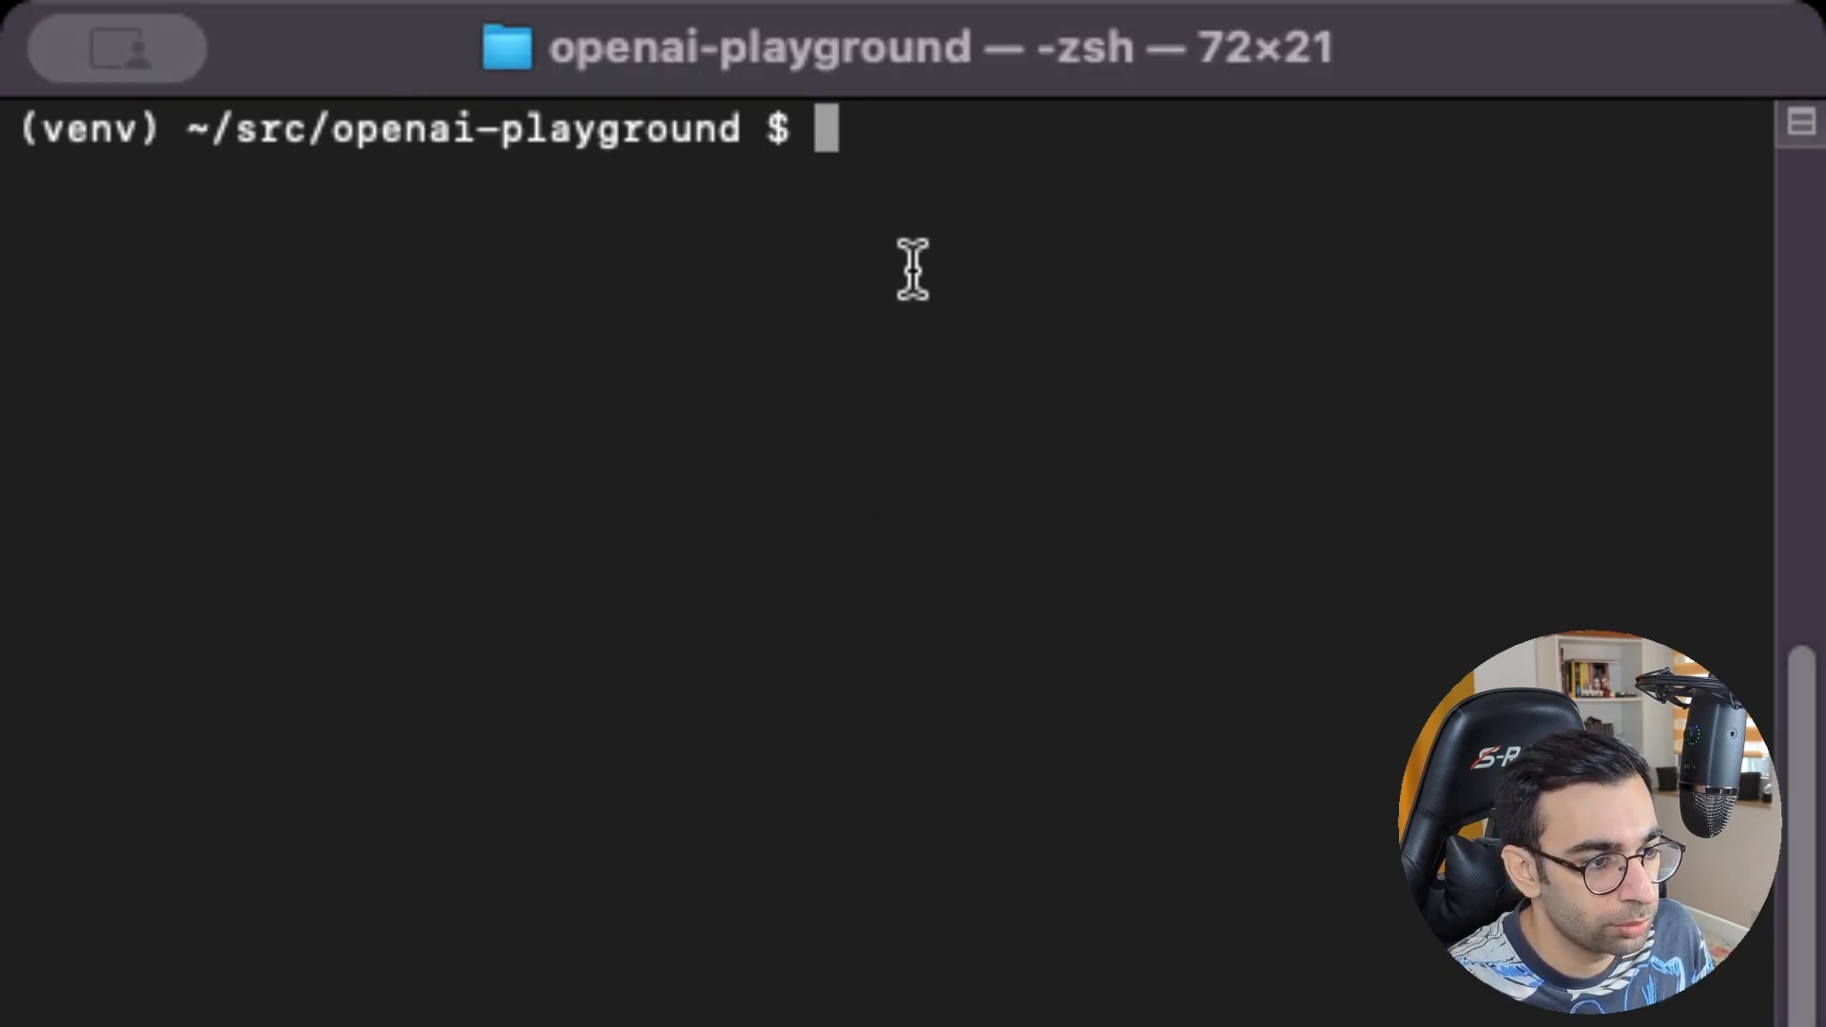
mouse_move(970, 327)
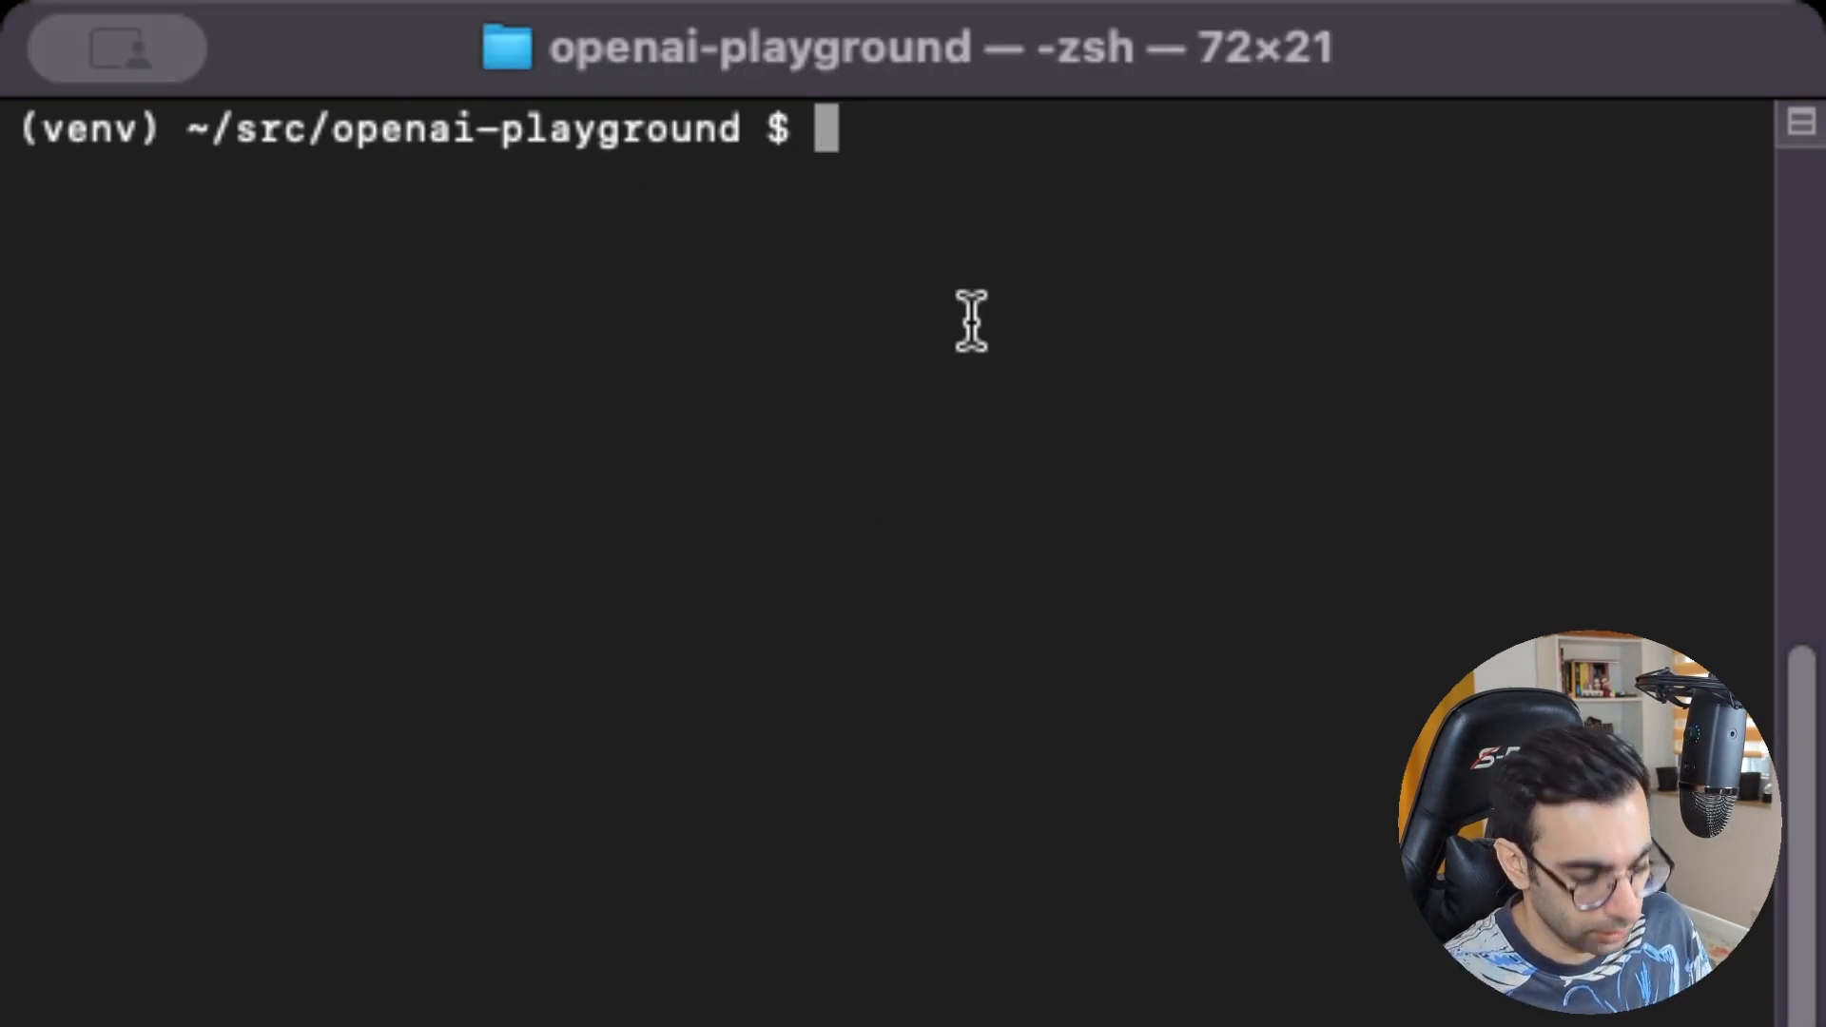
text(pip install)
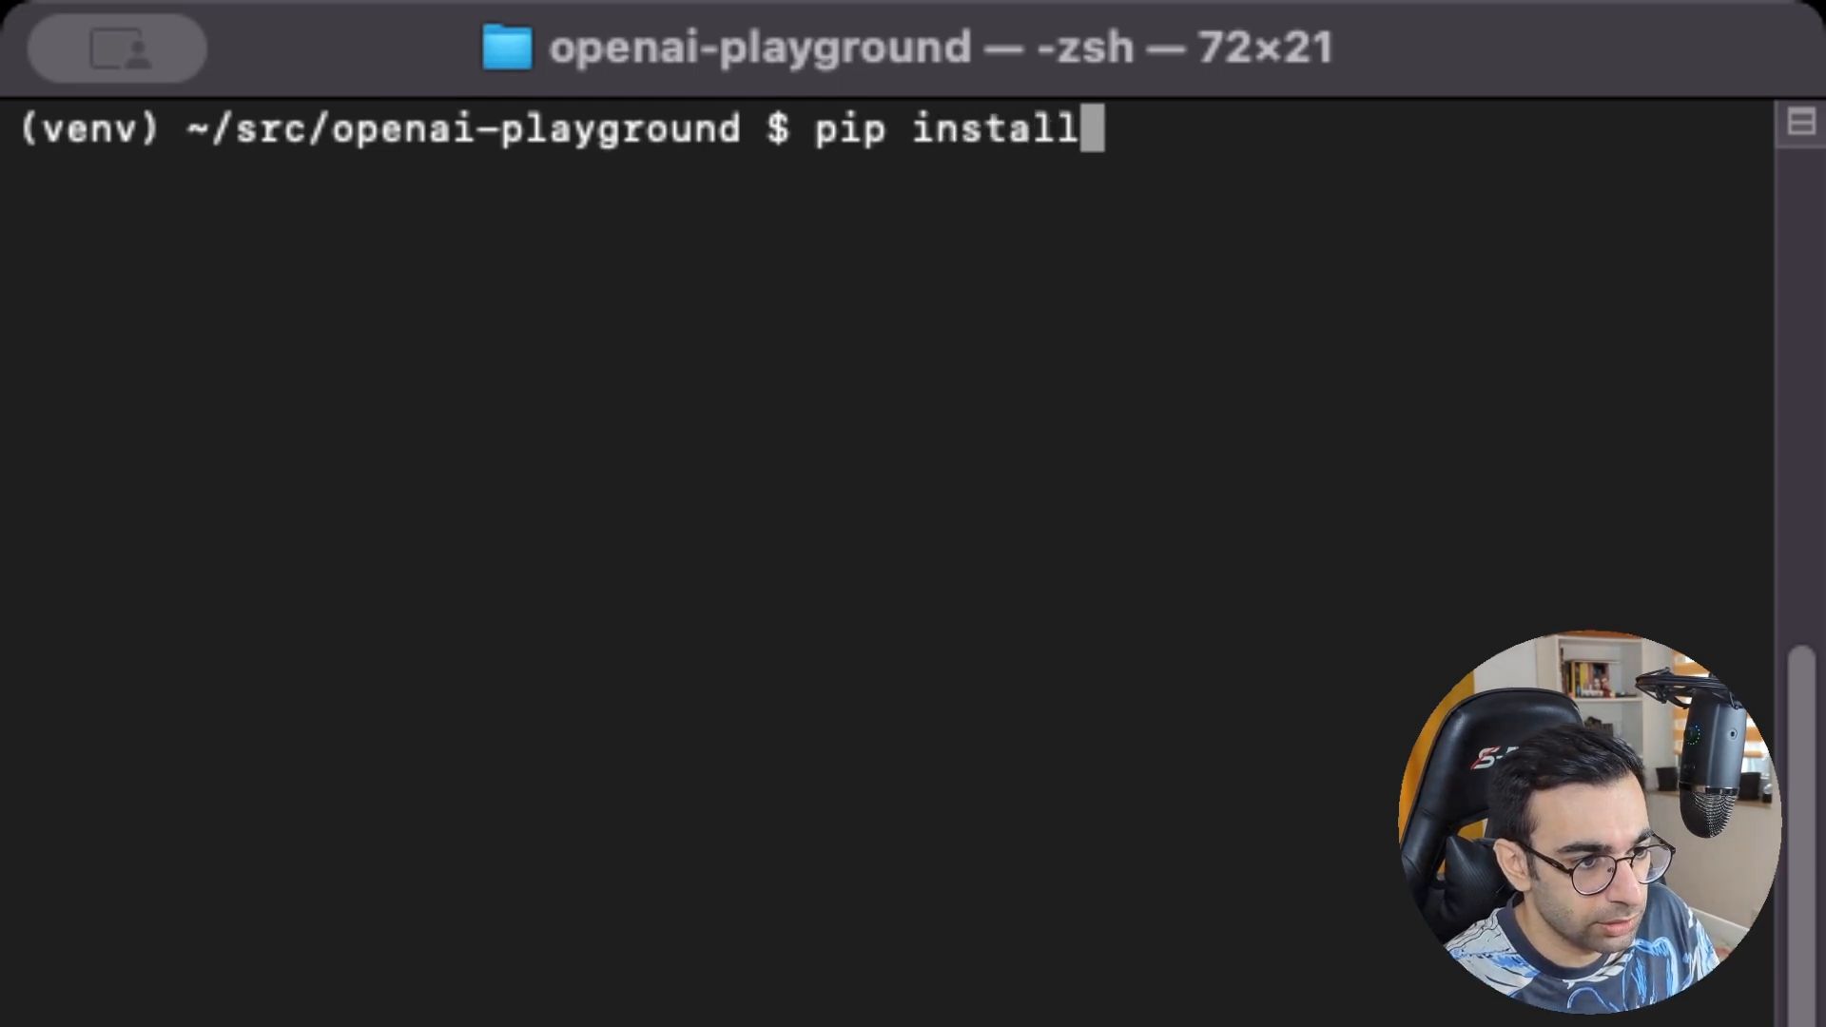
text(-r)
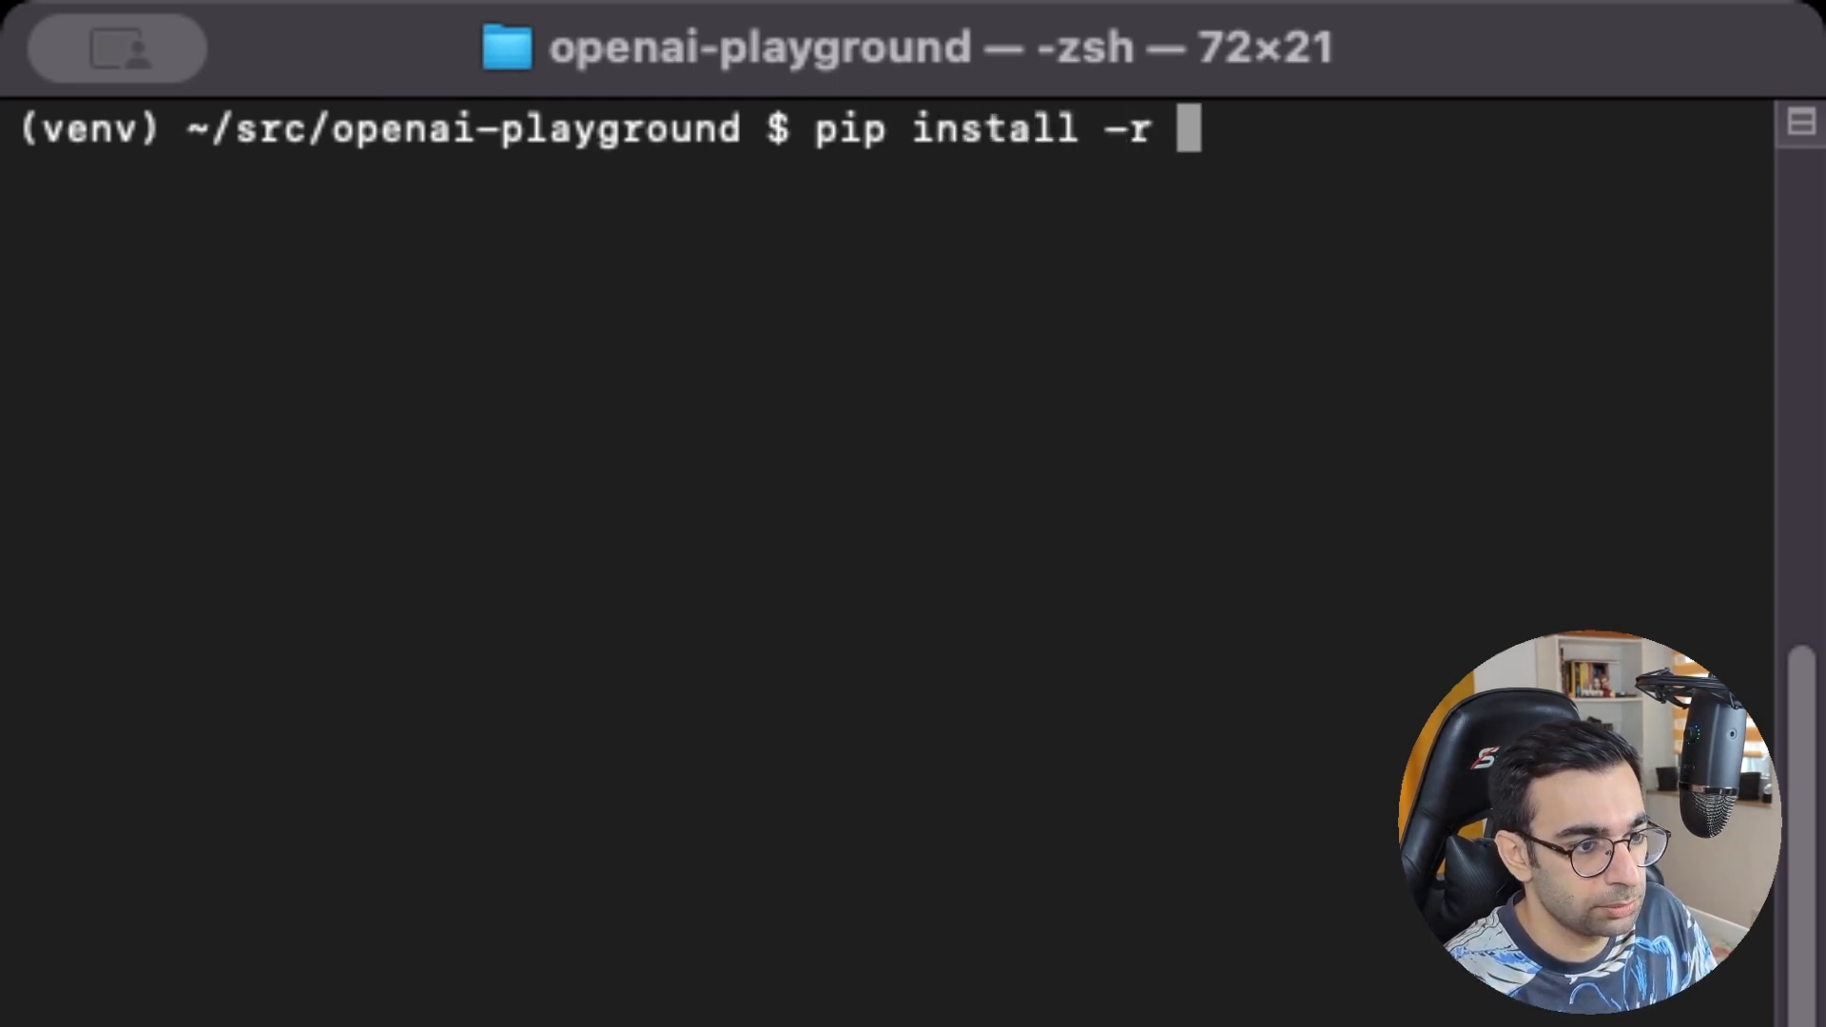
text(mc)
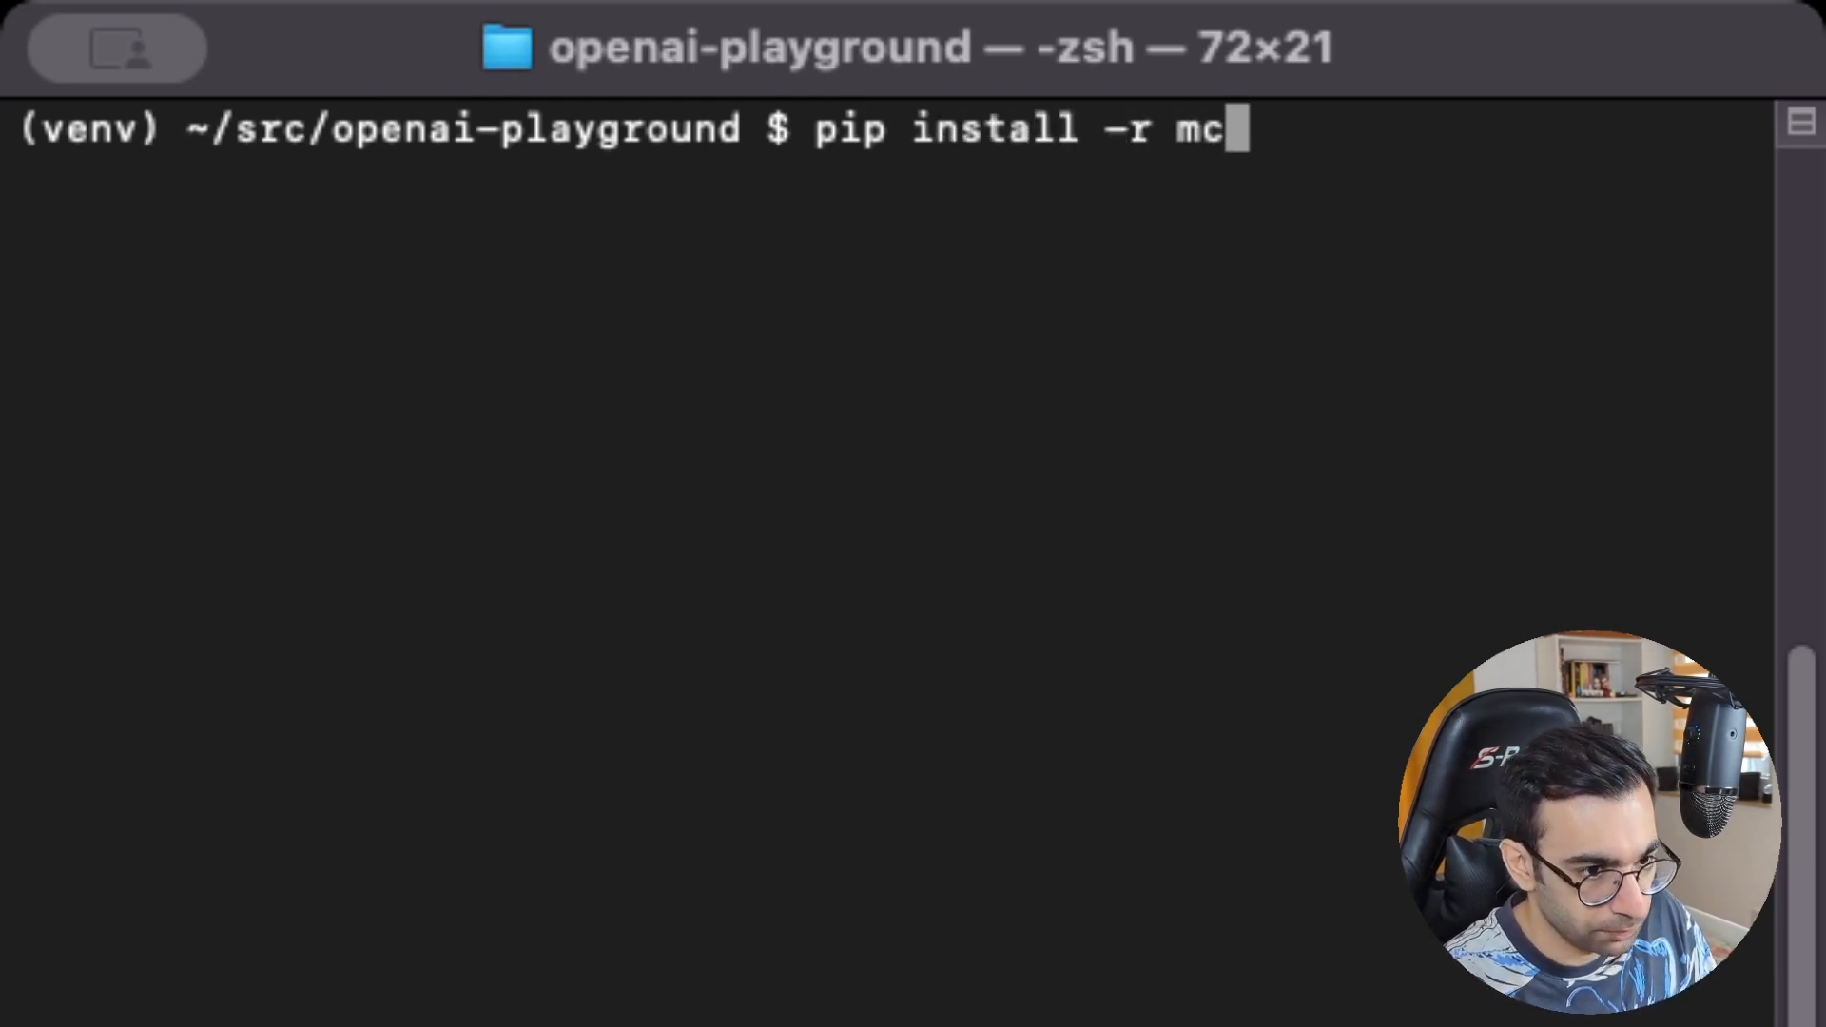
text(p-agent/requirements.txt)
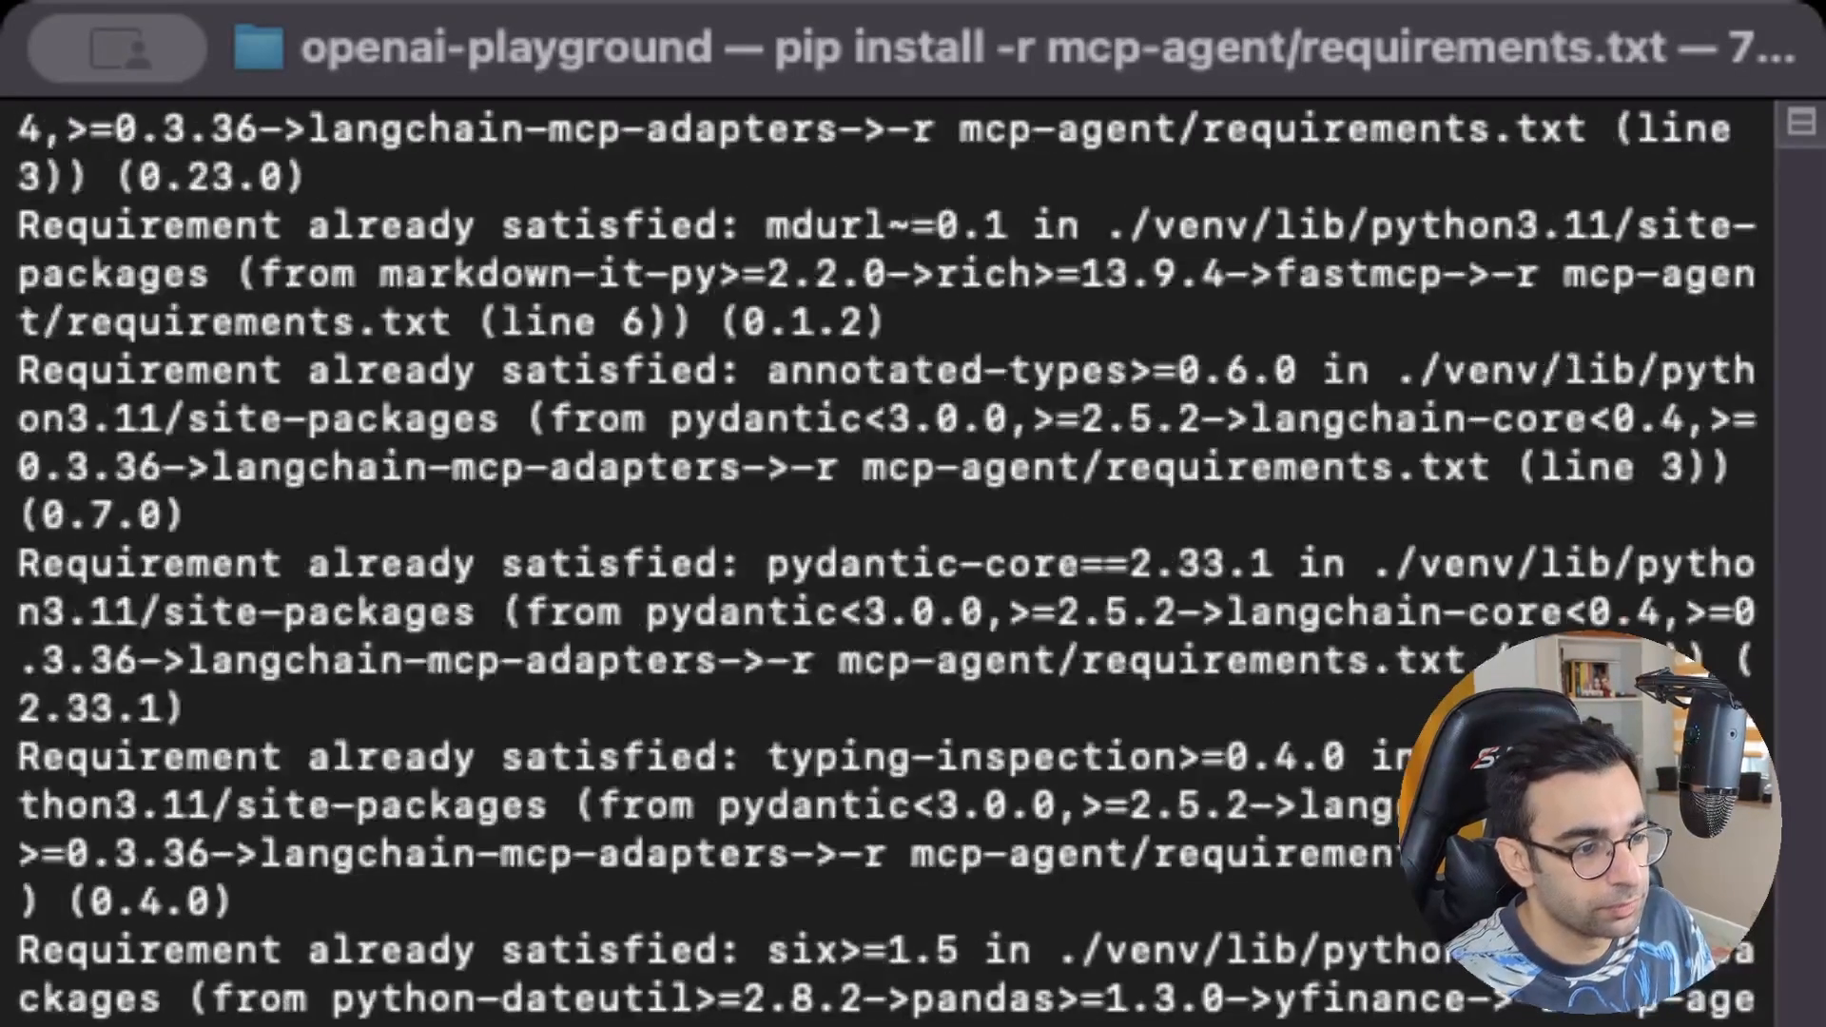
scroll(down, 3)
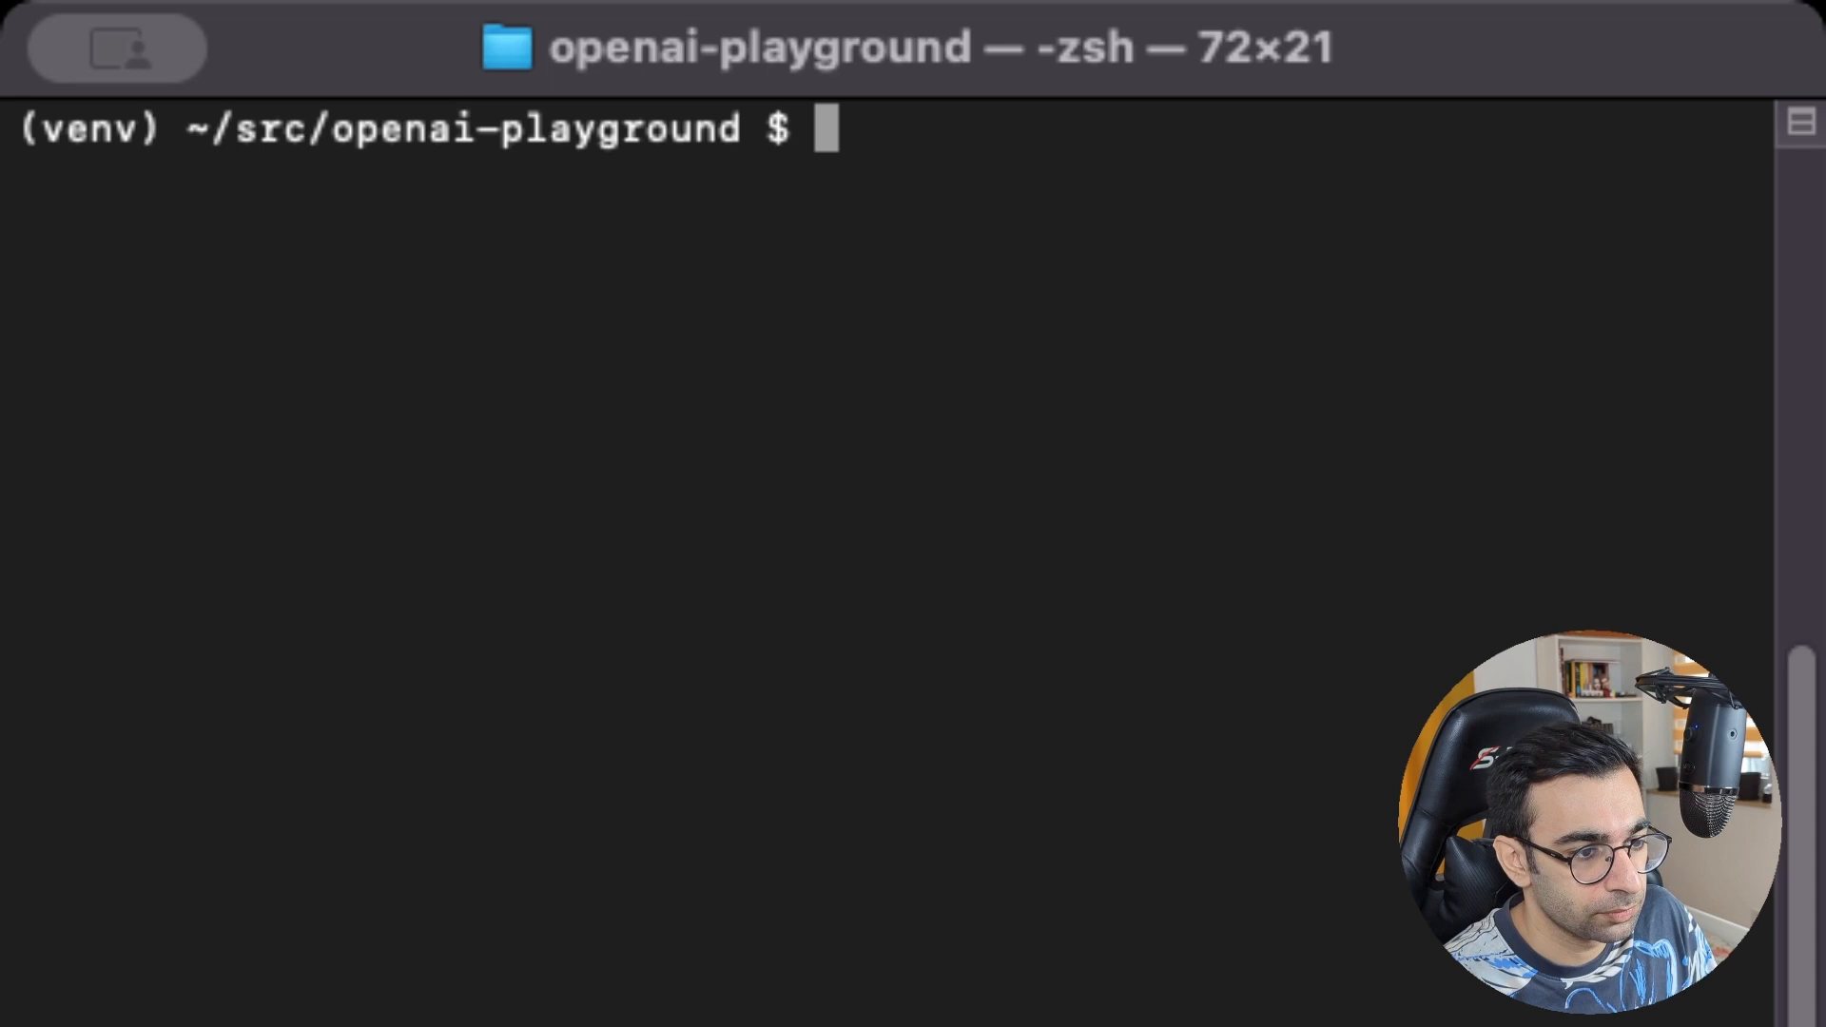
Enter export OPENAI_API_KEY= at the prompt, ready for the key value
text(export)
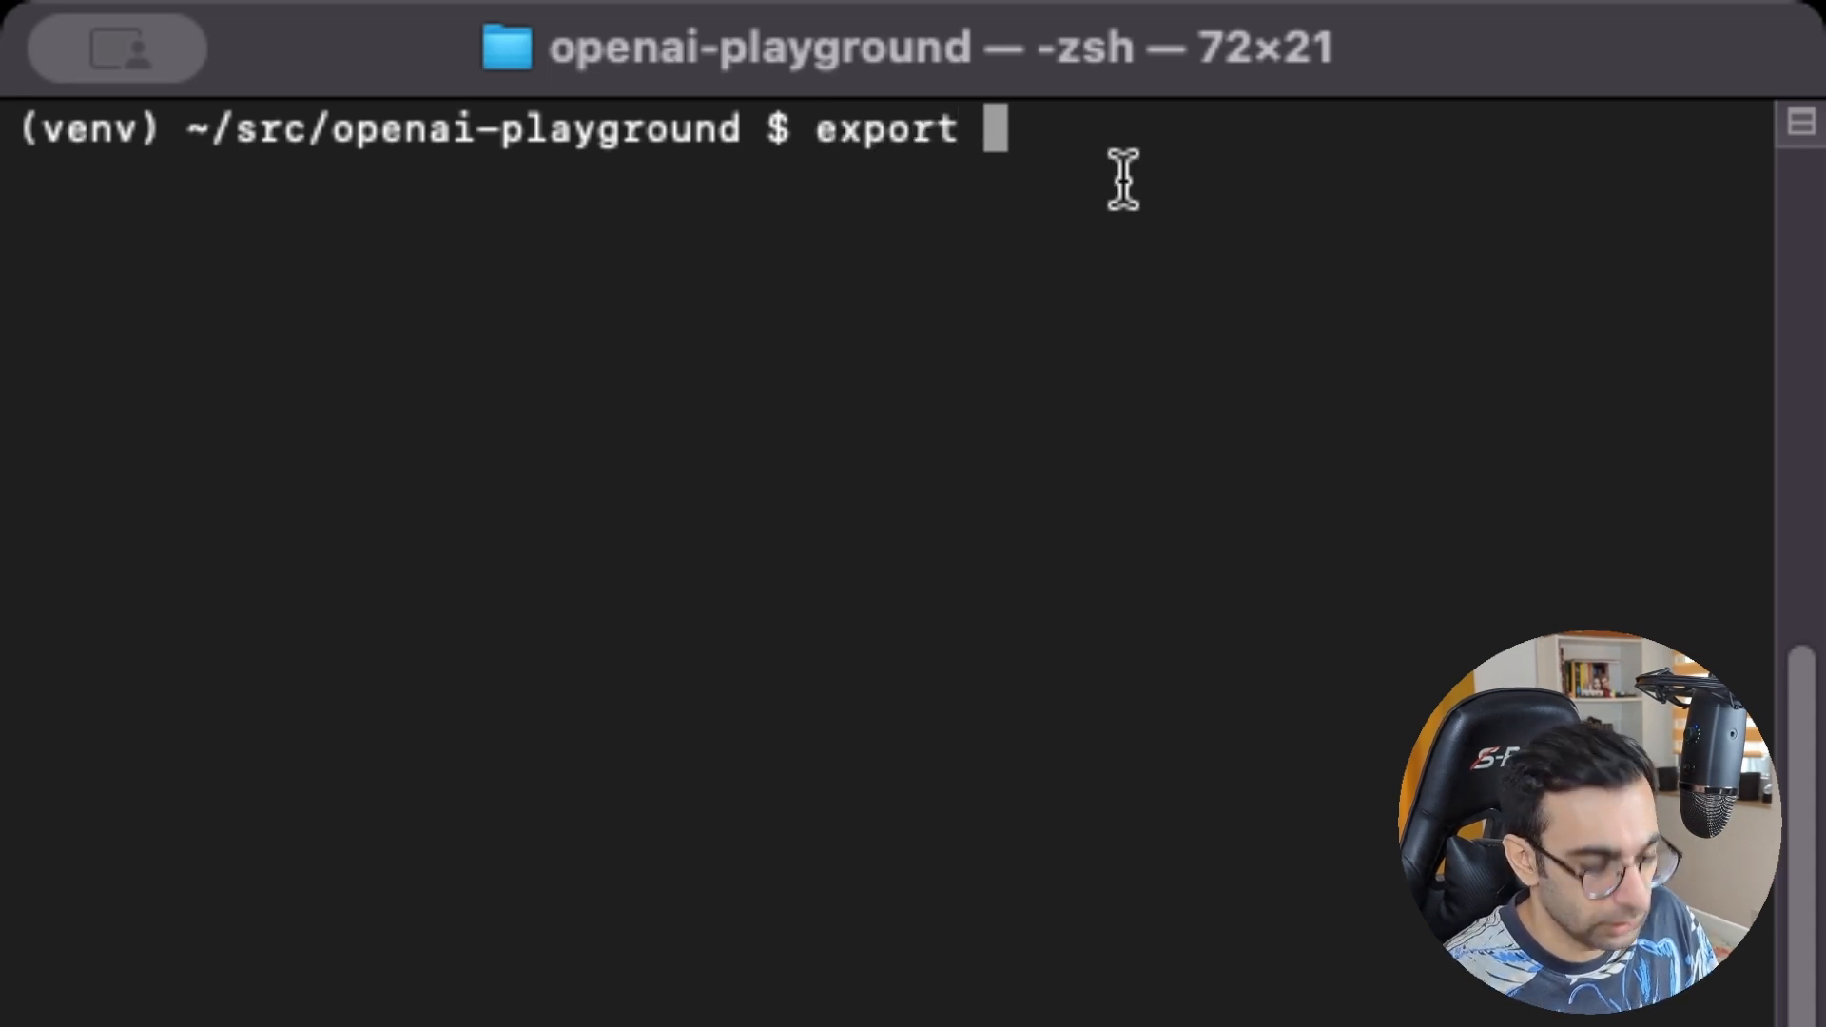
text(OPEN)
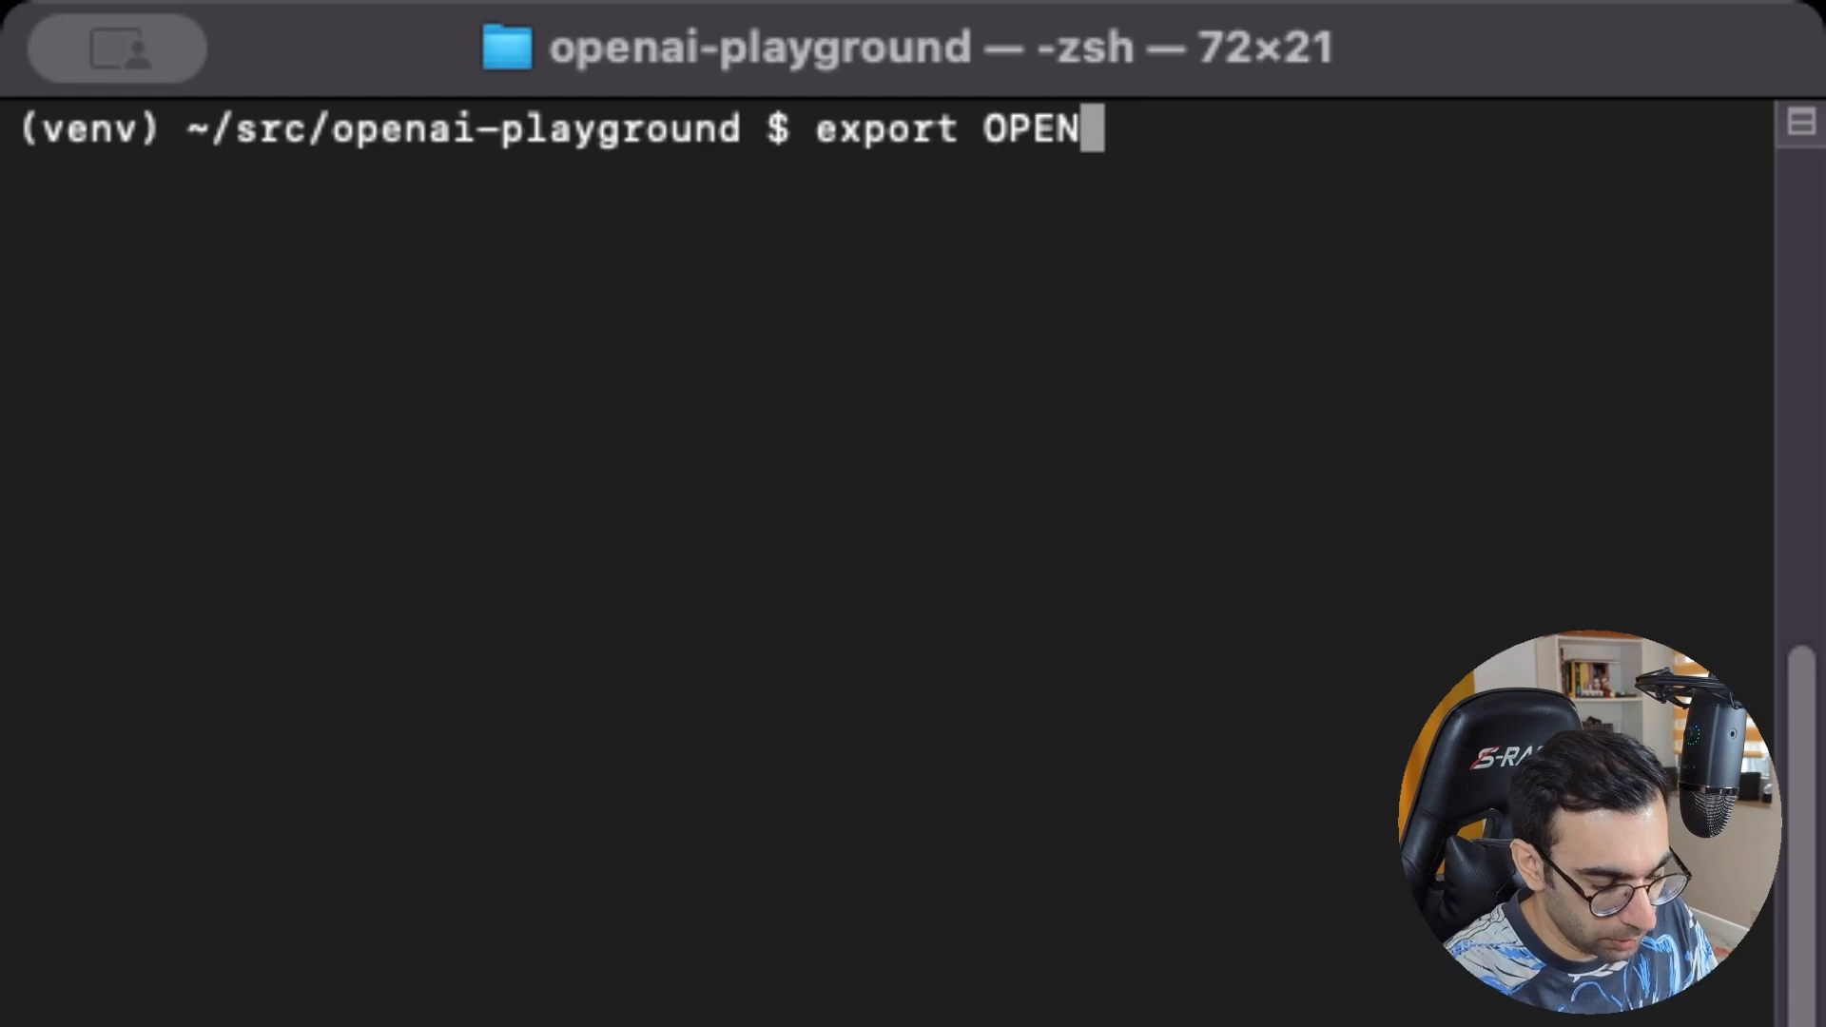
text(AI)
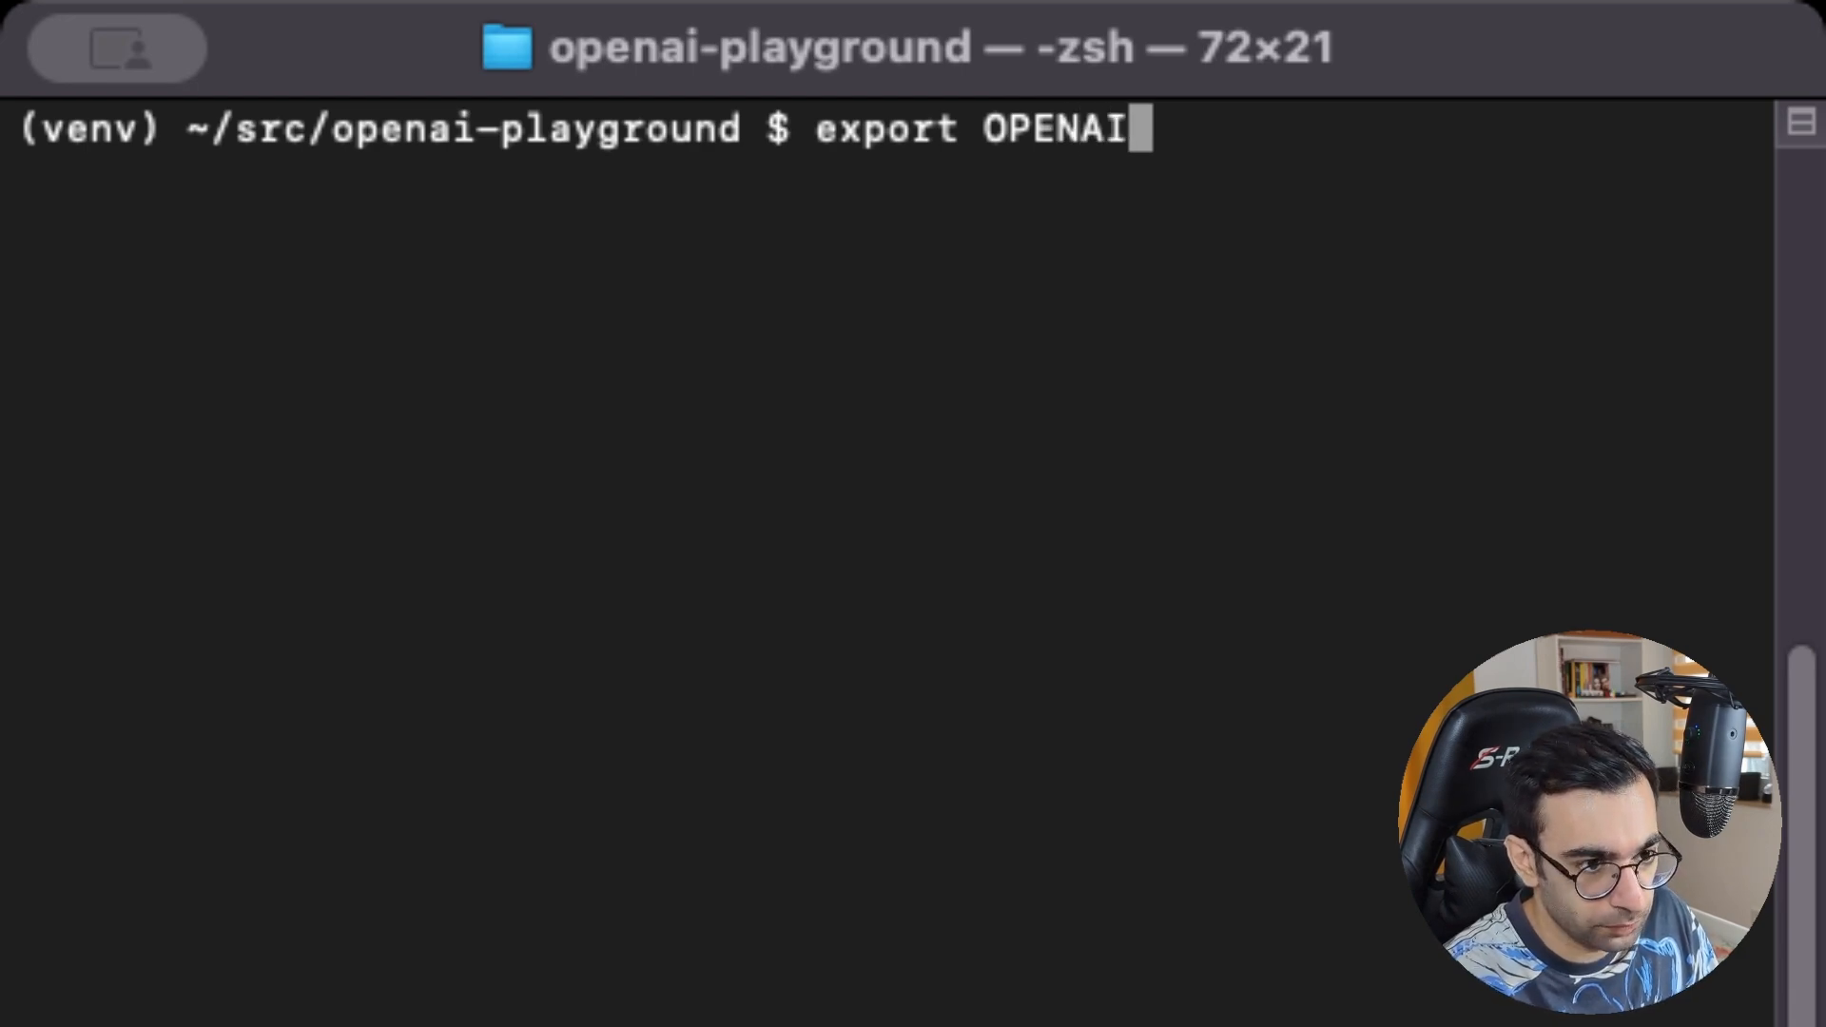
text(_)
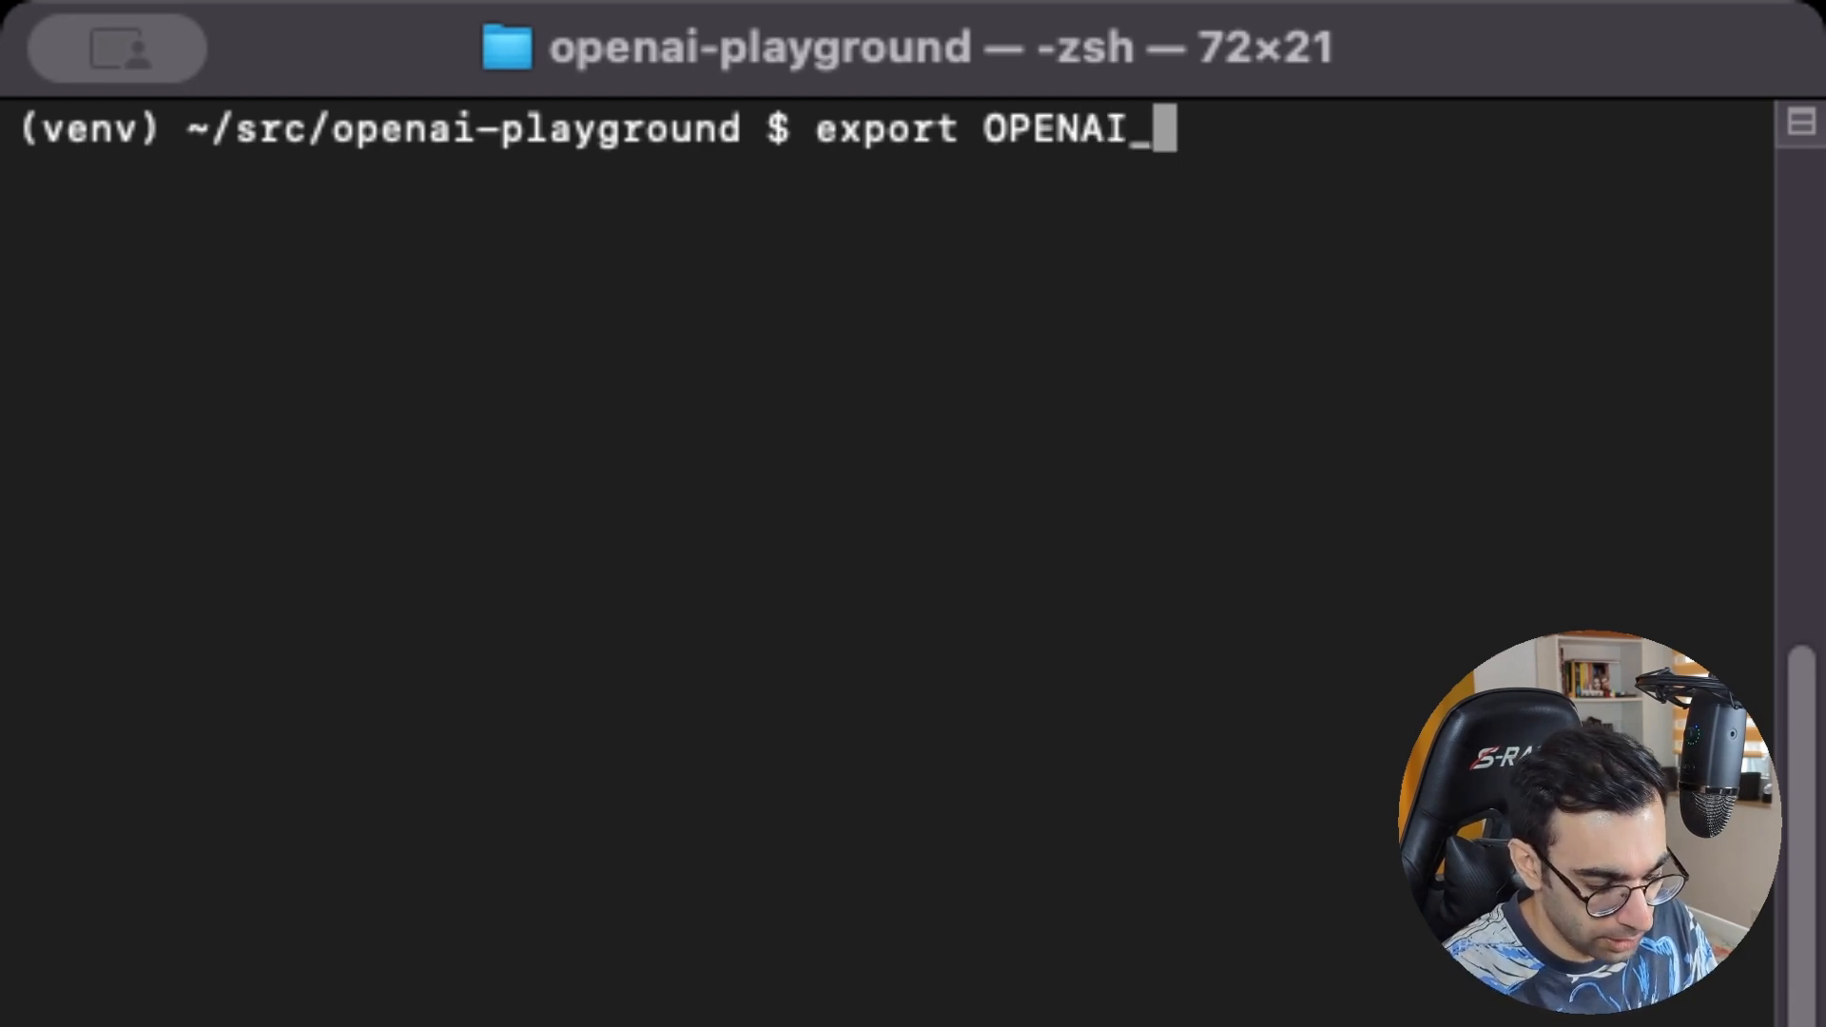
text(API)
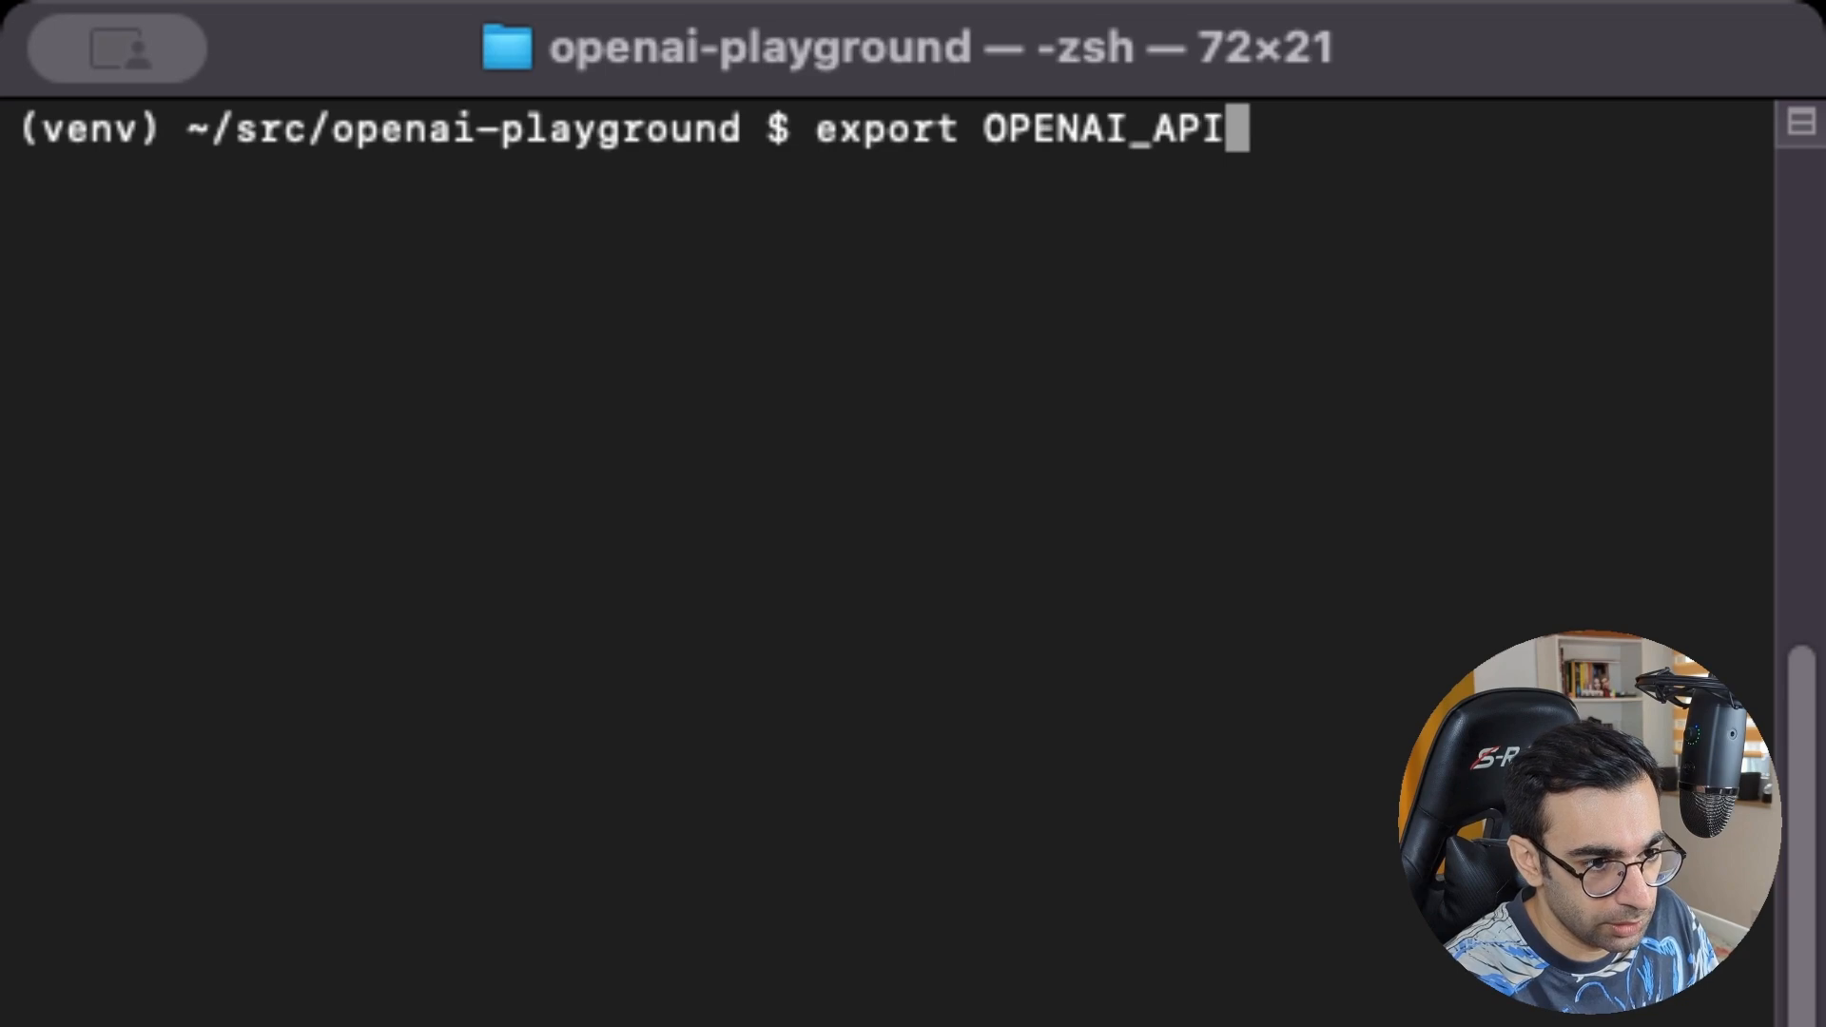
text(_KER)
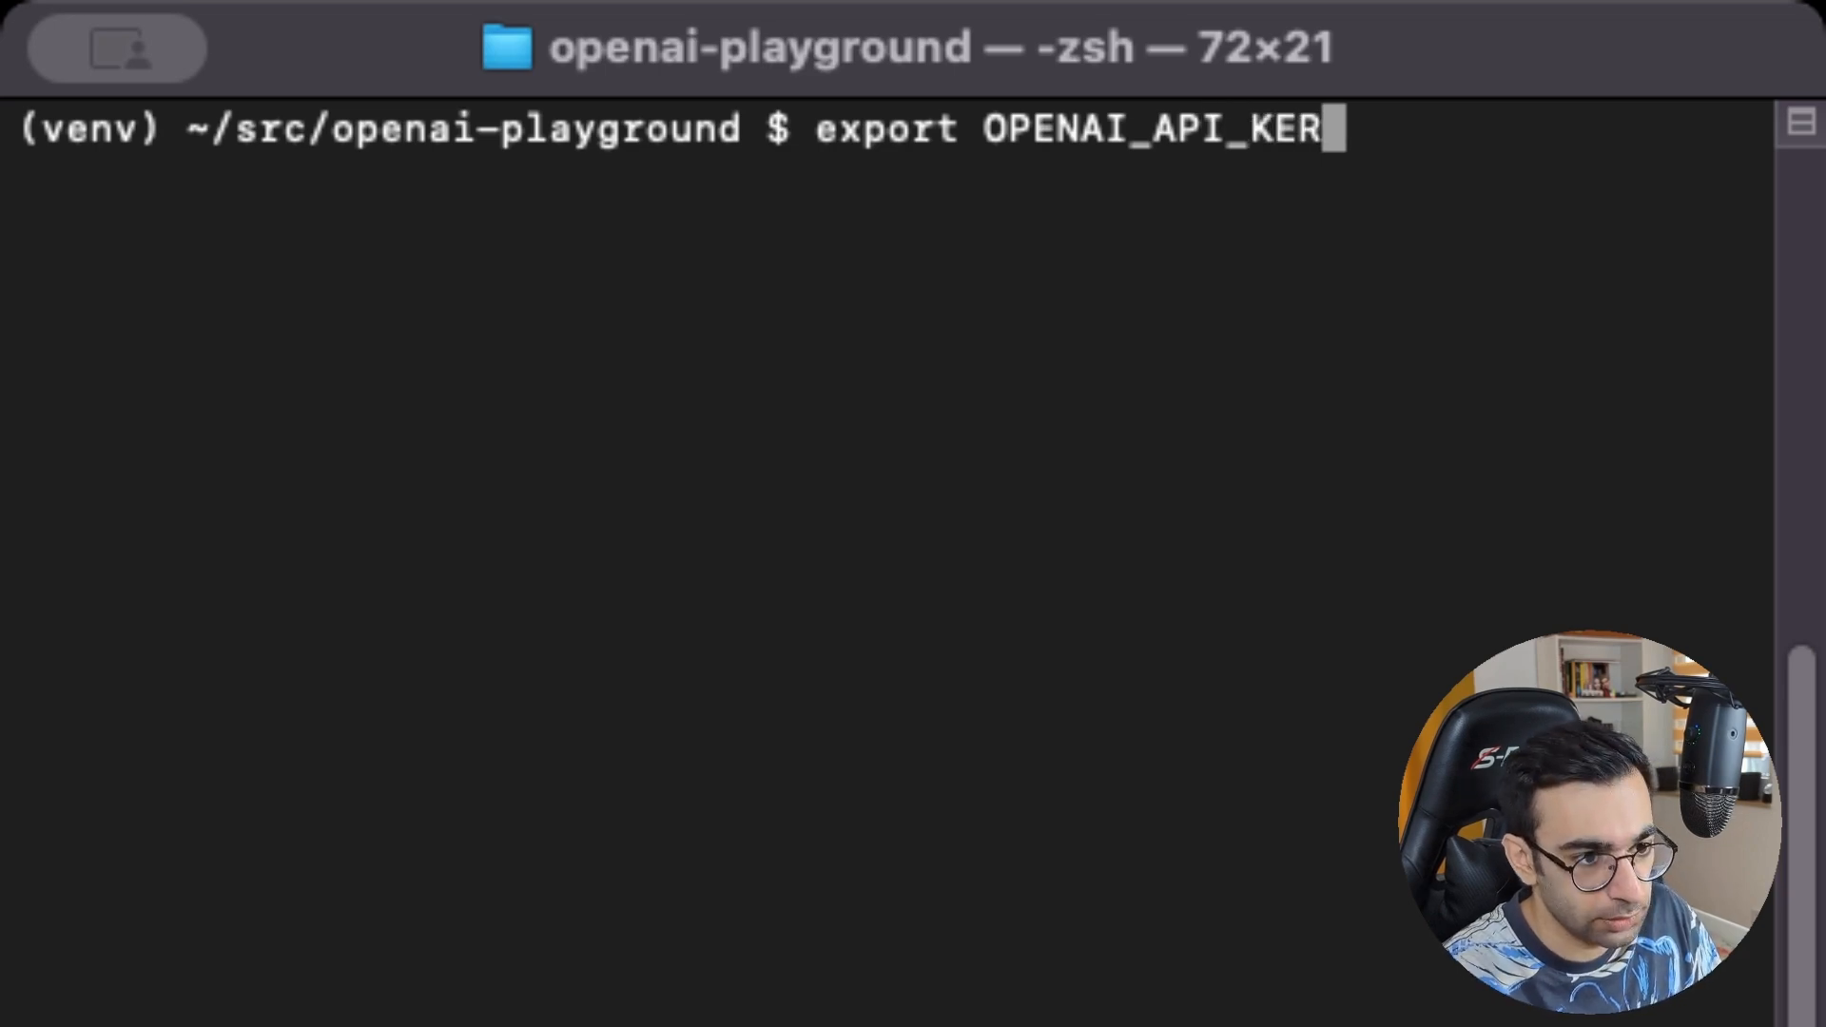
text(Y=)
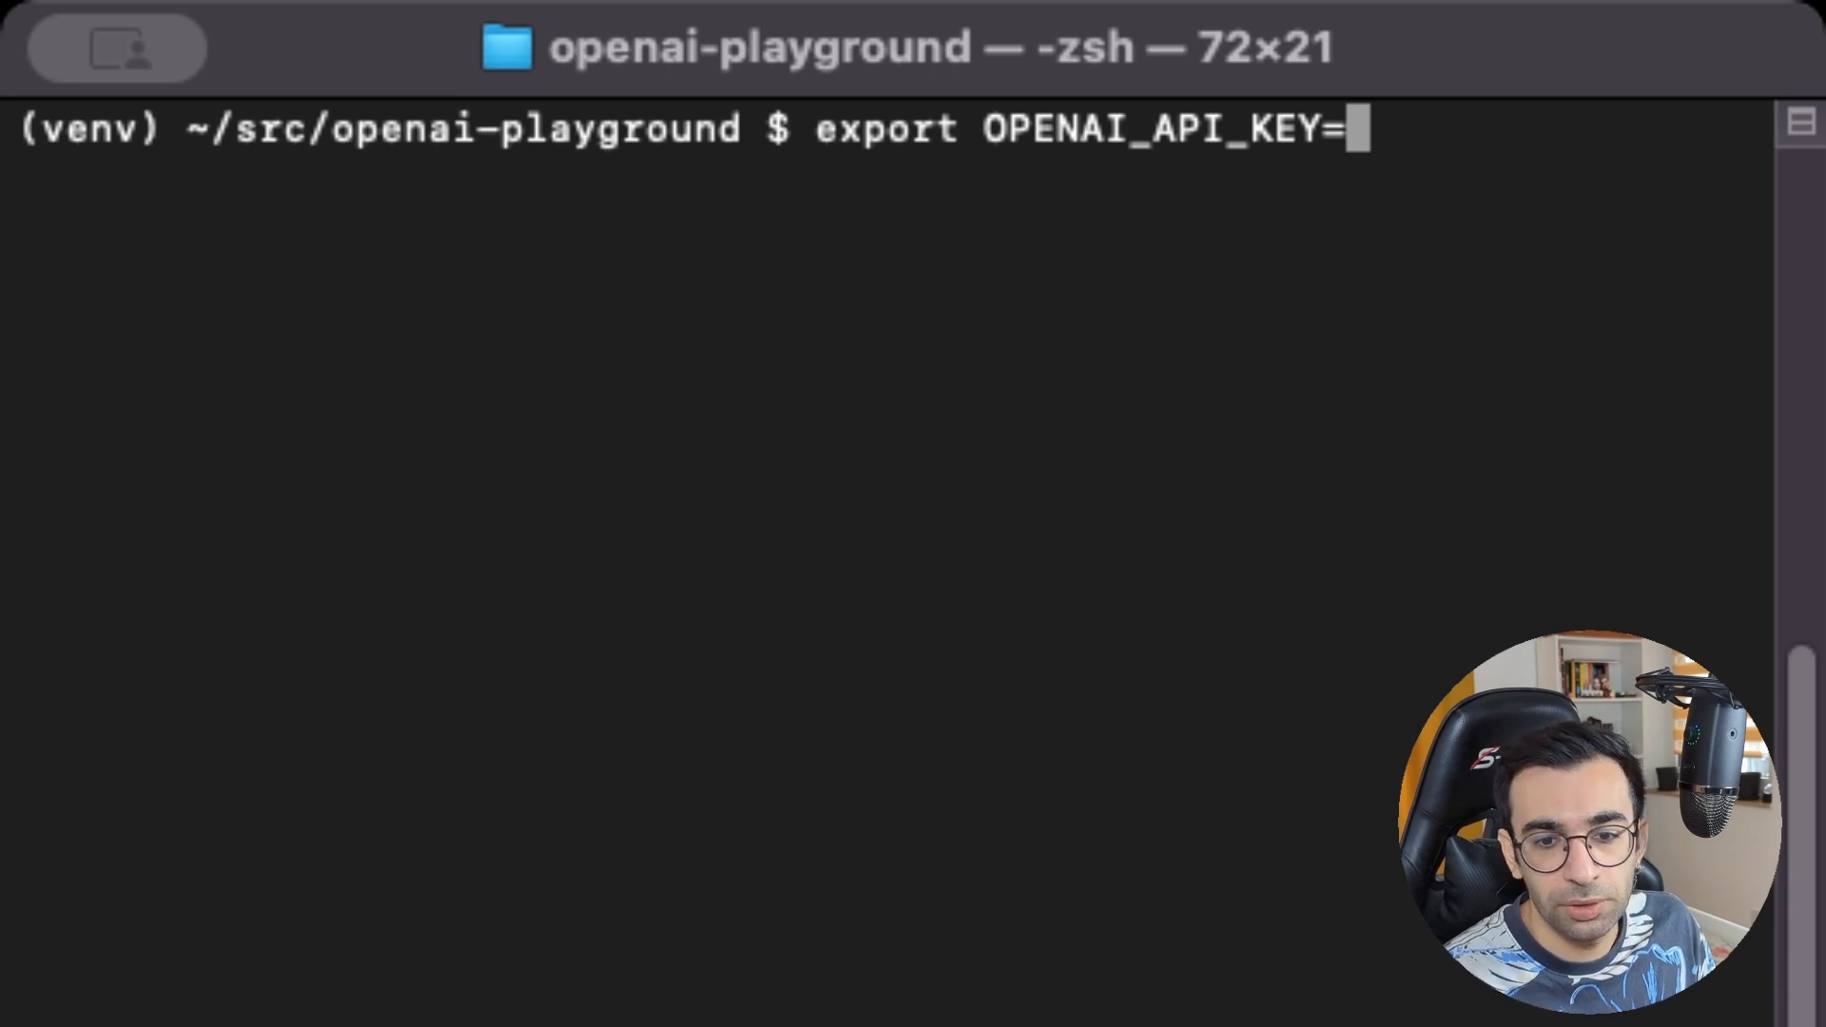
mouse_move(1121, 292)
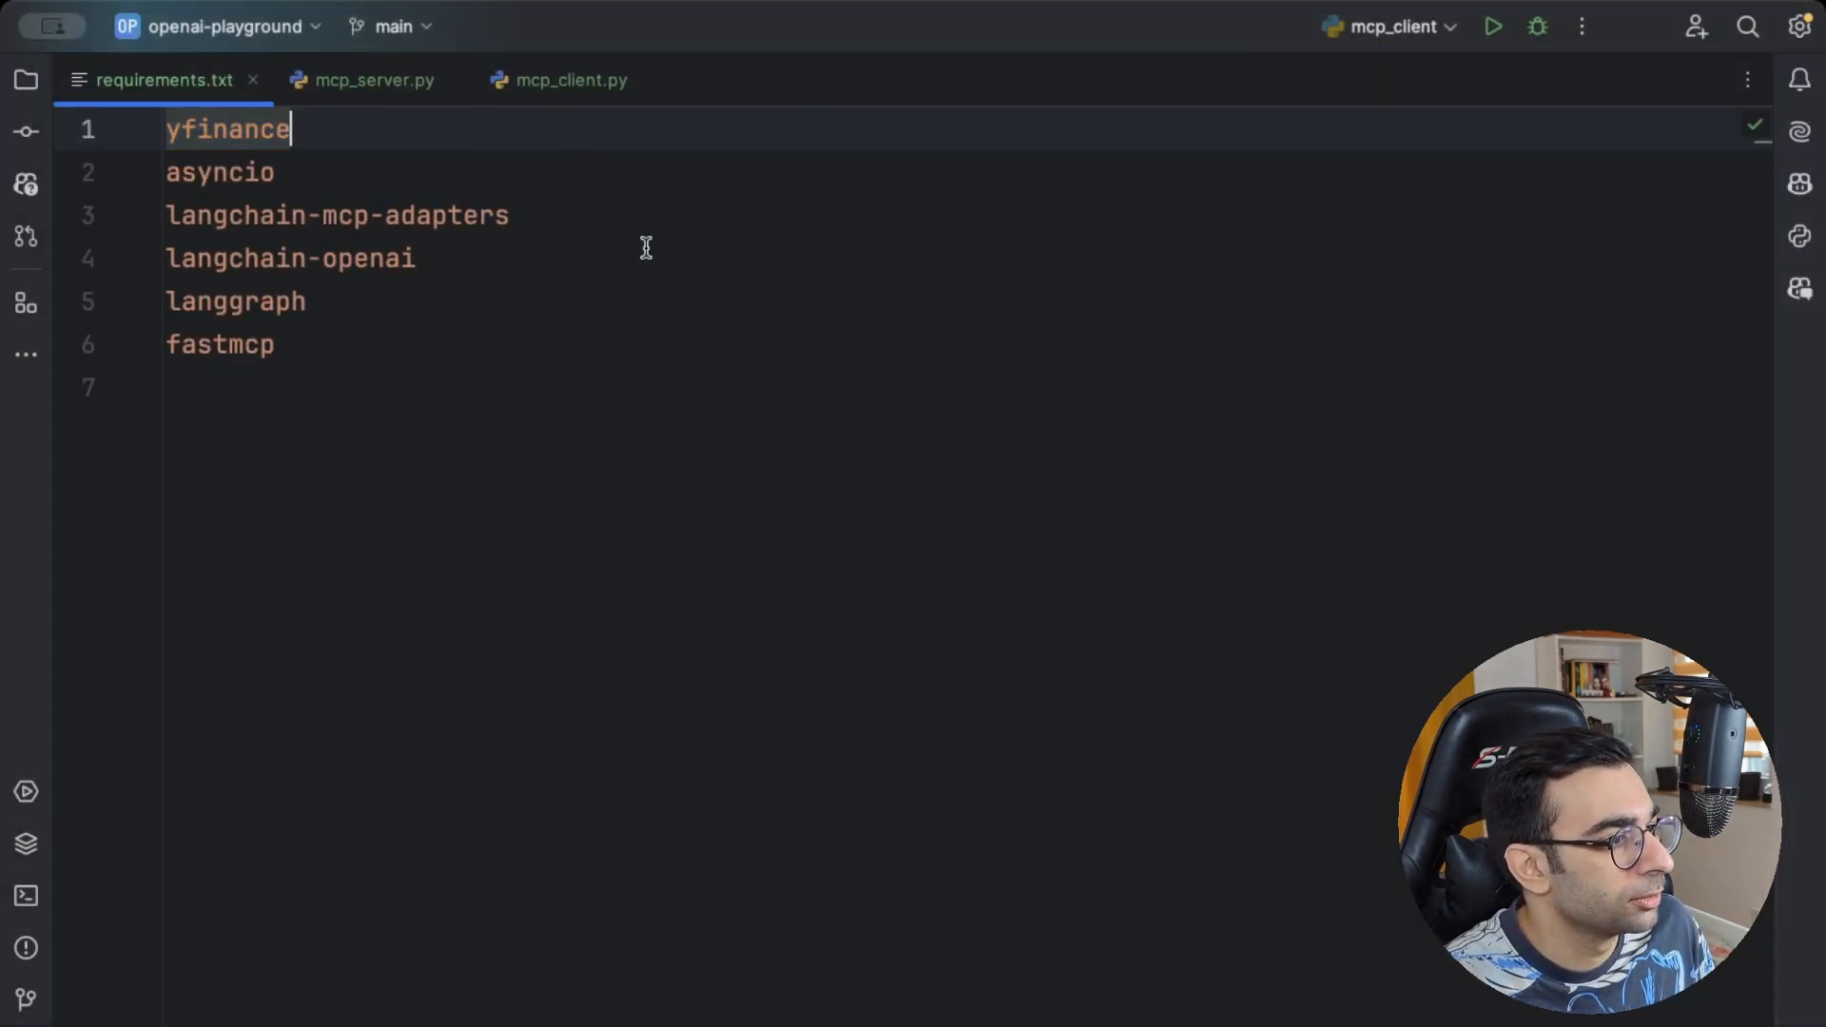
Review mcp_server.py's FastMCP stocks server: the tool decorators, three stubbed tools and DataFrame import
click(374, 80)
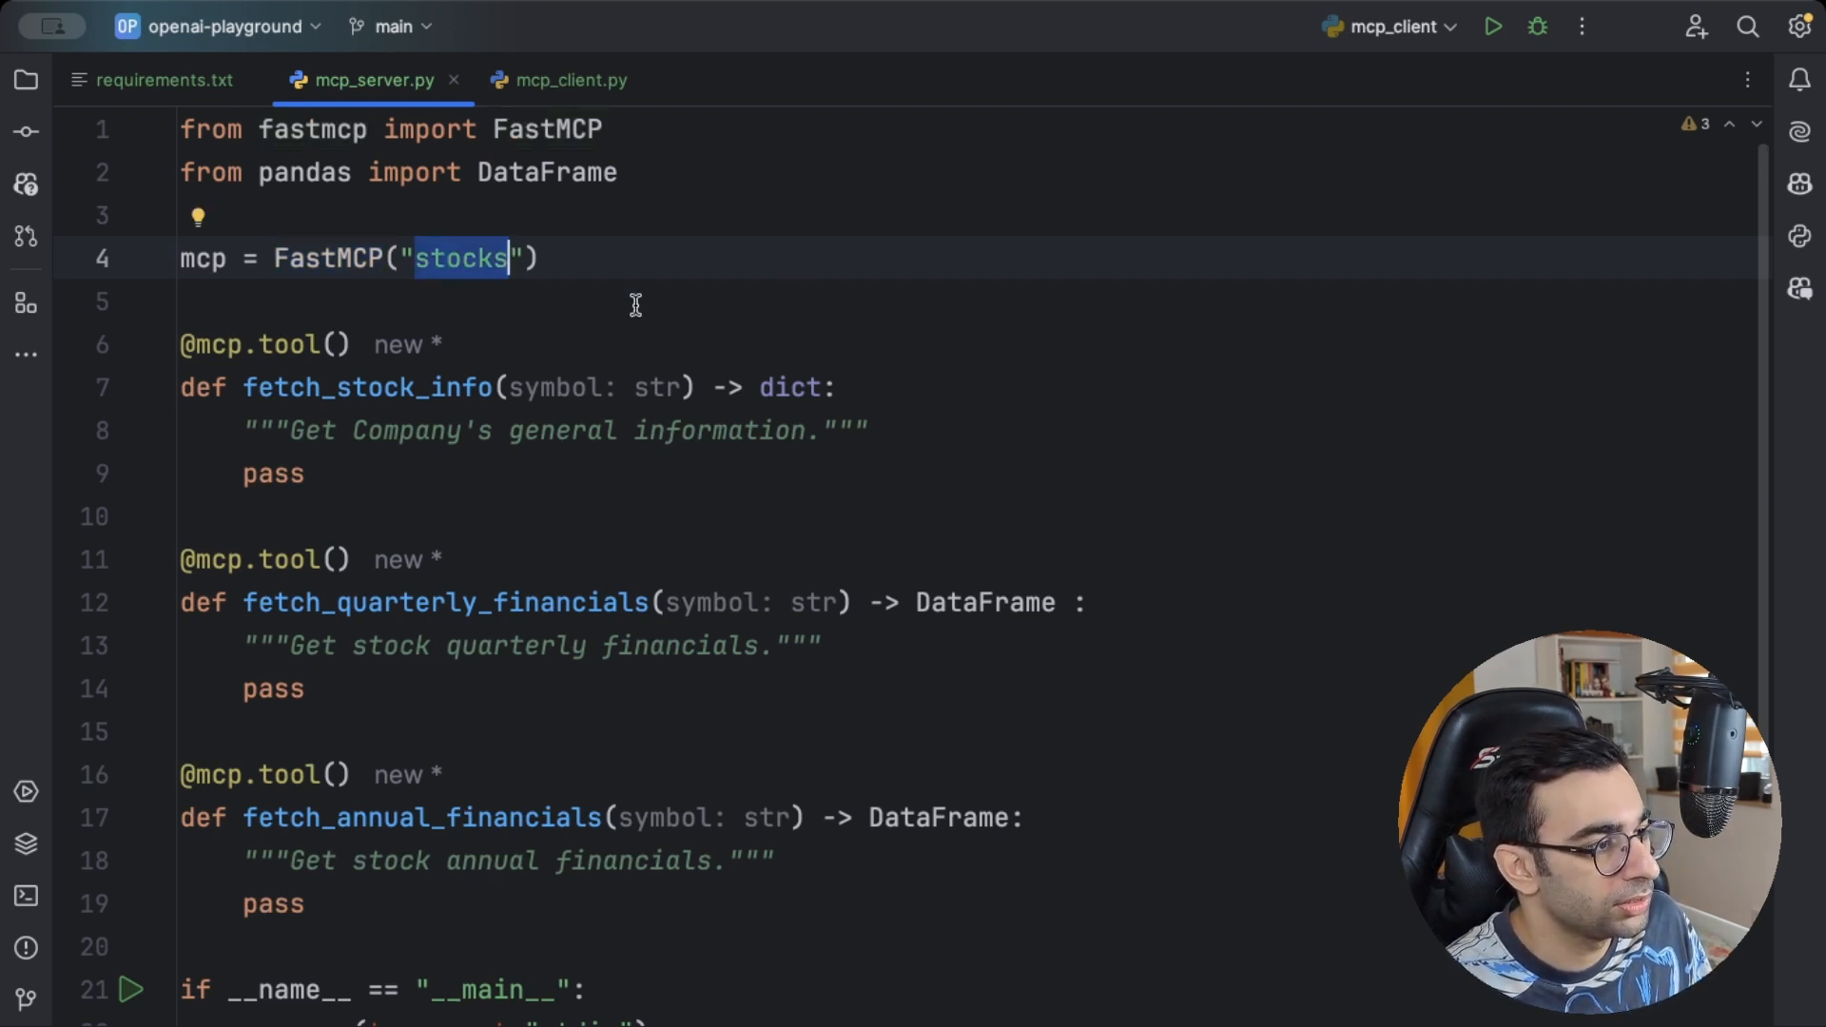
scroll(down, 3)
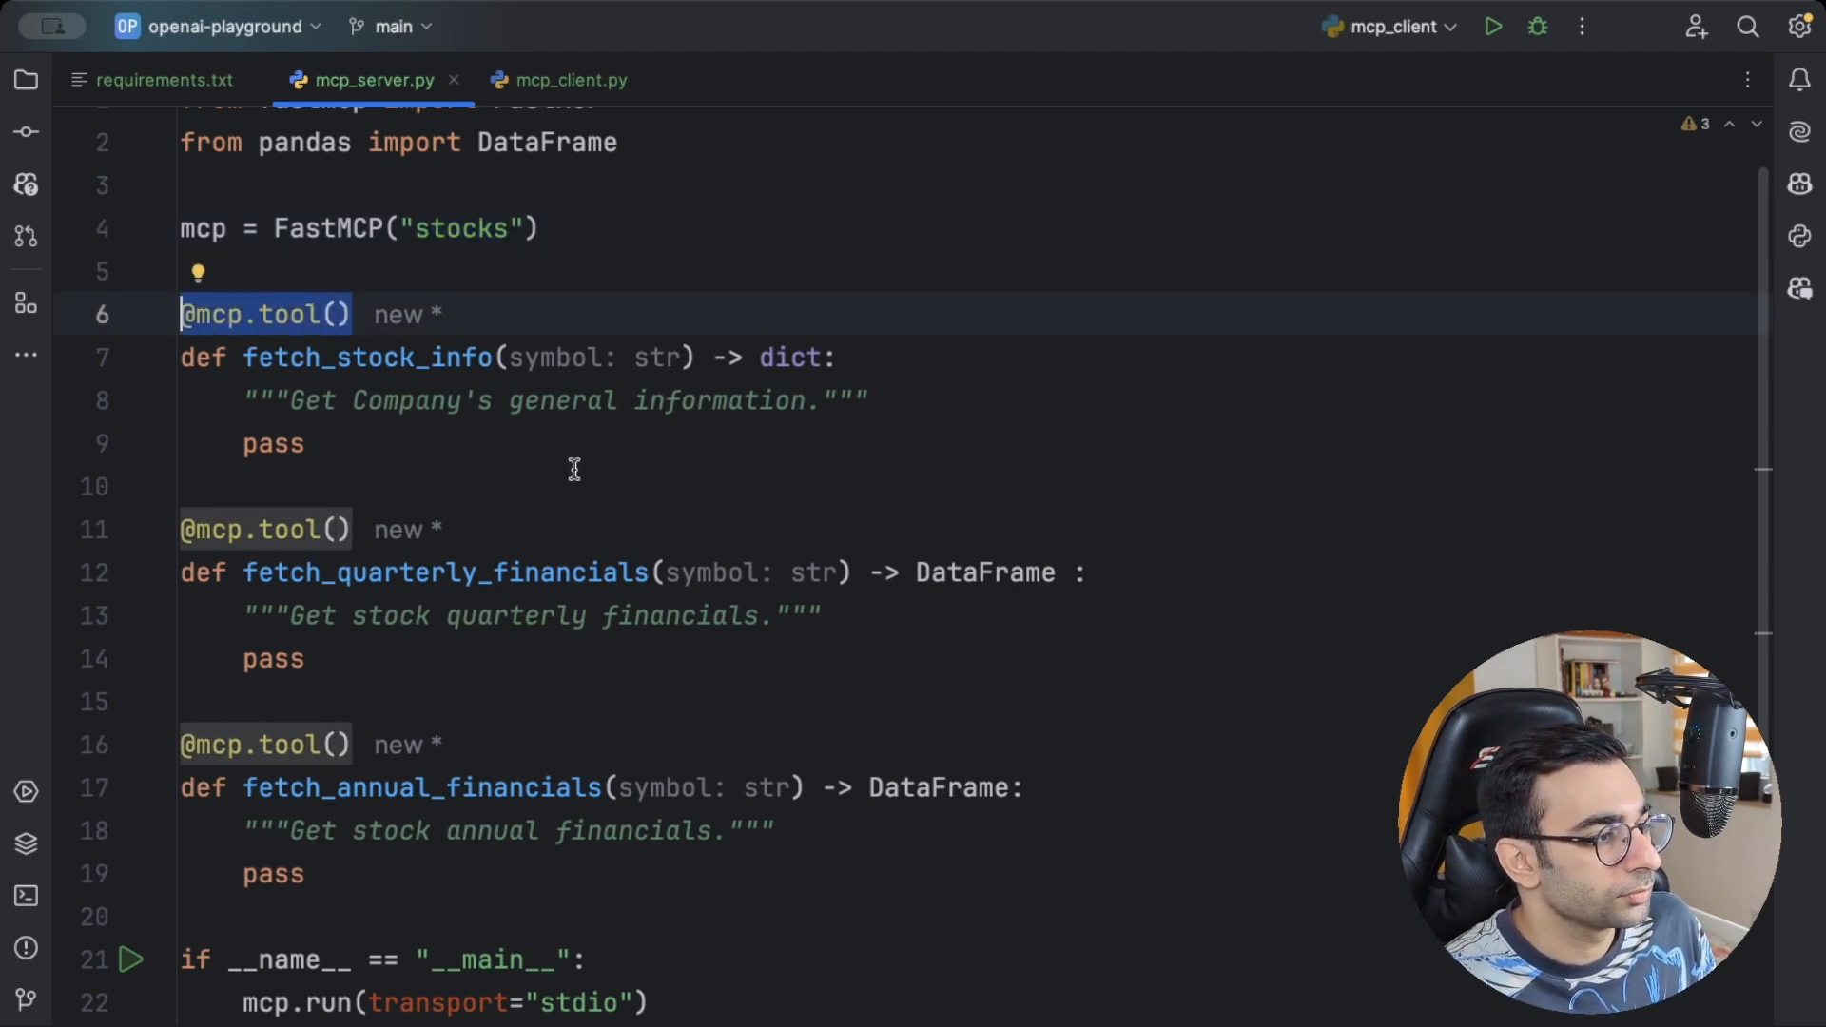
mouse_move(452, 504)
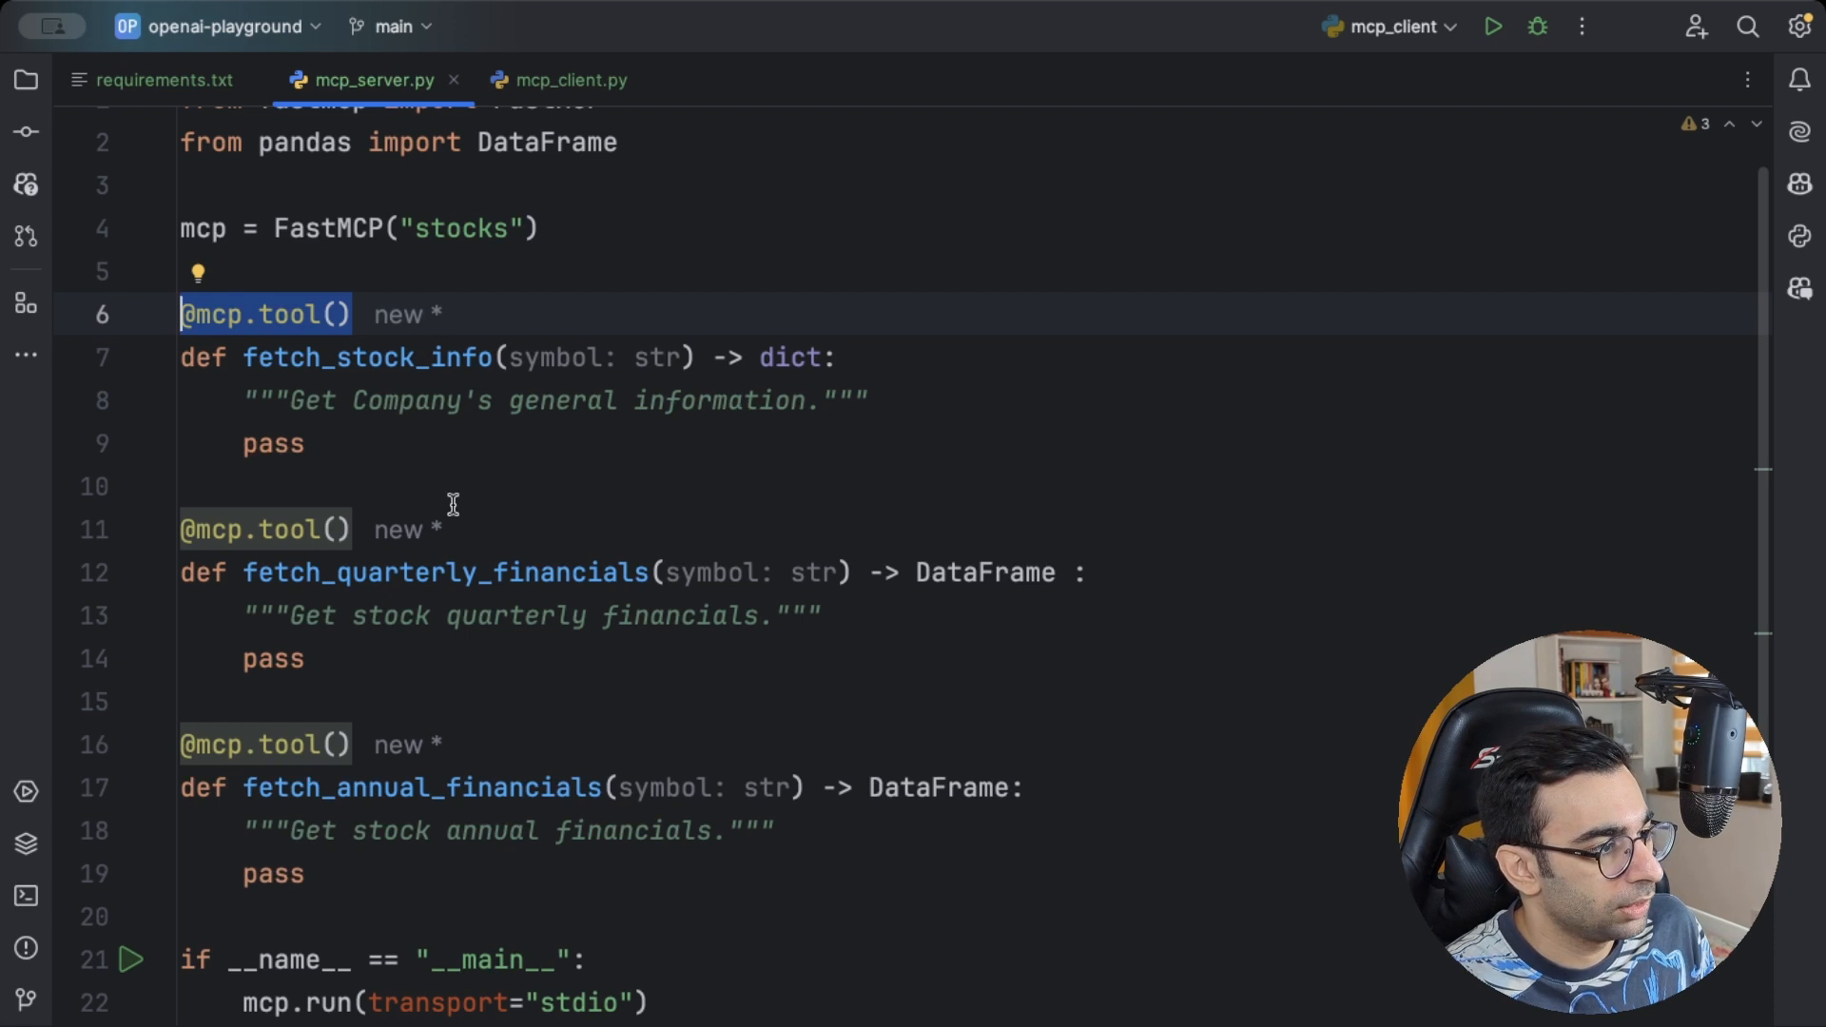
double_click(365, 357)
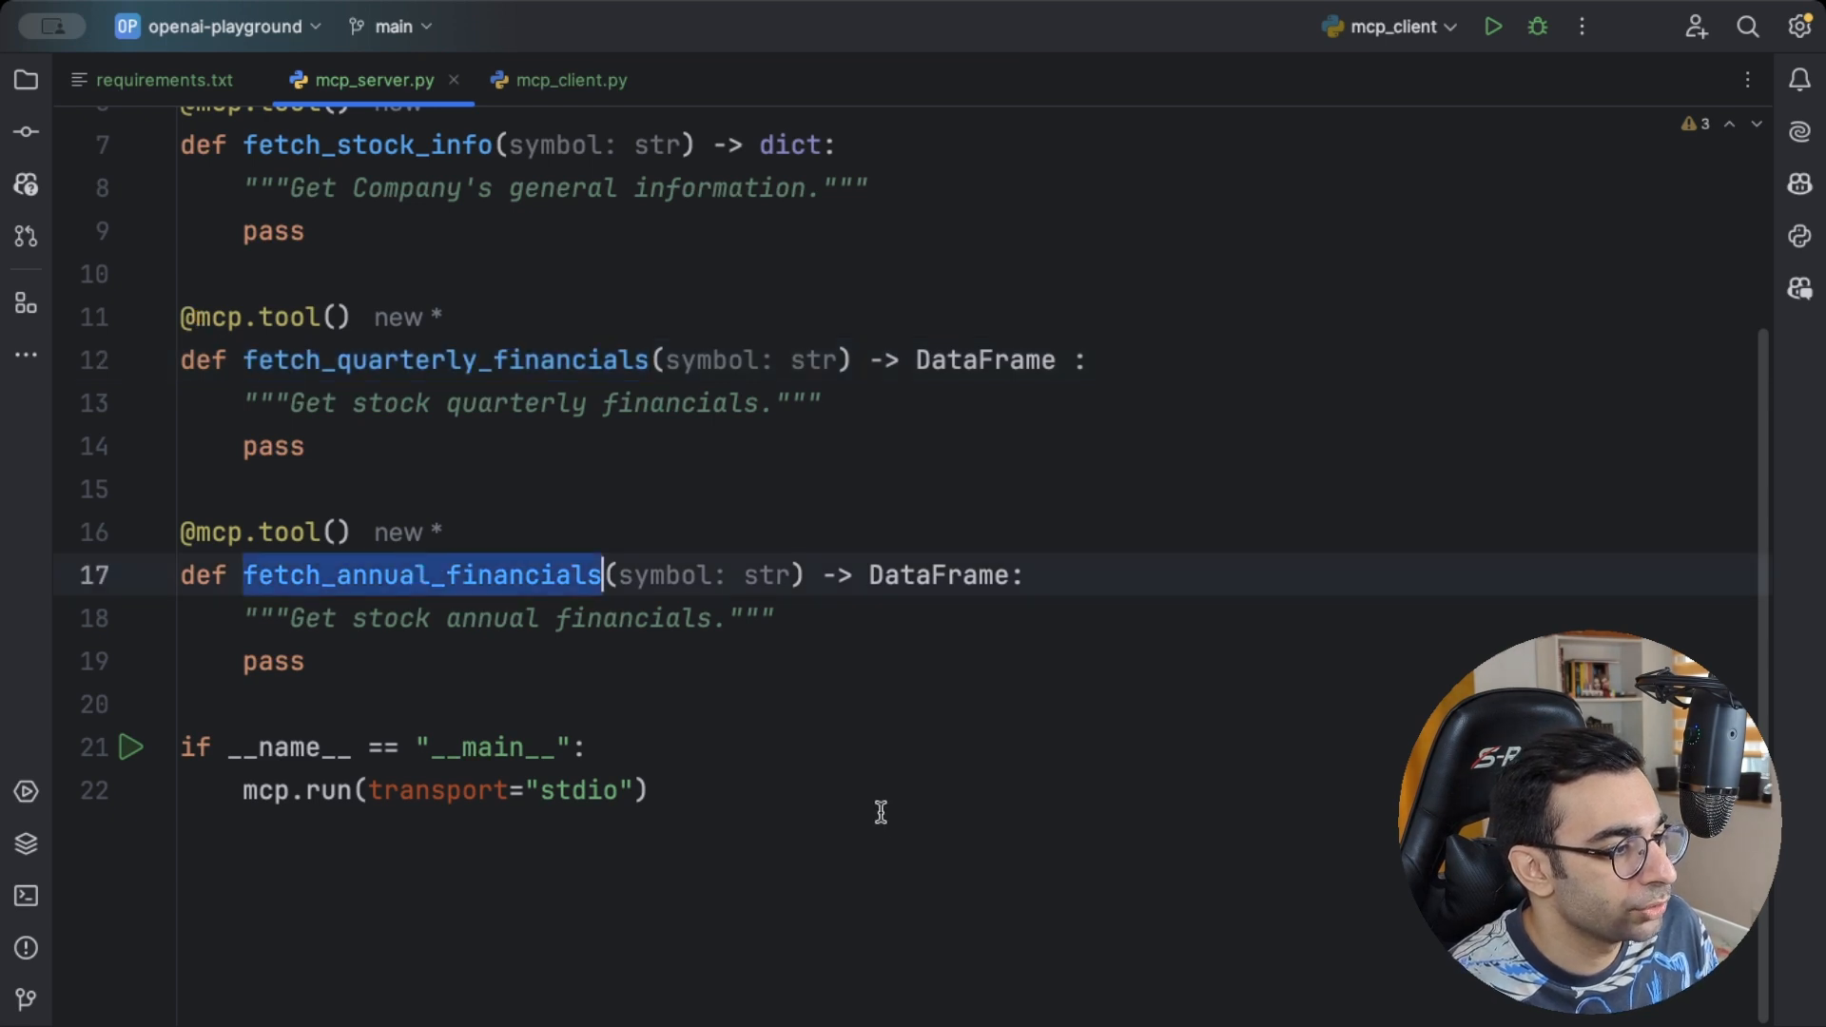
mouse_move(875, 801)
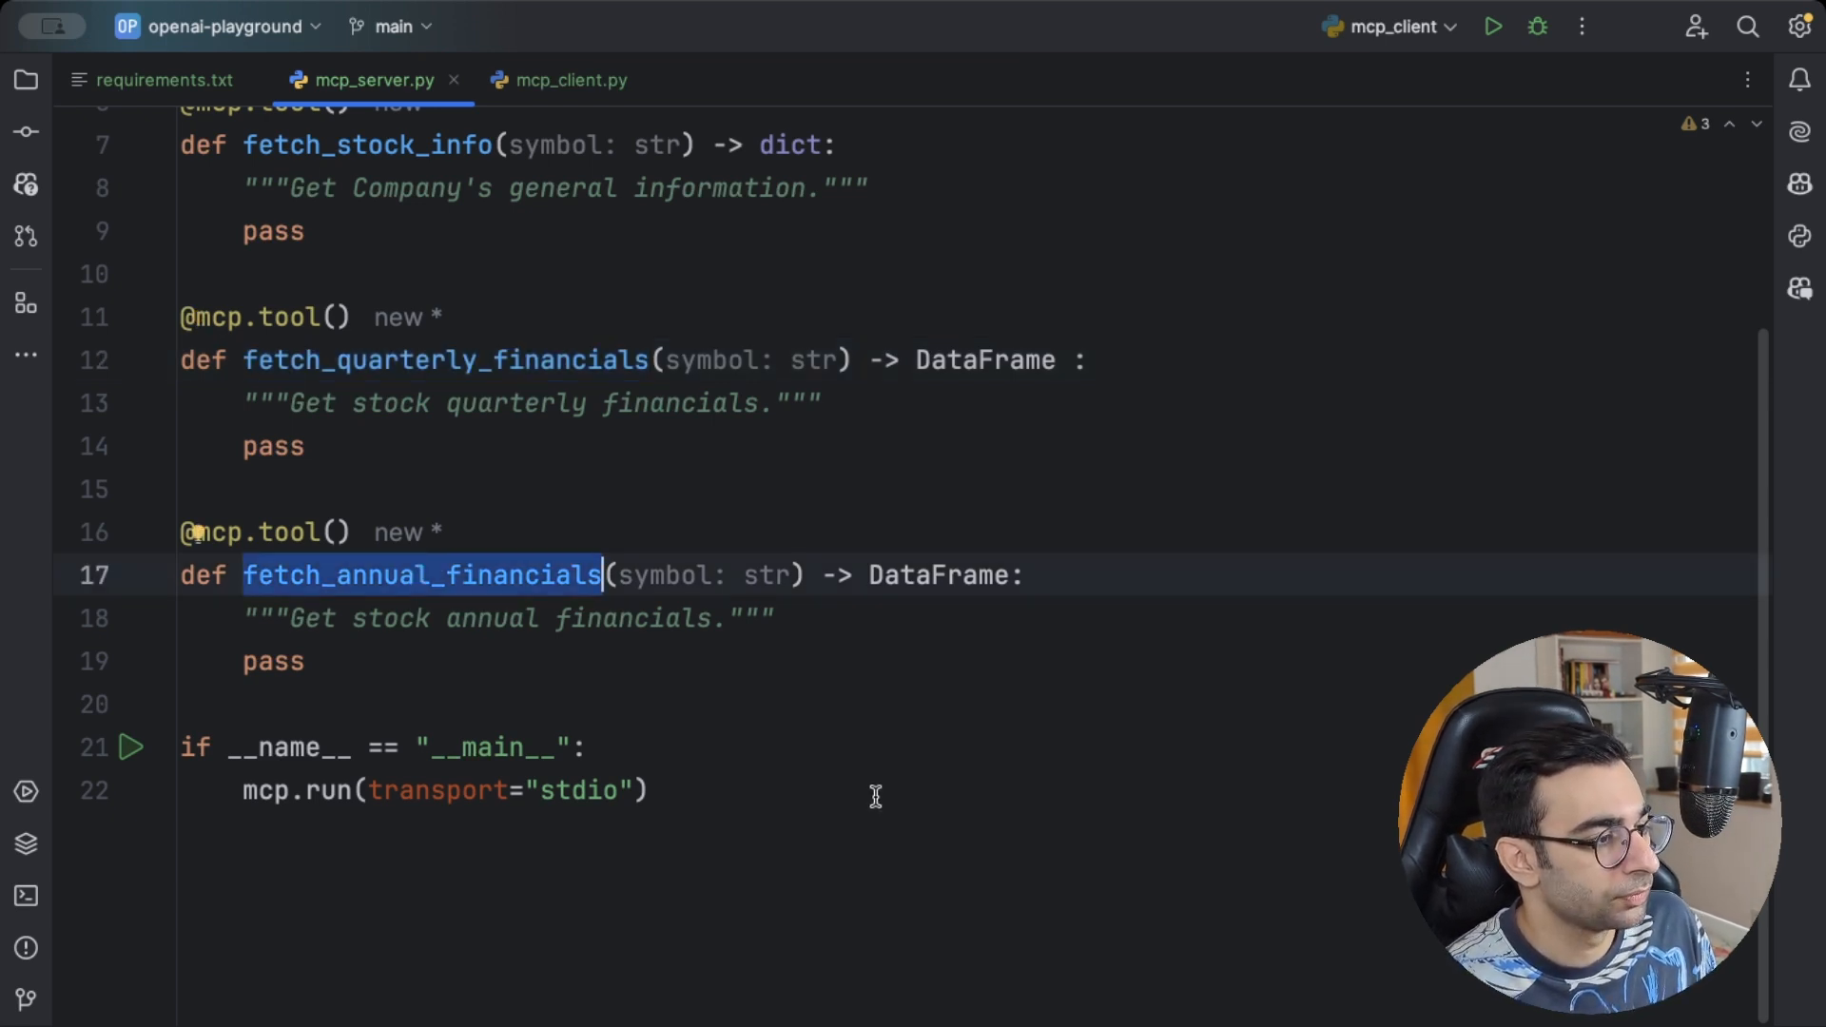
scroll(down, 3)
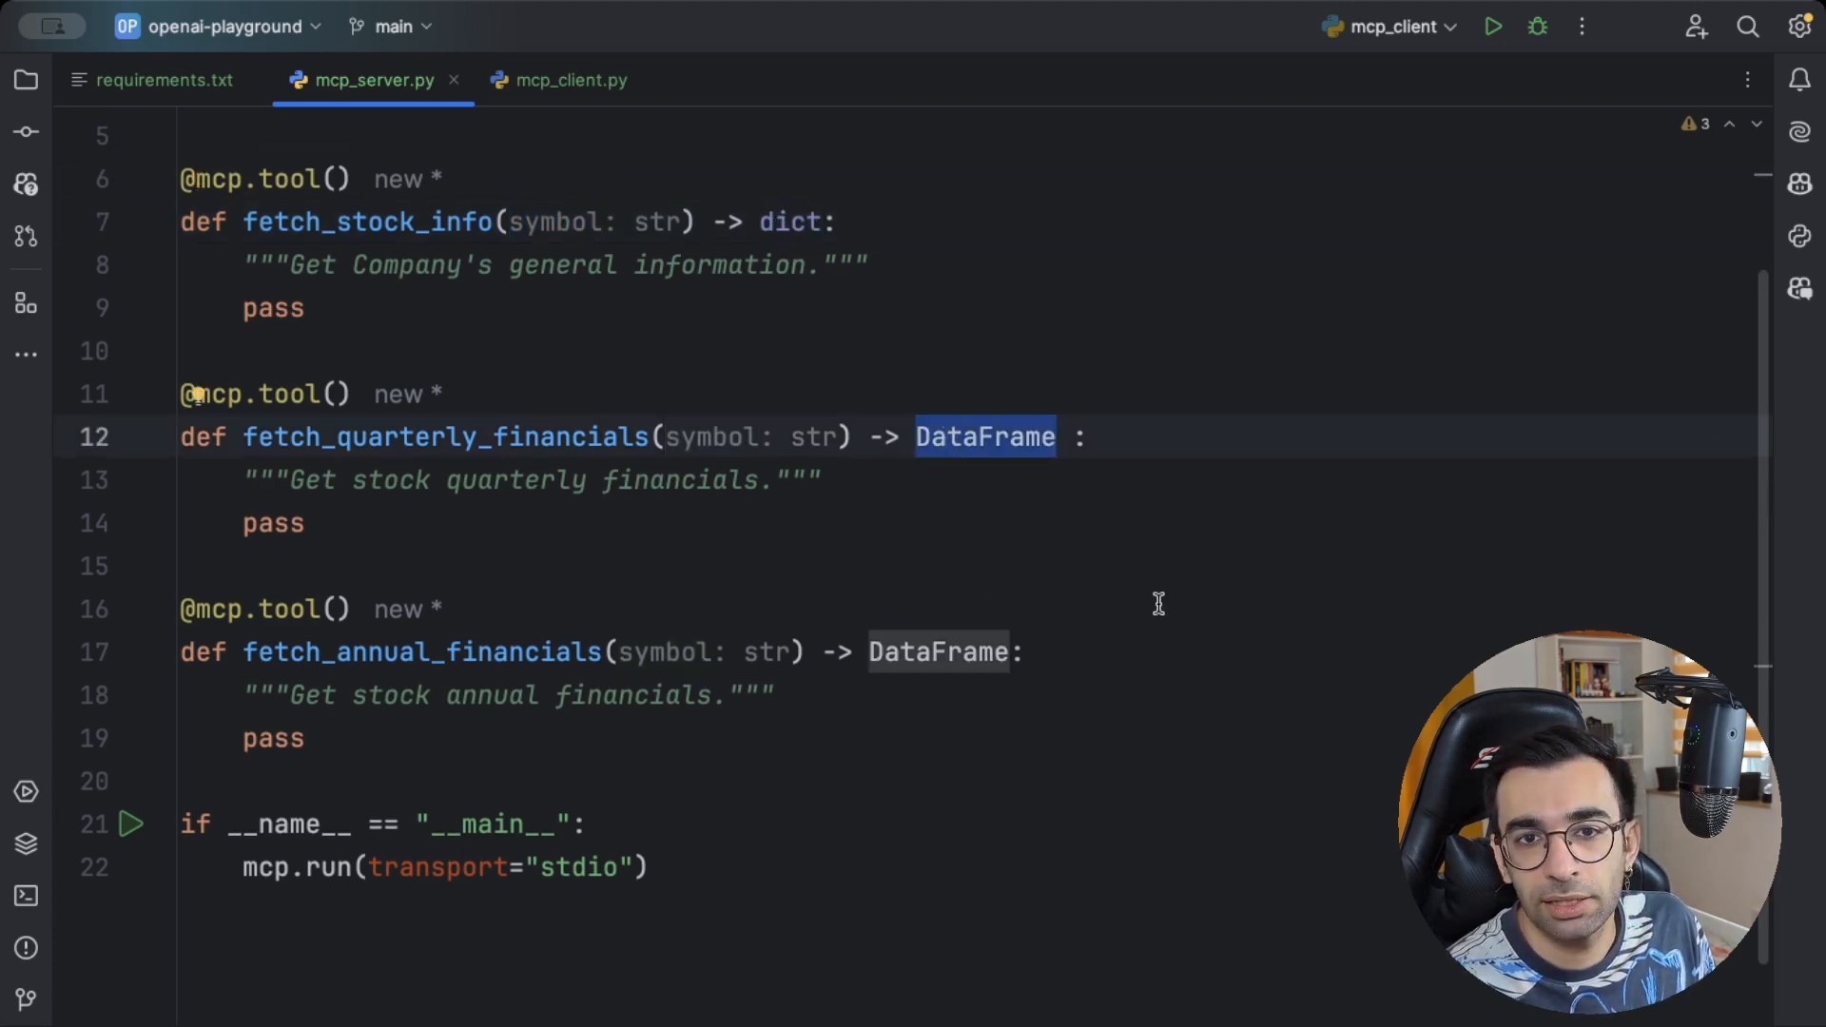
scroll(down, 3)
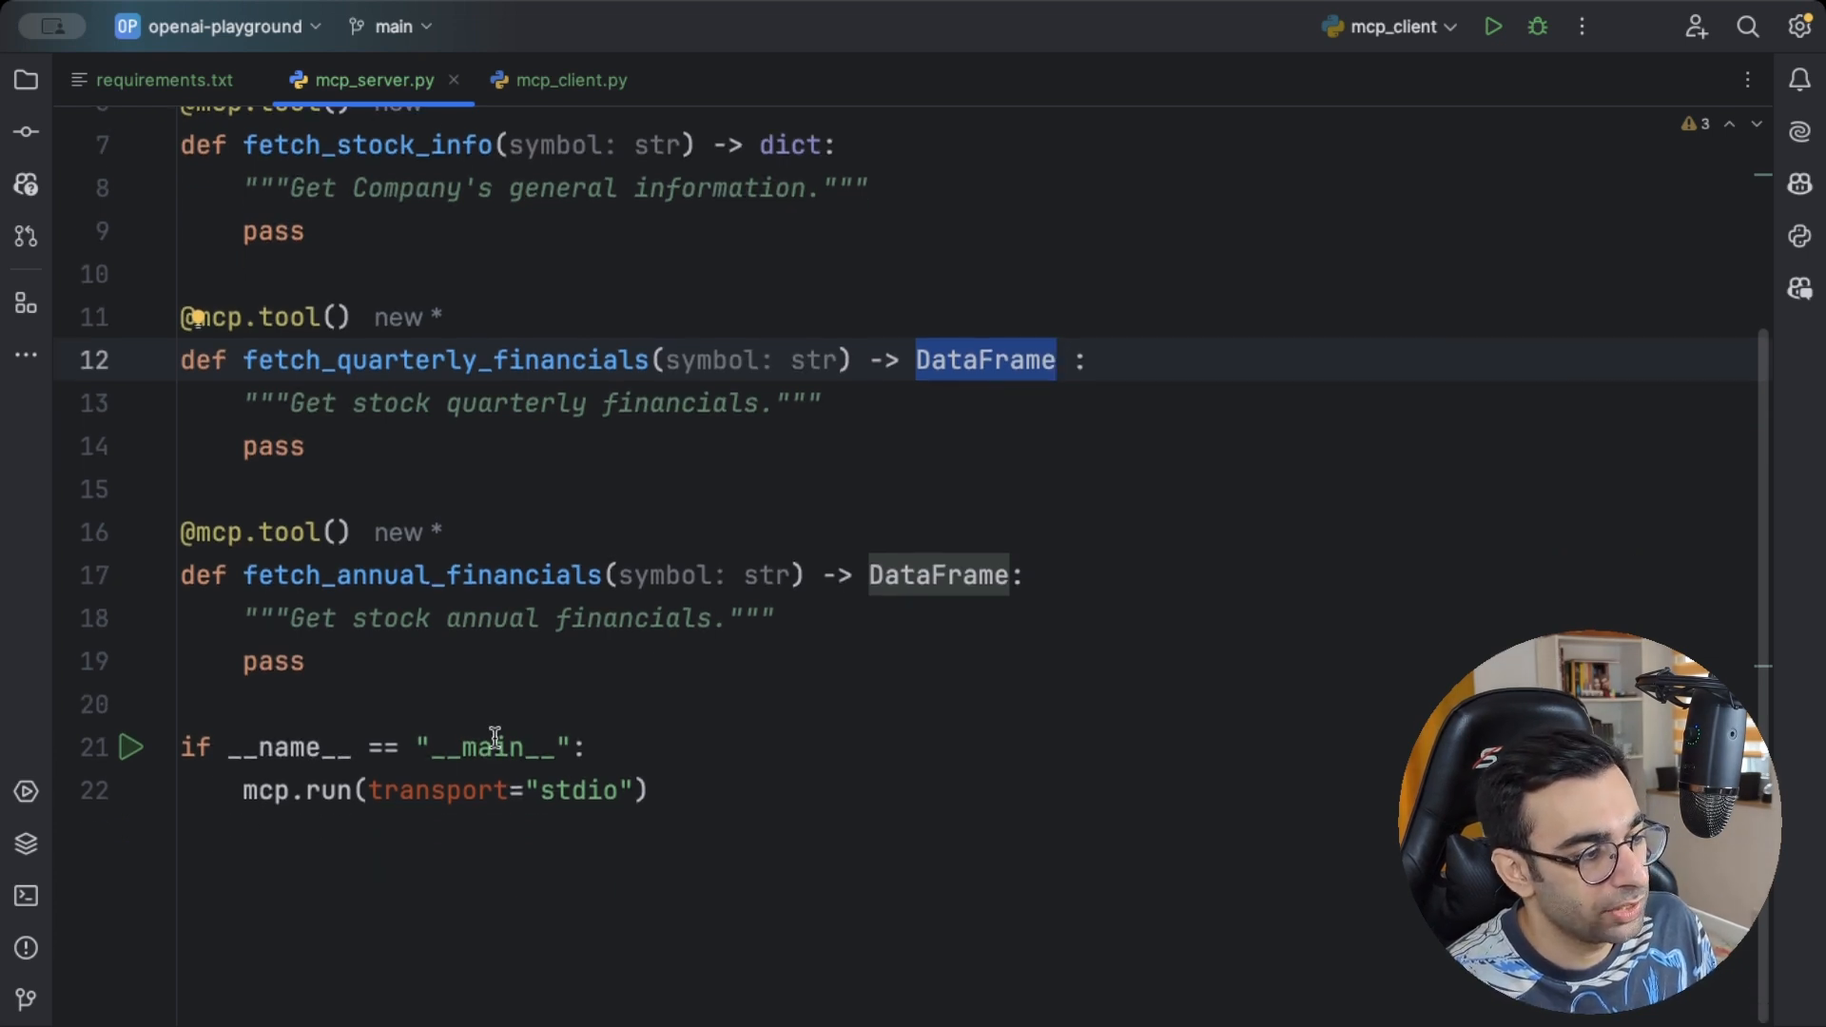
double_click(578, 791)
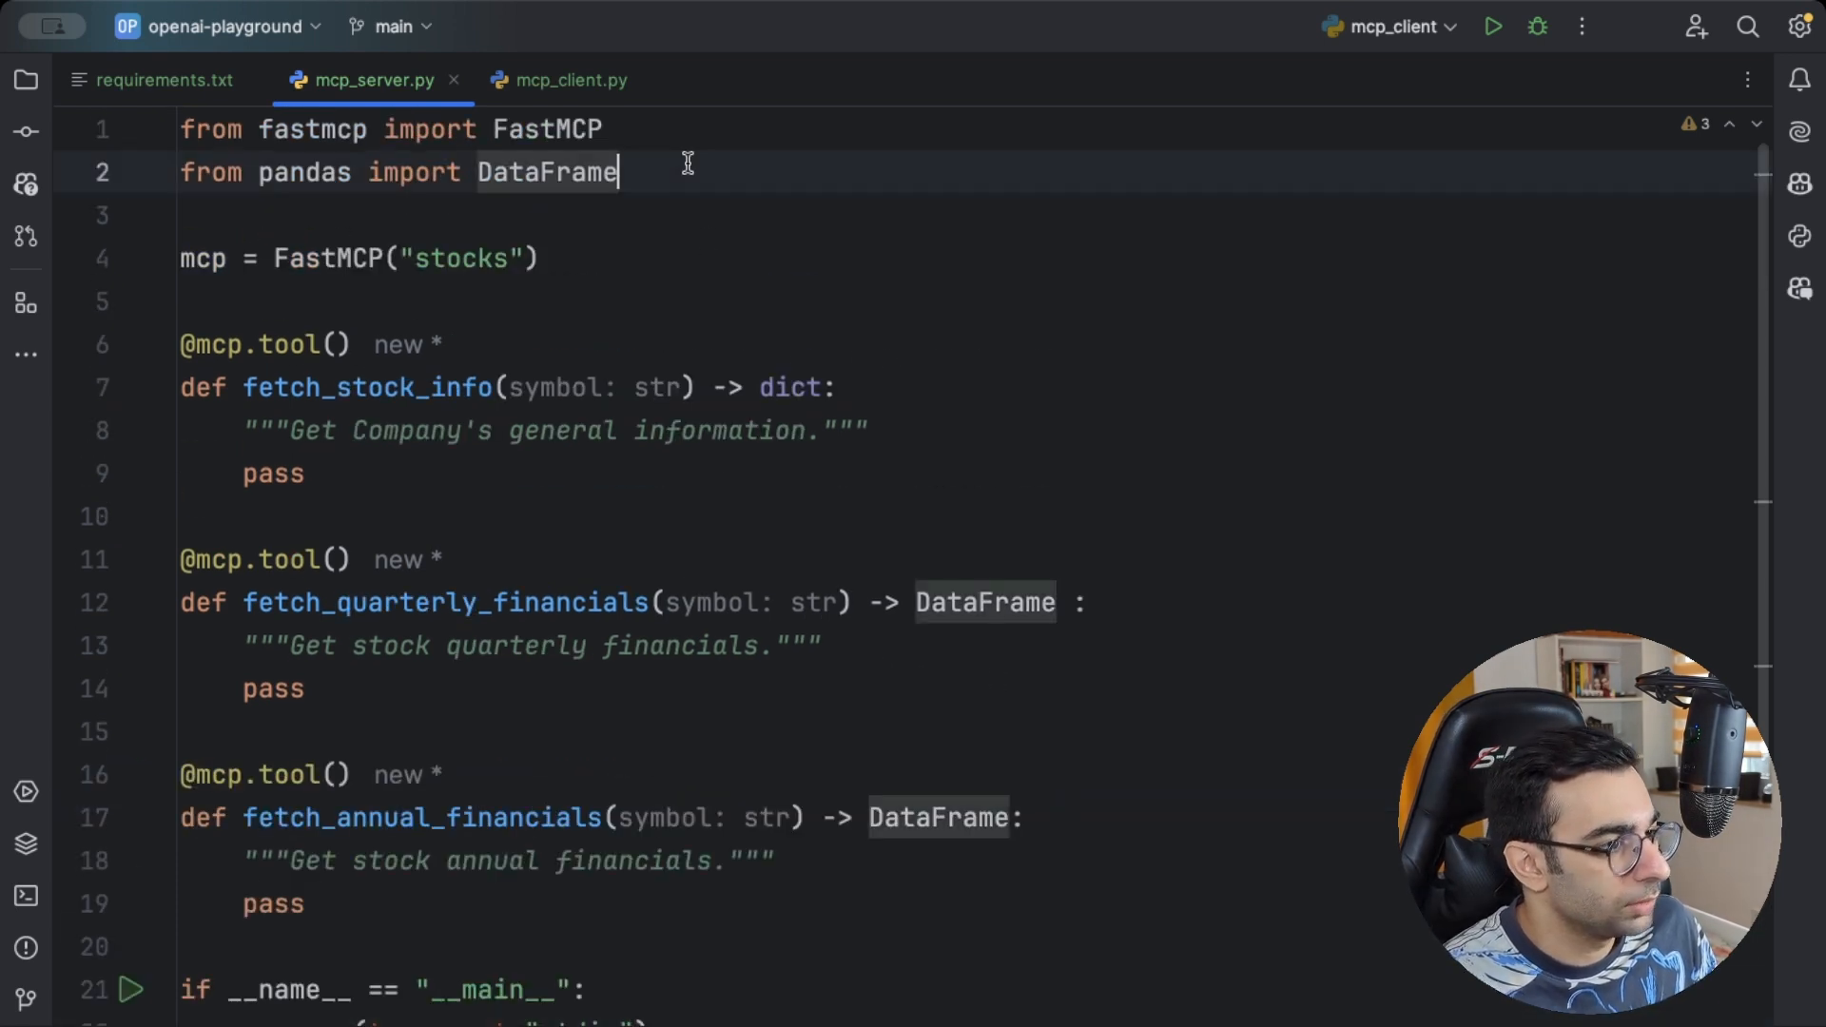
Import yfinance as yf and make fetch_stock_info return yf.Ticker(symbol).info
text(import yfinance)
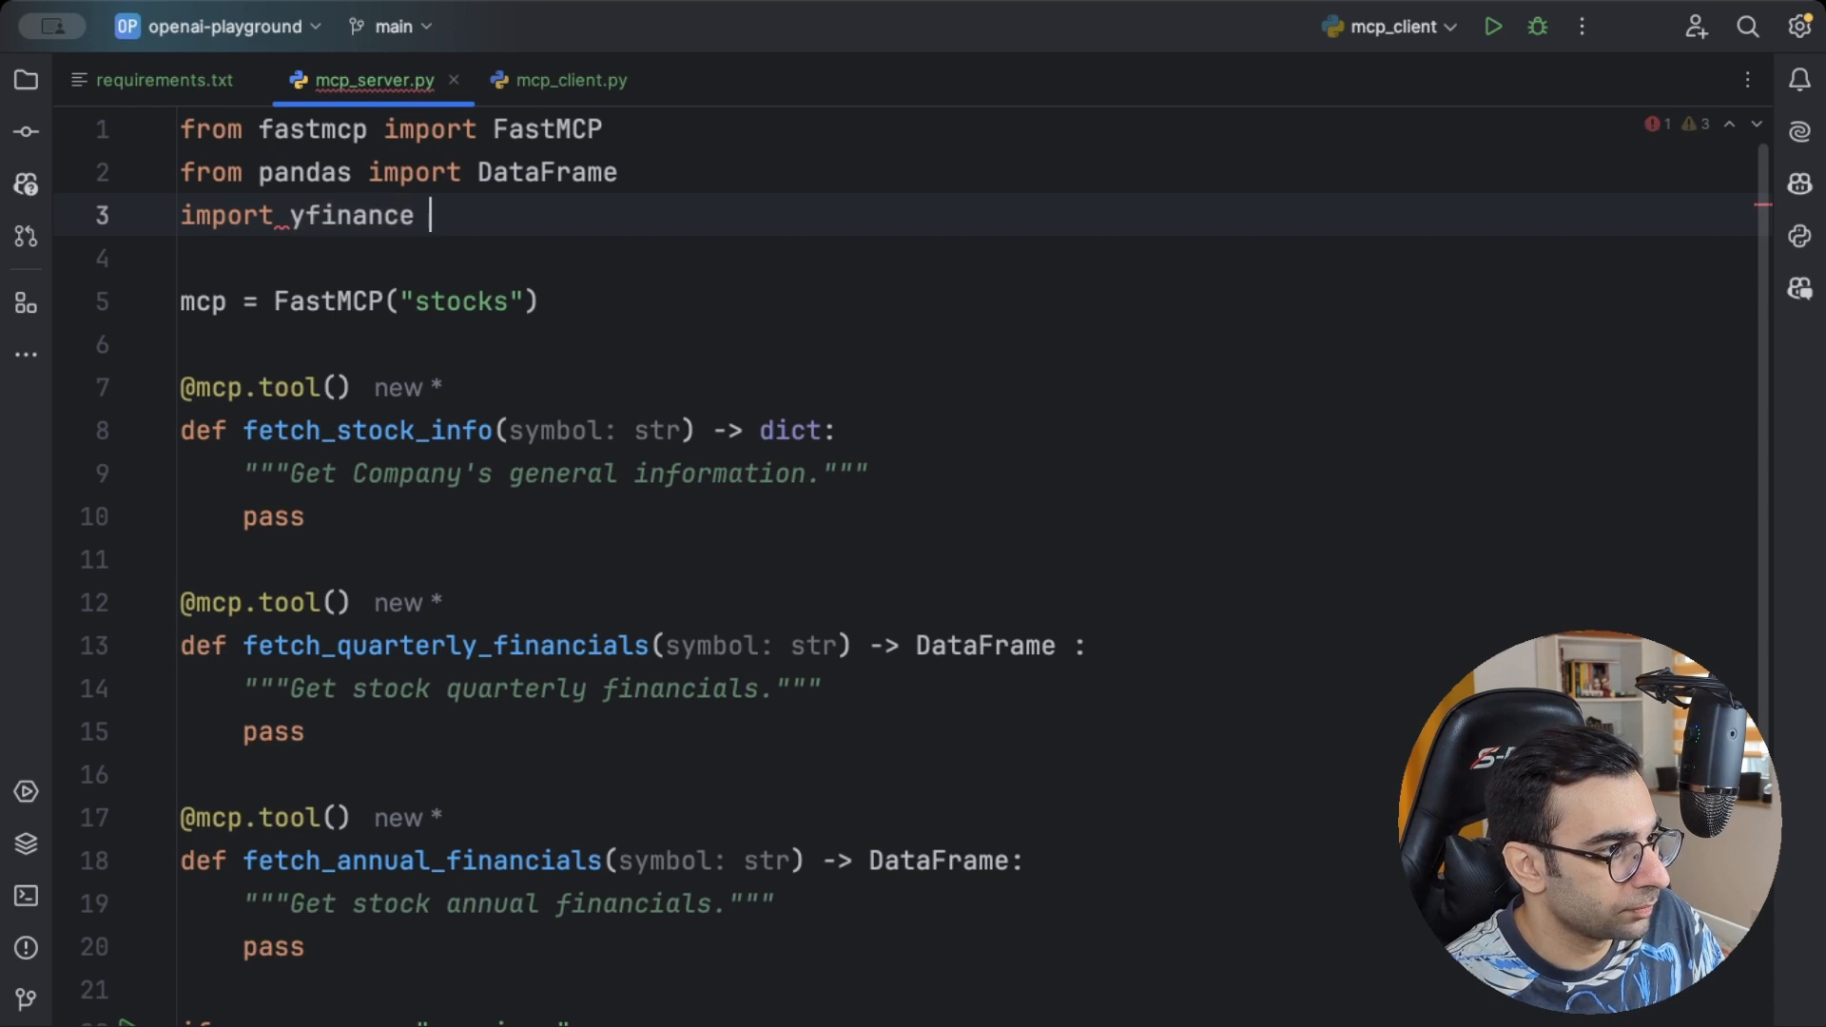
text(as yf)
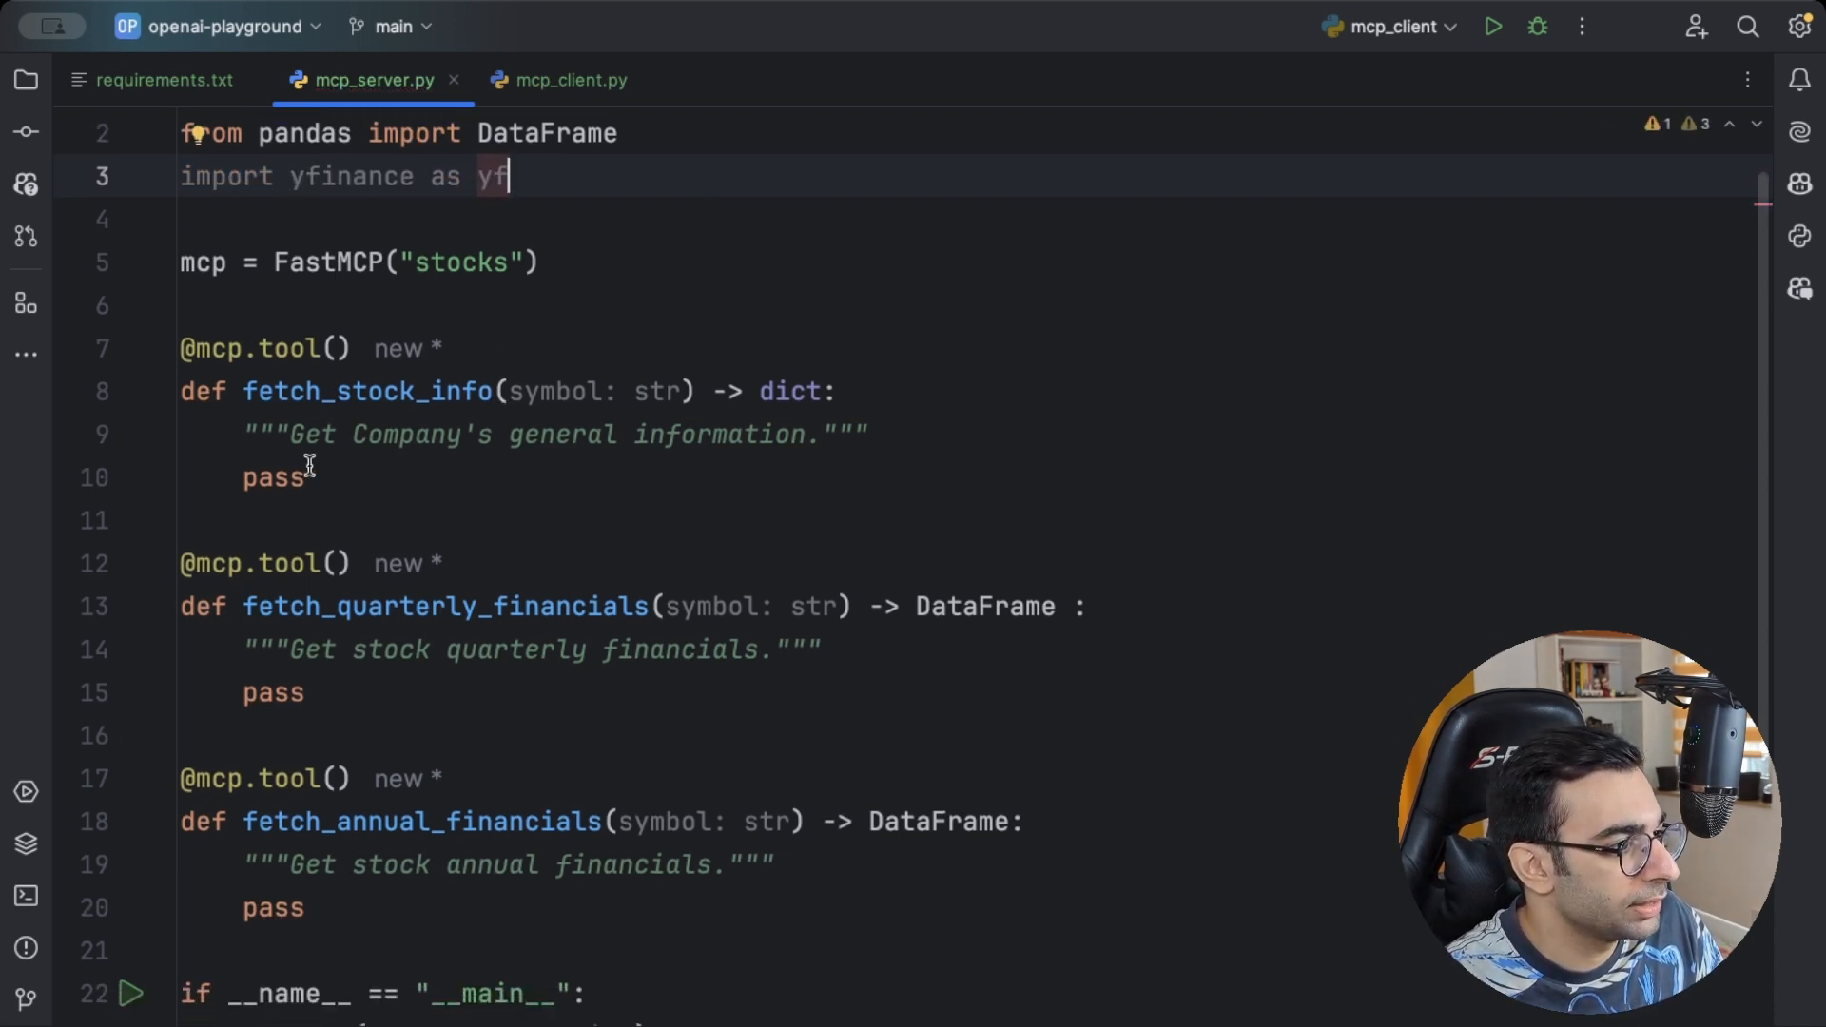
text(t)
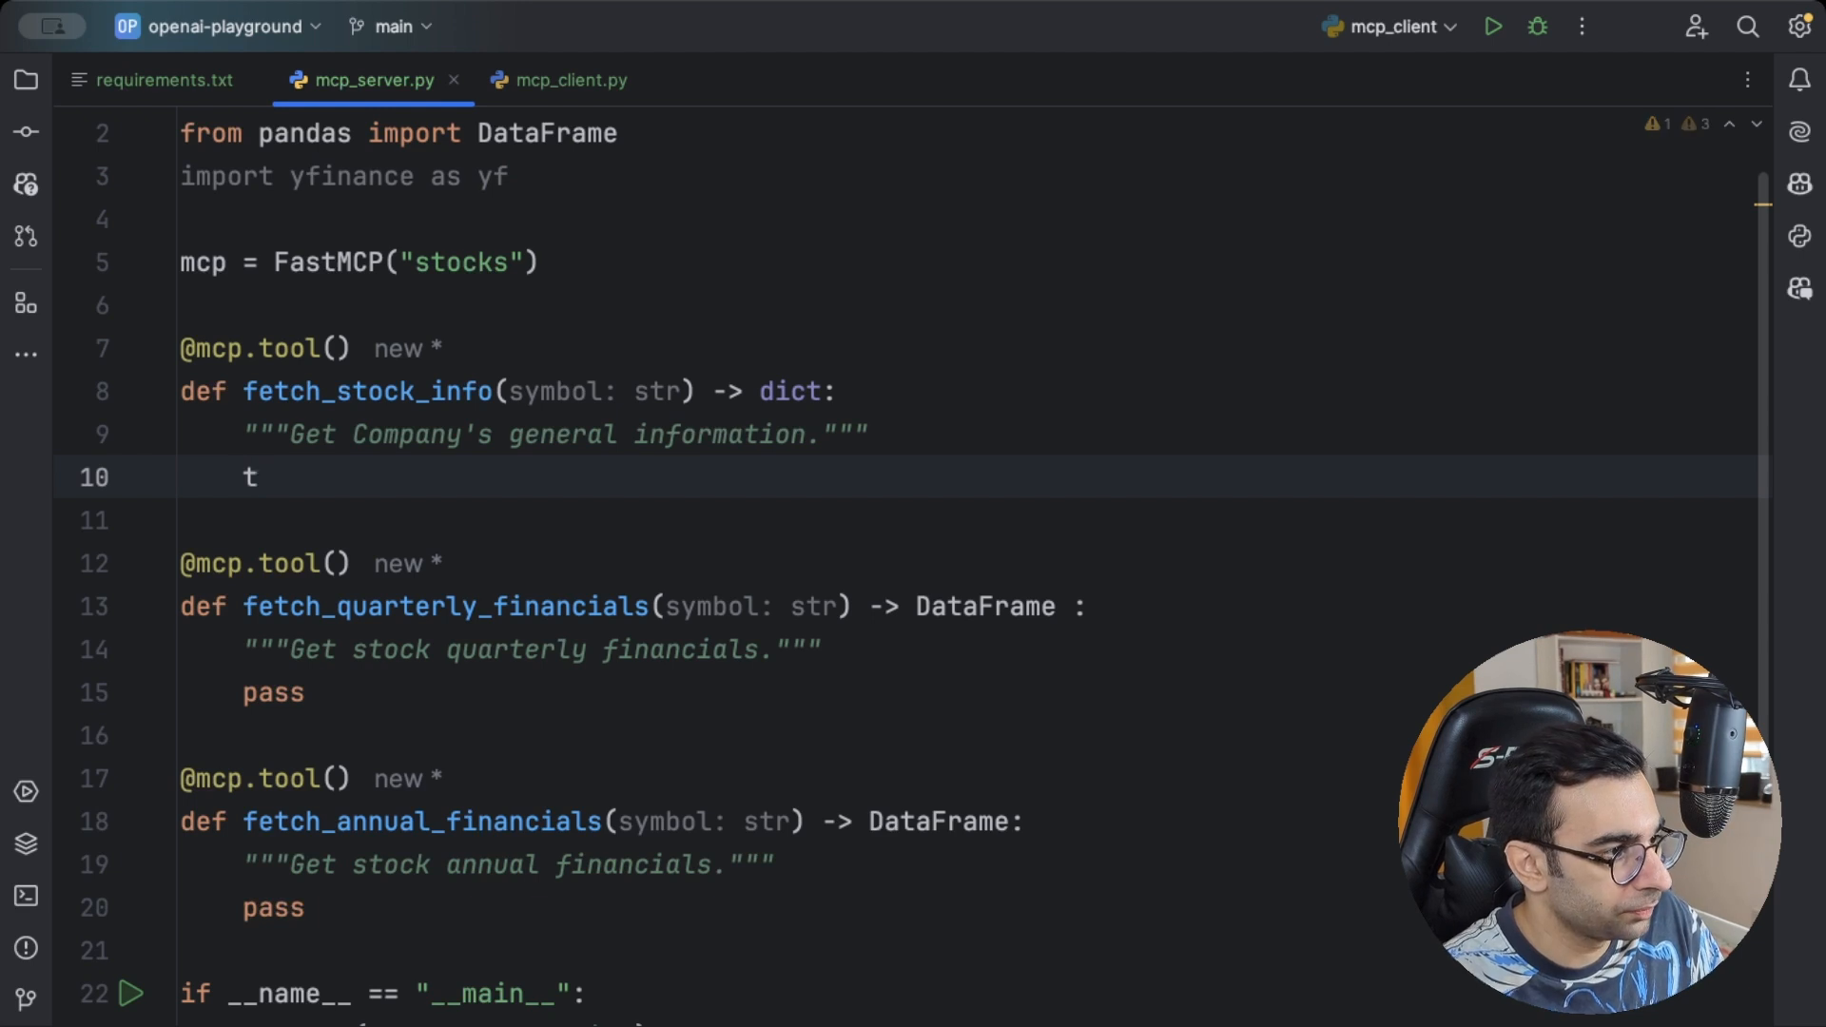
text(yf.)
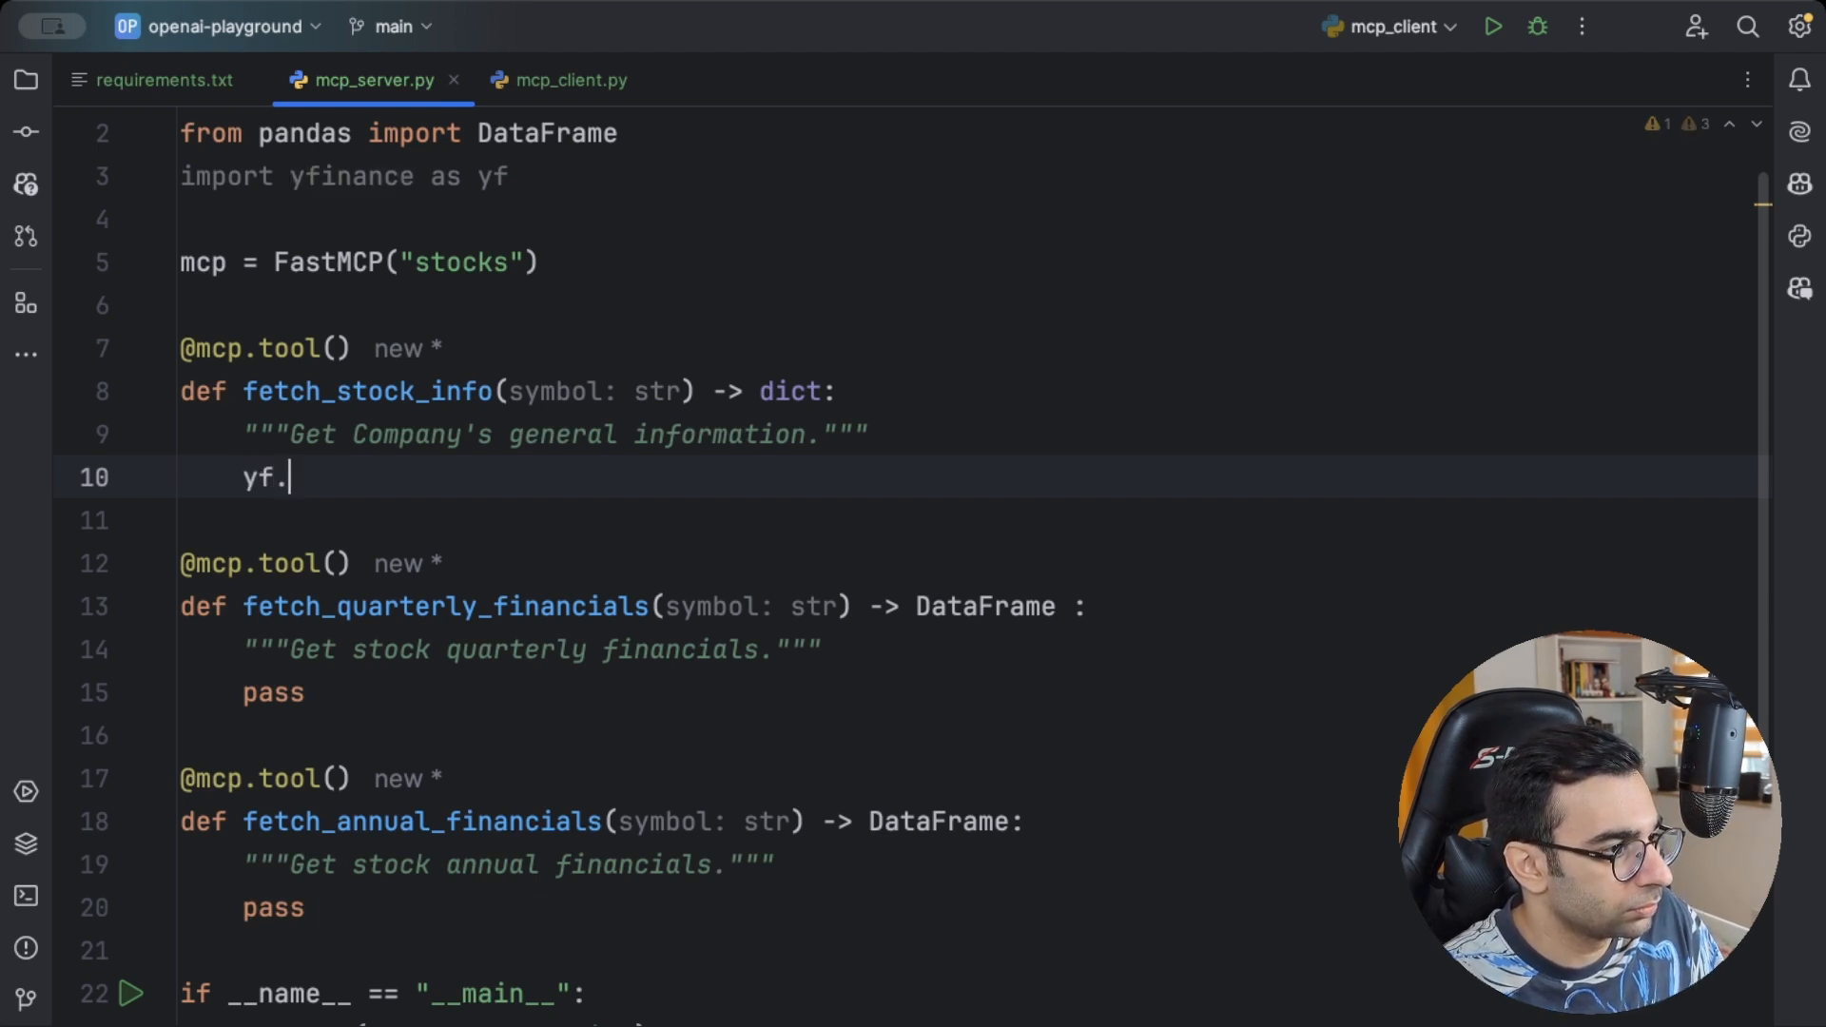
text(Ticker)
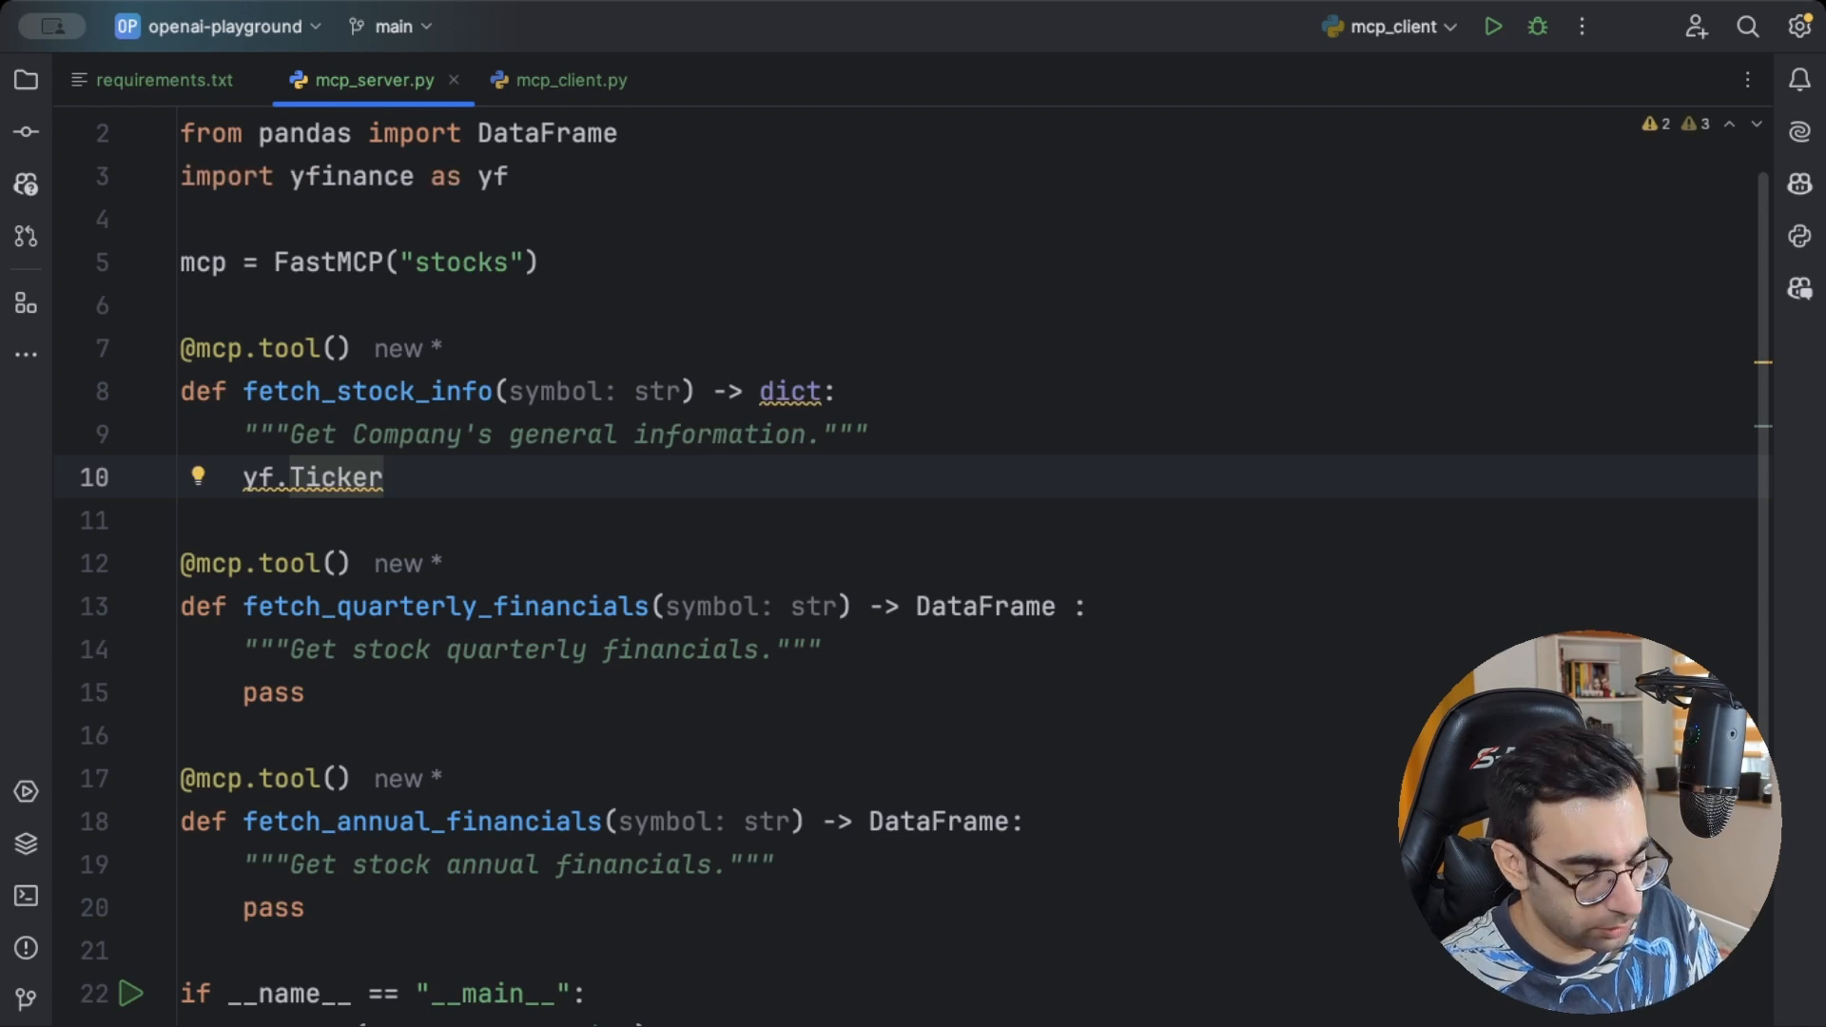
text((symbol))
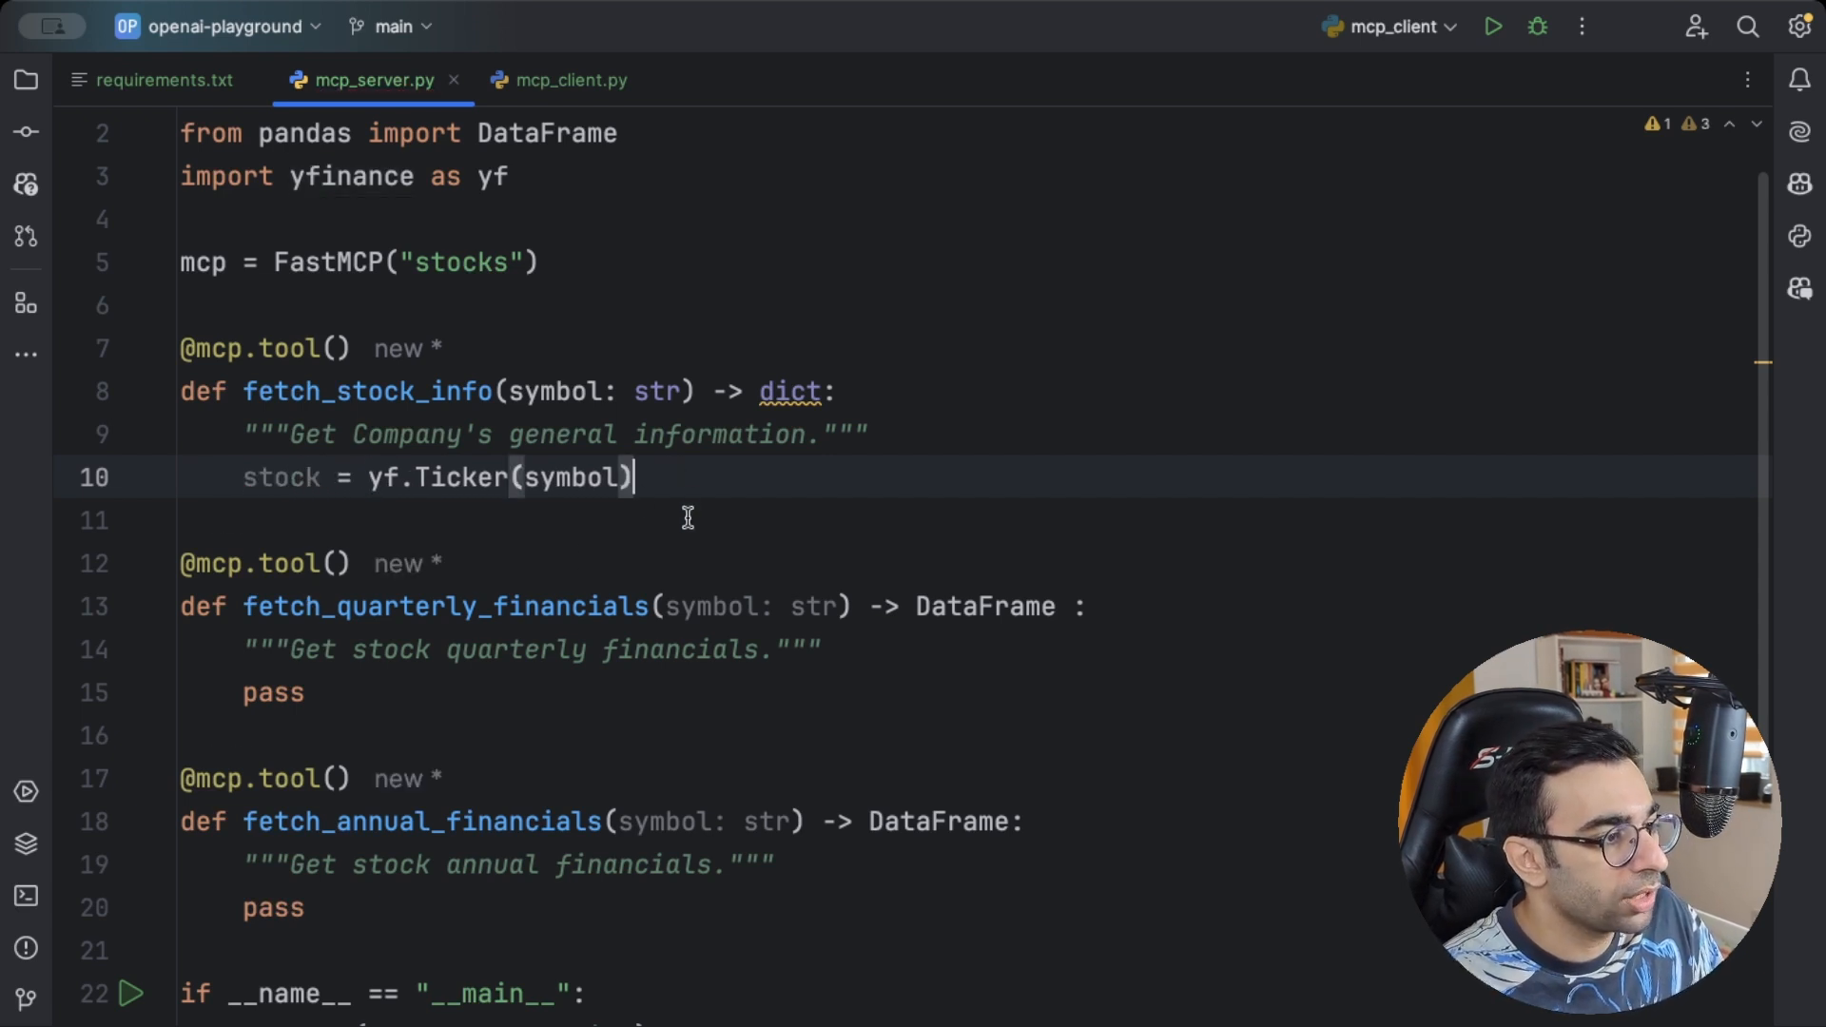
text(return stock.)
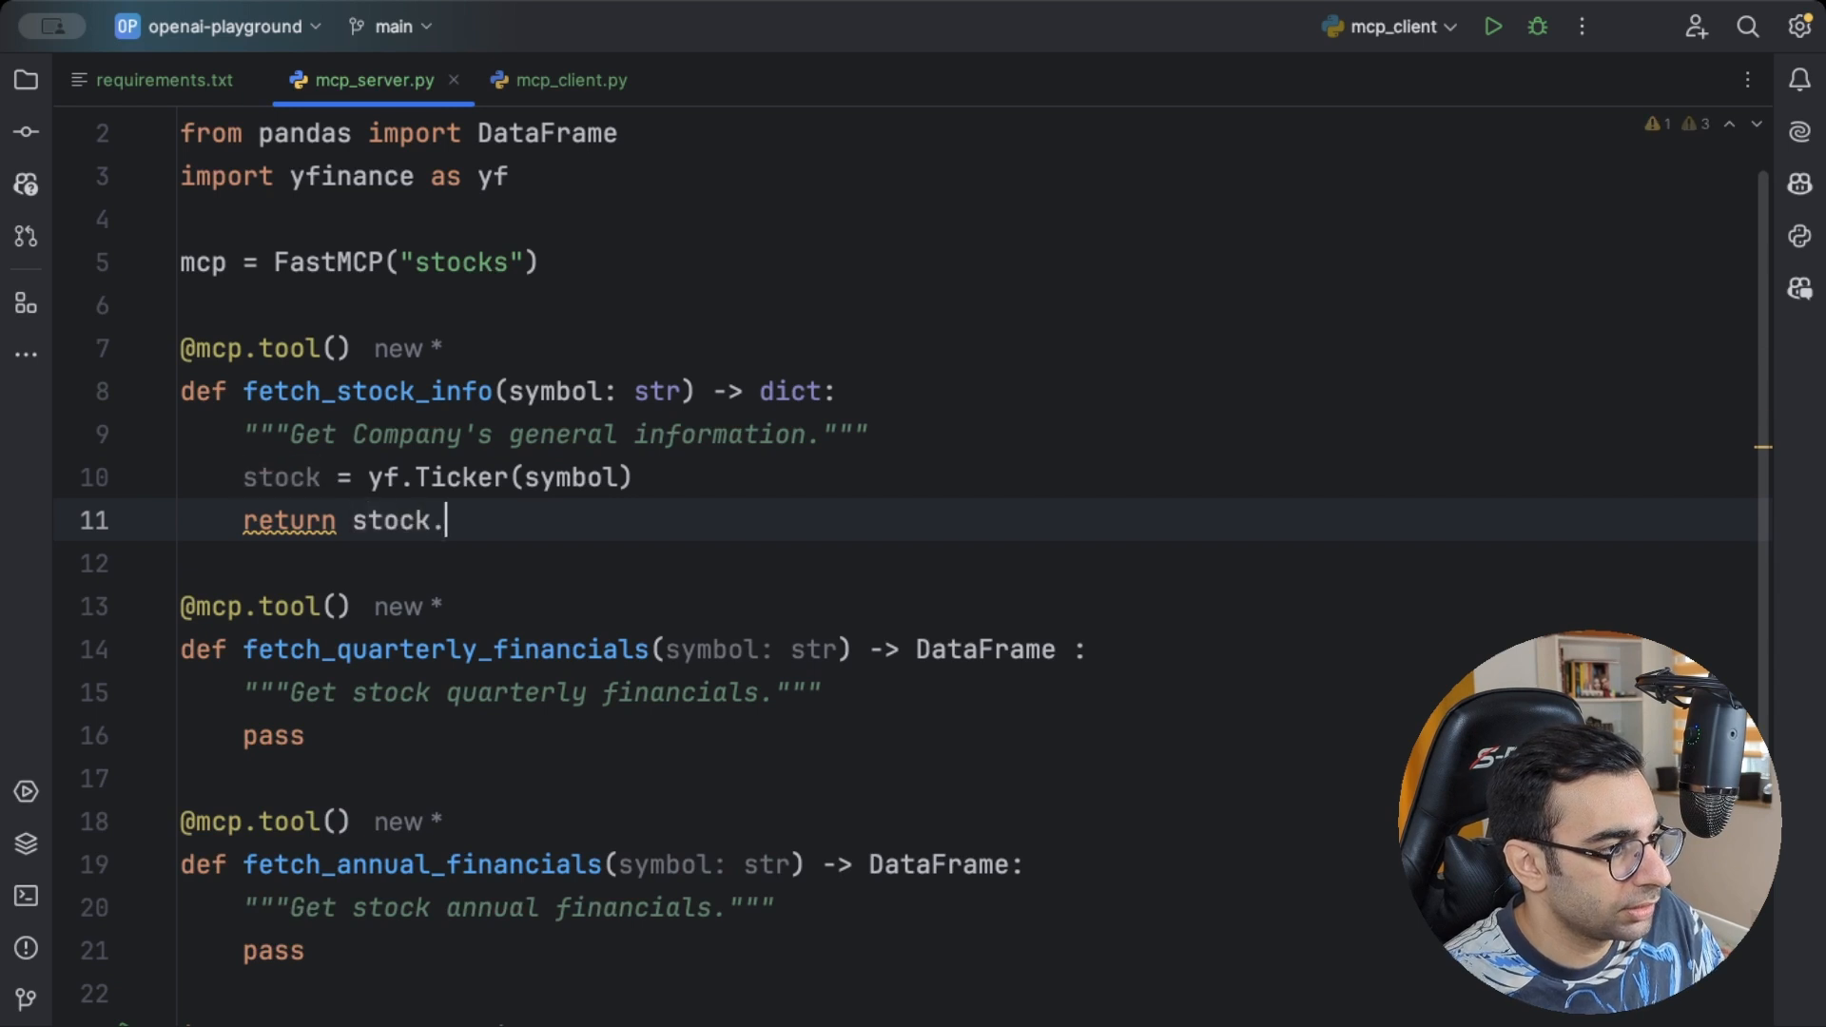
text(info)
text(return)
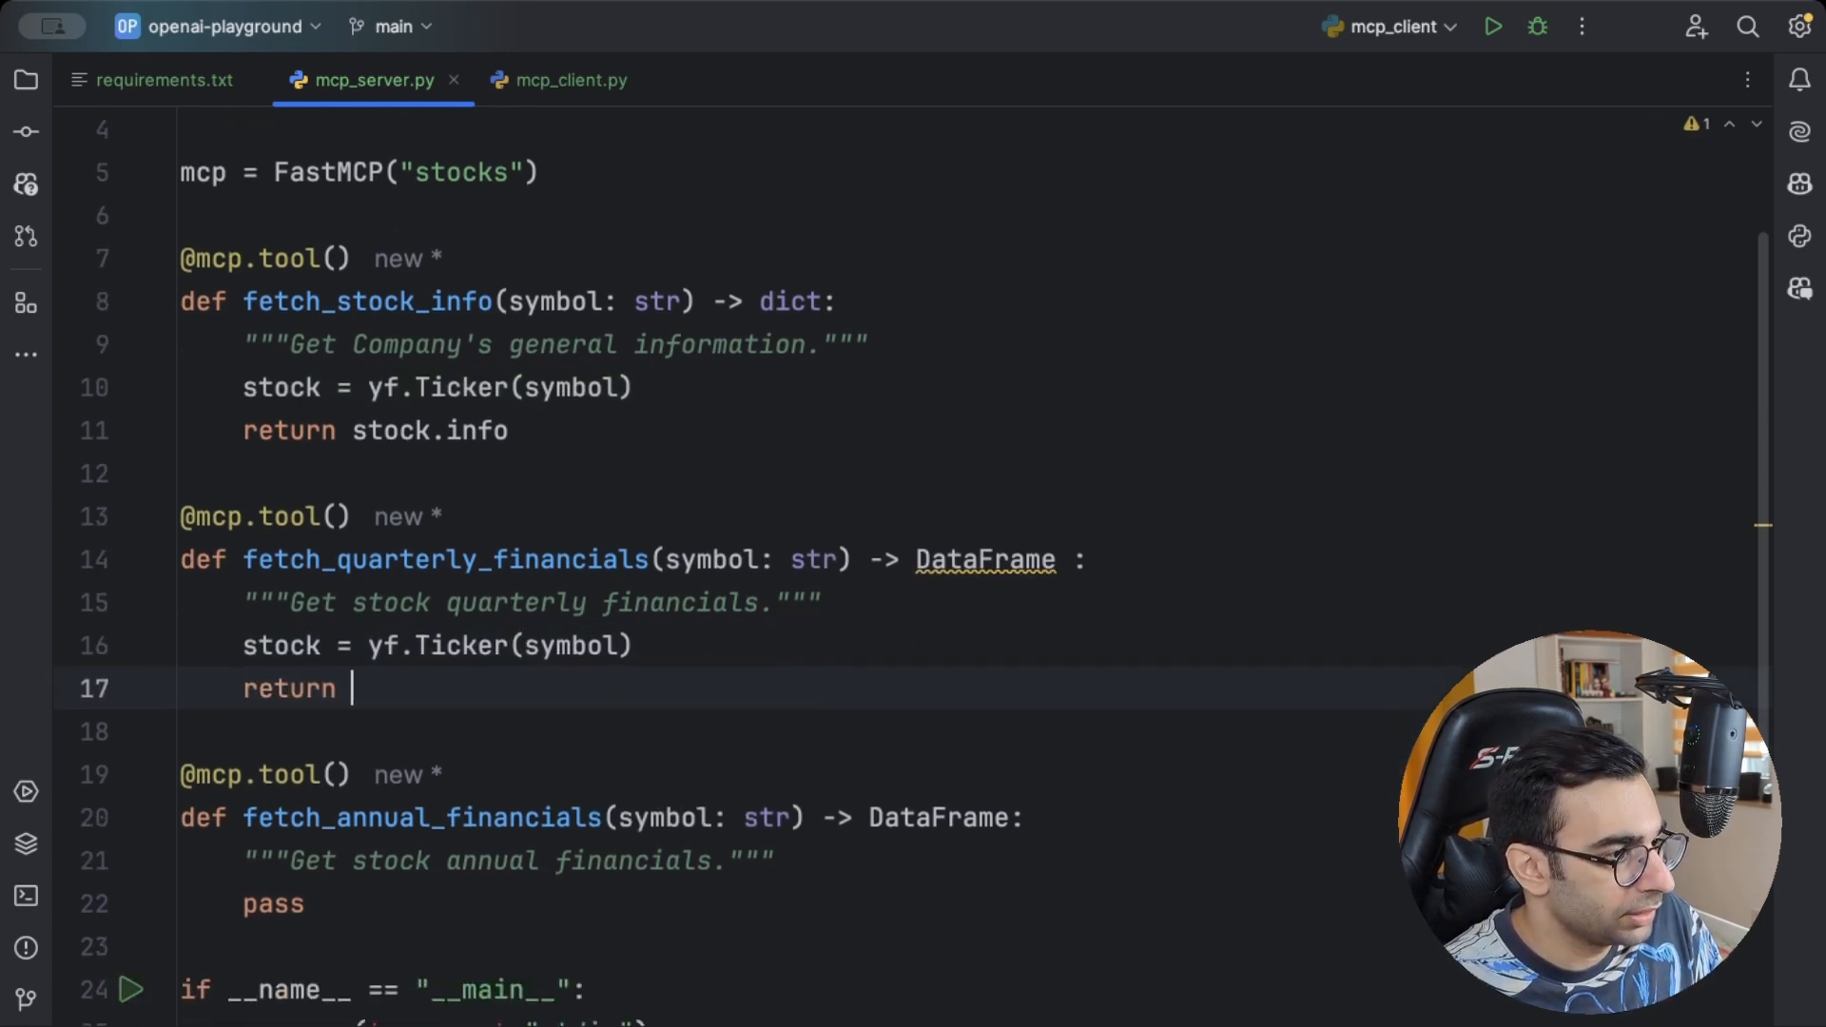
Make the quarterly tool return stock.quarterly_financials.T
text(stock.q)
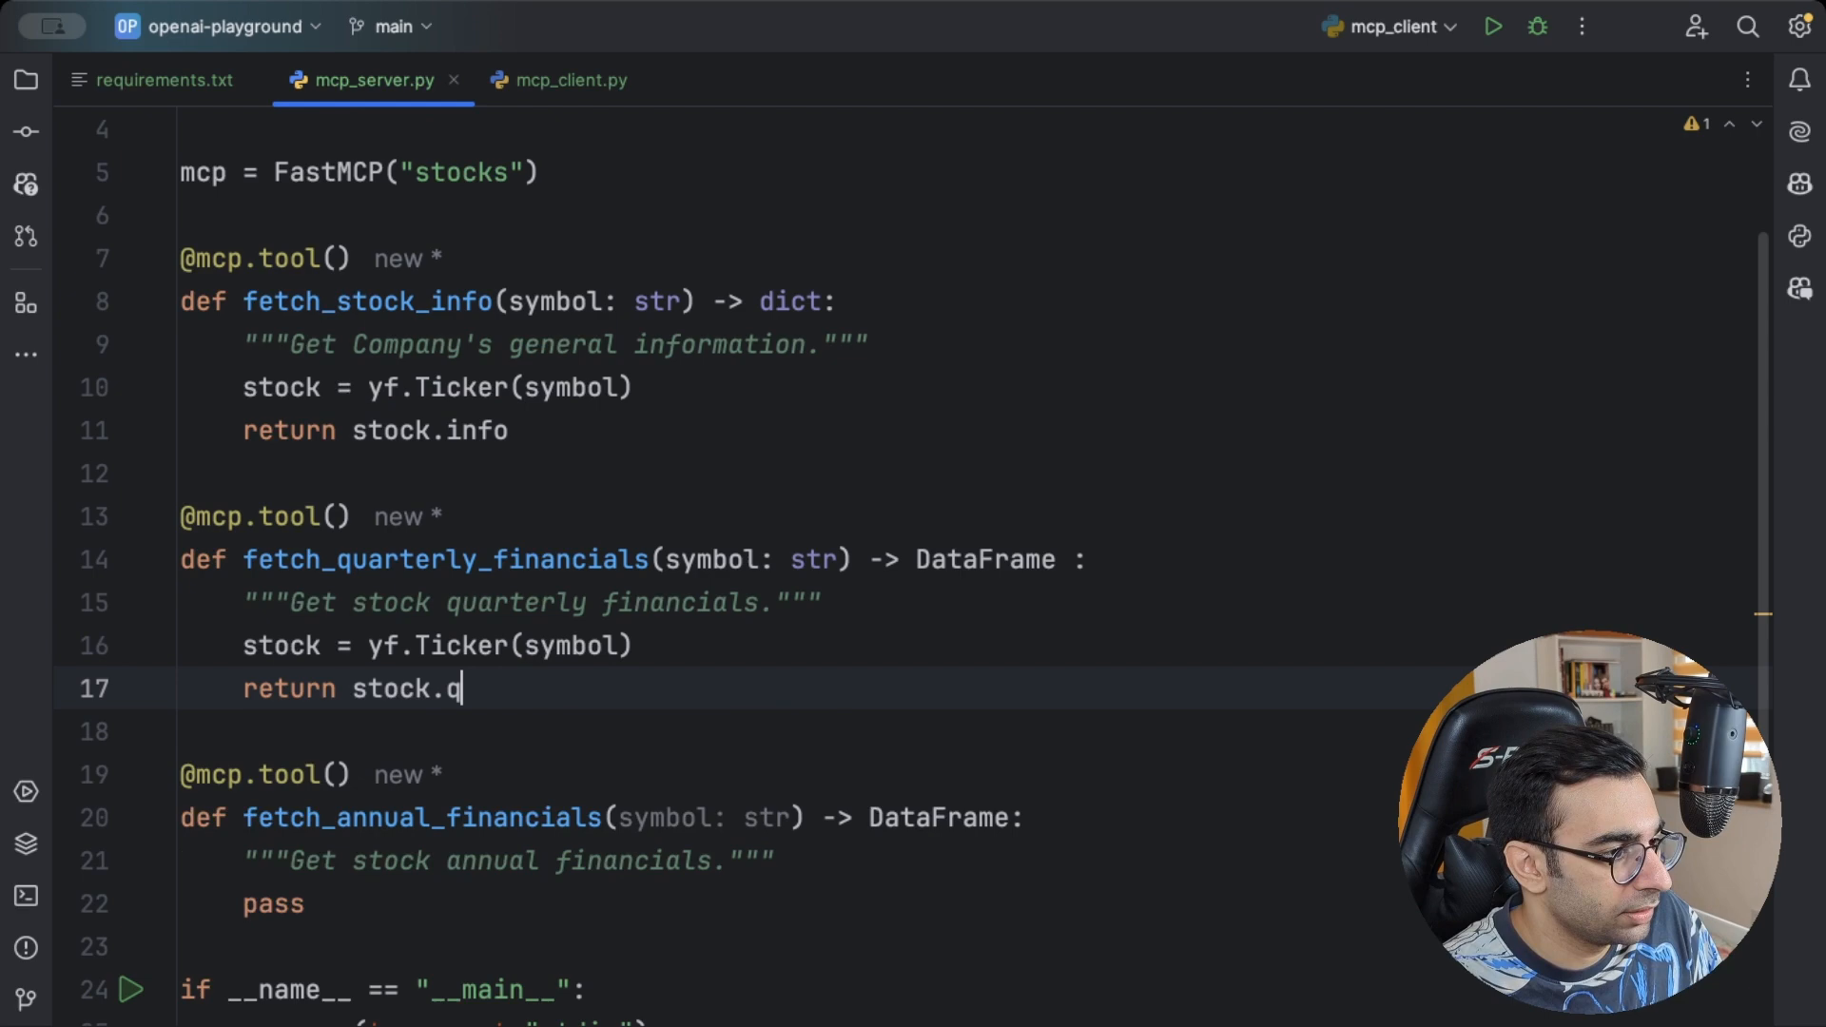
text(uarterly_financials.T)
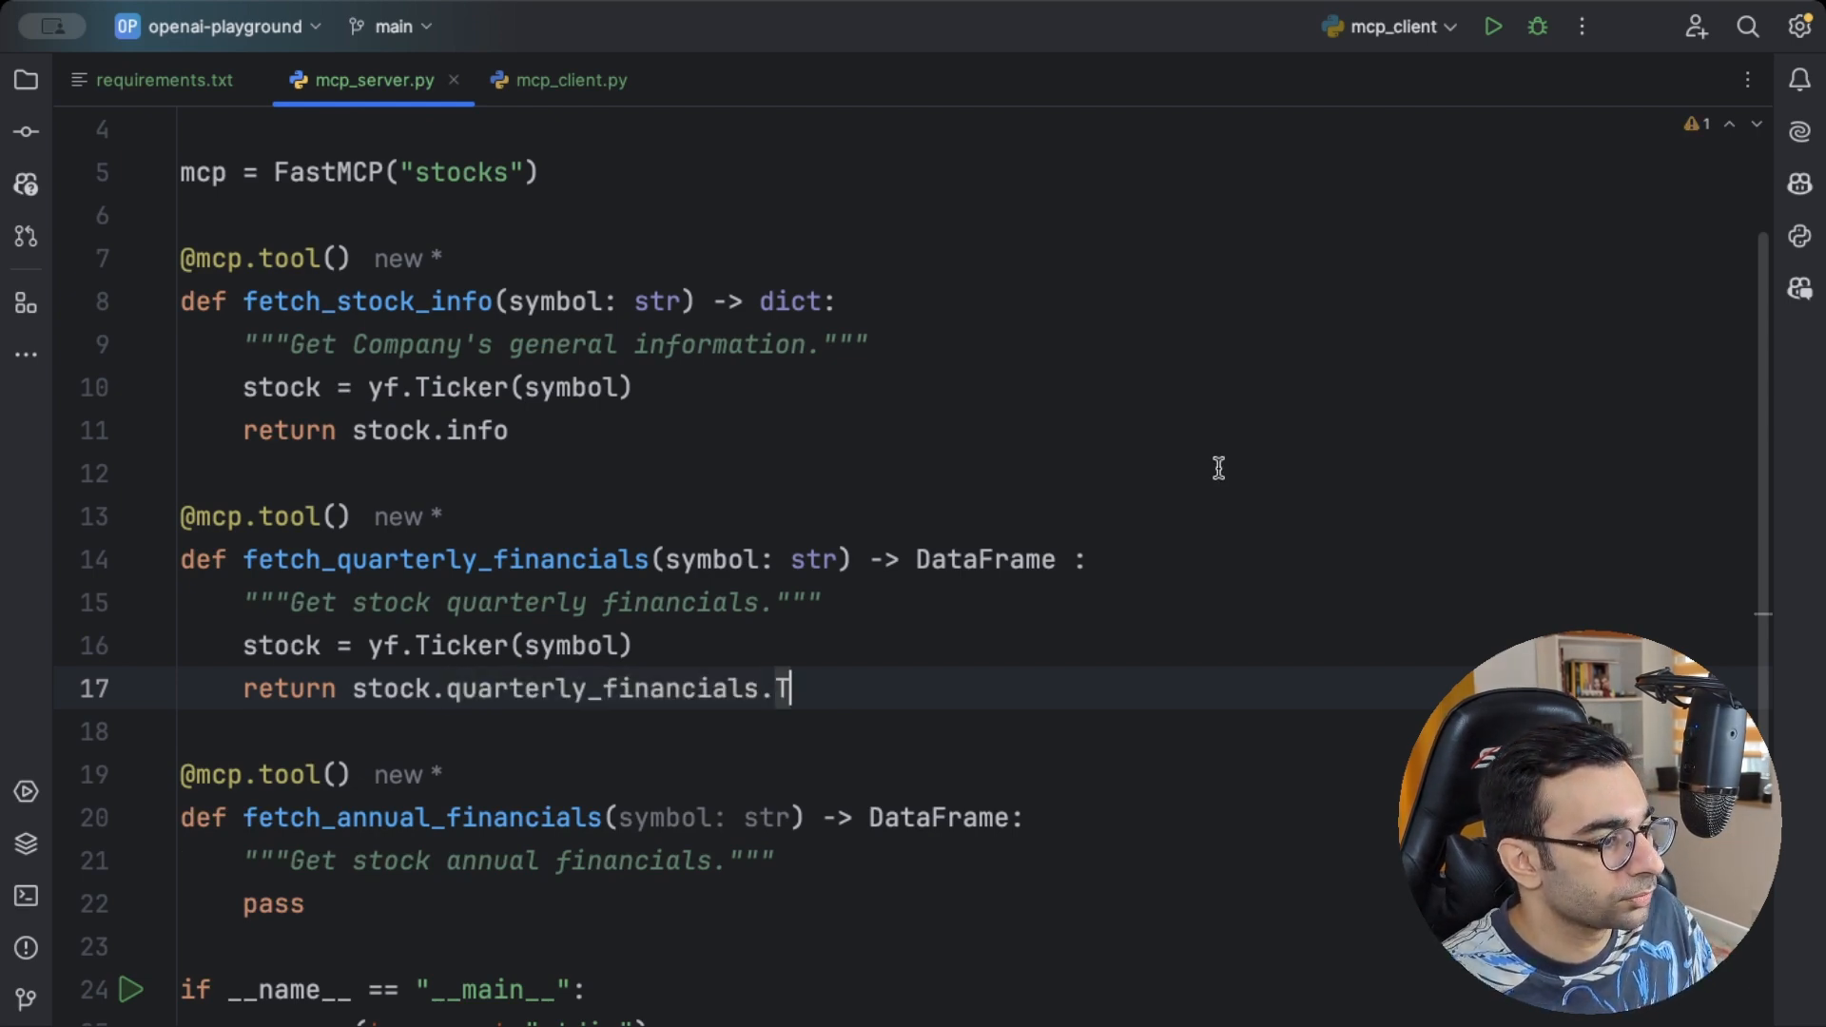
scroll(down, 3)
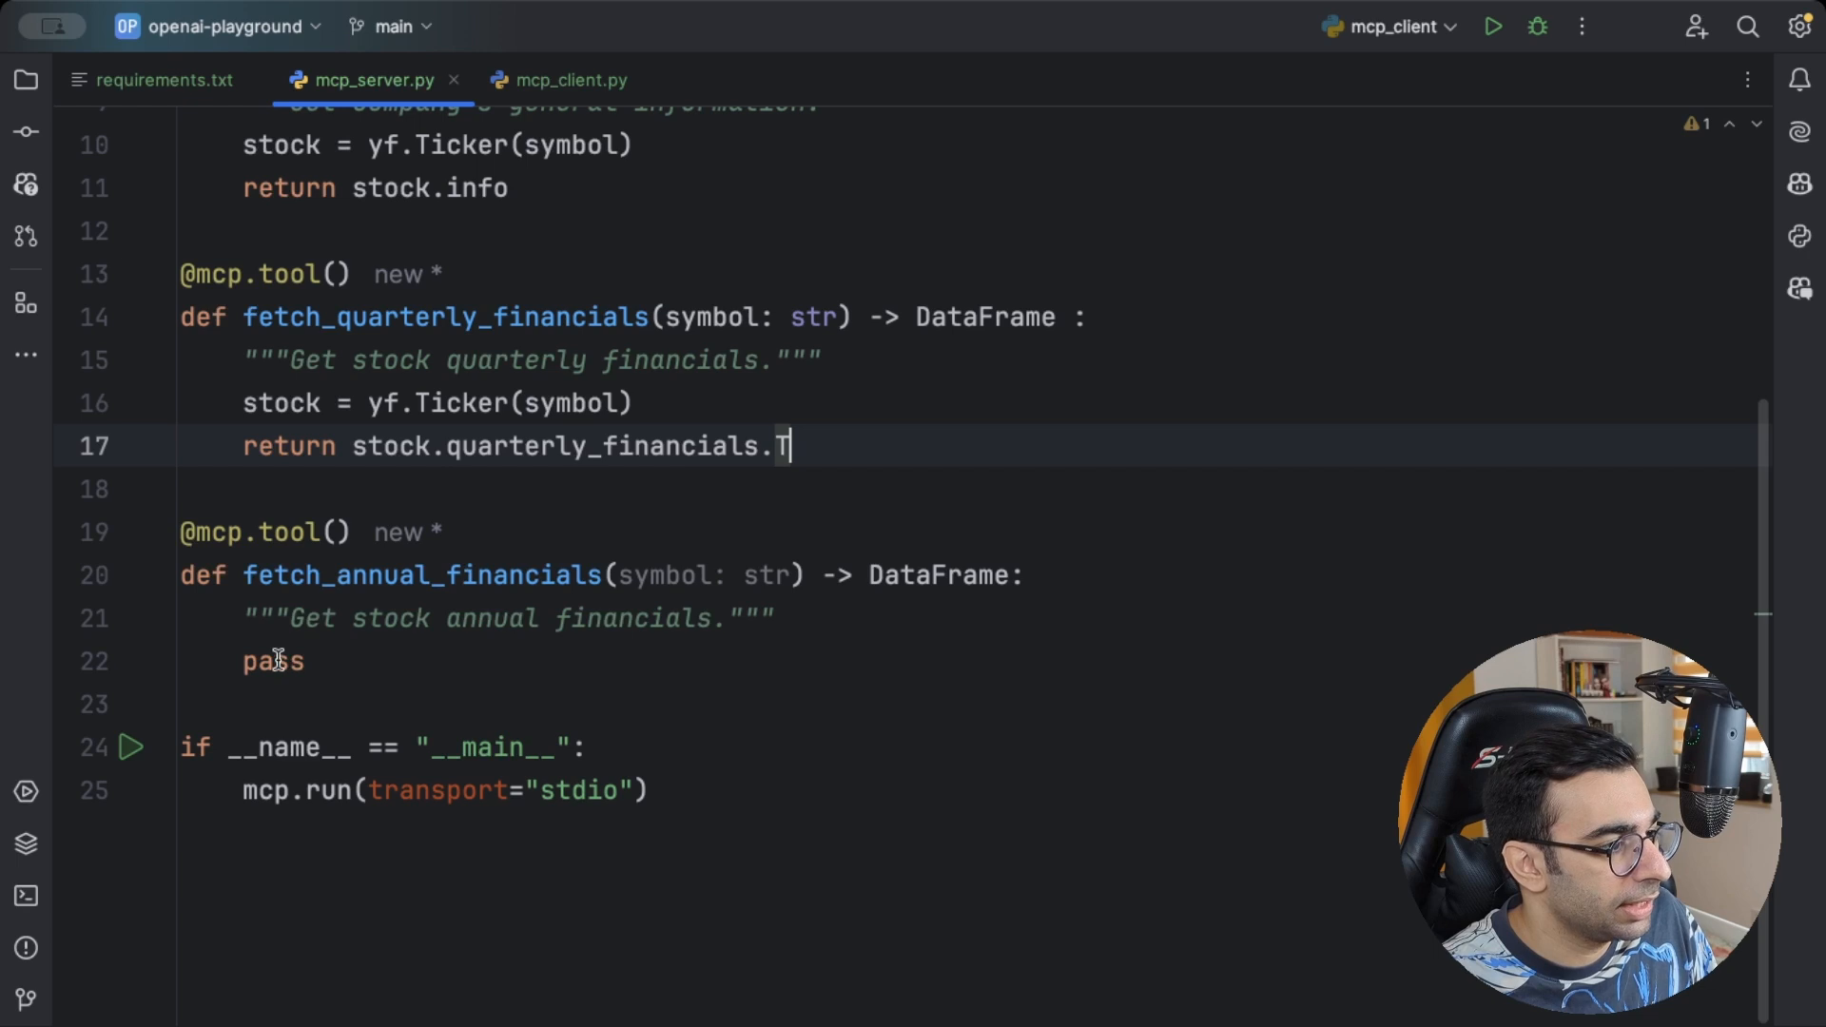
Make the annual tool build yf.Ticker(symbol) and return stock.financials.T
text(stock = yf.Ticker(symbol))
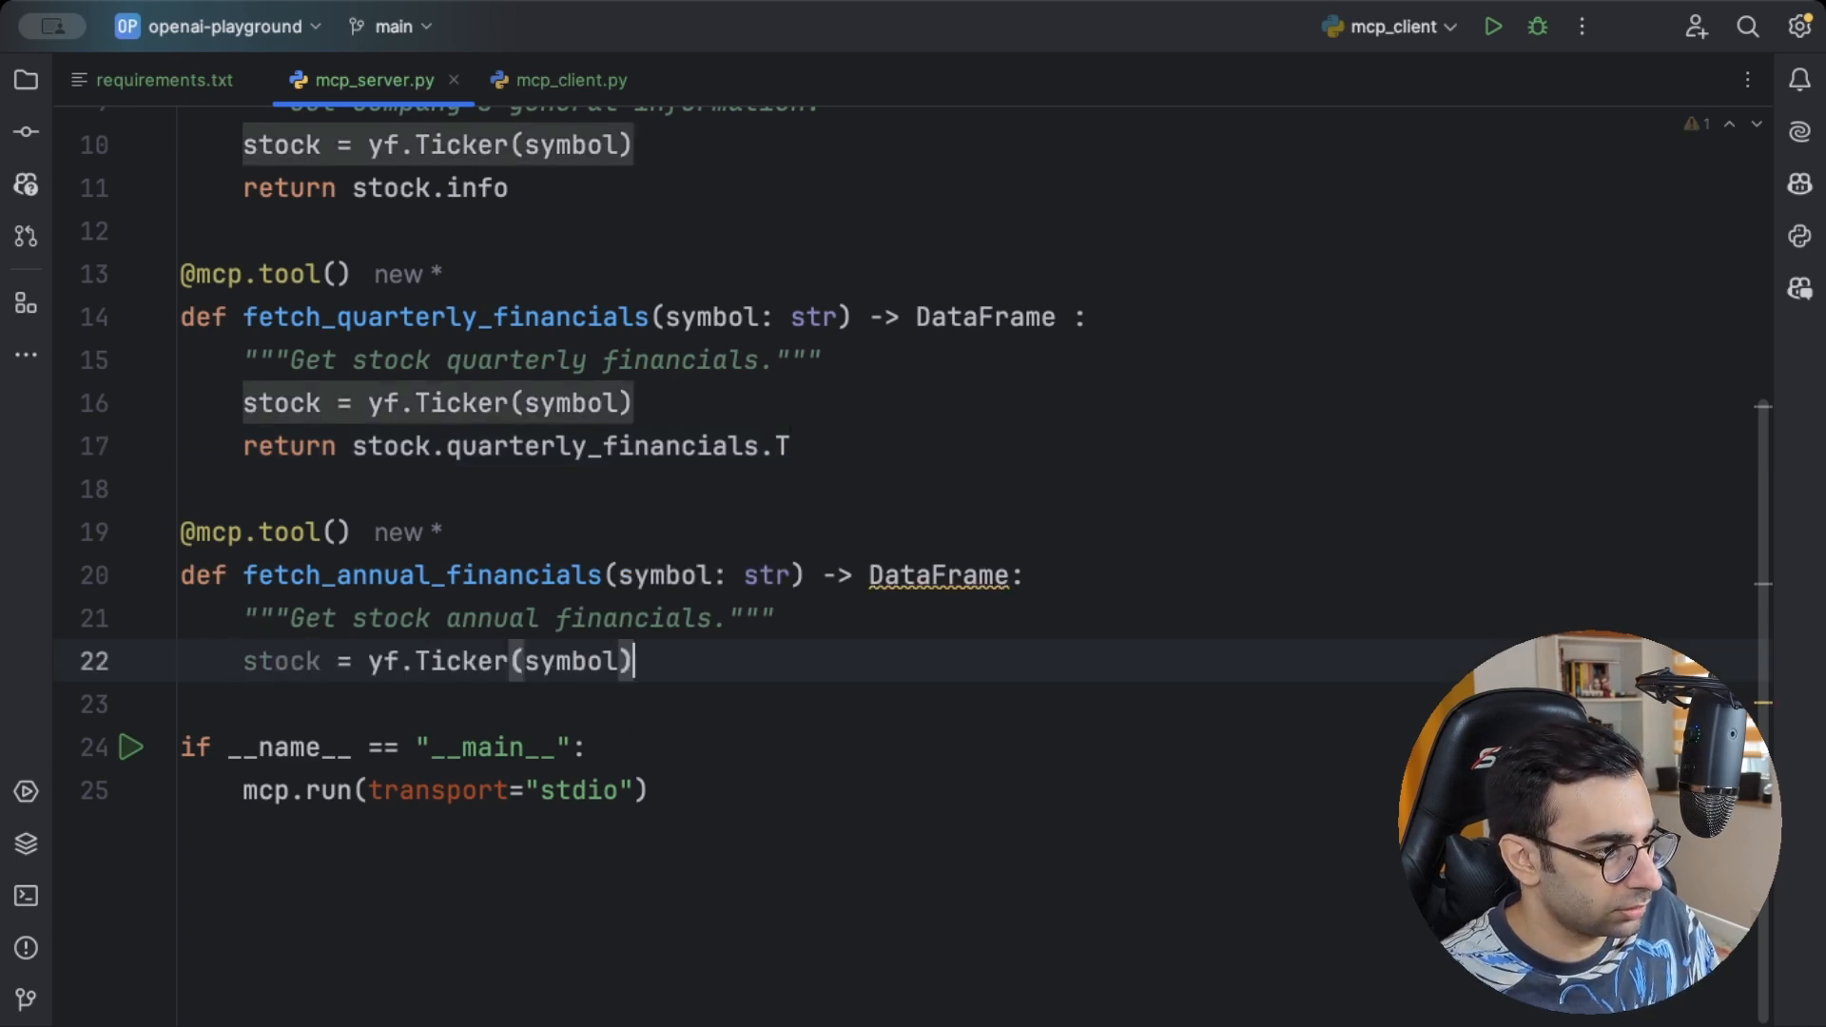
text(re)
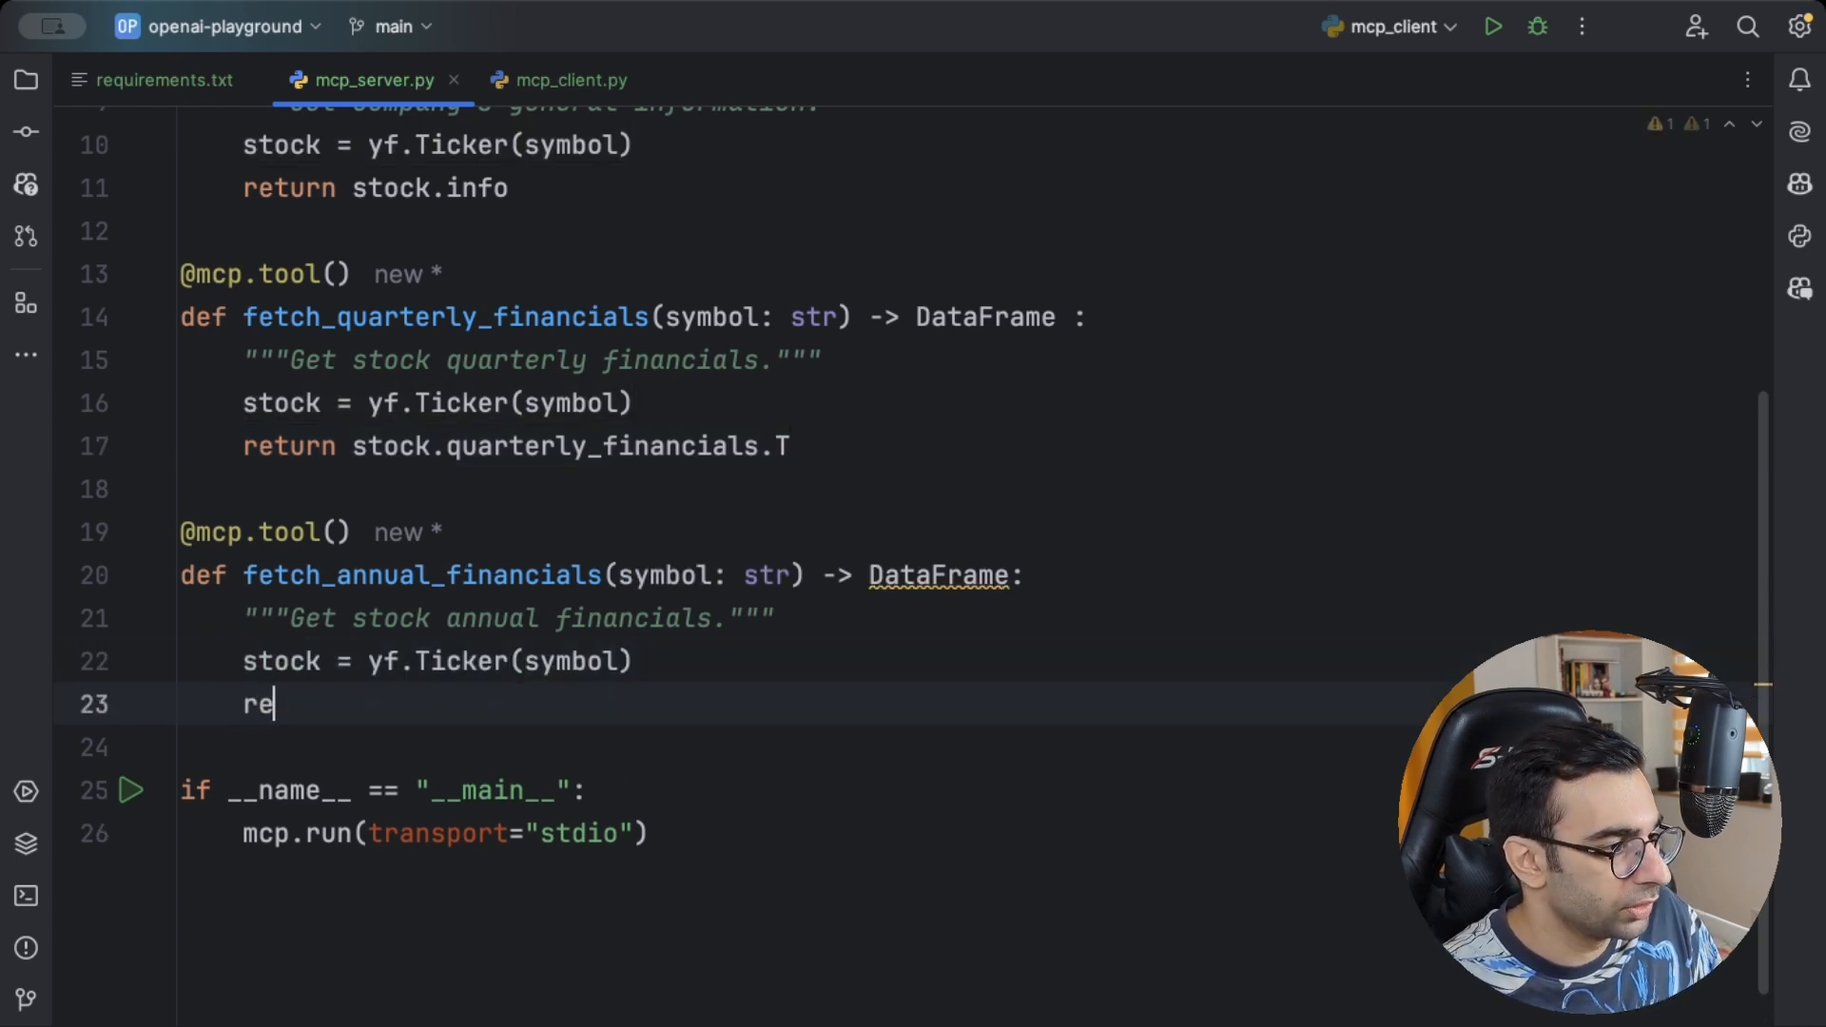
text(turn)
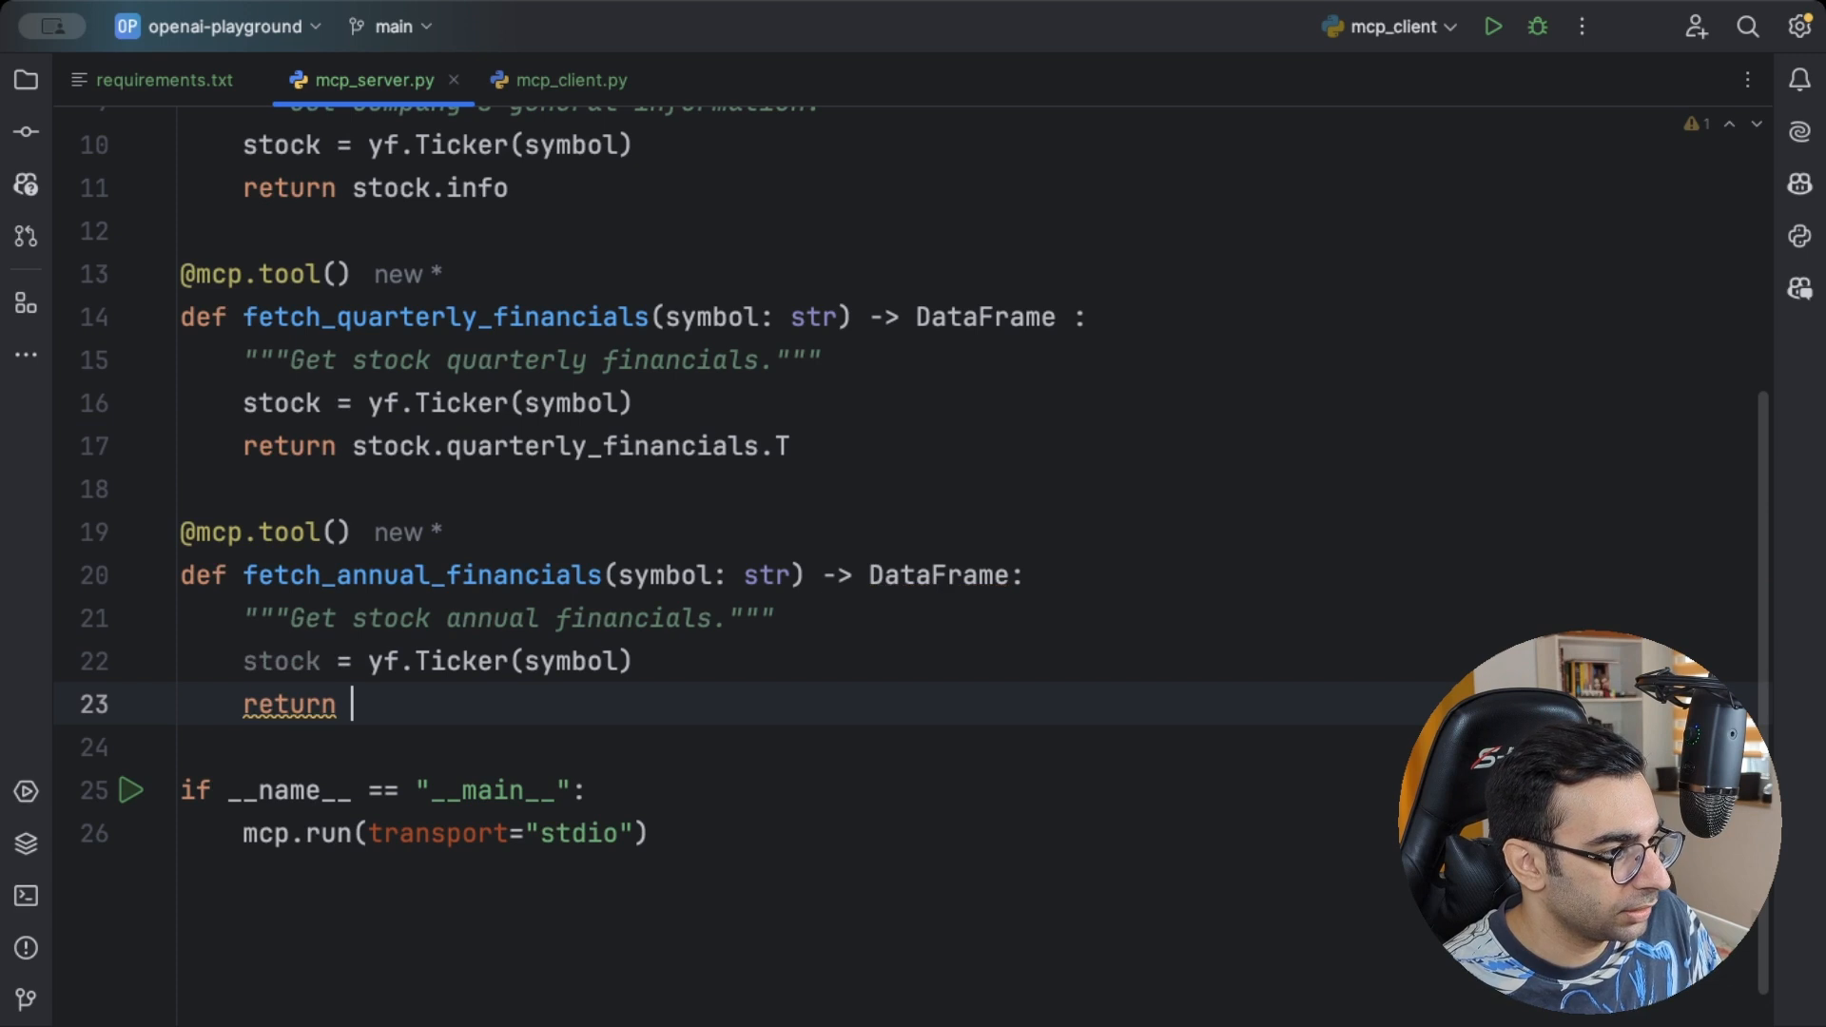
text(stock.)
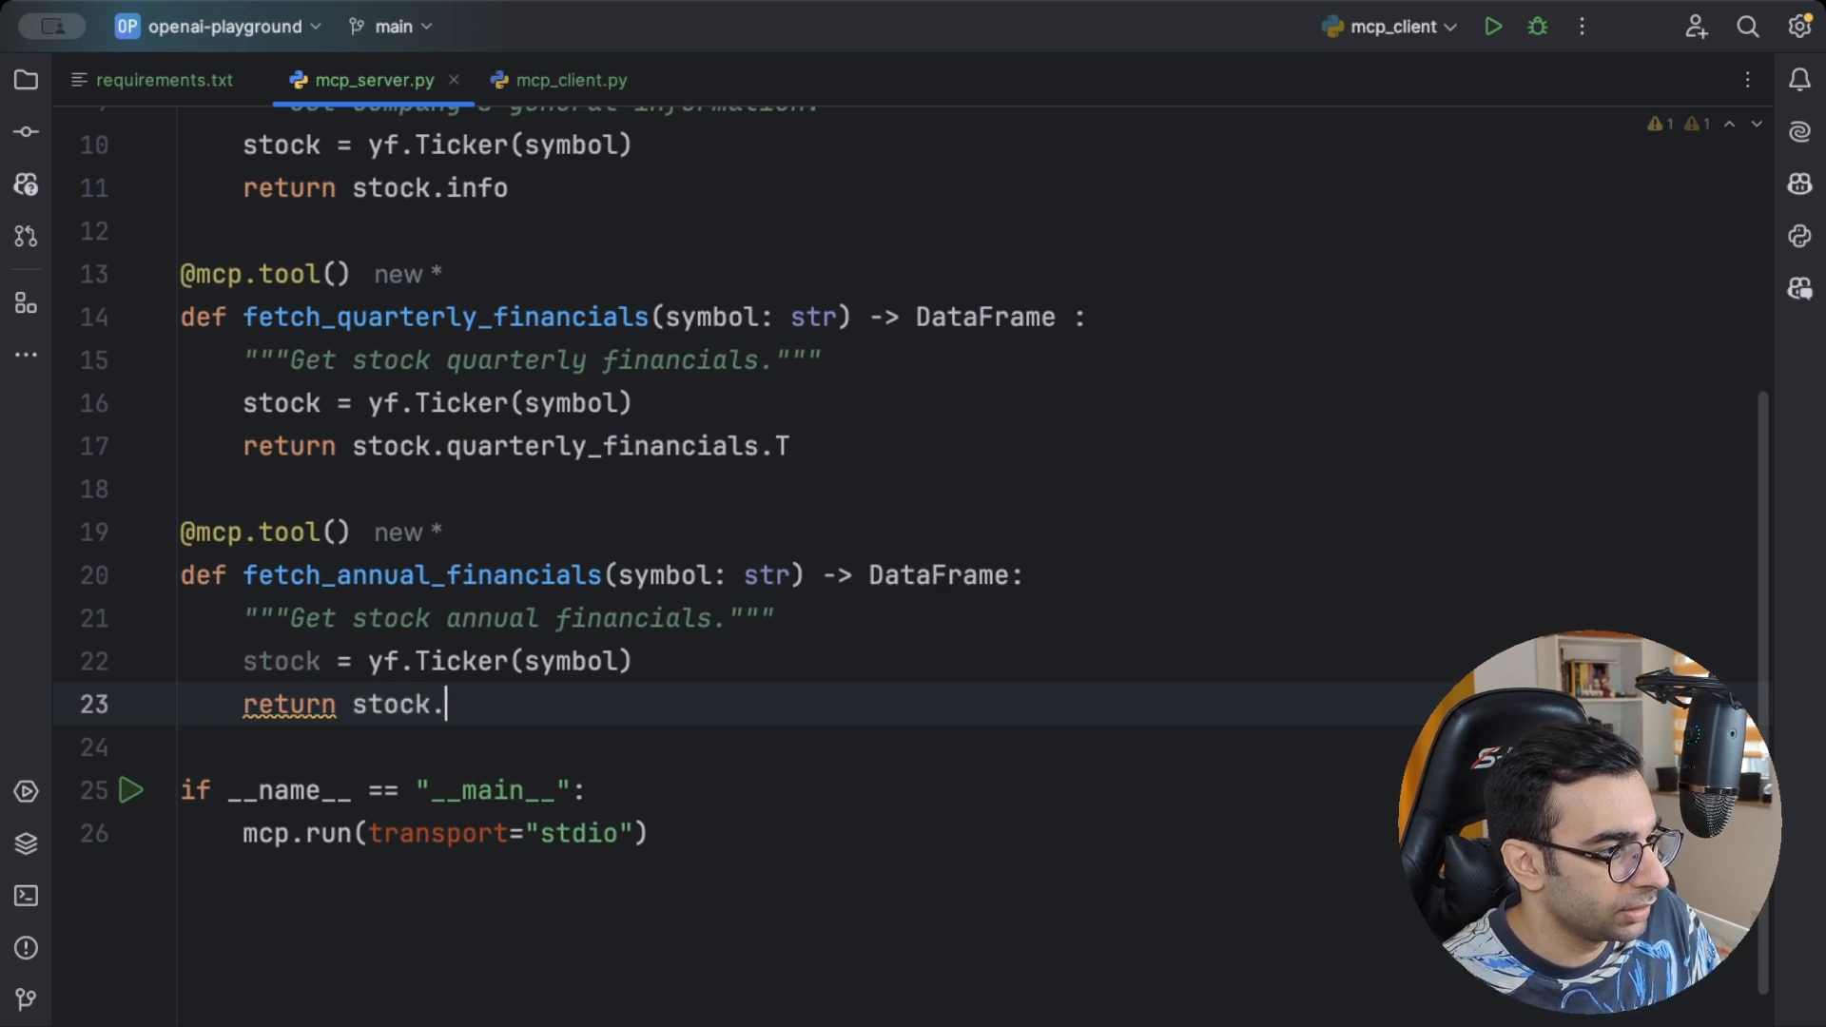
text(f)
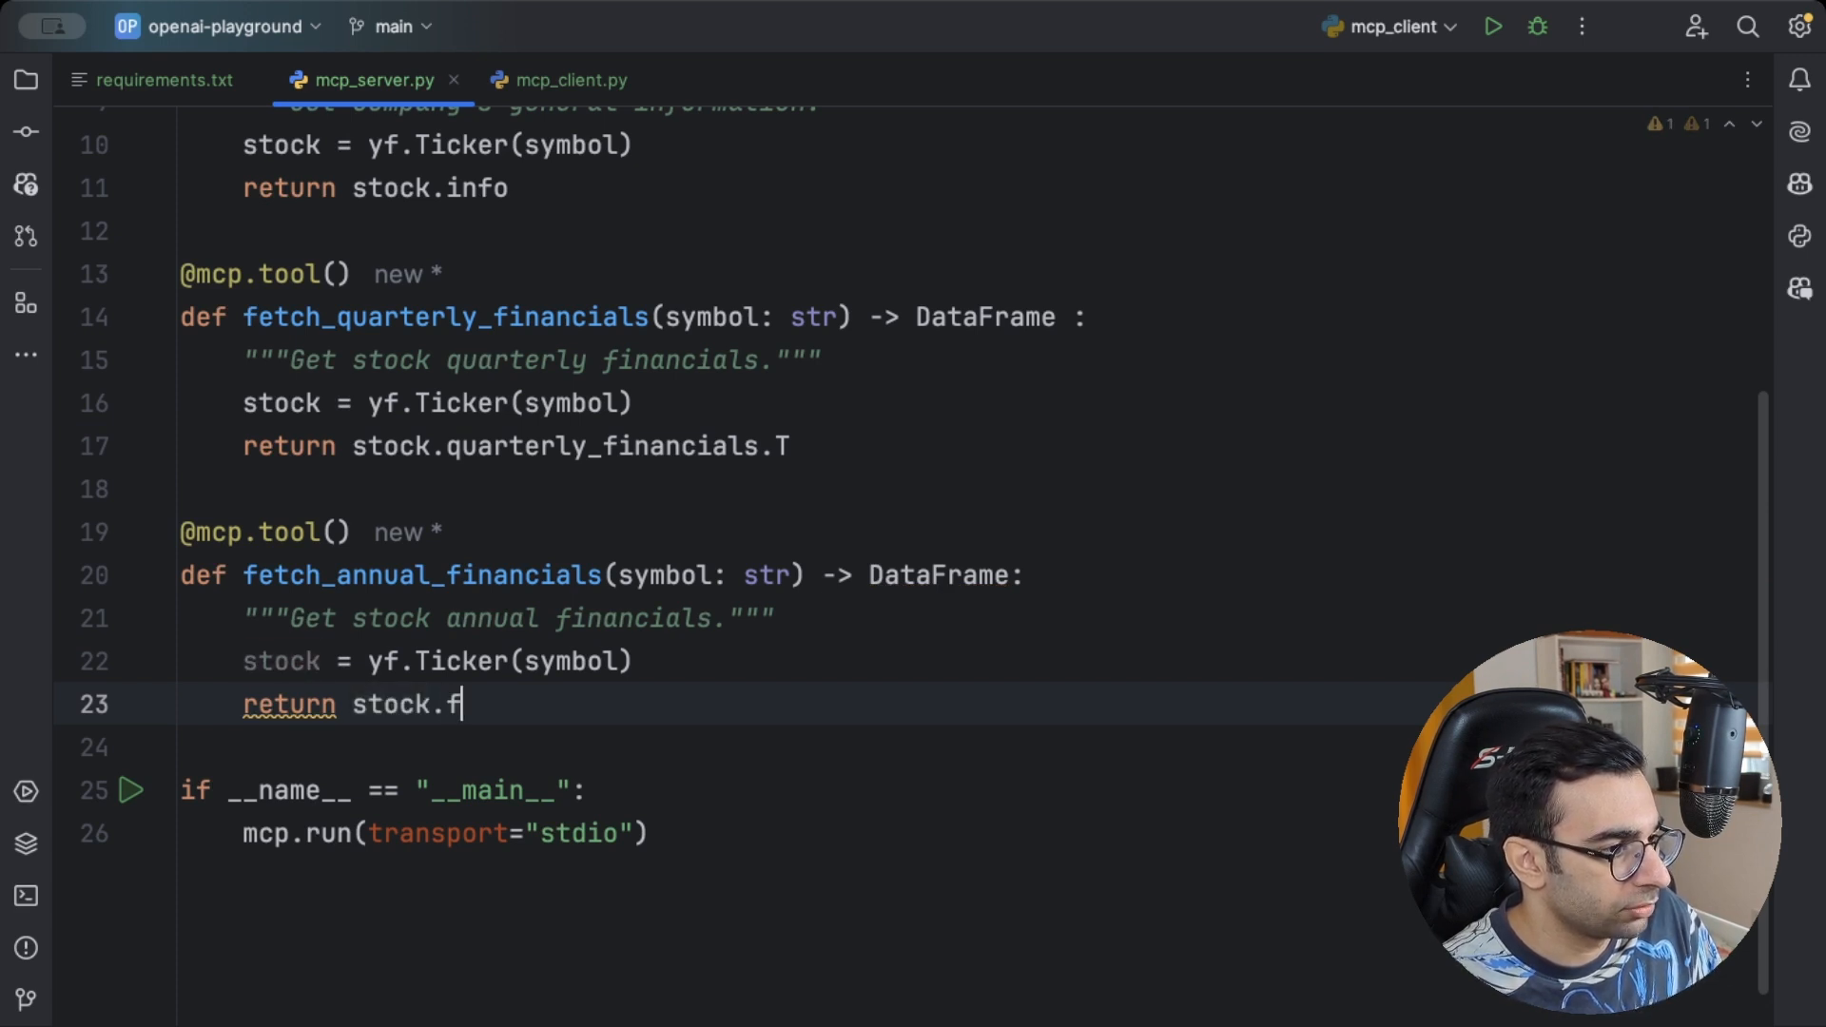
text(inancials.T)
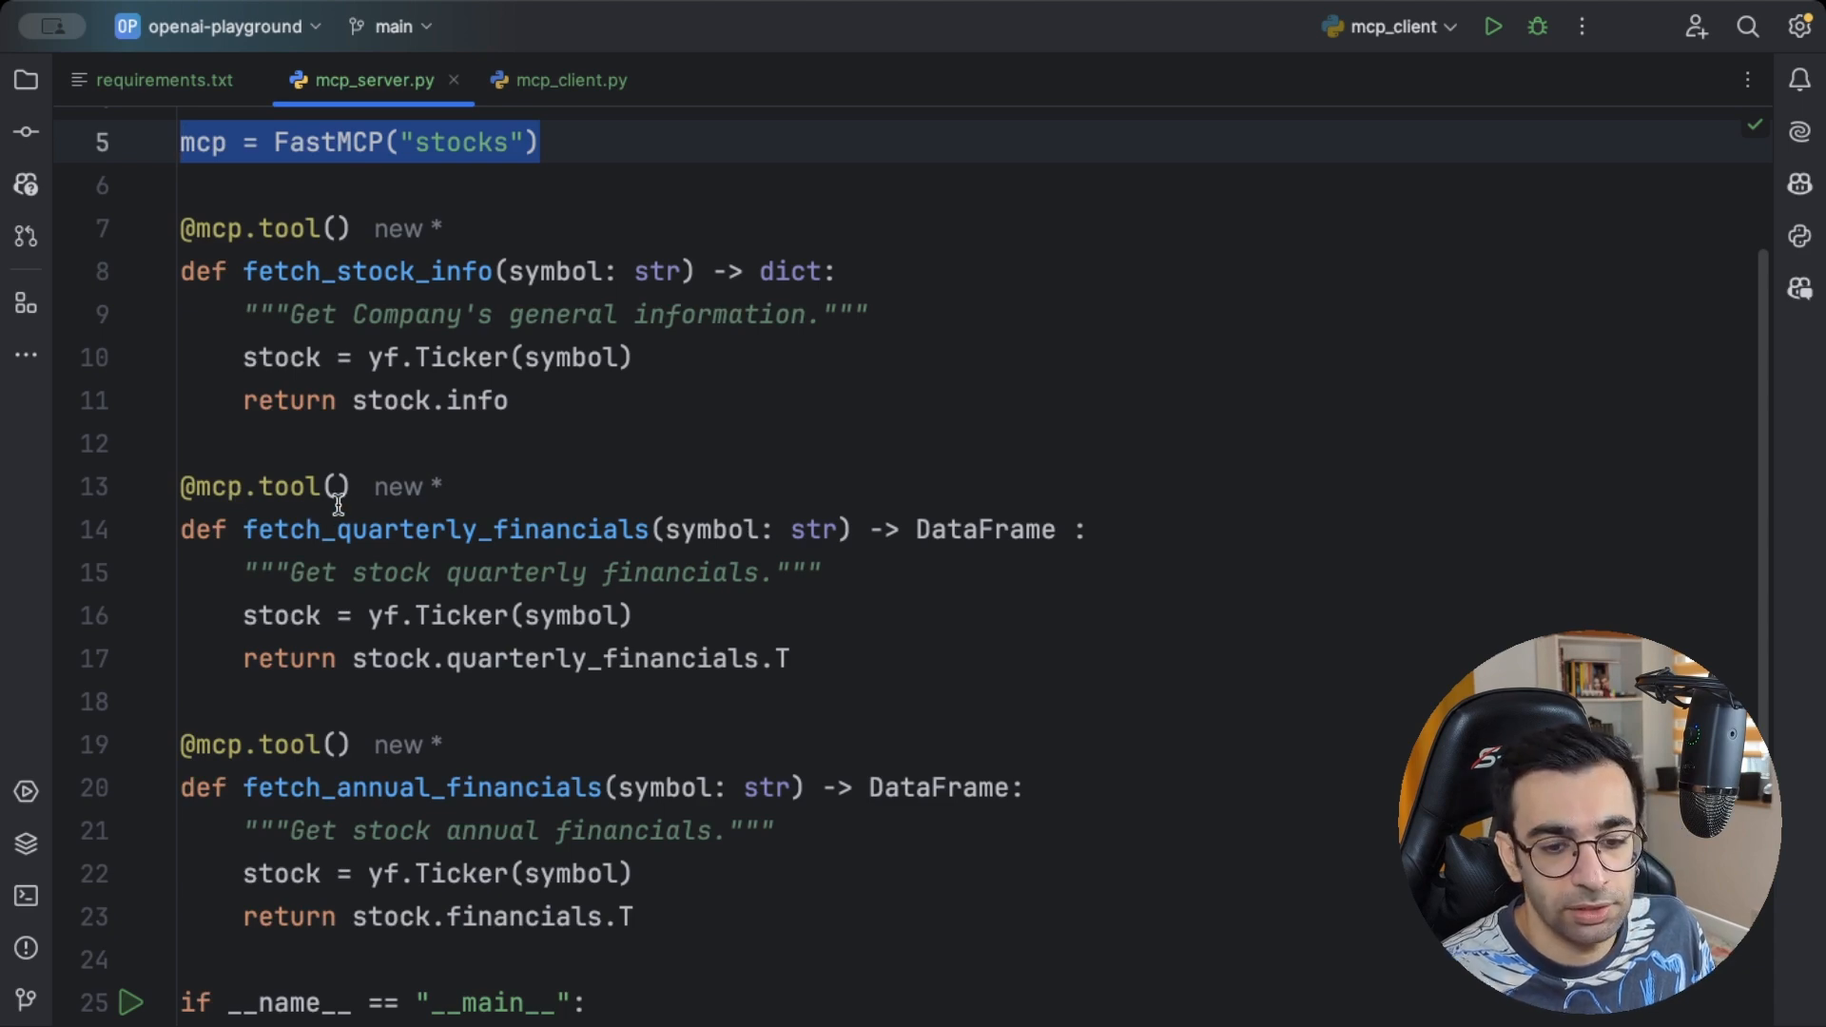
mouse_move(818, 472)
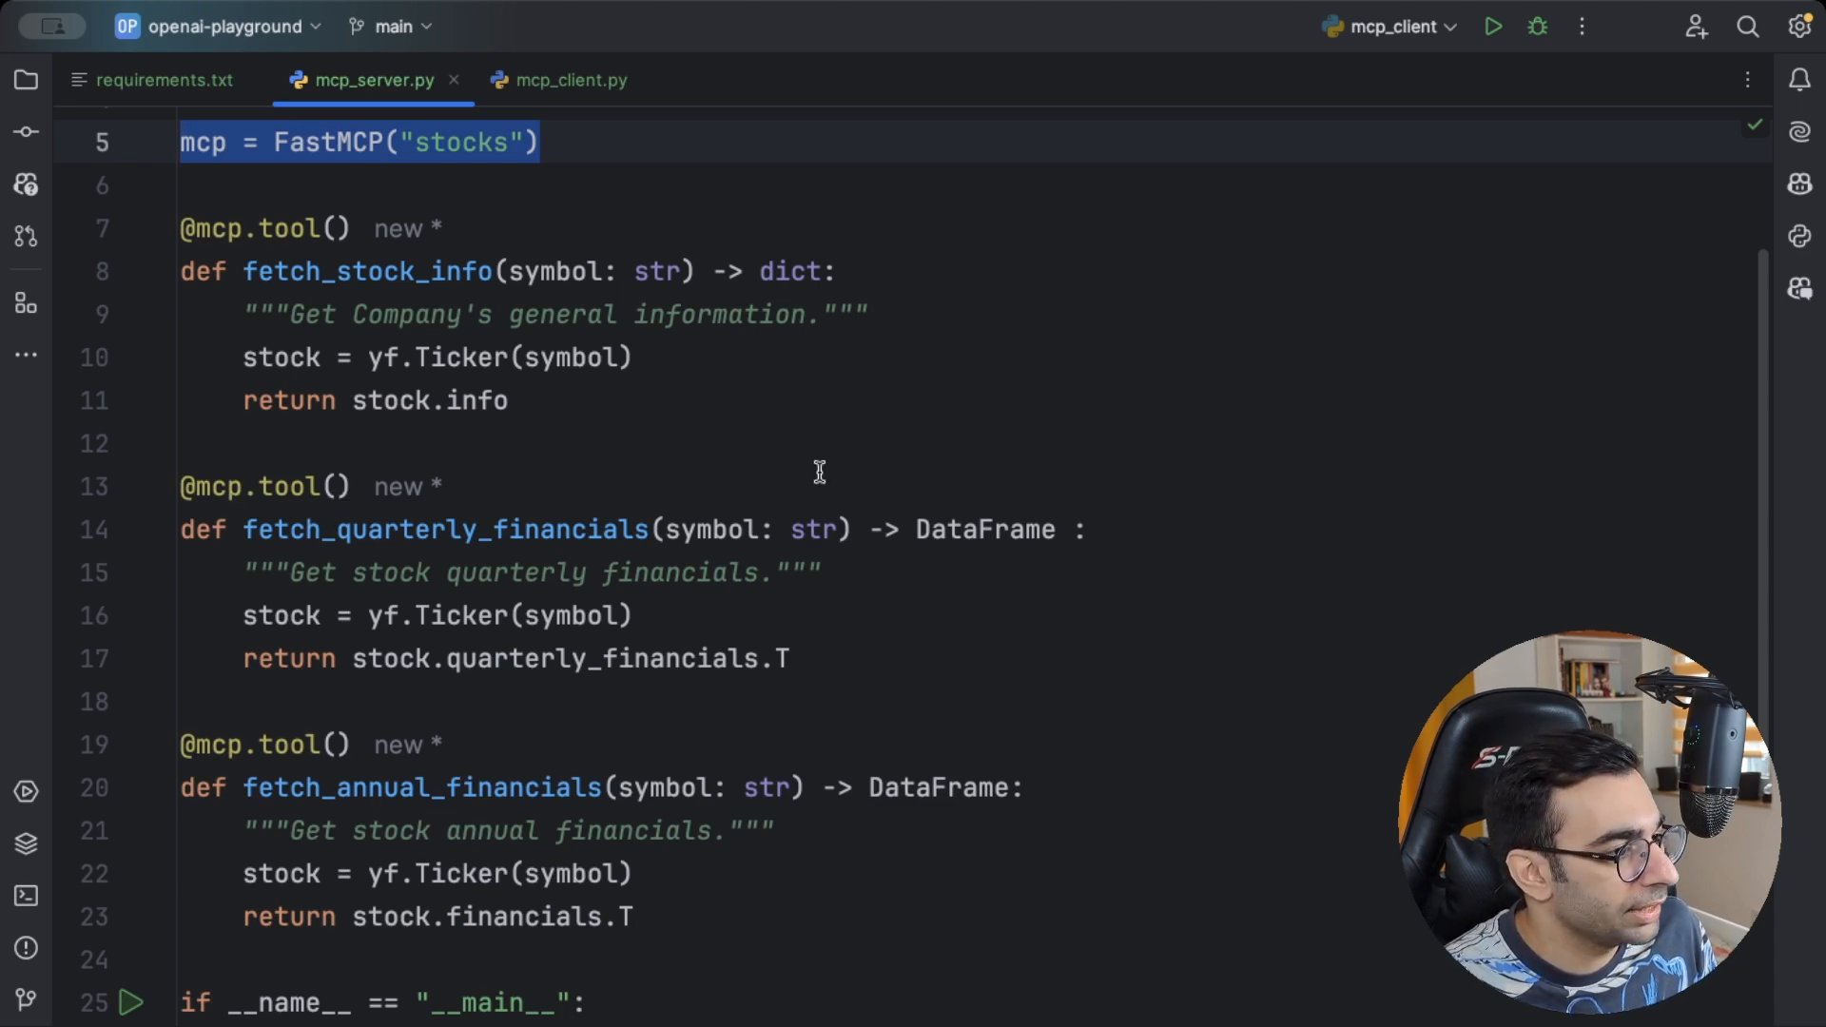
scroll(down, 3)
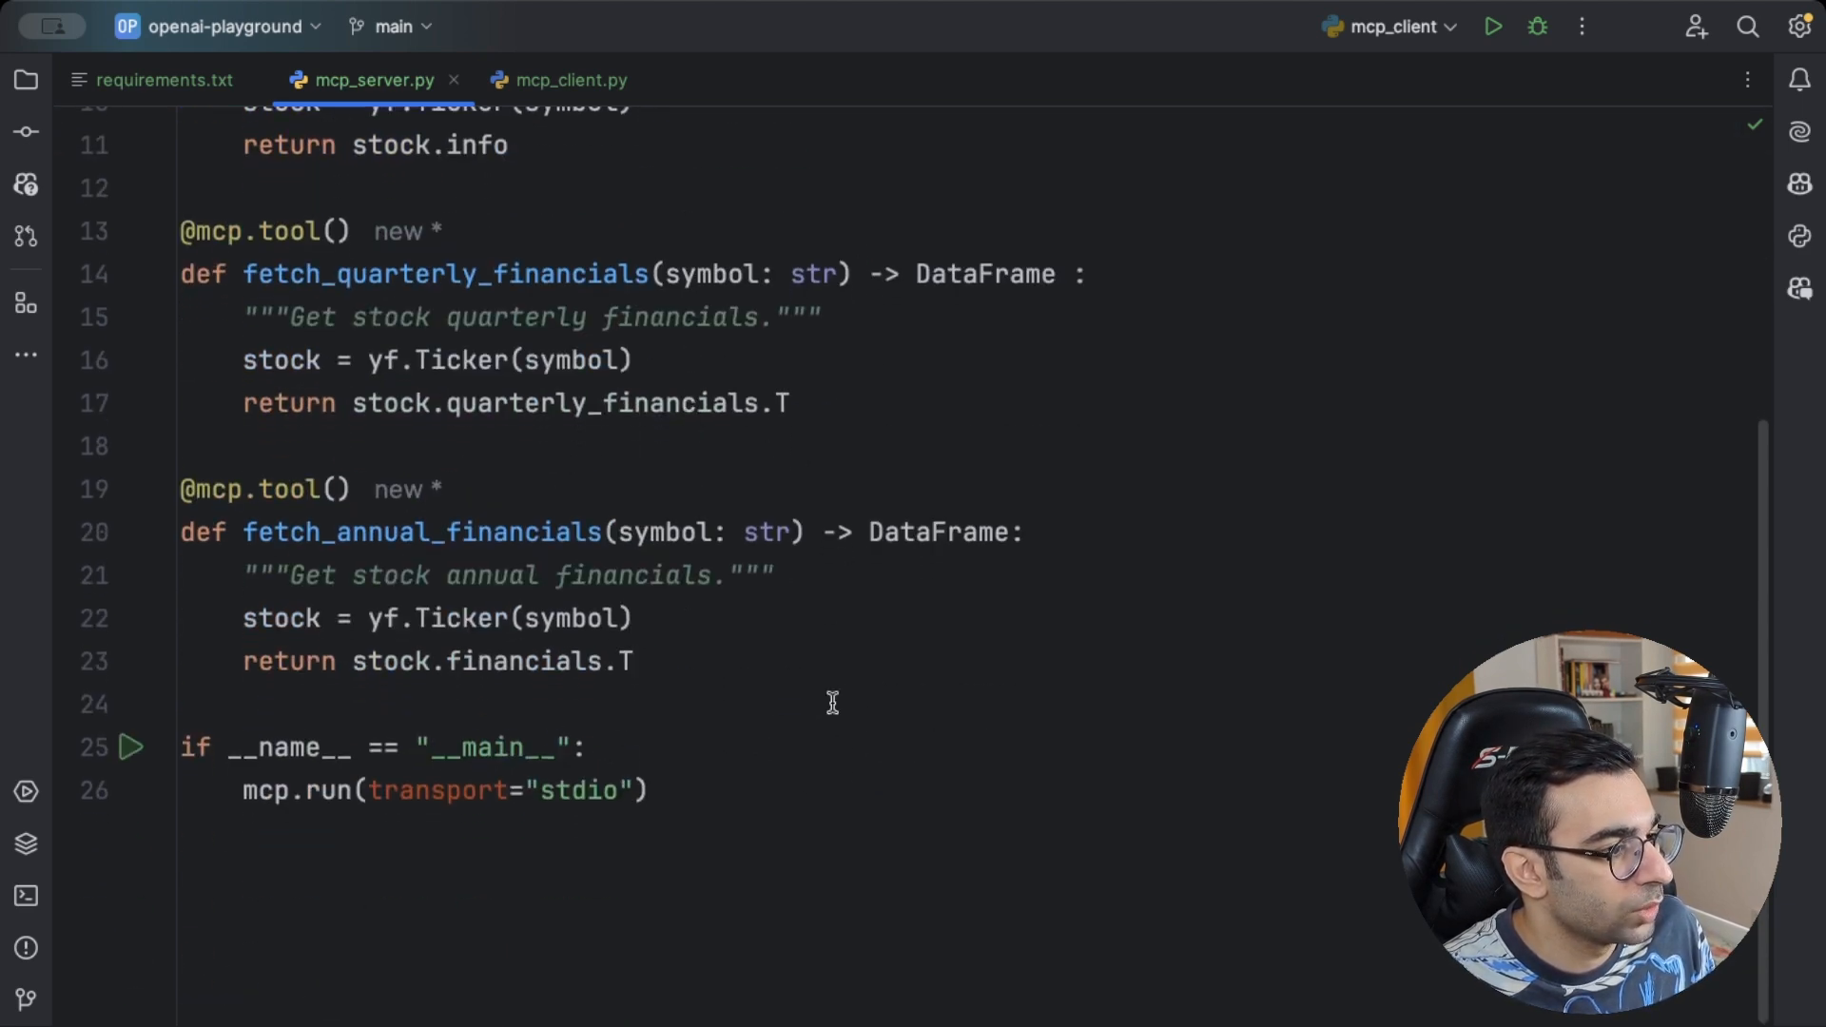
double_click(938, 532)
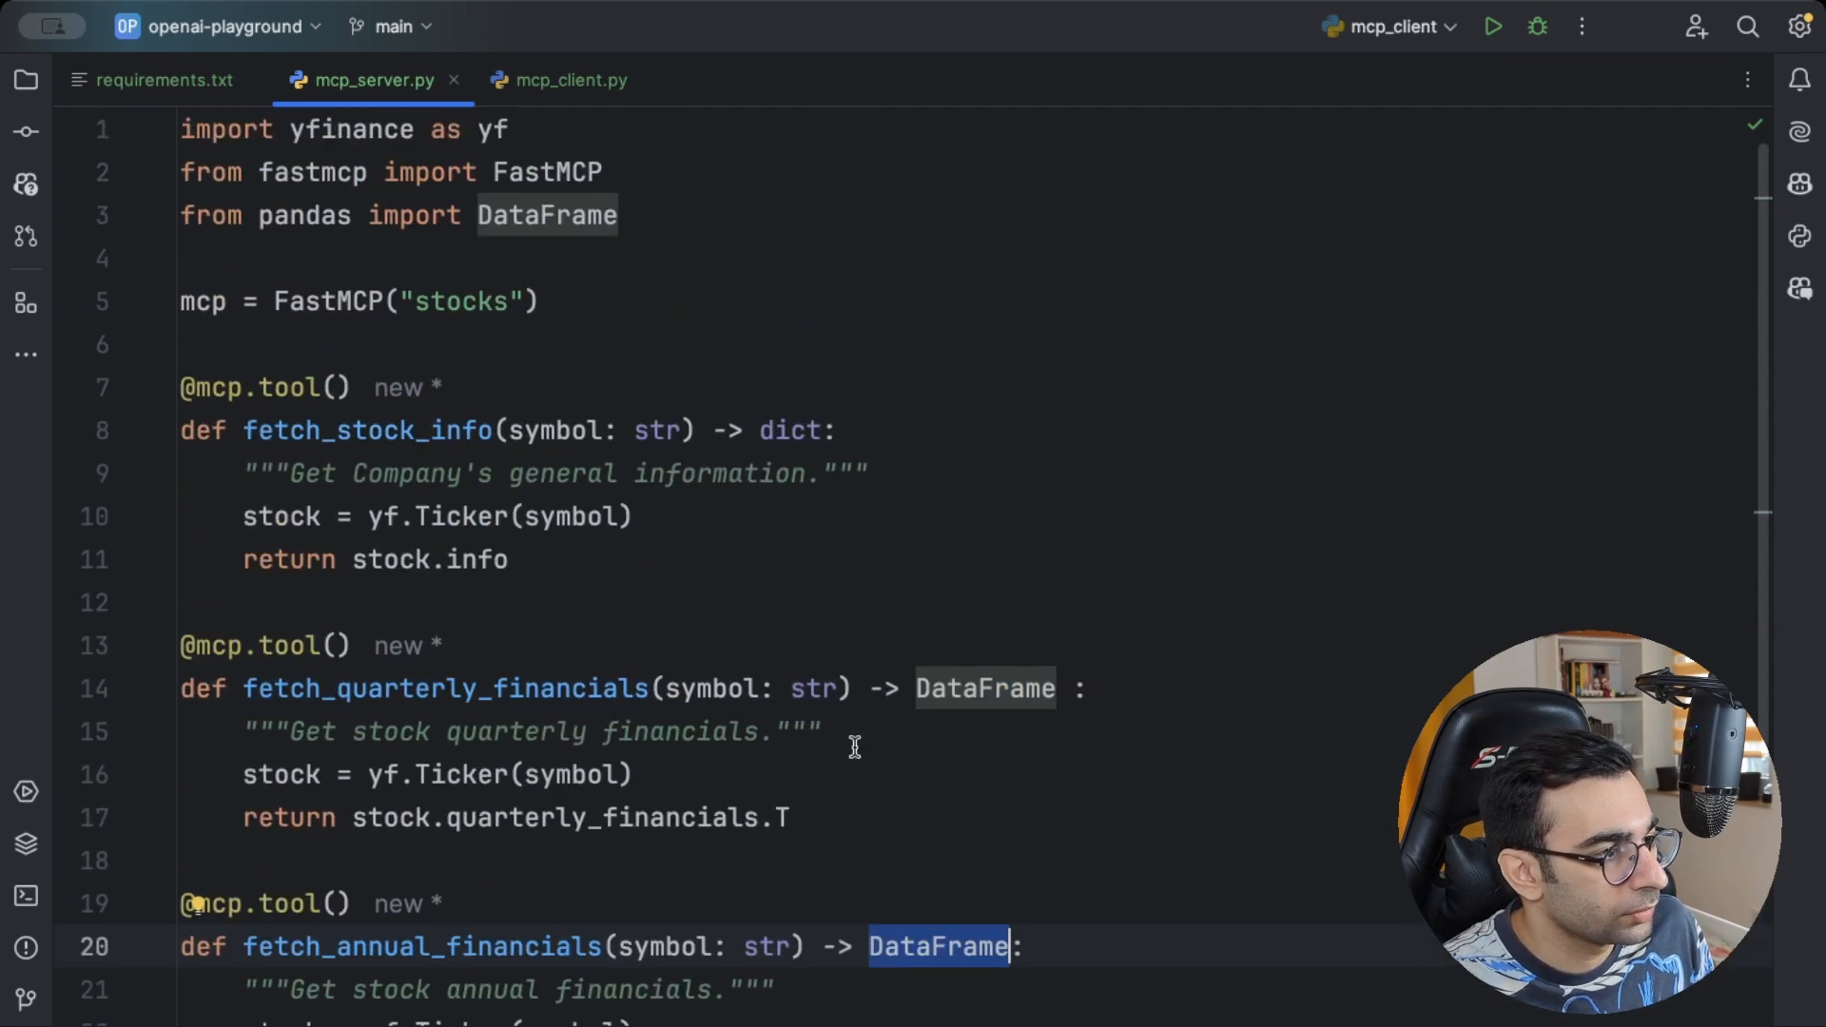
click(570, 80)
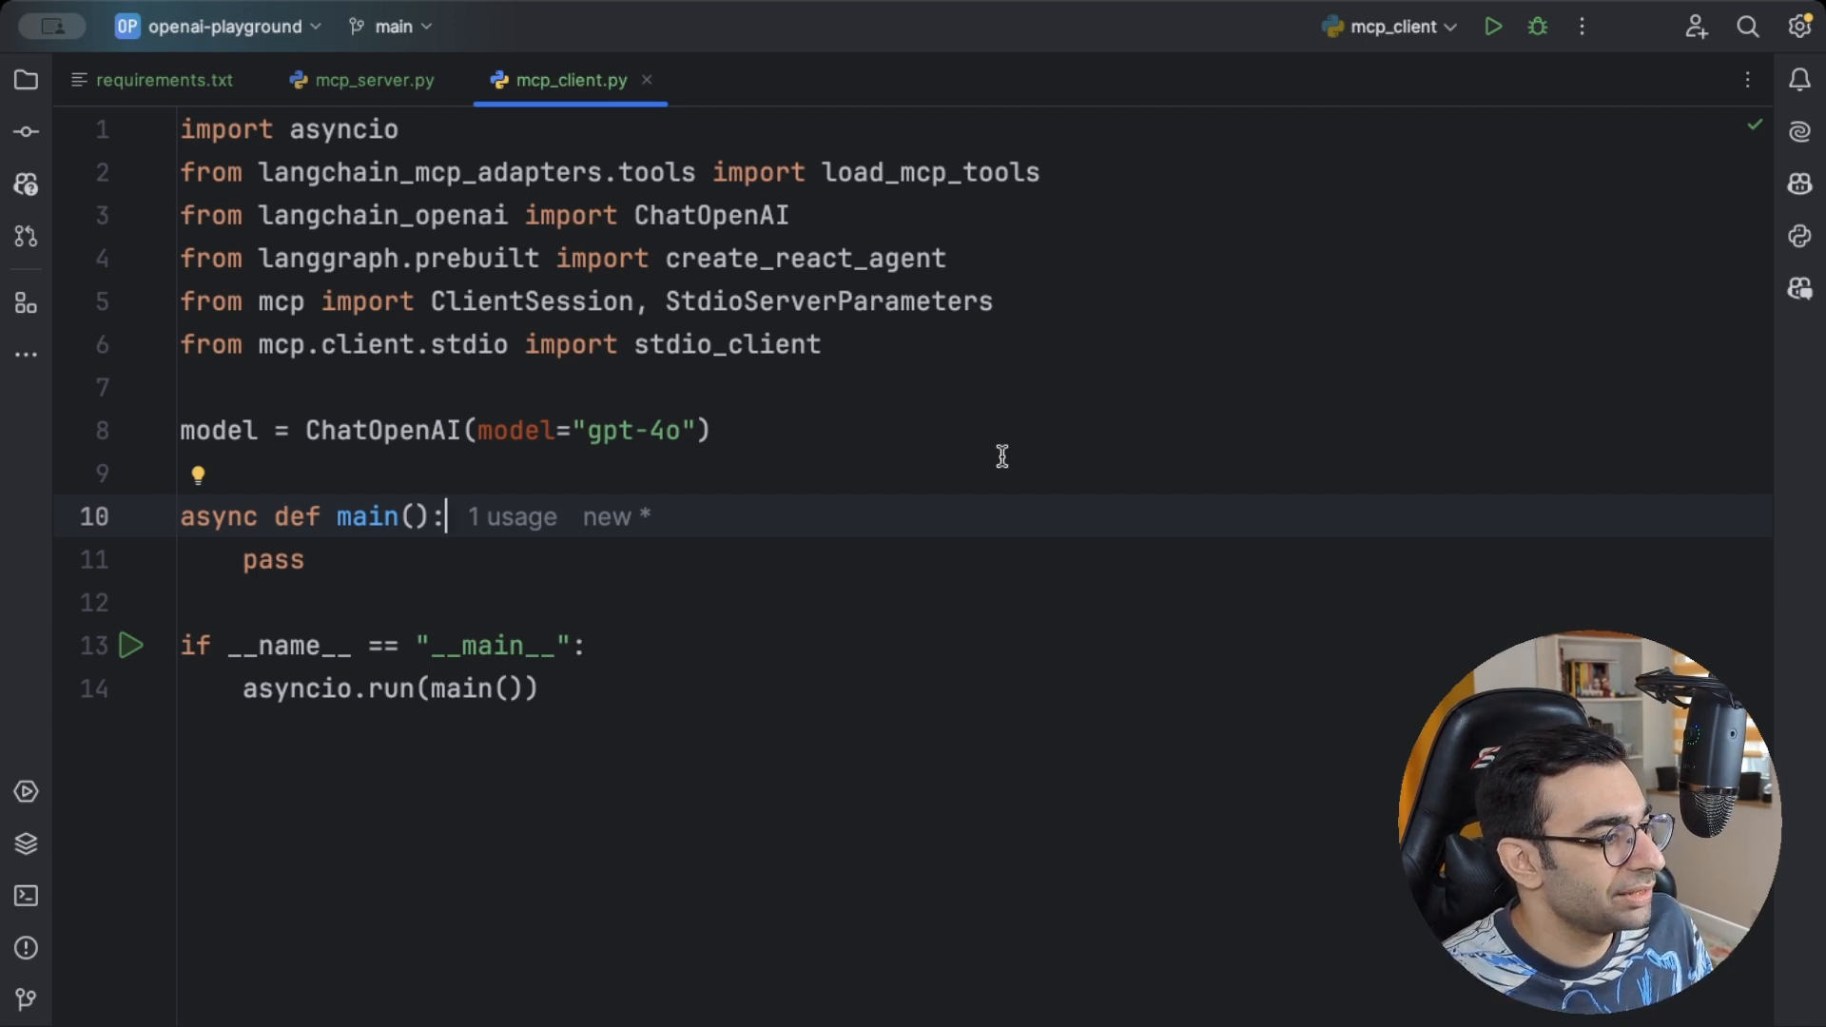
double_click(217, 430)
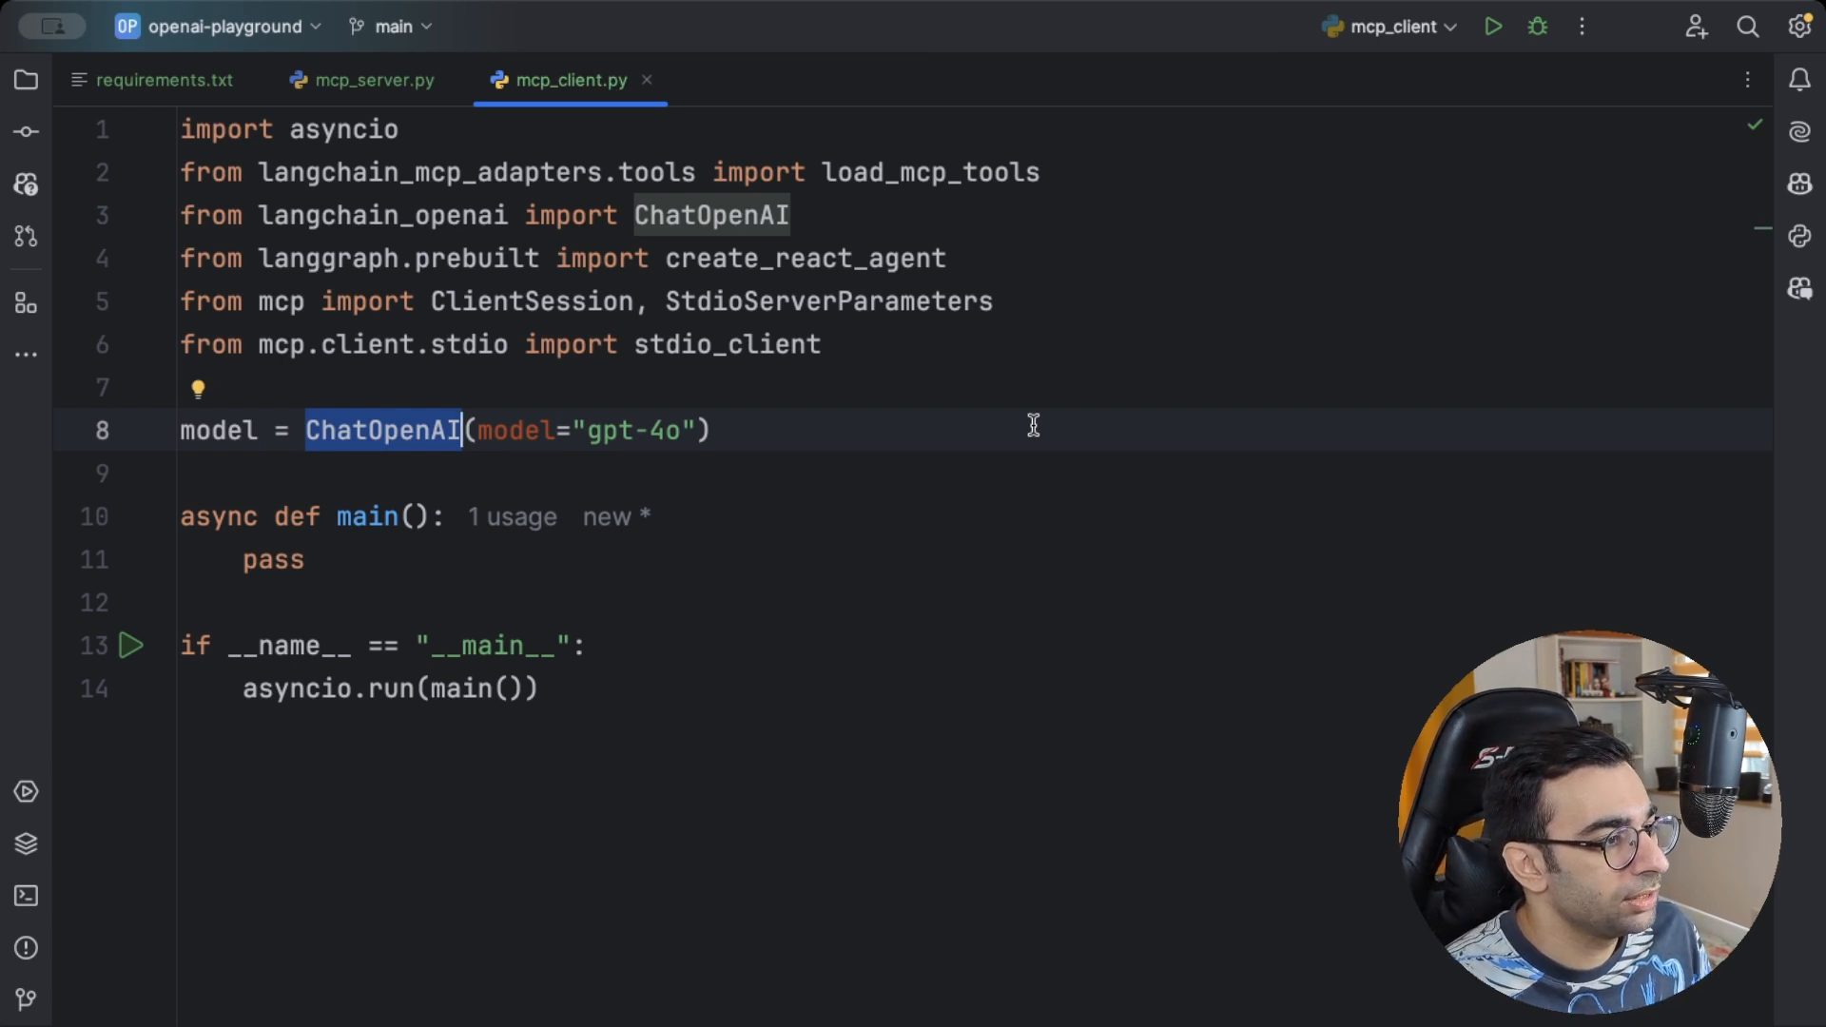
double_click(368, 517)
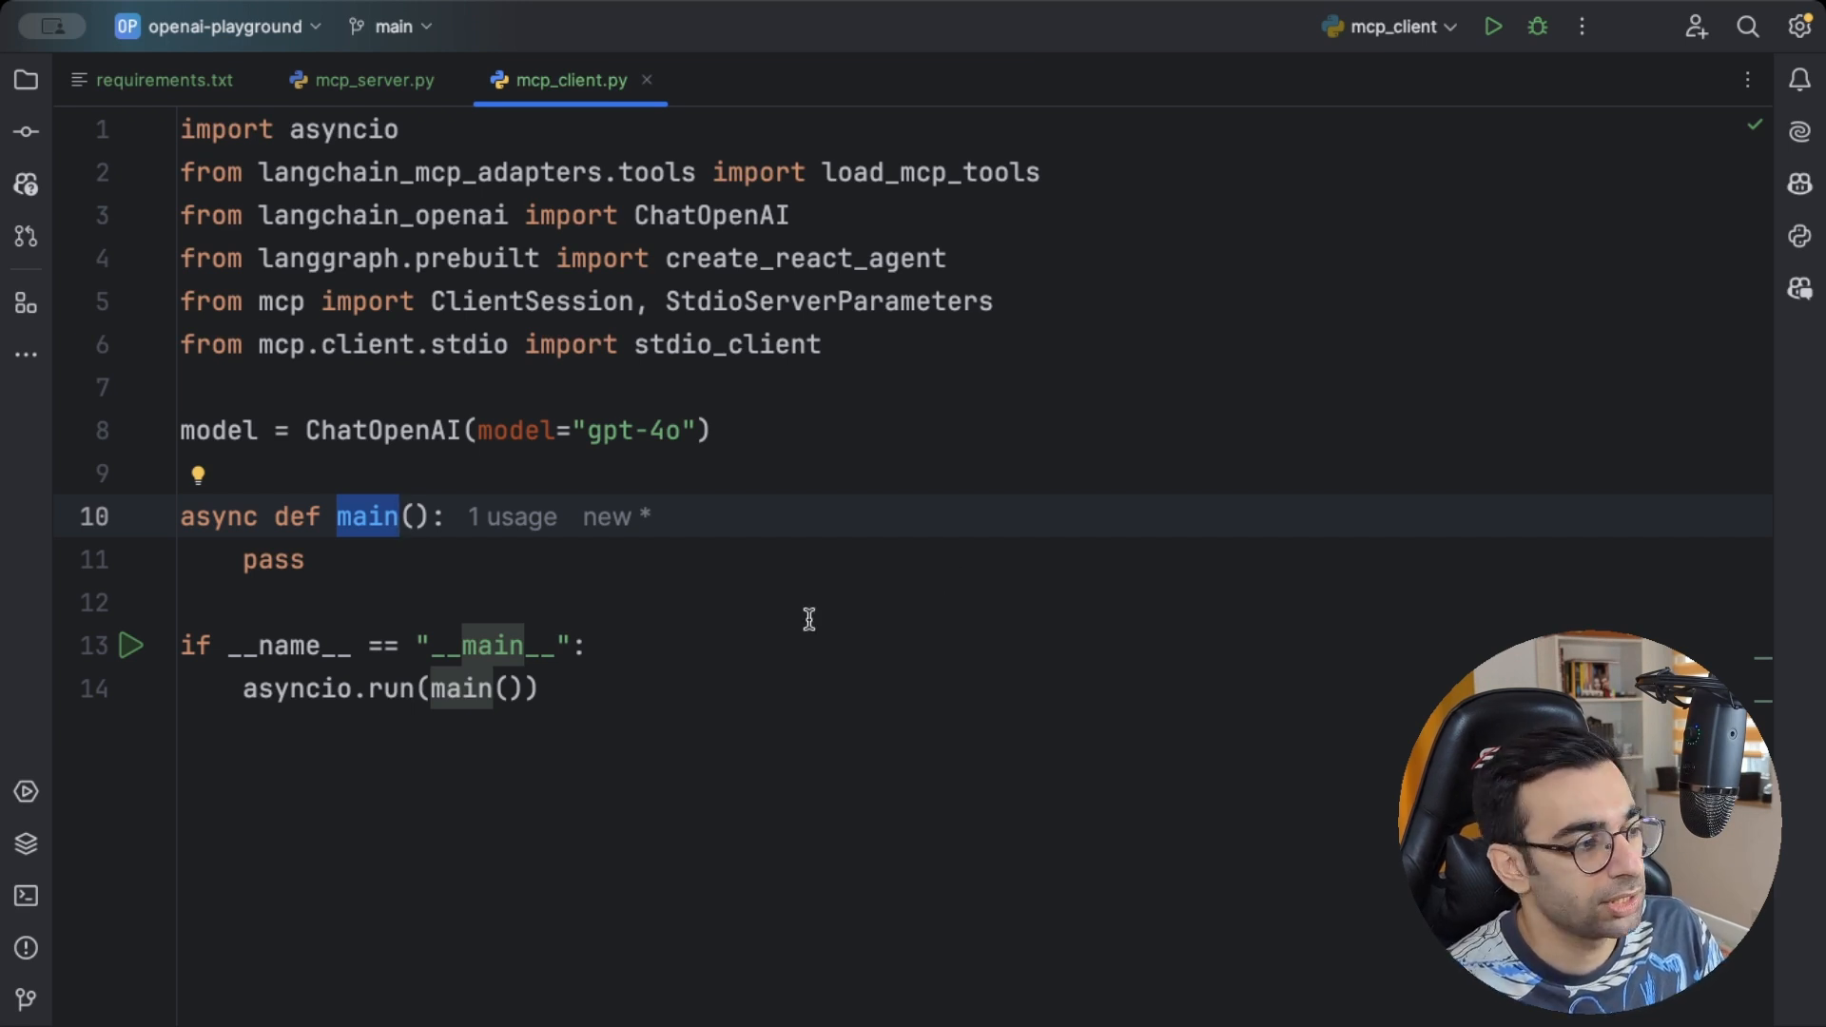
mouse_move(841, 614)
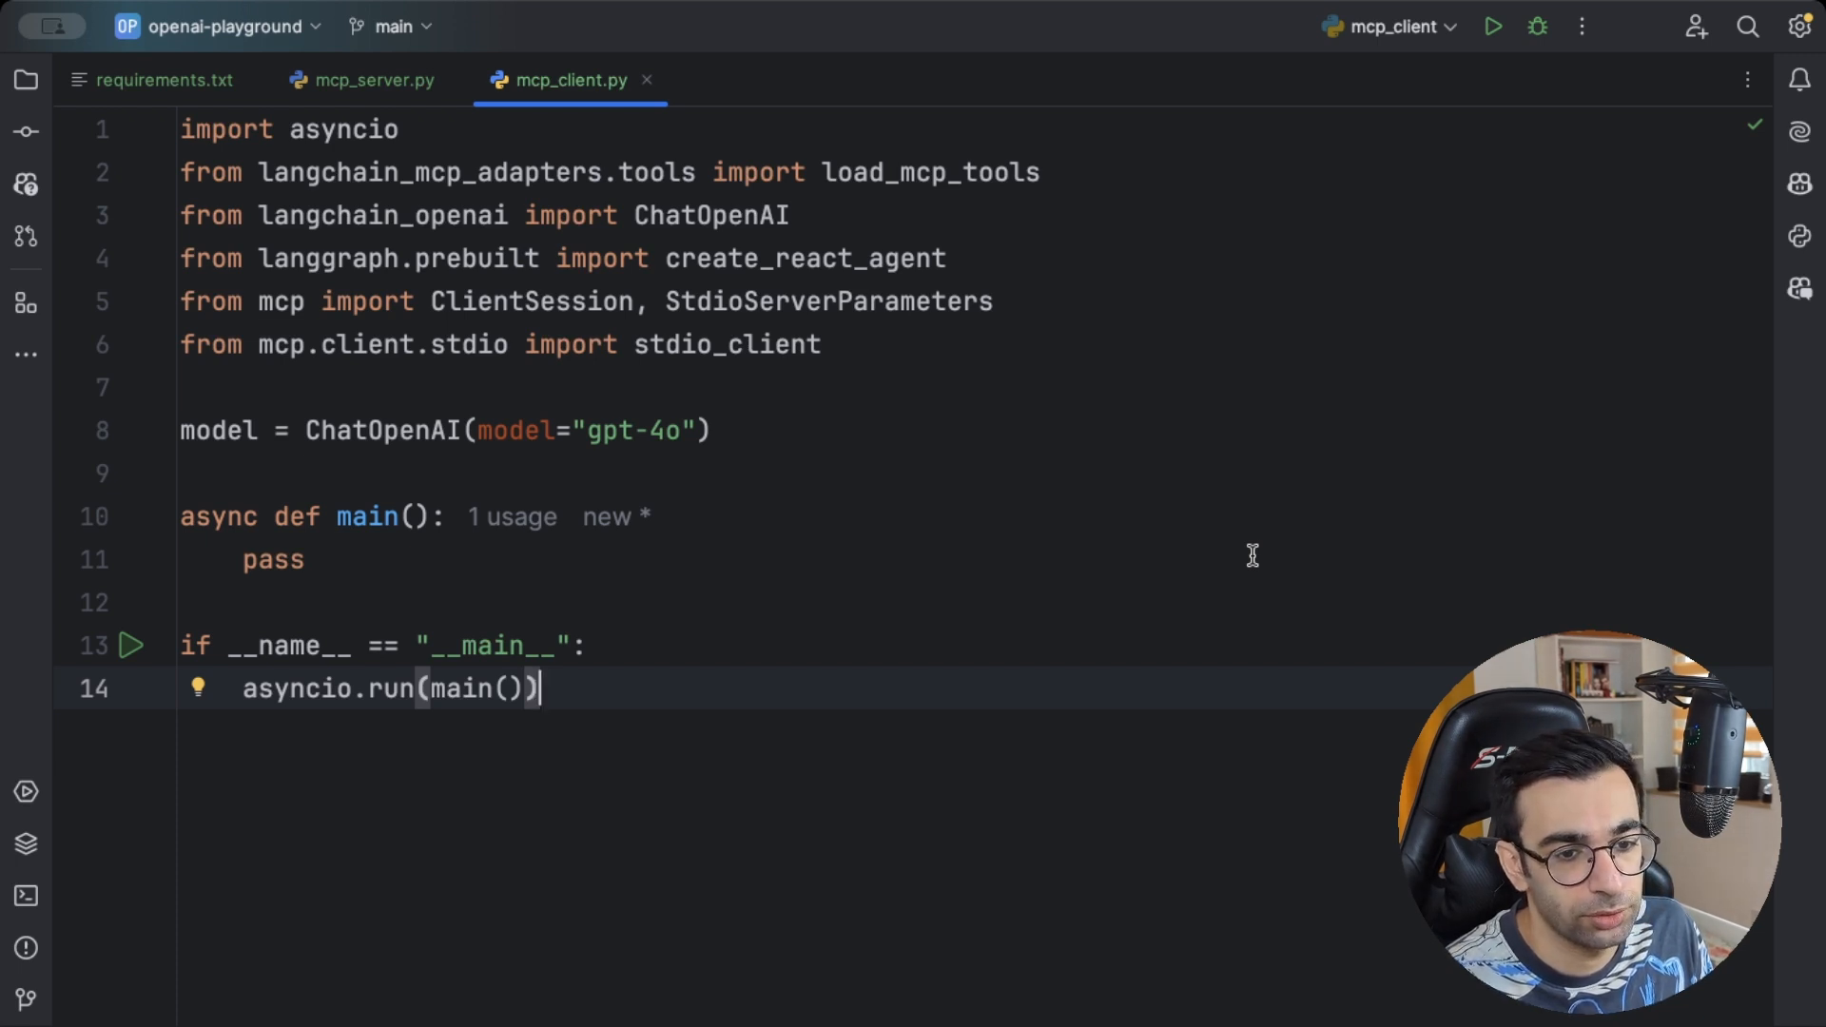
Define server_params = StdioServerParameters(command="python", args=["mcp_server.py"])
text(server_)
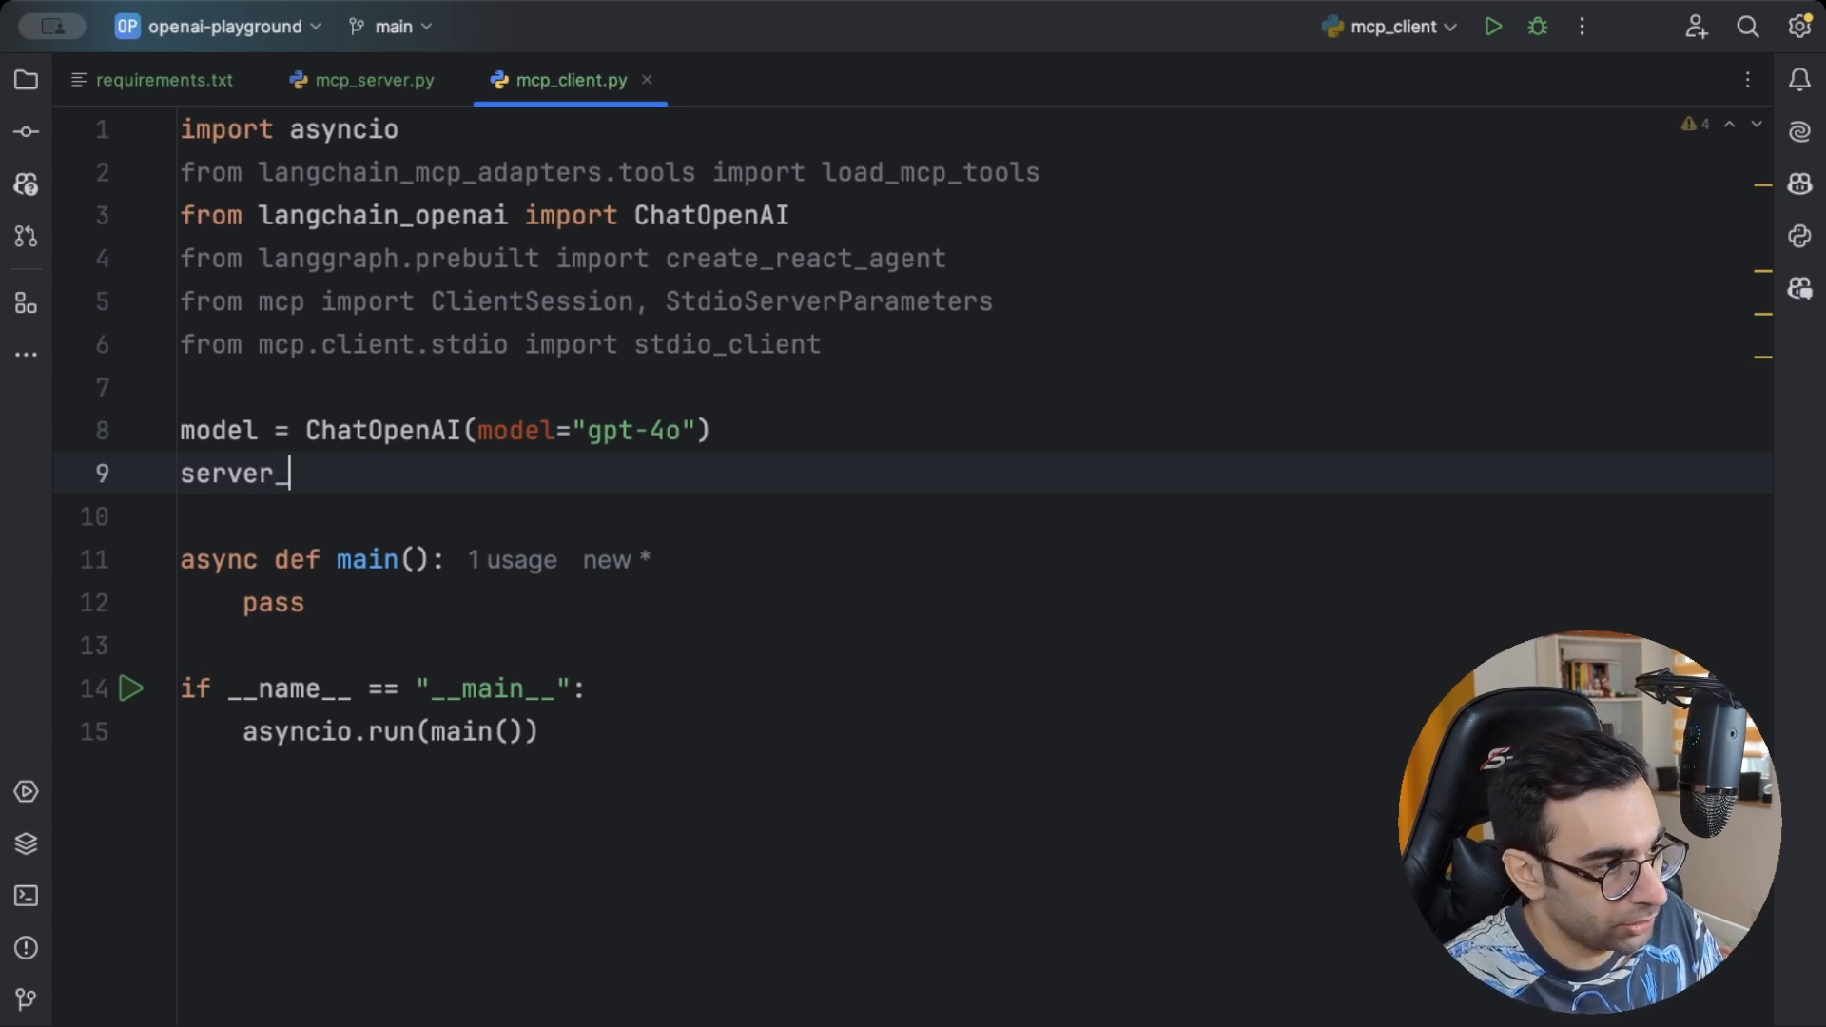
text(params = StdioServerParameters()
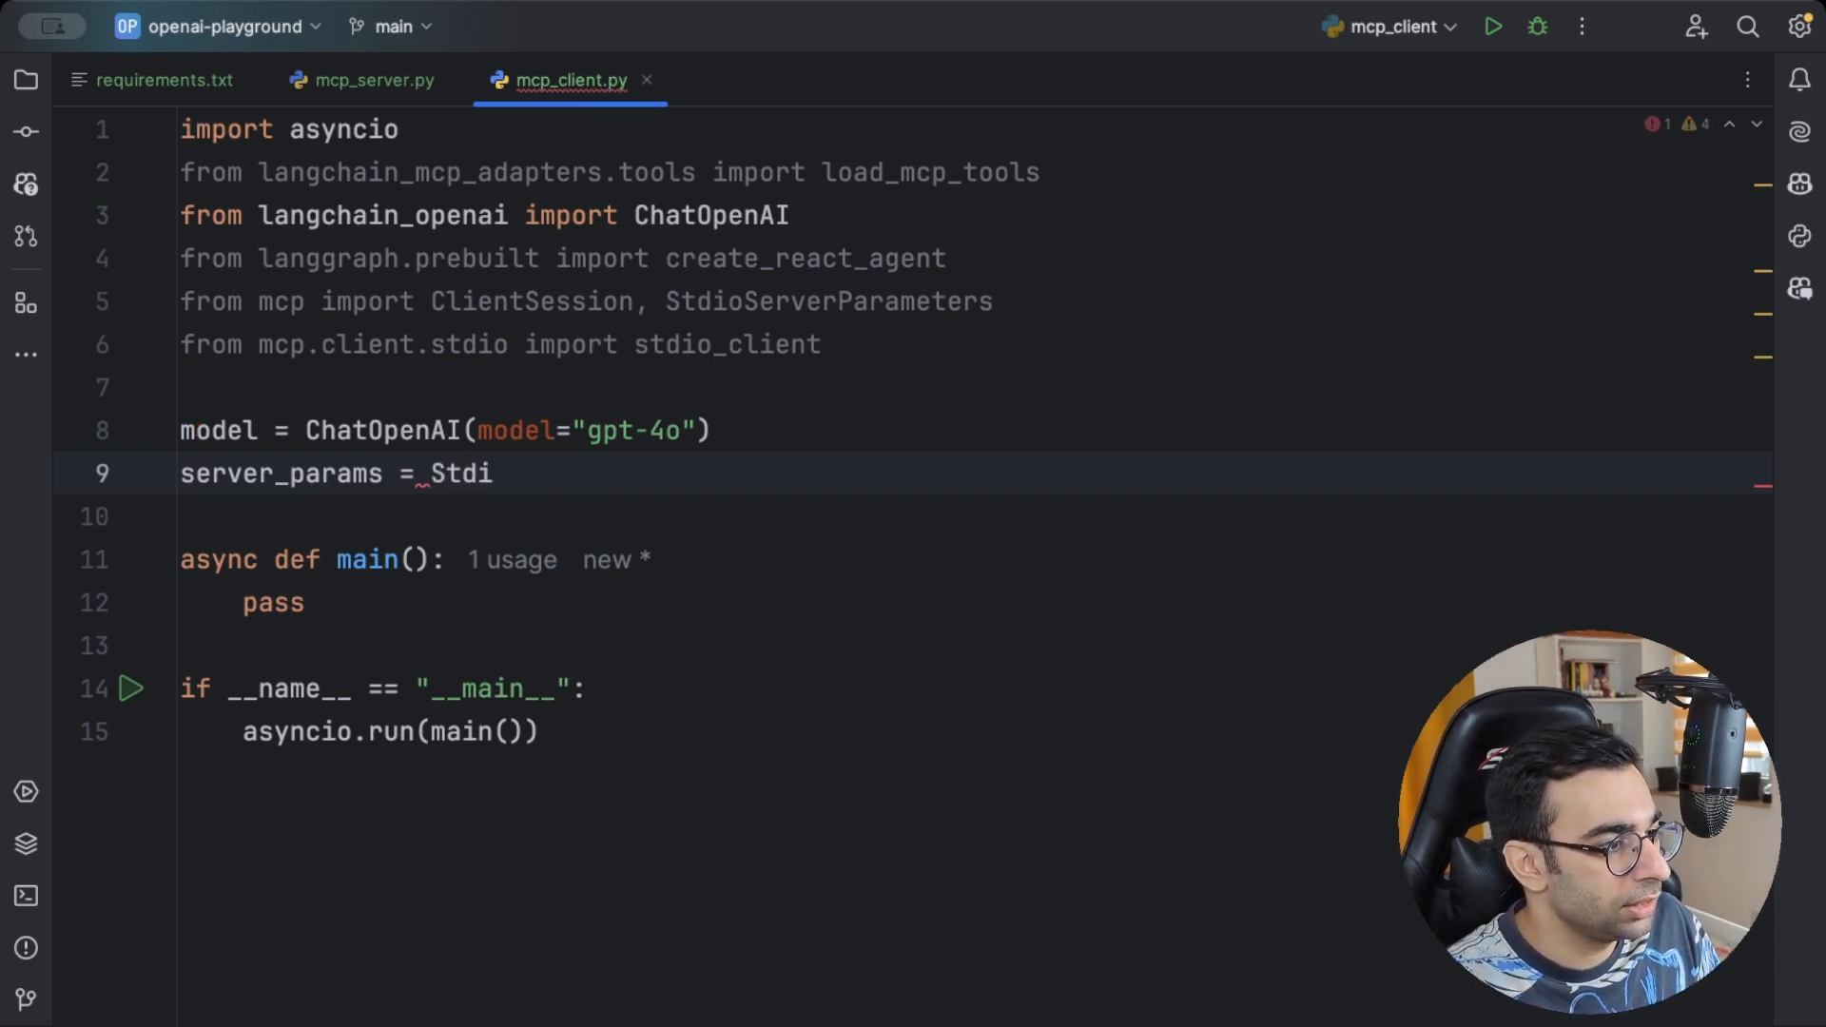
text(StdioServerParameters)
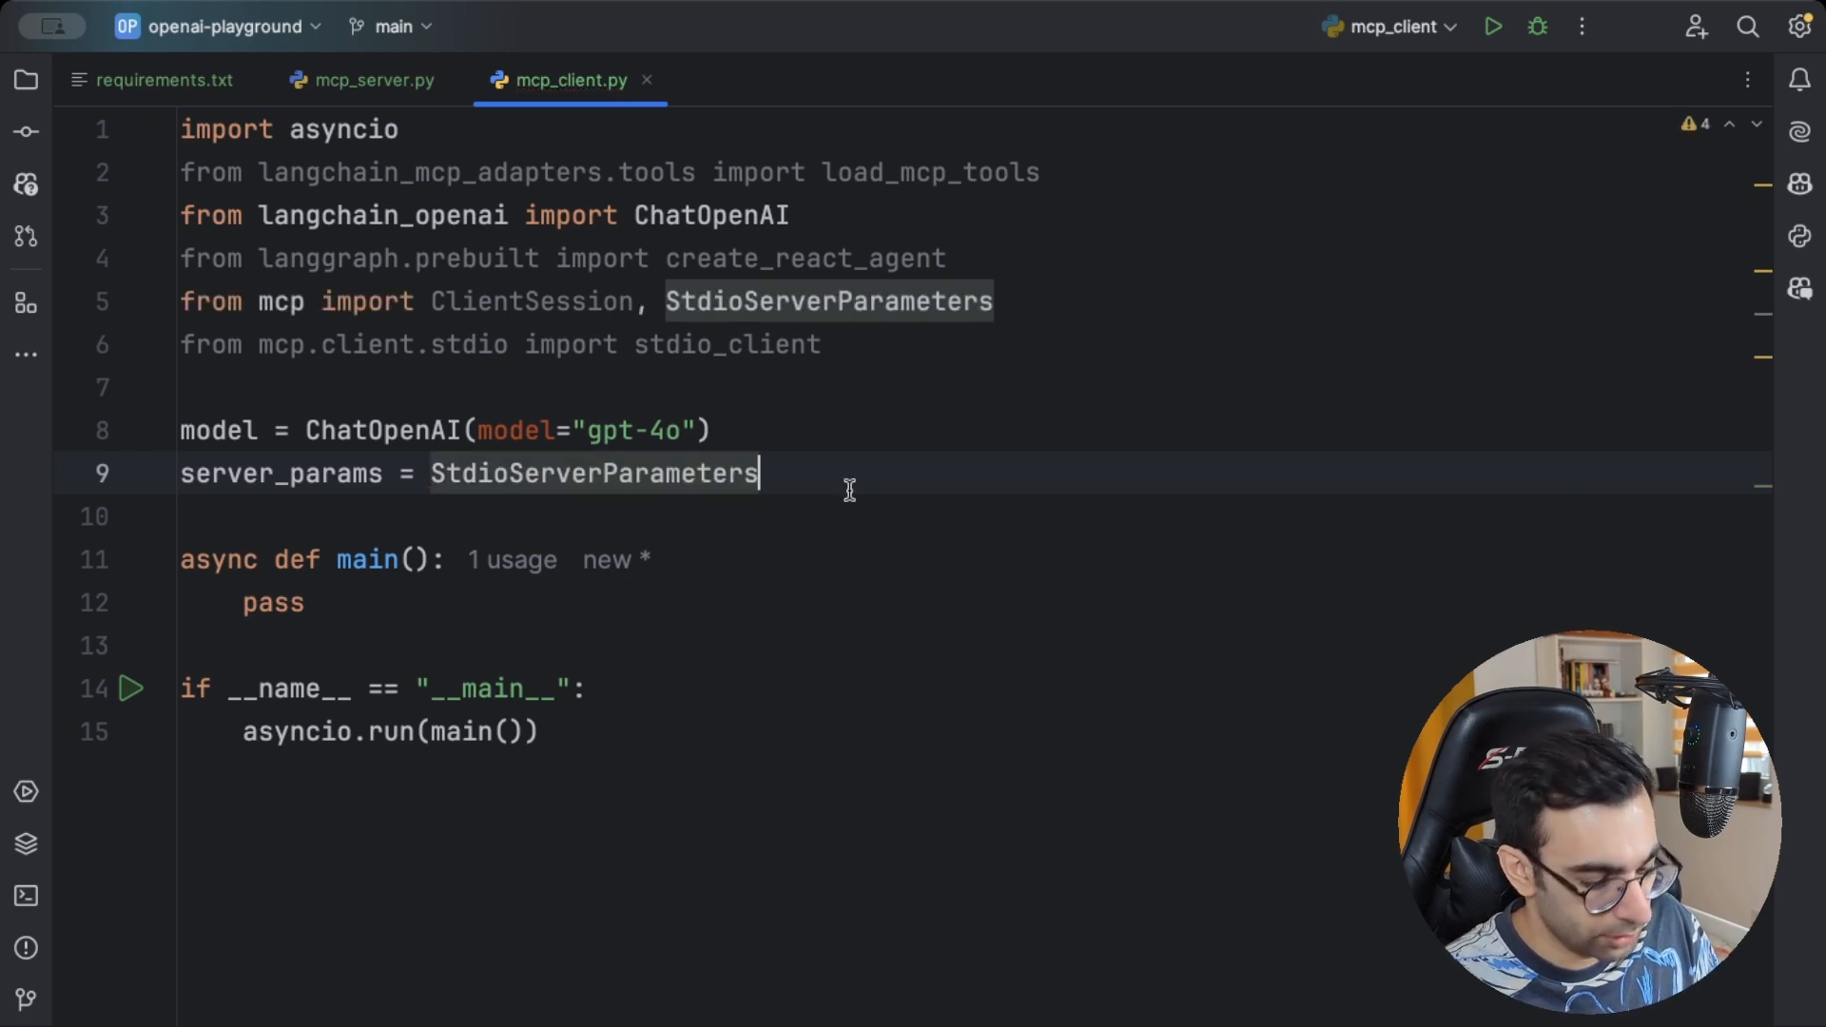
text(())
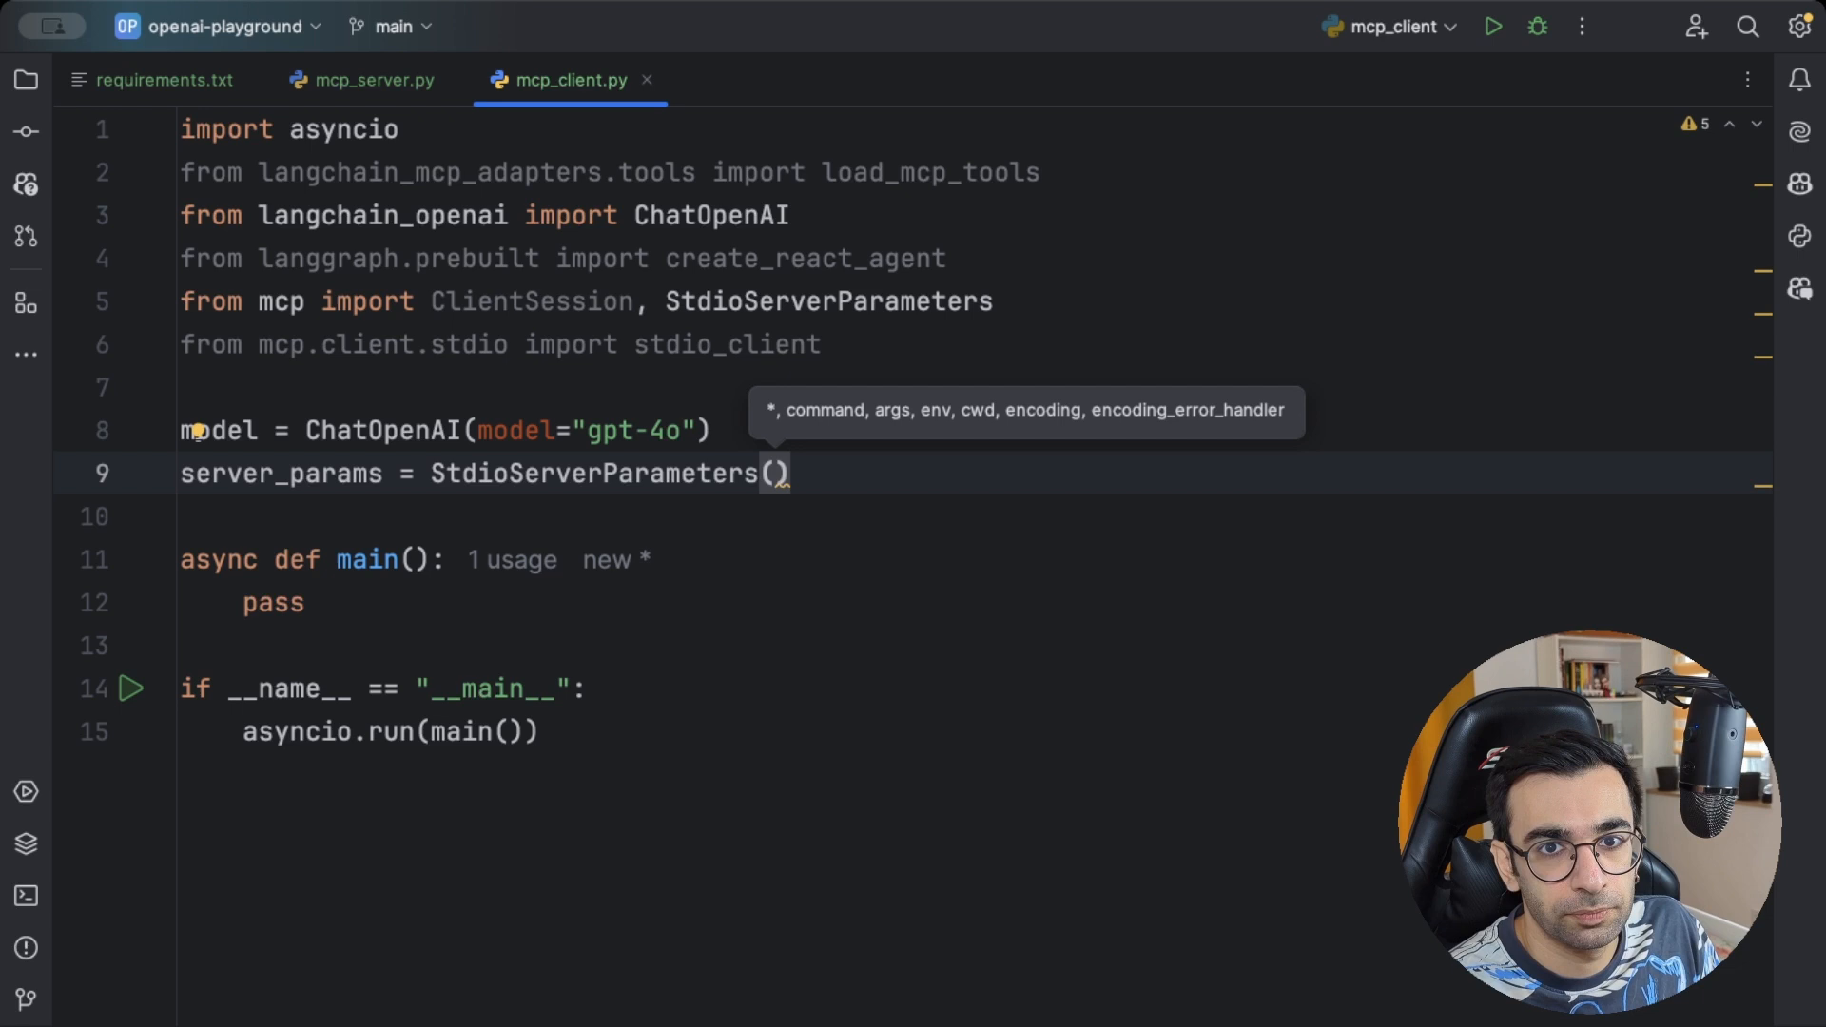
key(Enter)
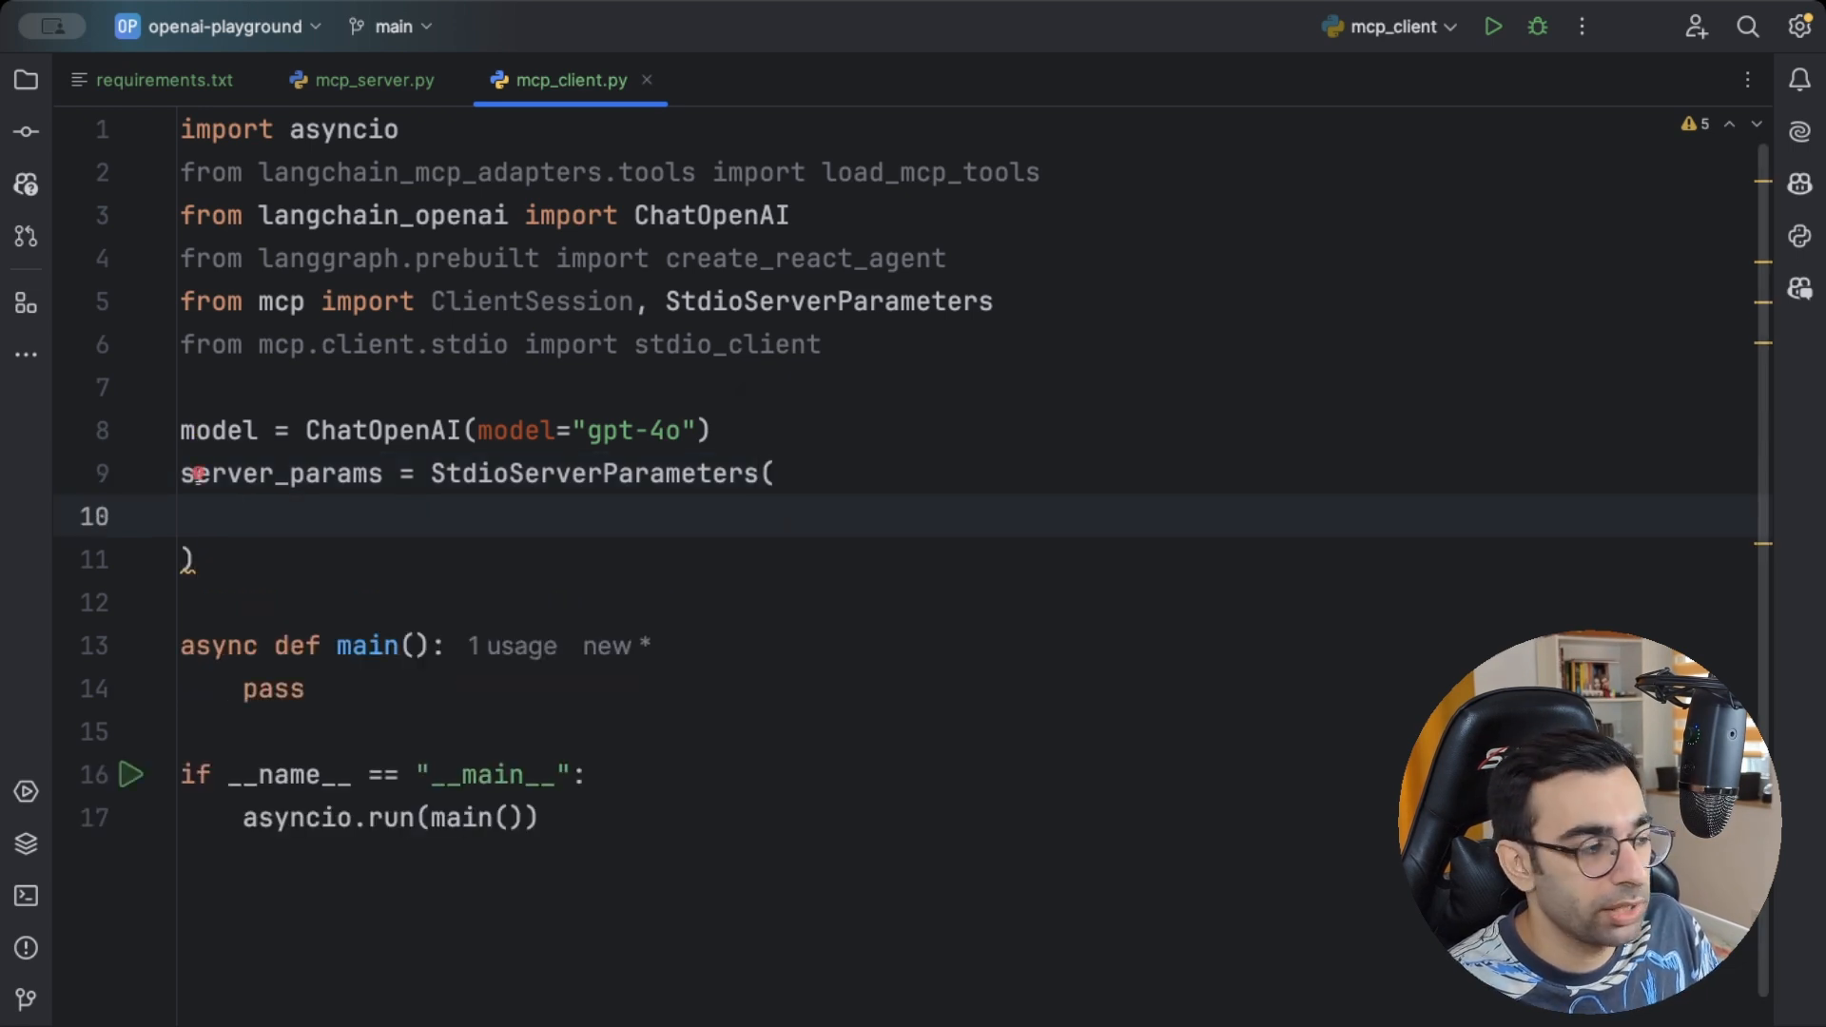
text(command=)
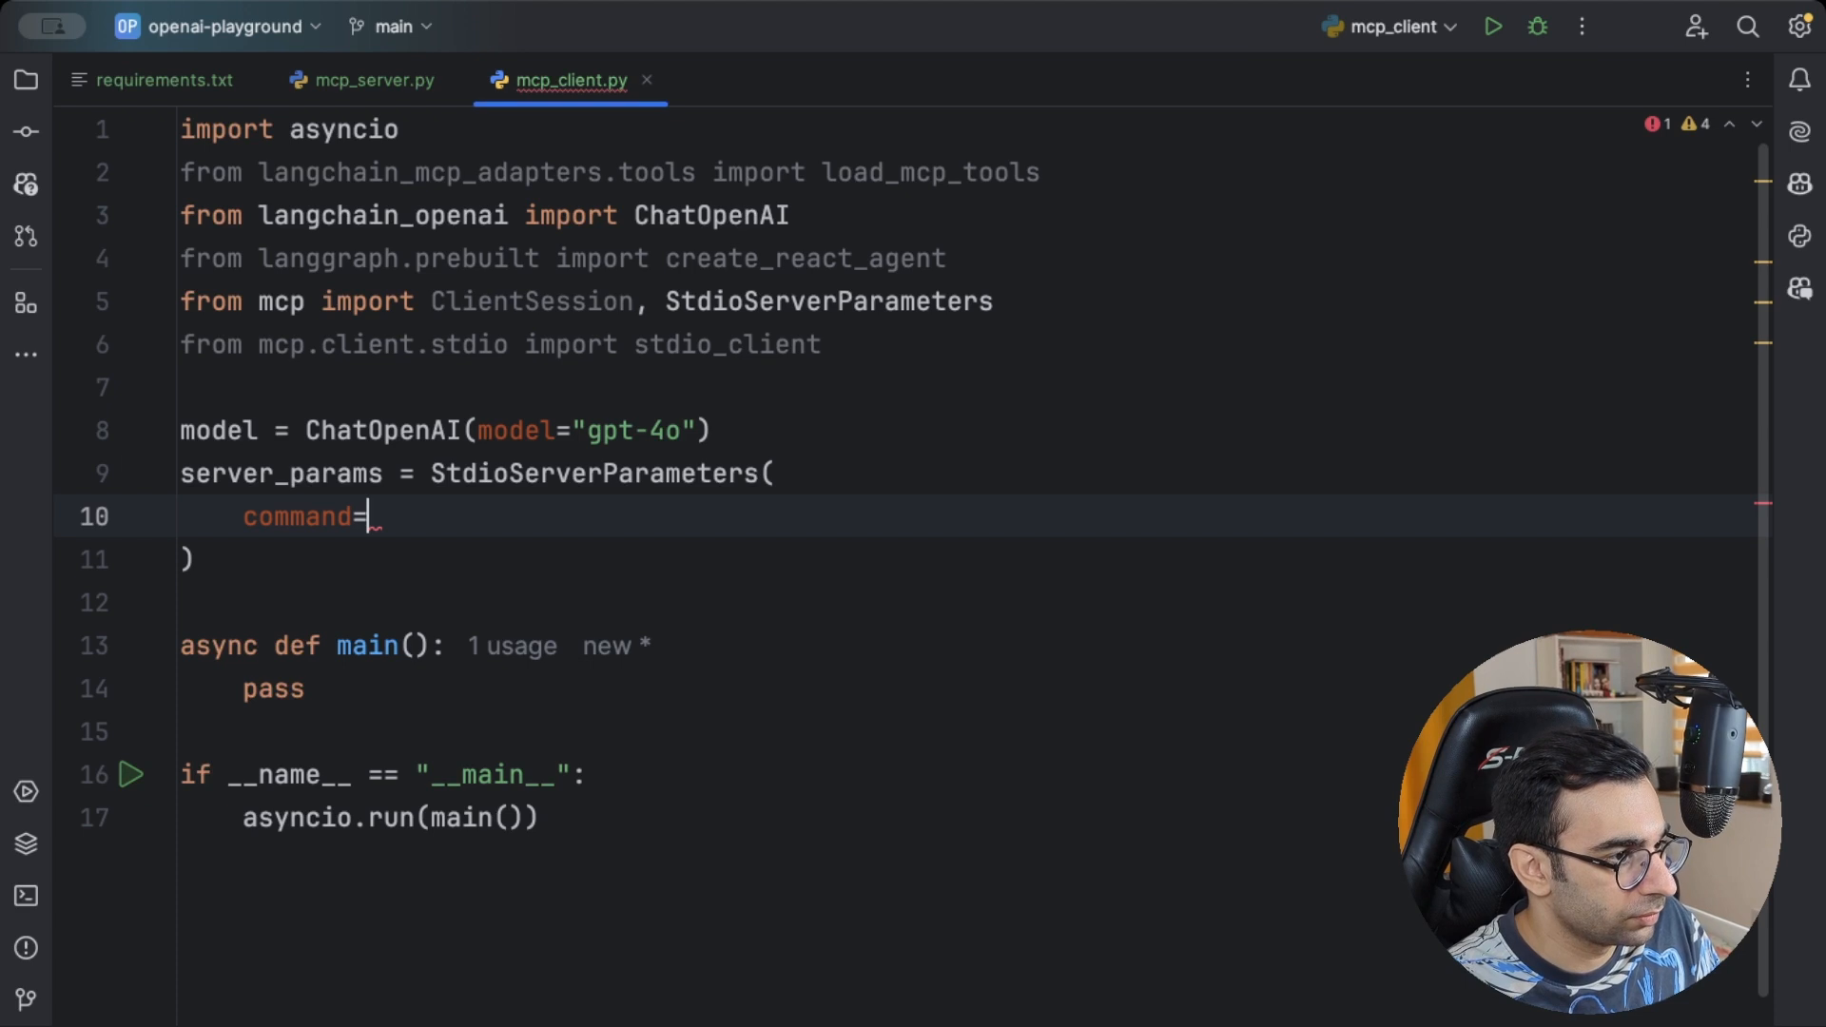
text("")
text(args=)
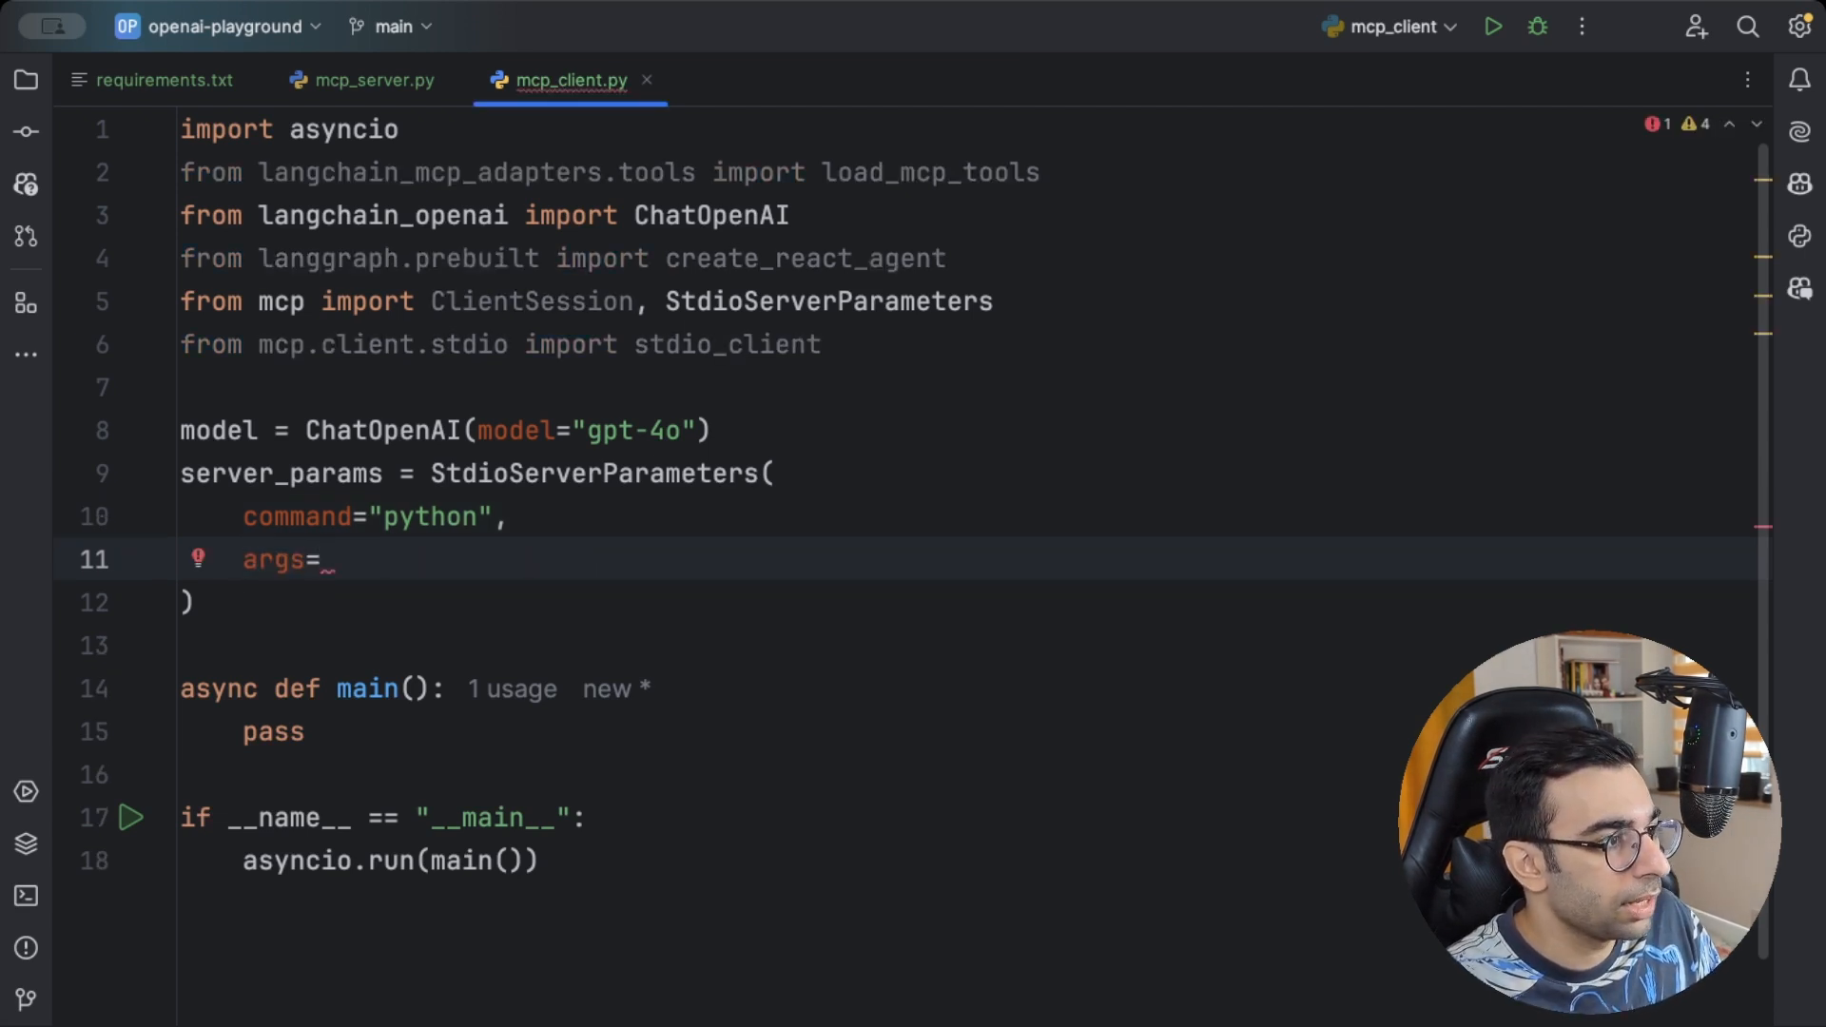
text(["mcp_server.py"],)
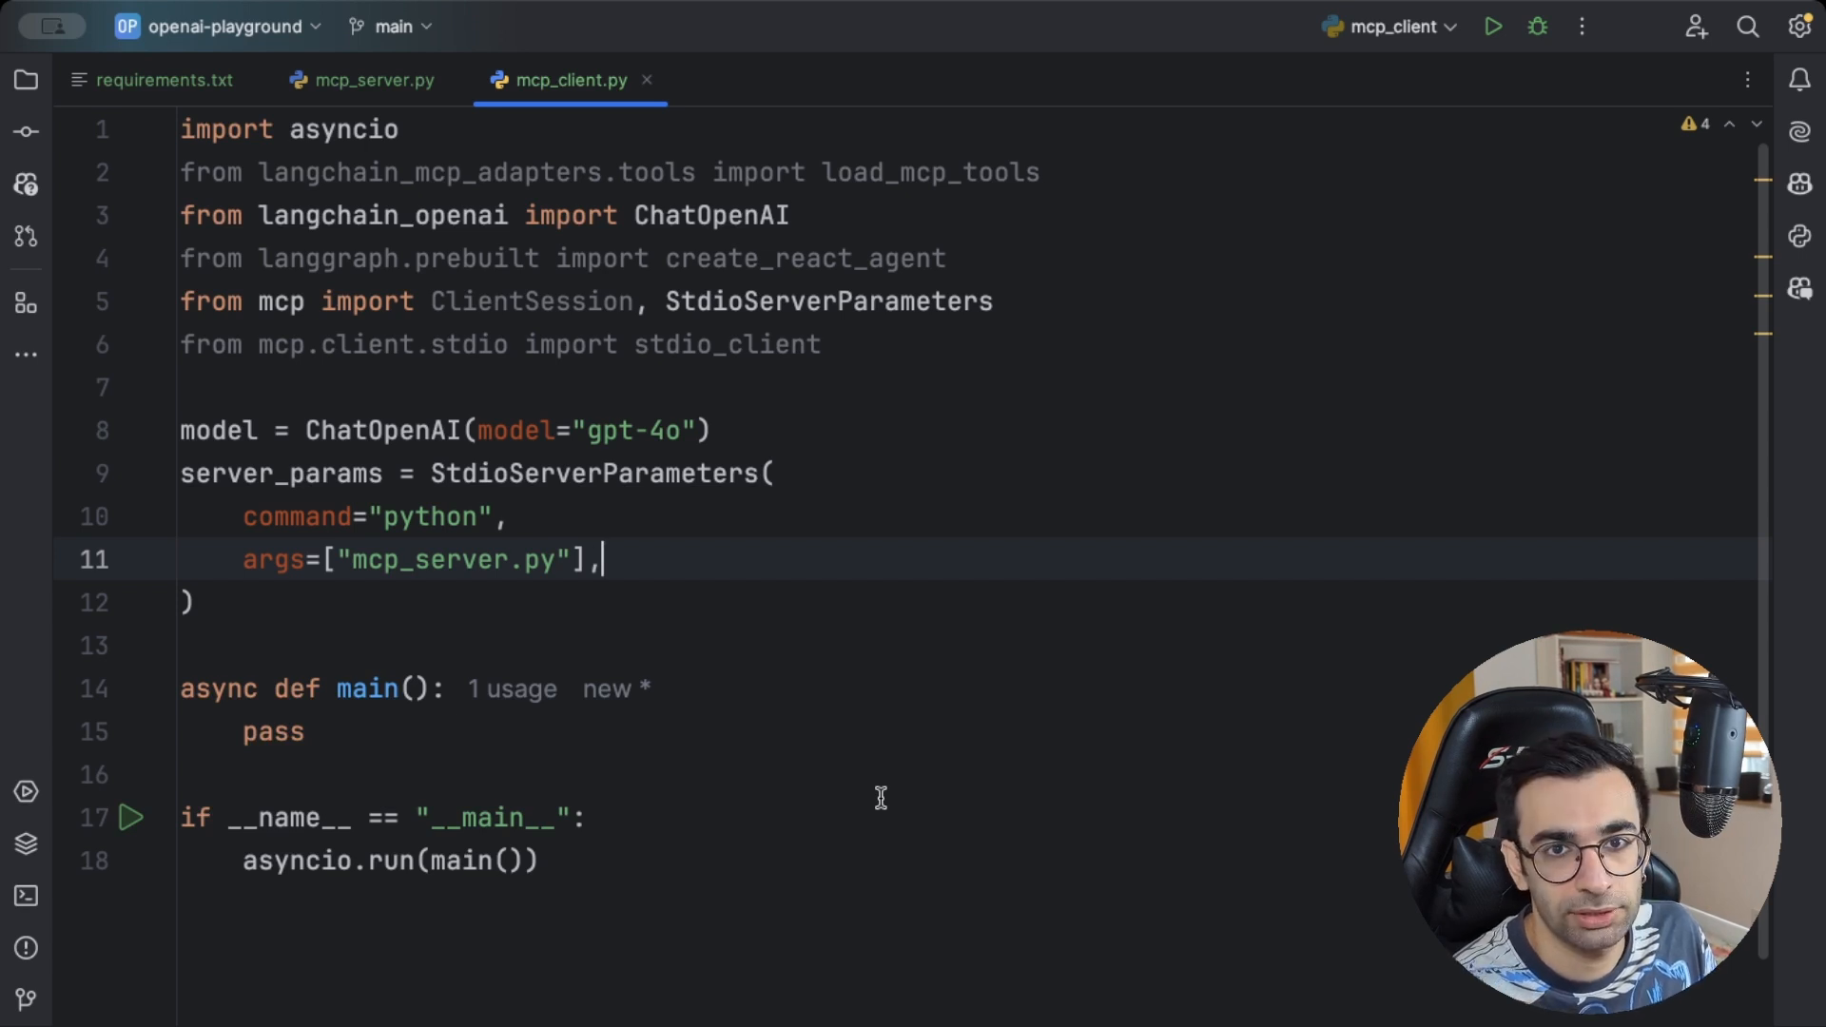
Replace pass in main with async with stdio_client(server_params) as (read, write):
double_click(272, 730)
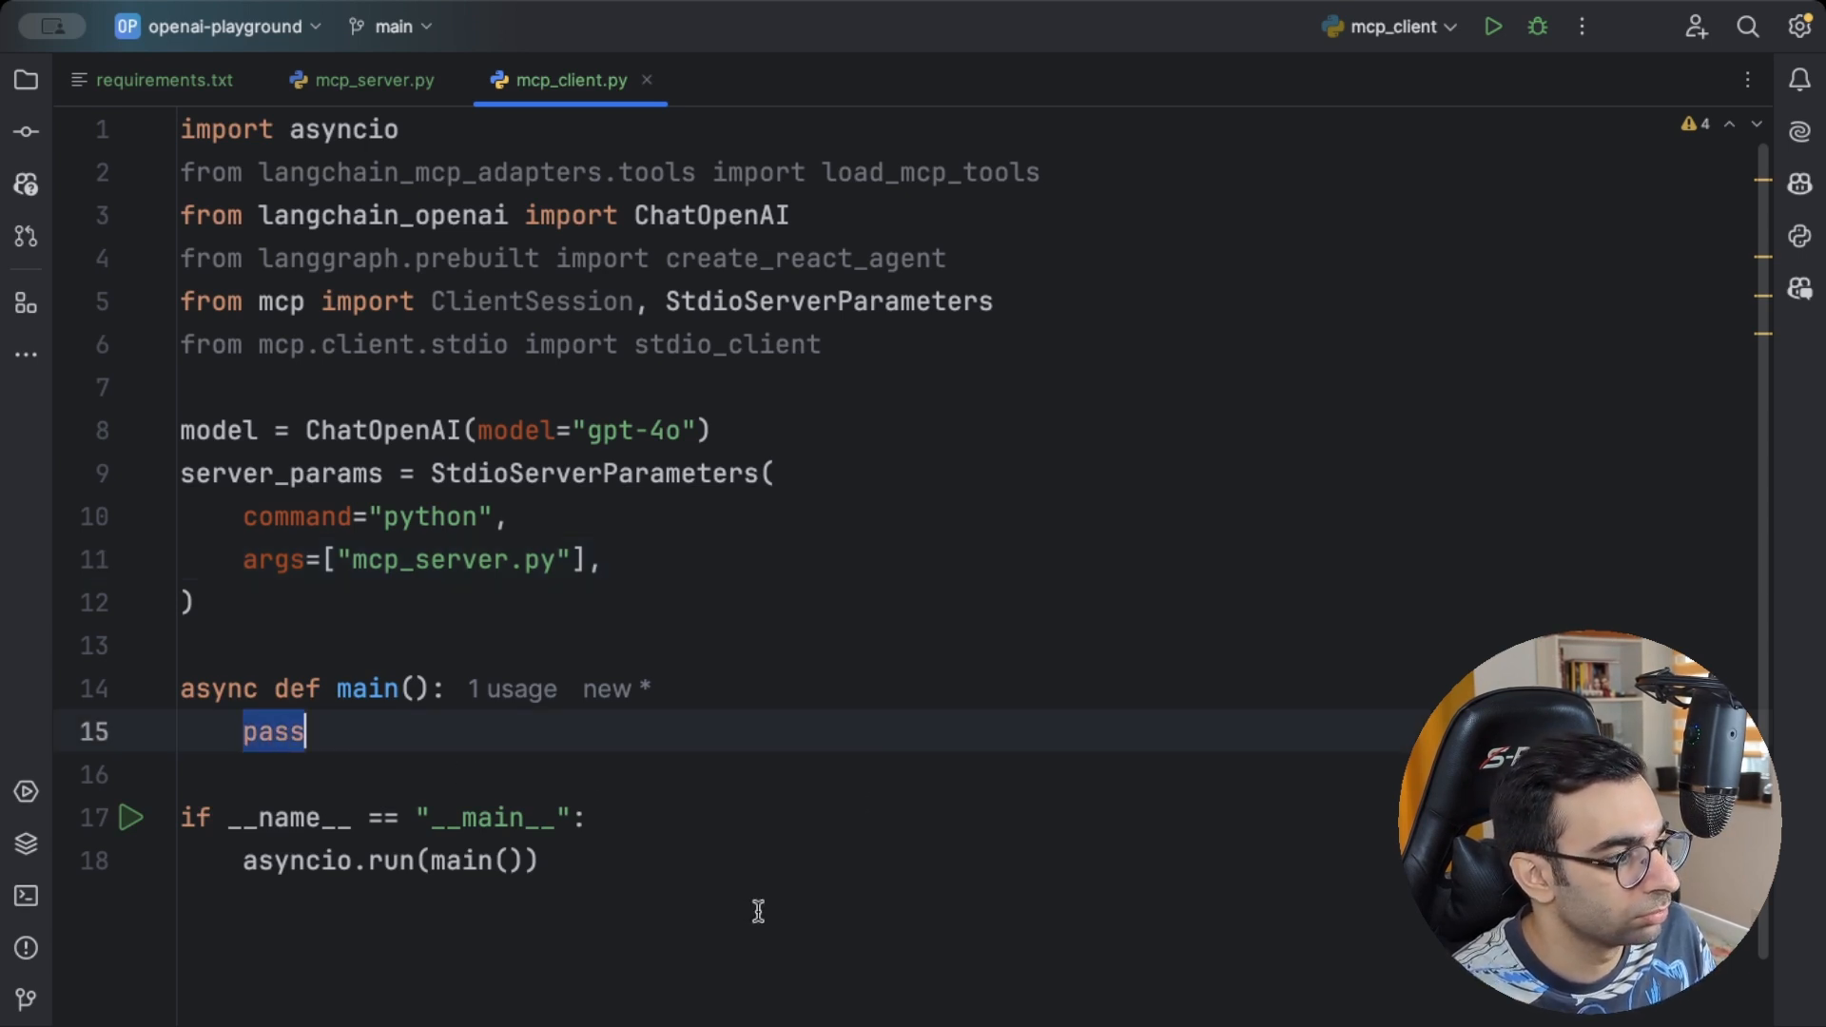
text(async_)
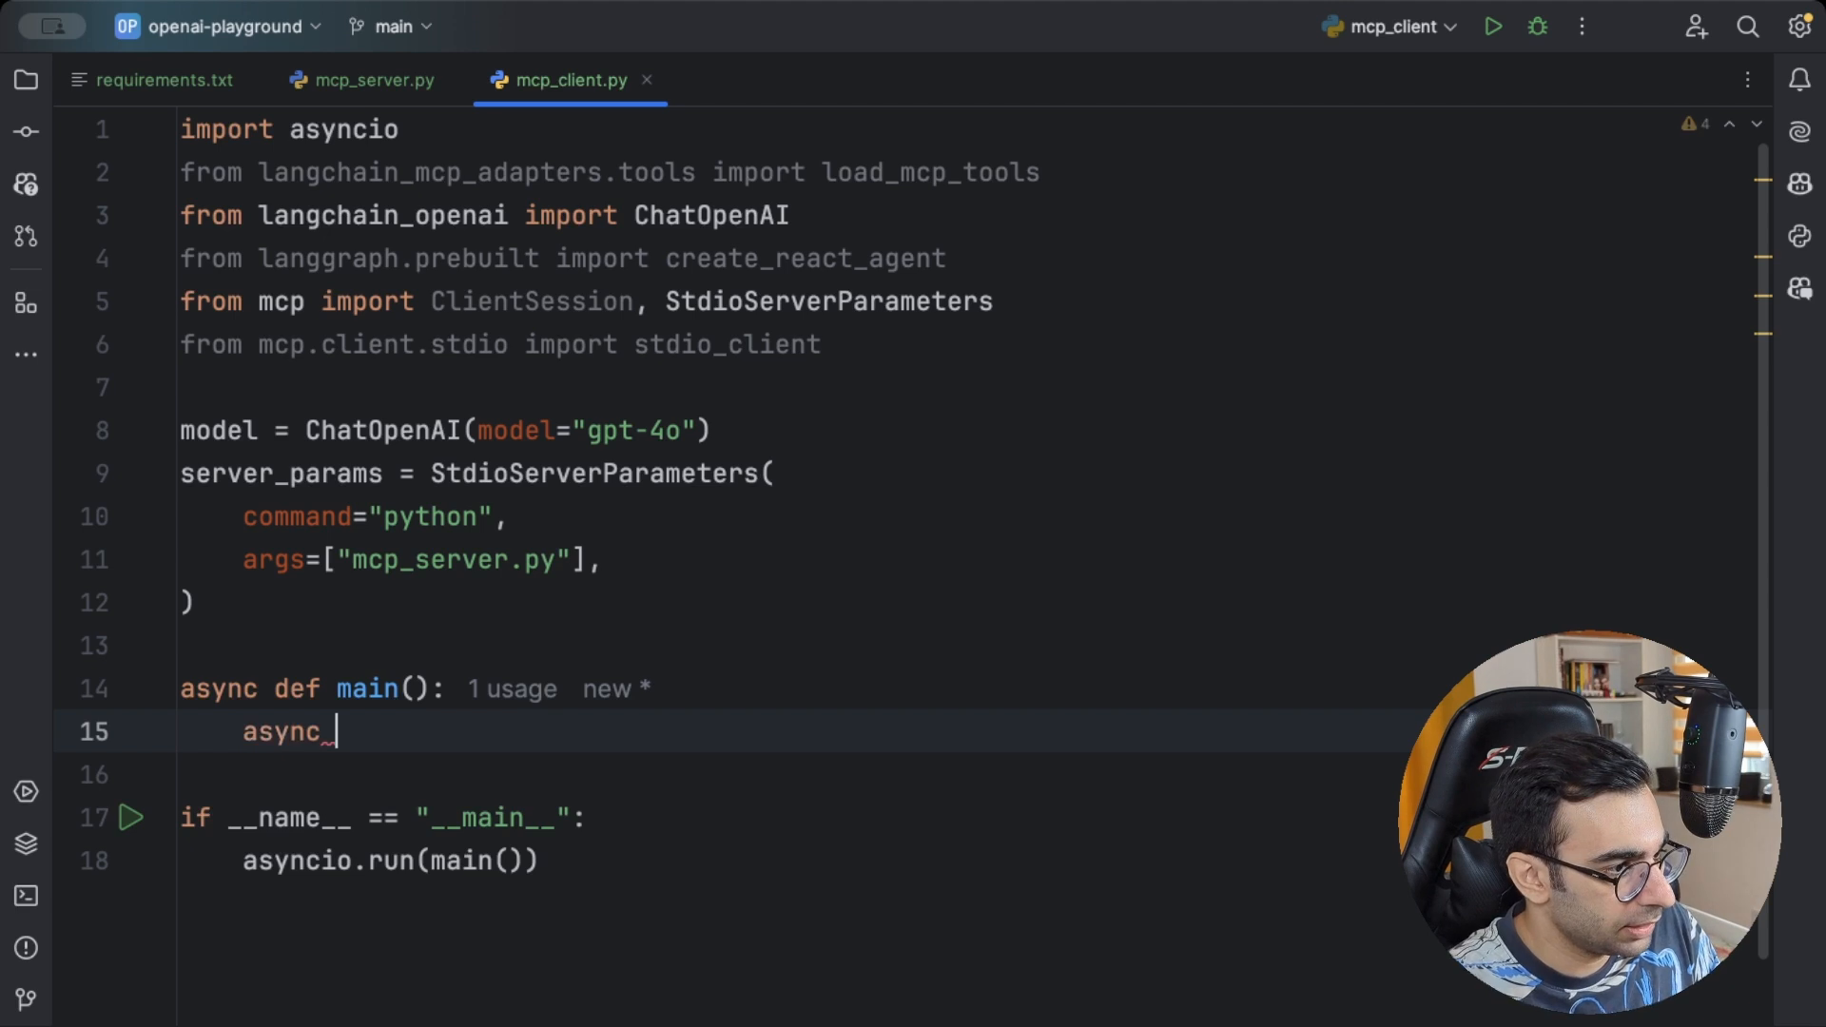
text(with_st)
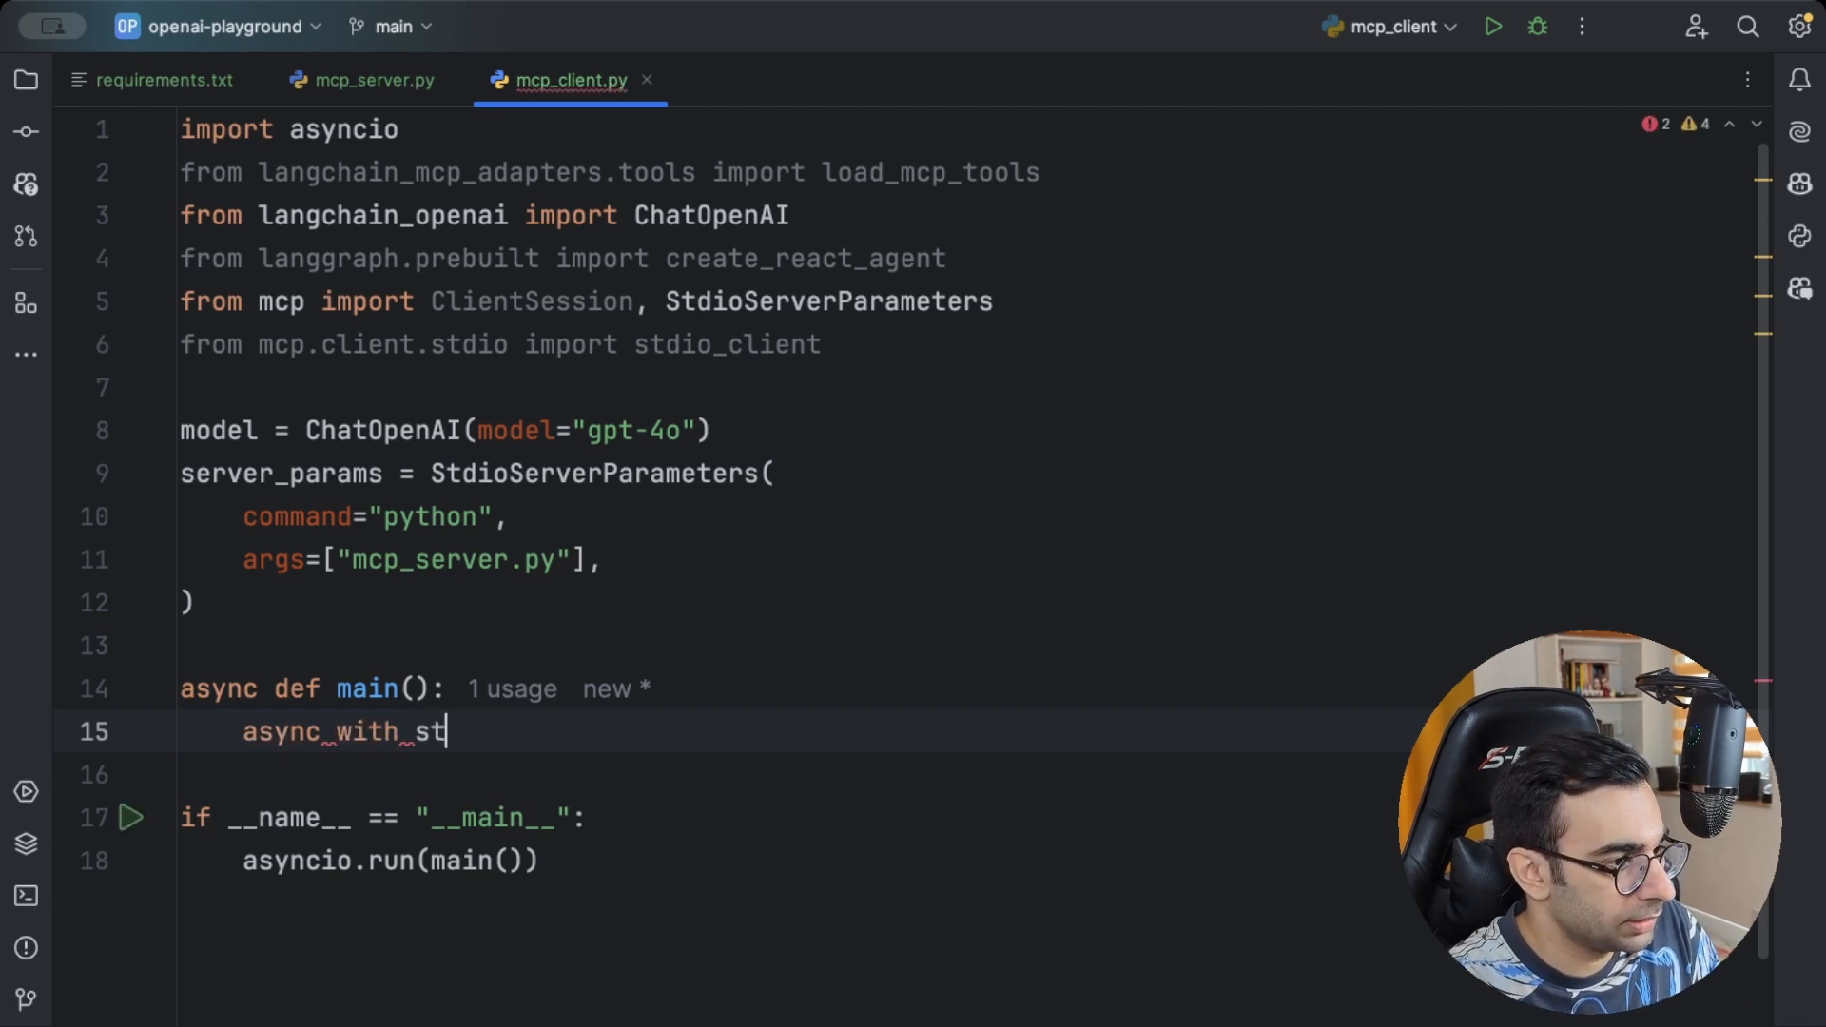
text(dio_client)
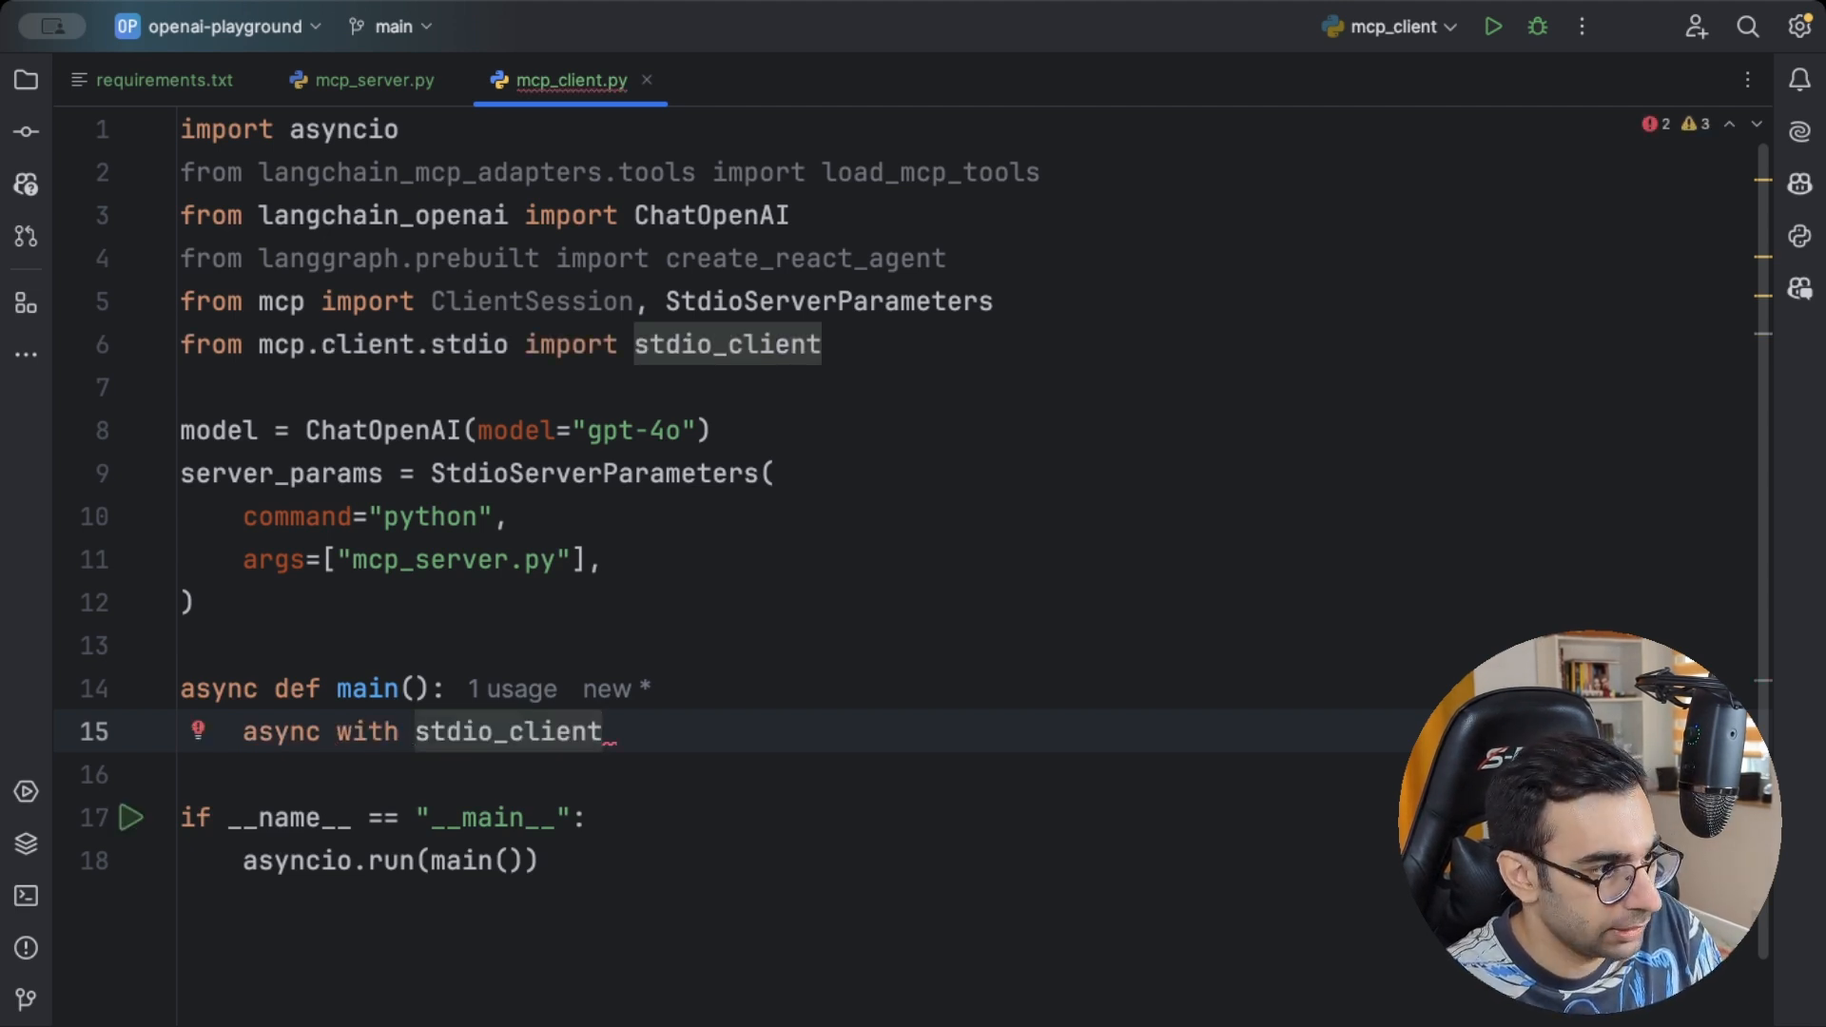
text(())
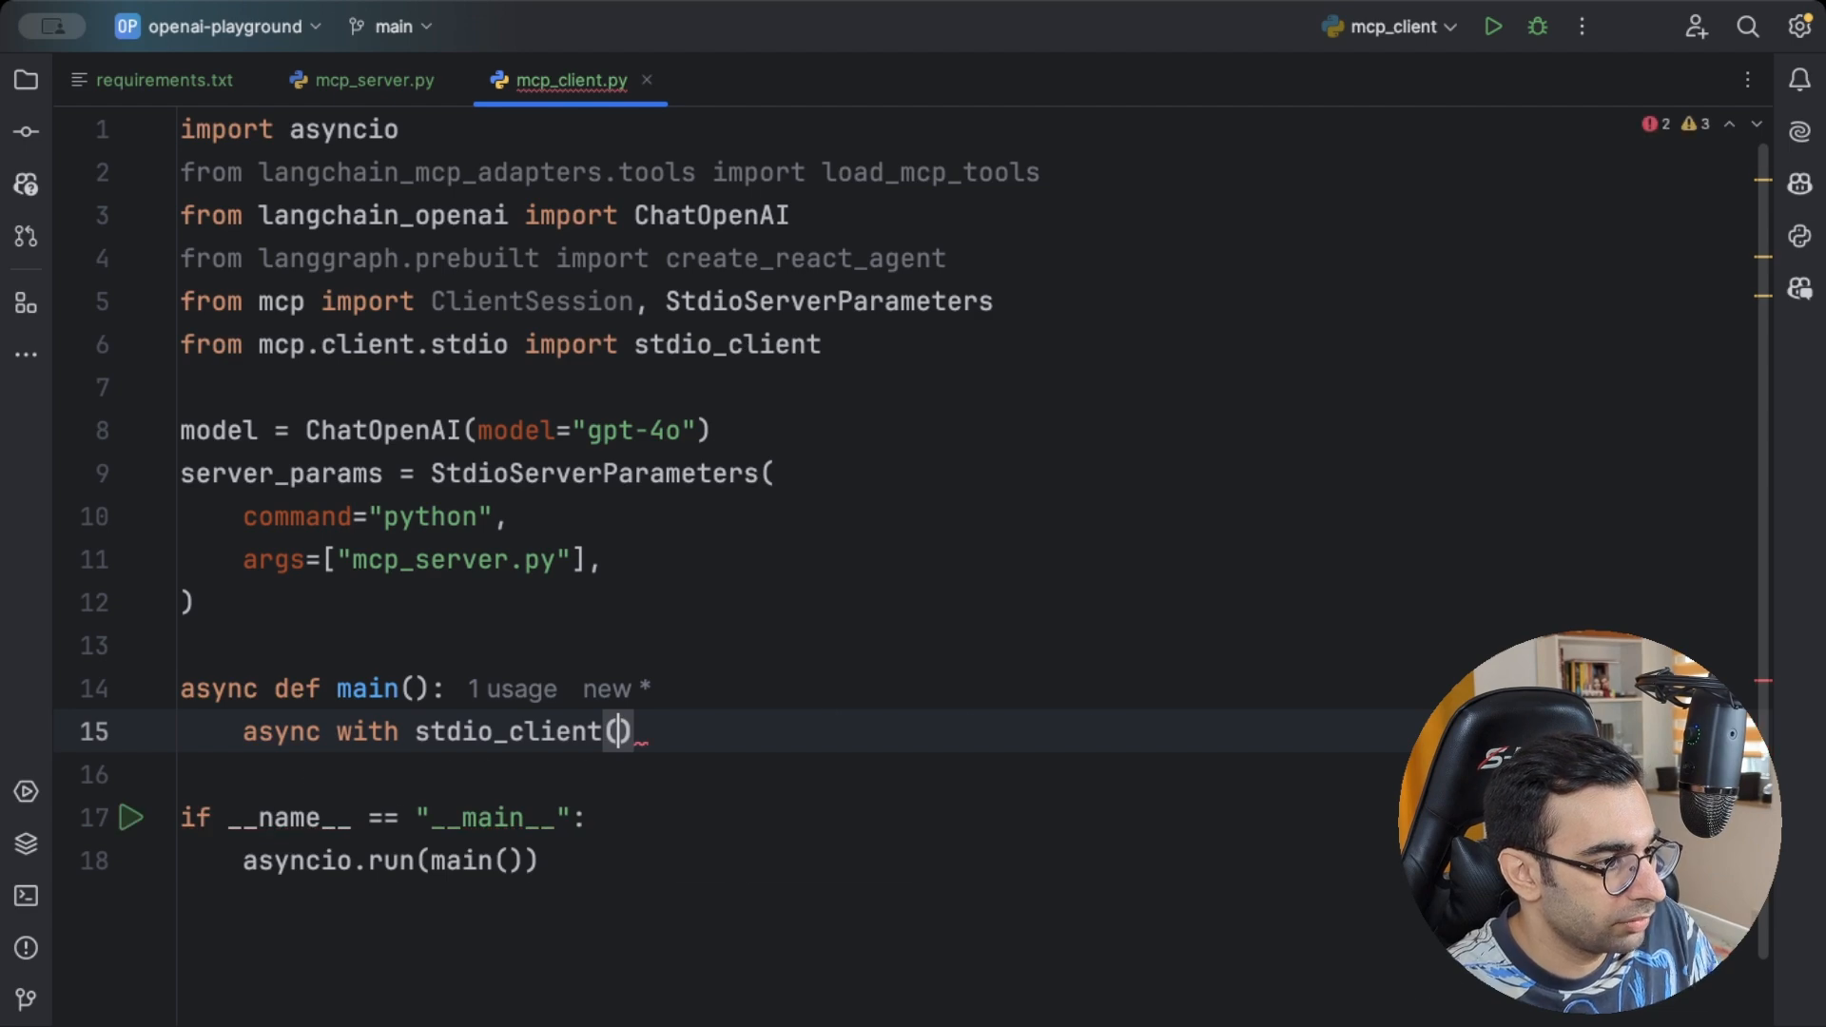
text(server_params)
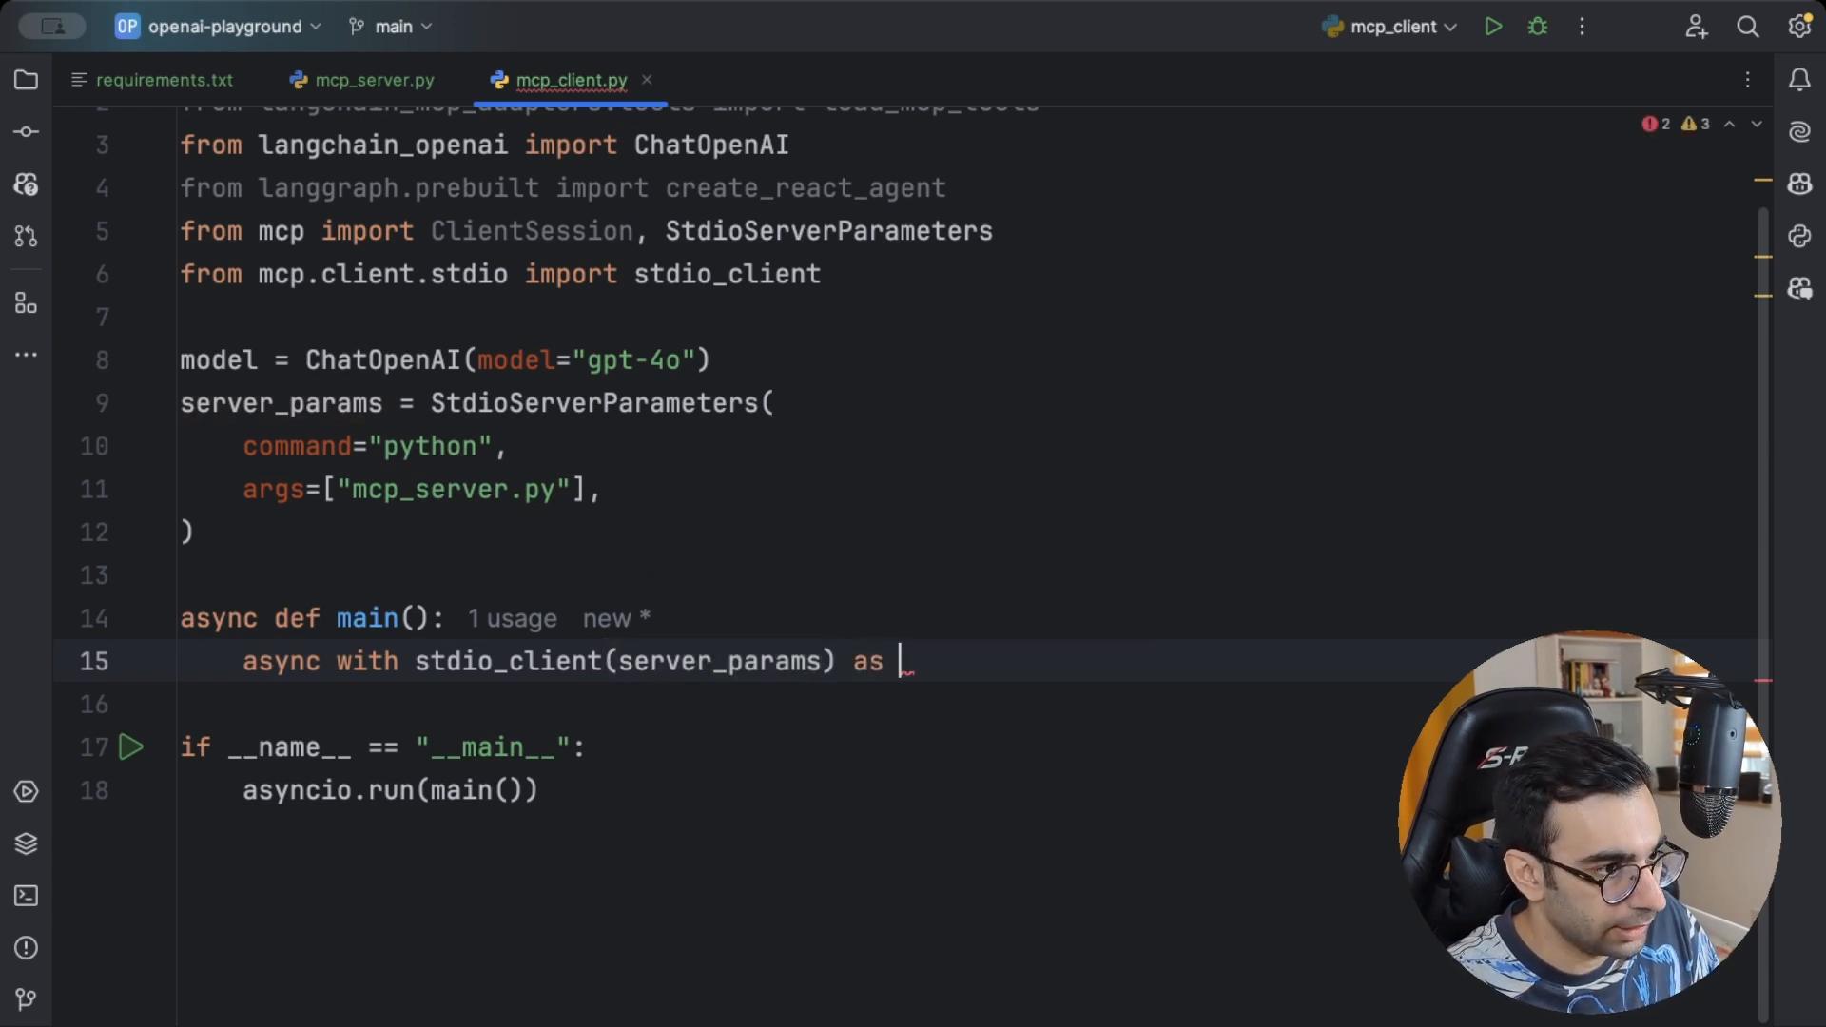
text(read)
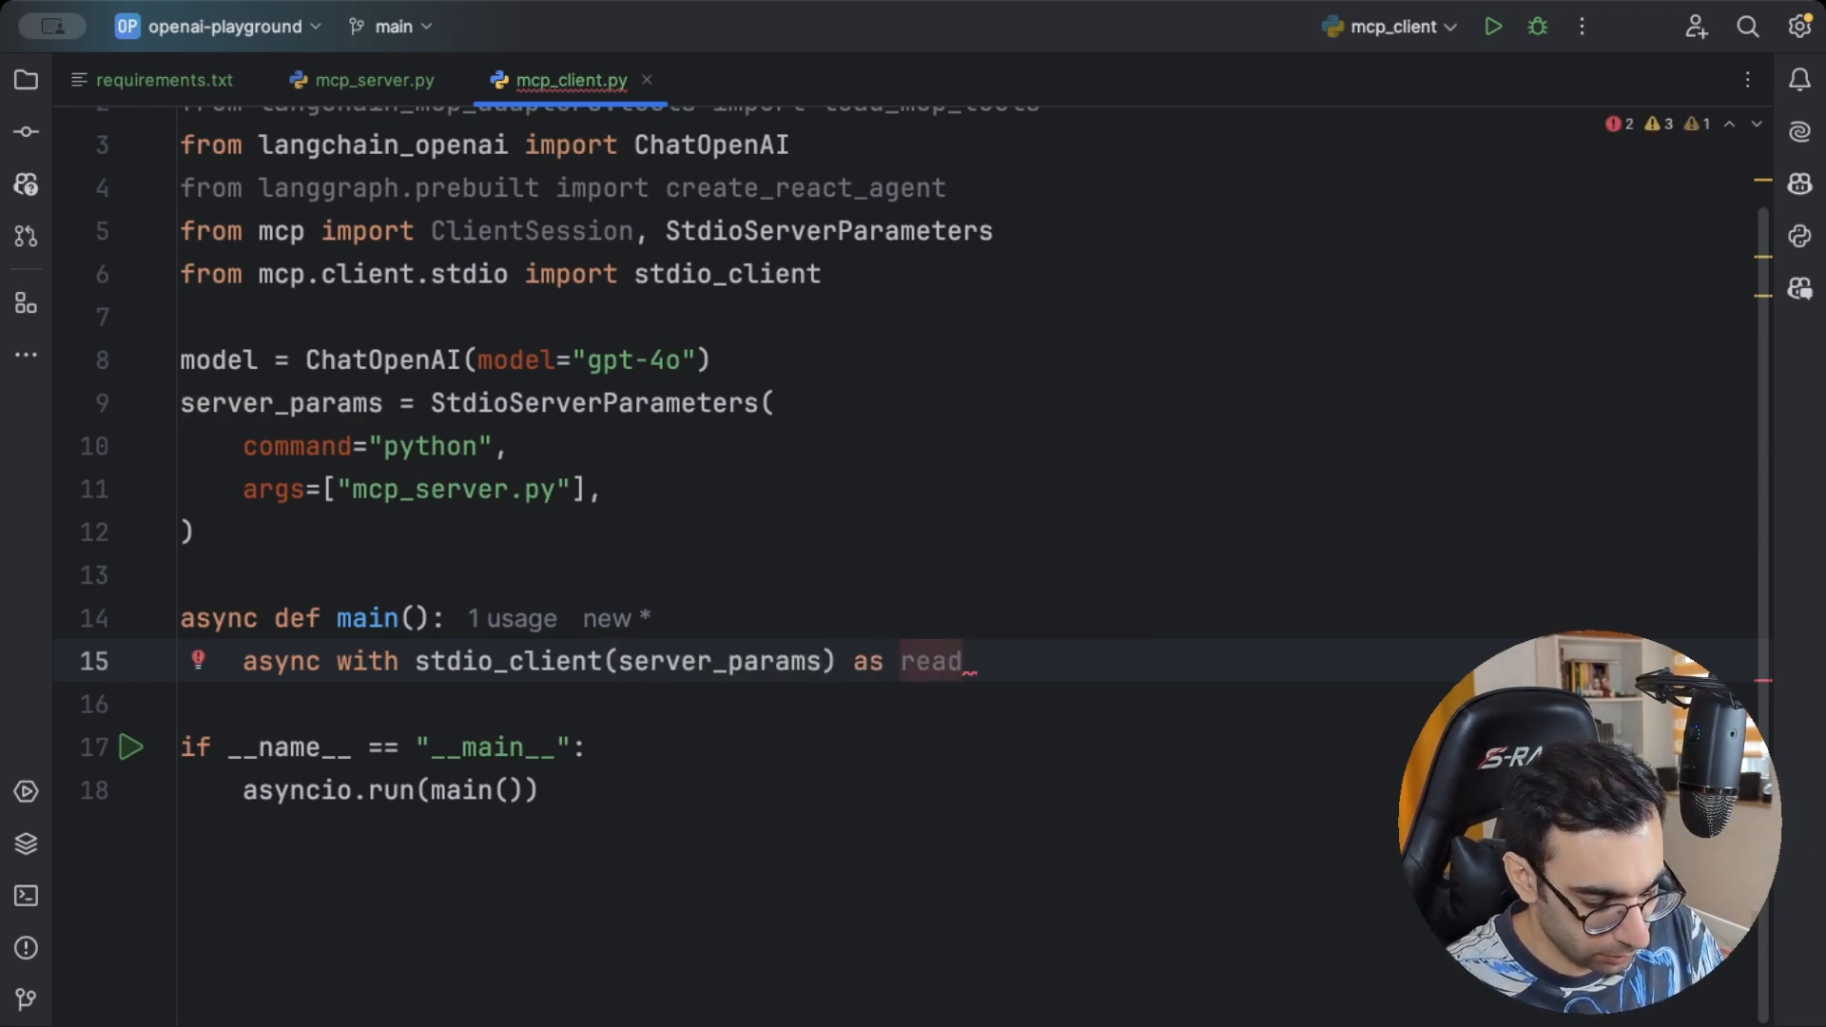
text(, write):)
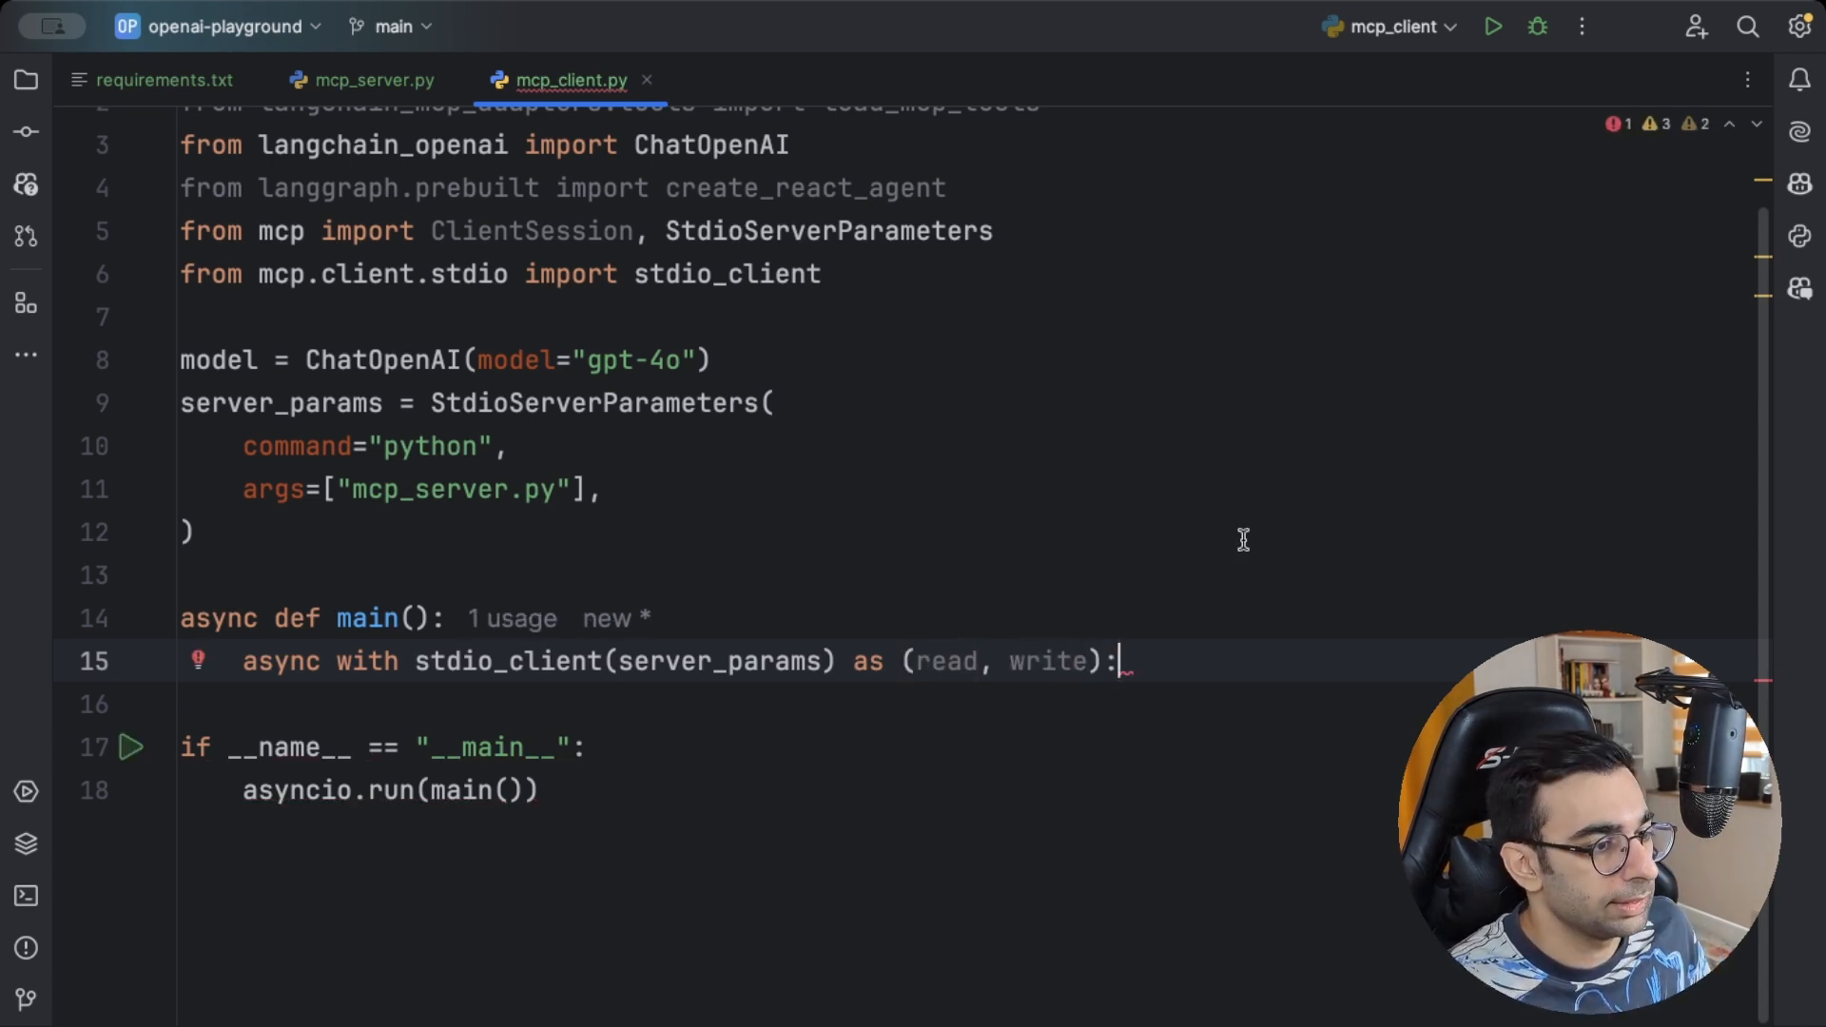
key(enter)
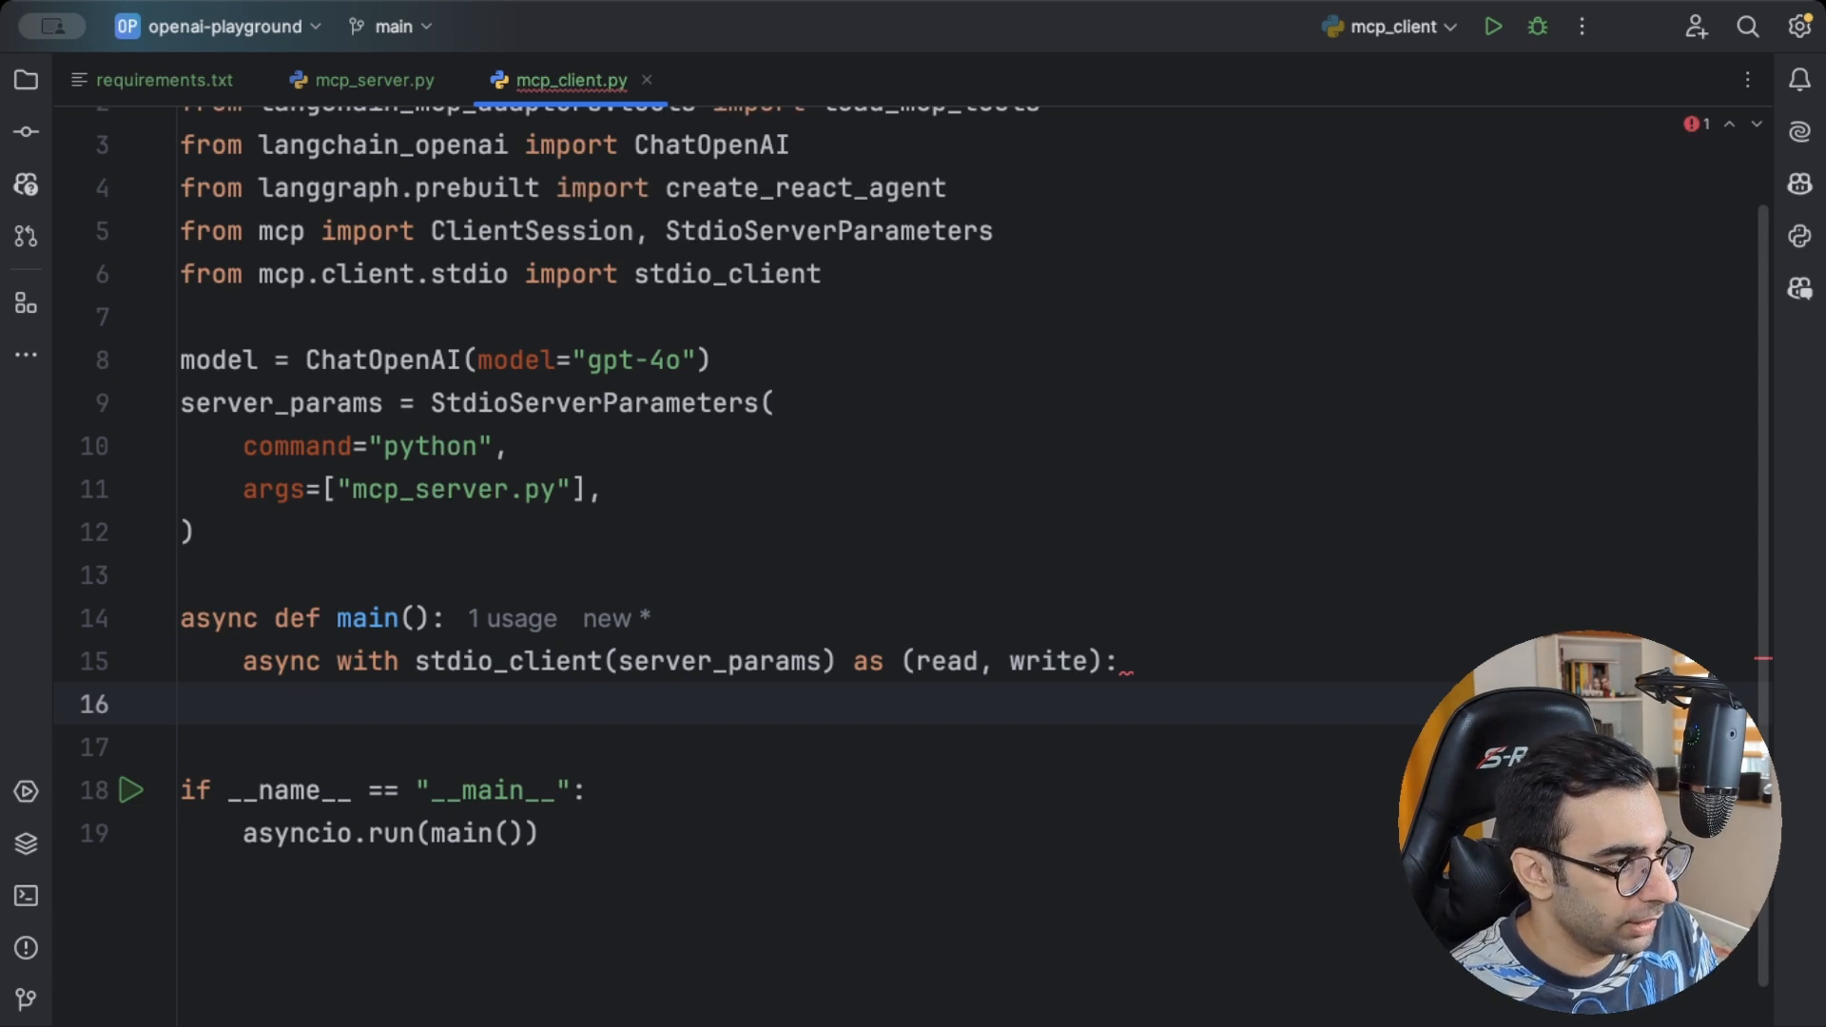
Nest async with ClientSession(read, write) as session: and await session.initialize()
text(async with c)
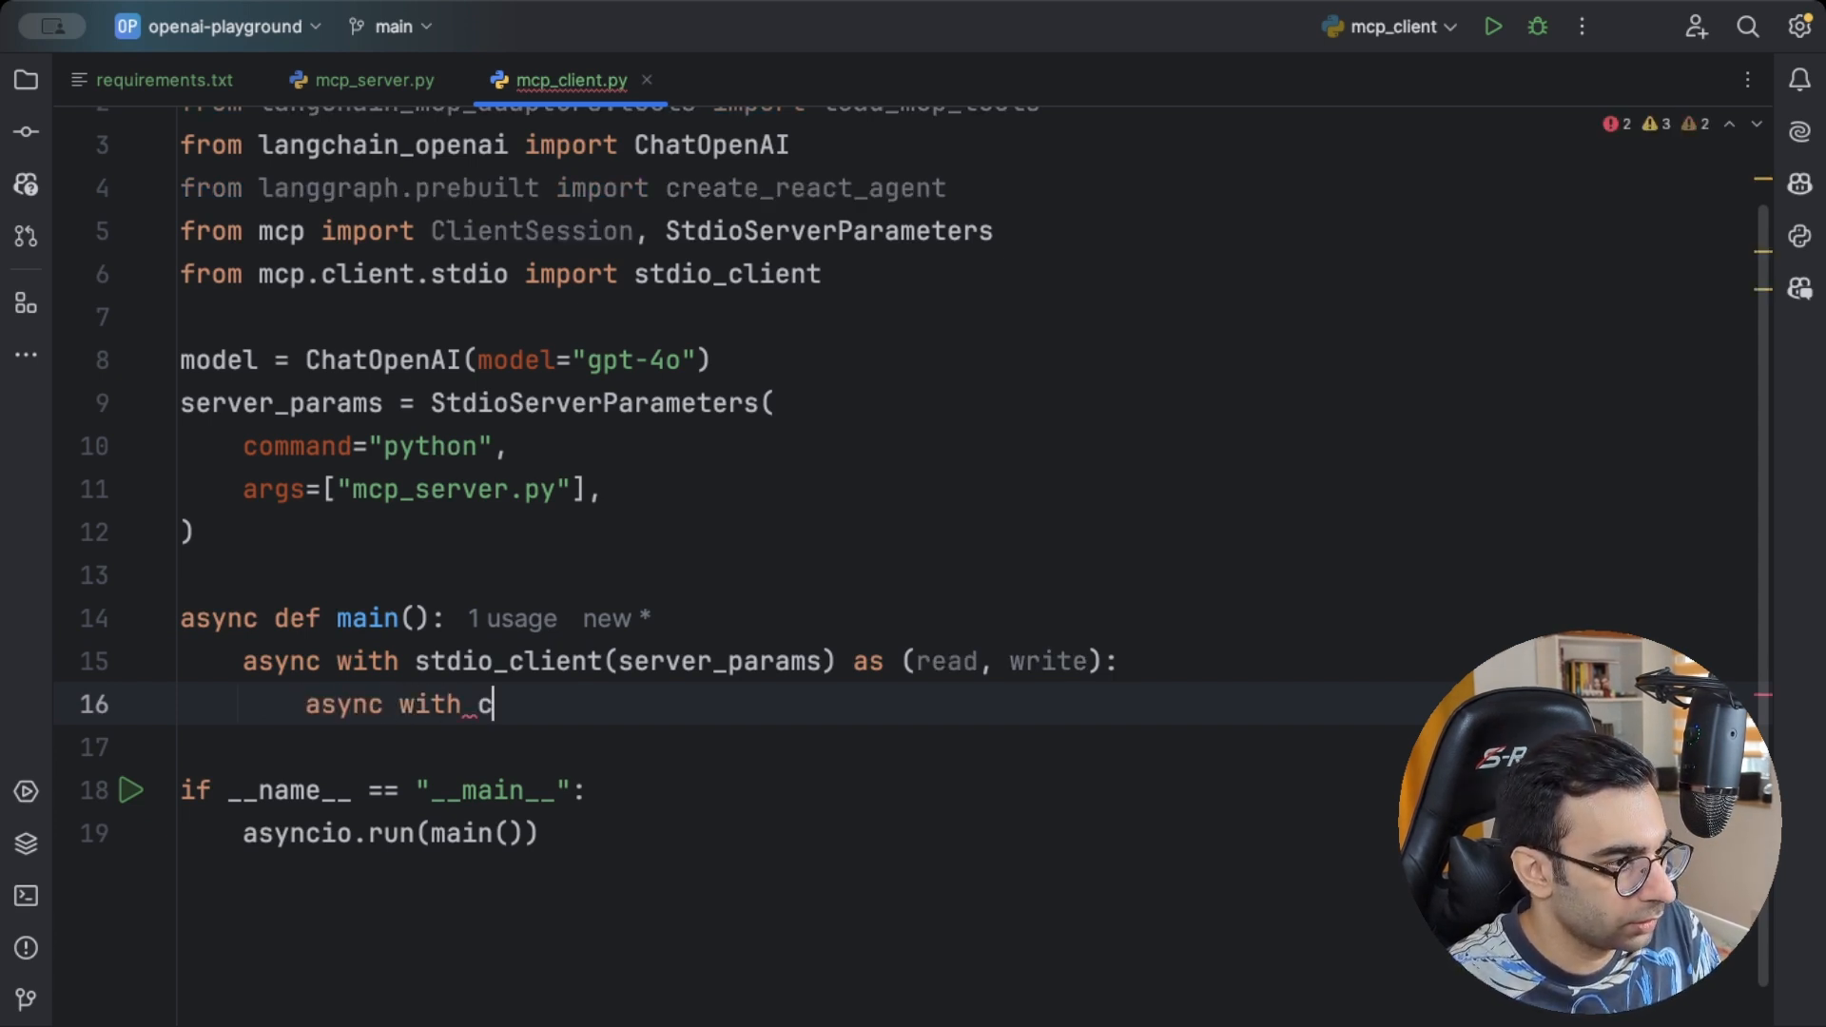
text(ClientSession)
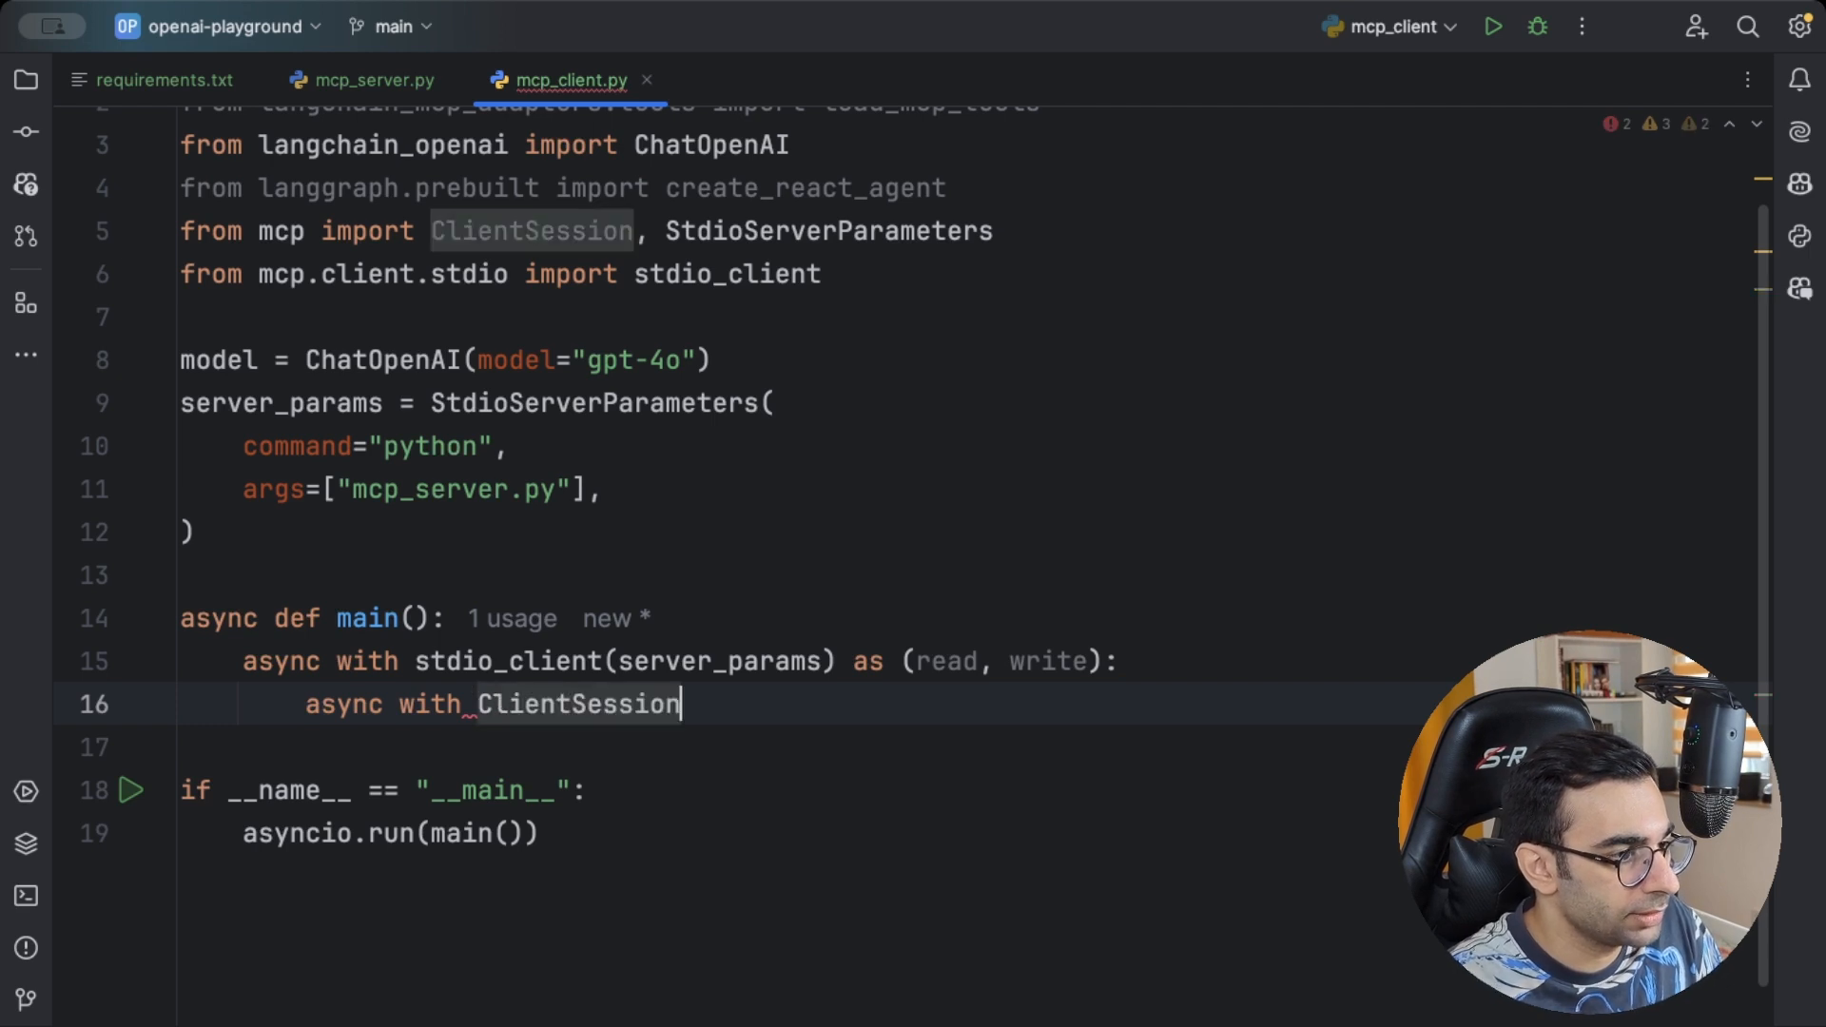
text((rea)
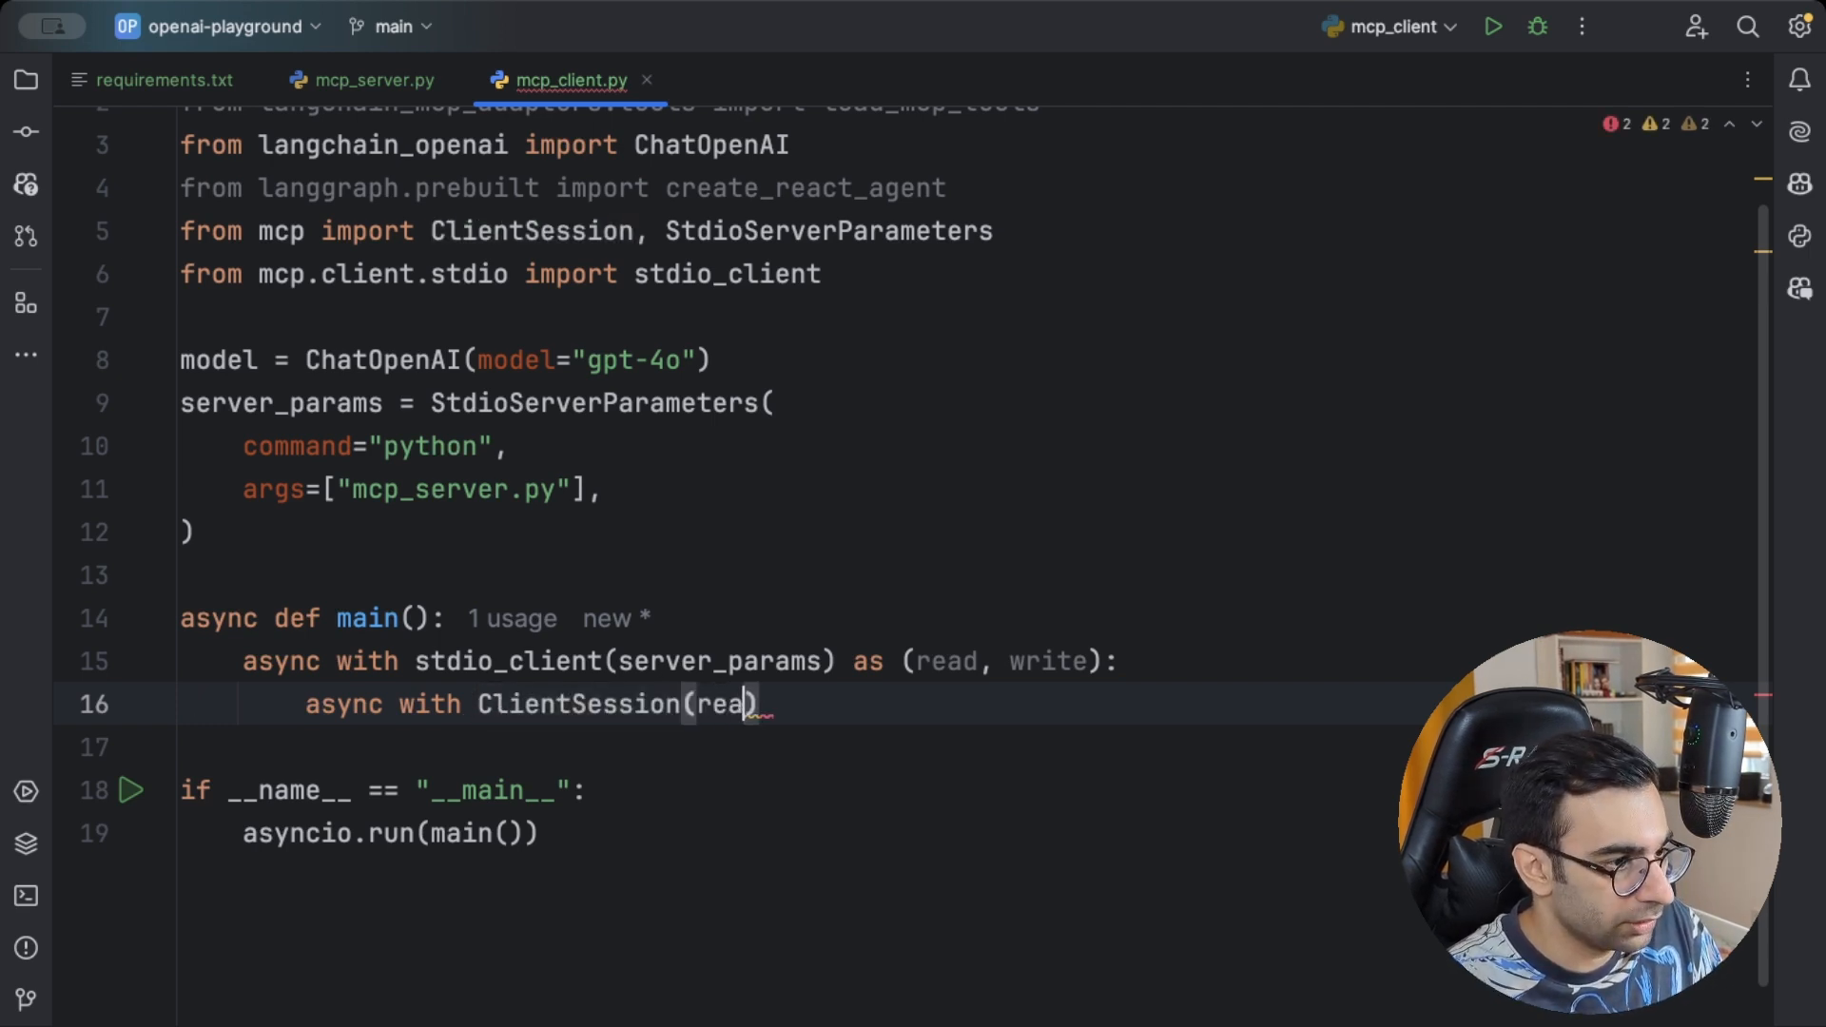
text(d, write))
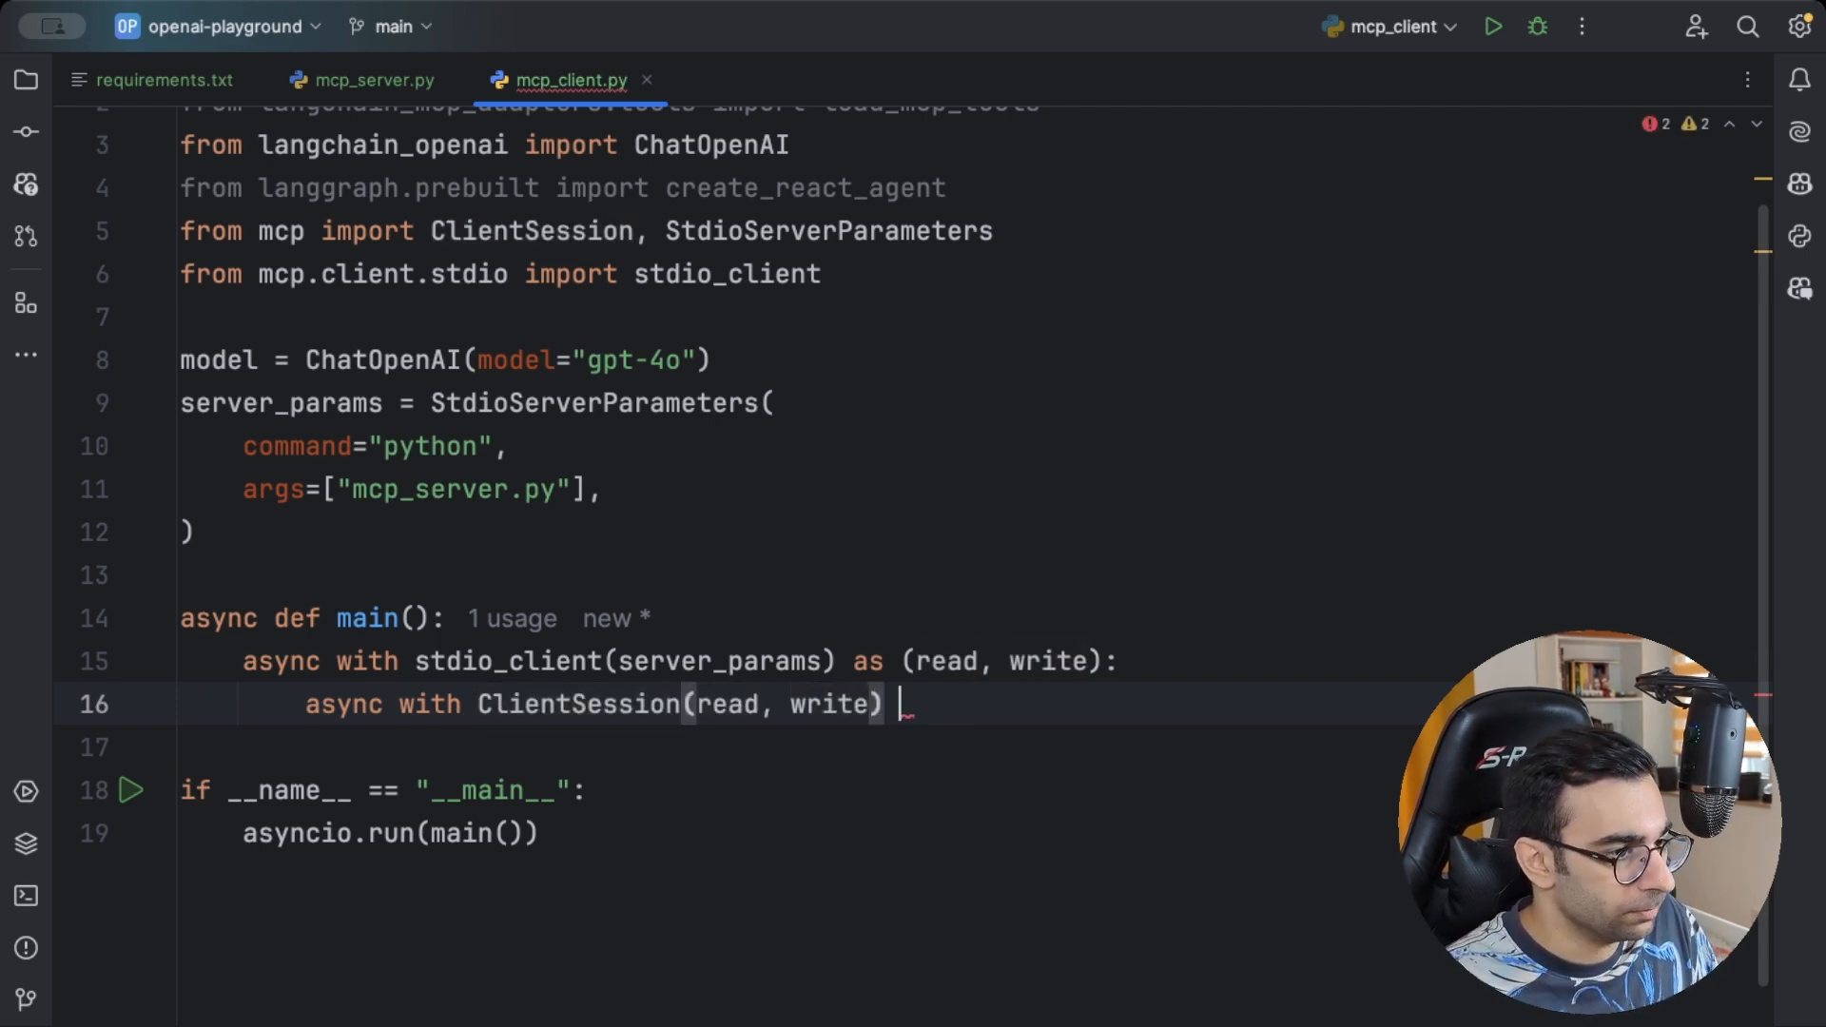
text(as sew)
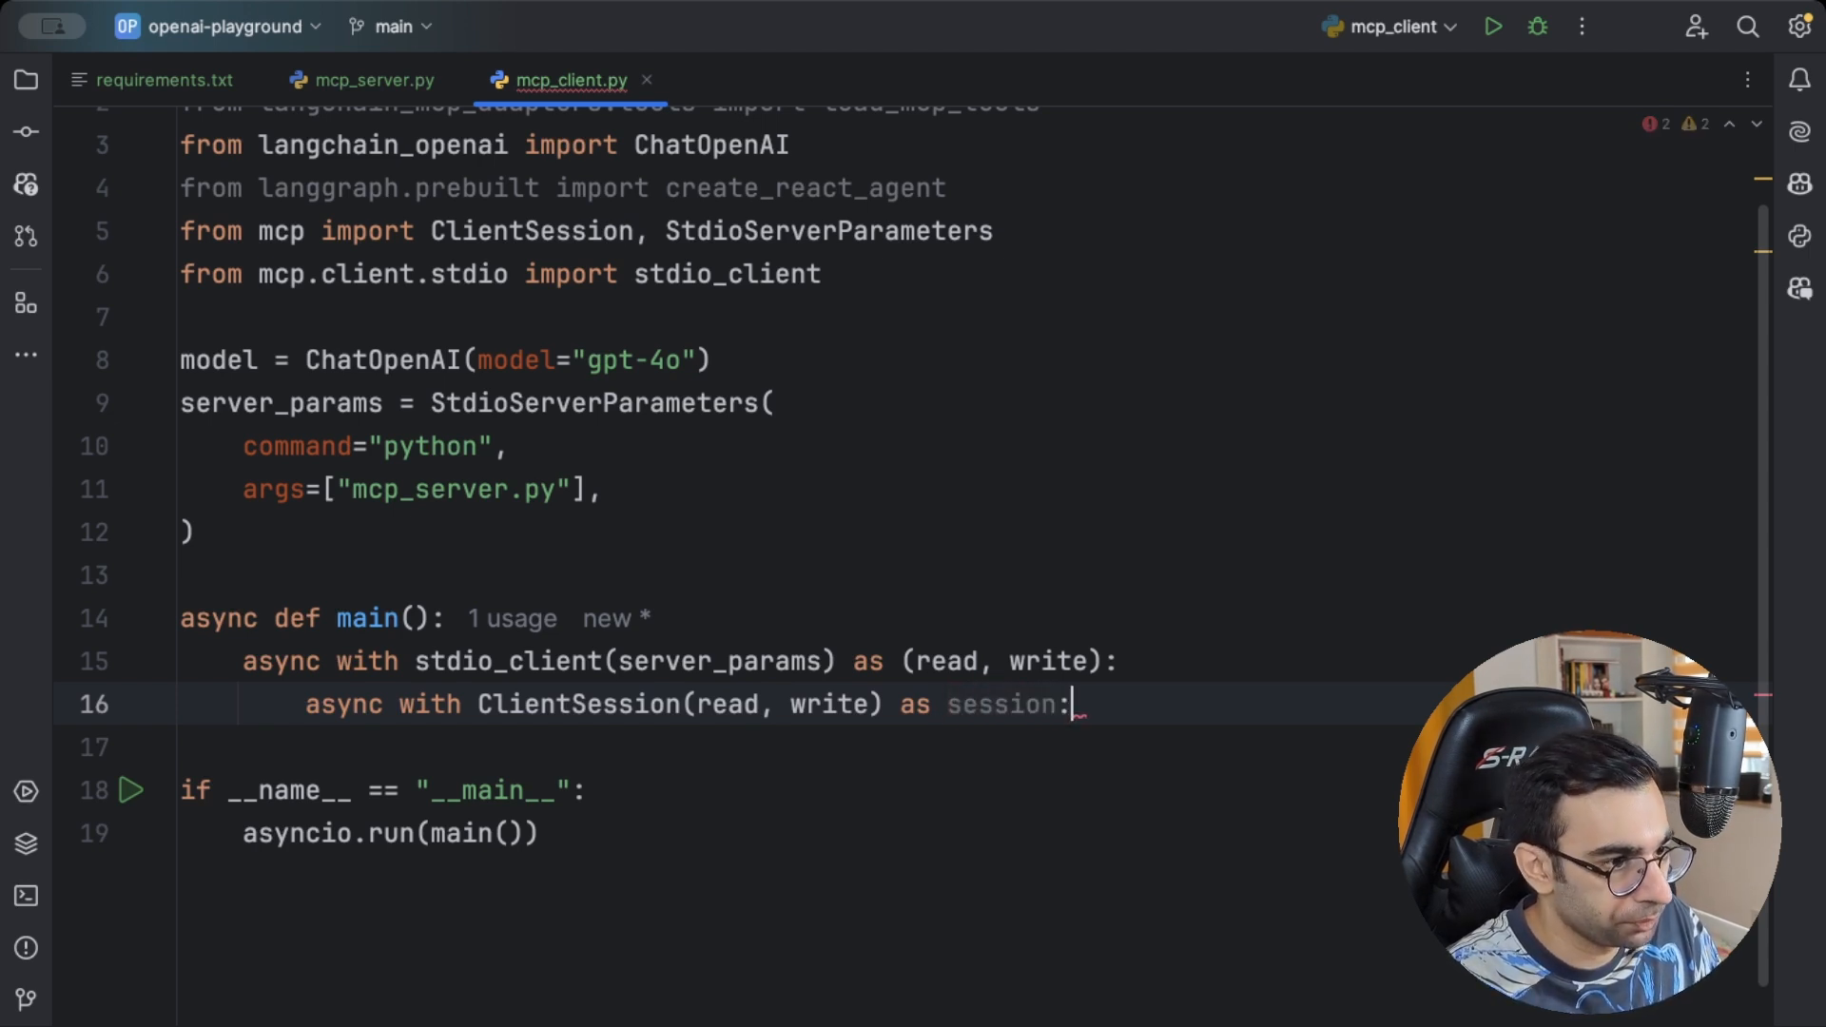
key(Enter)
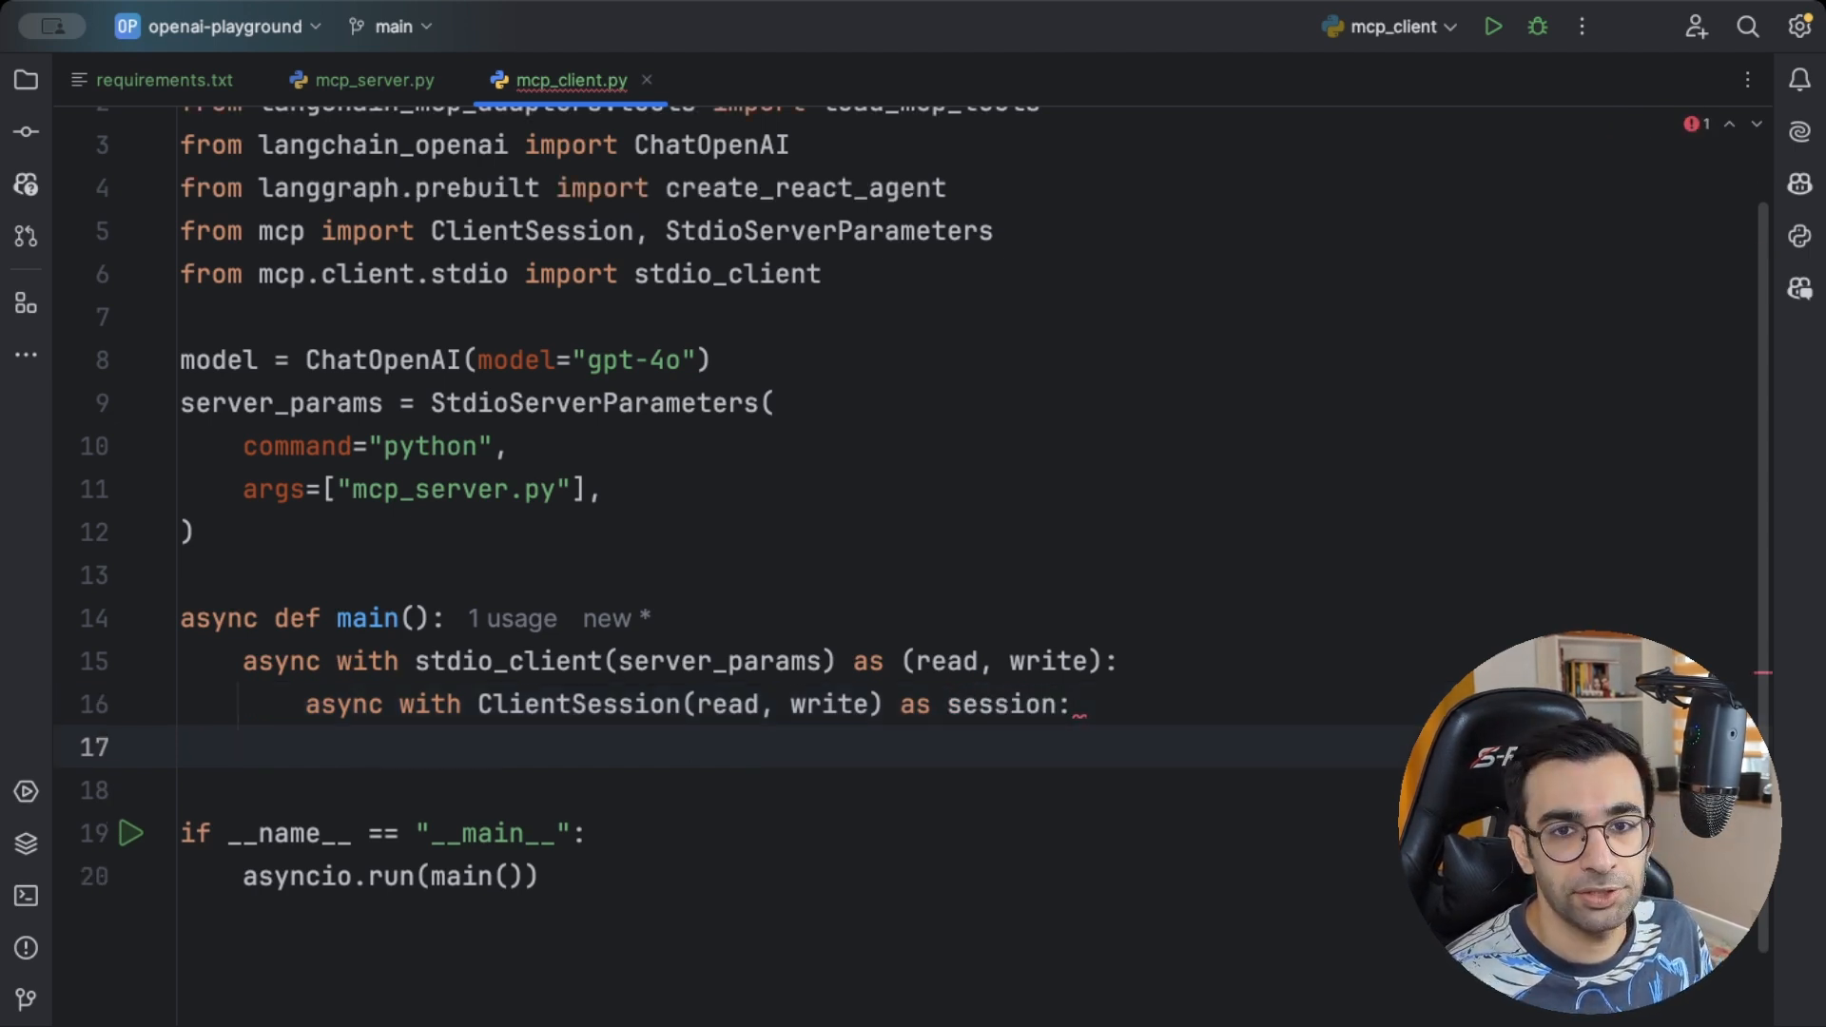
text(await)
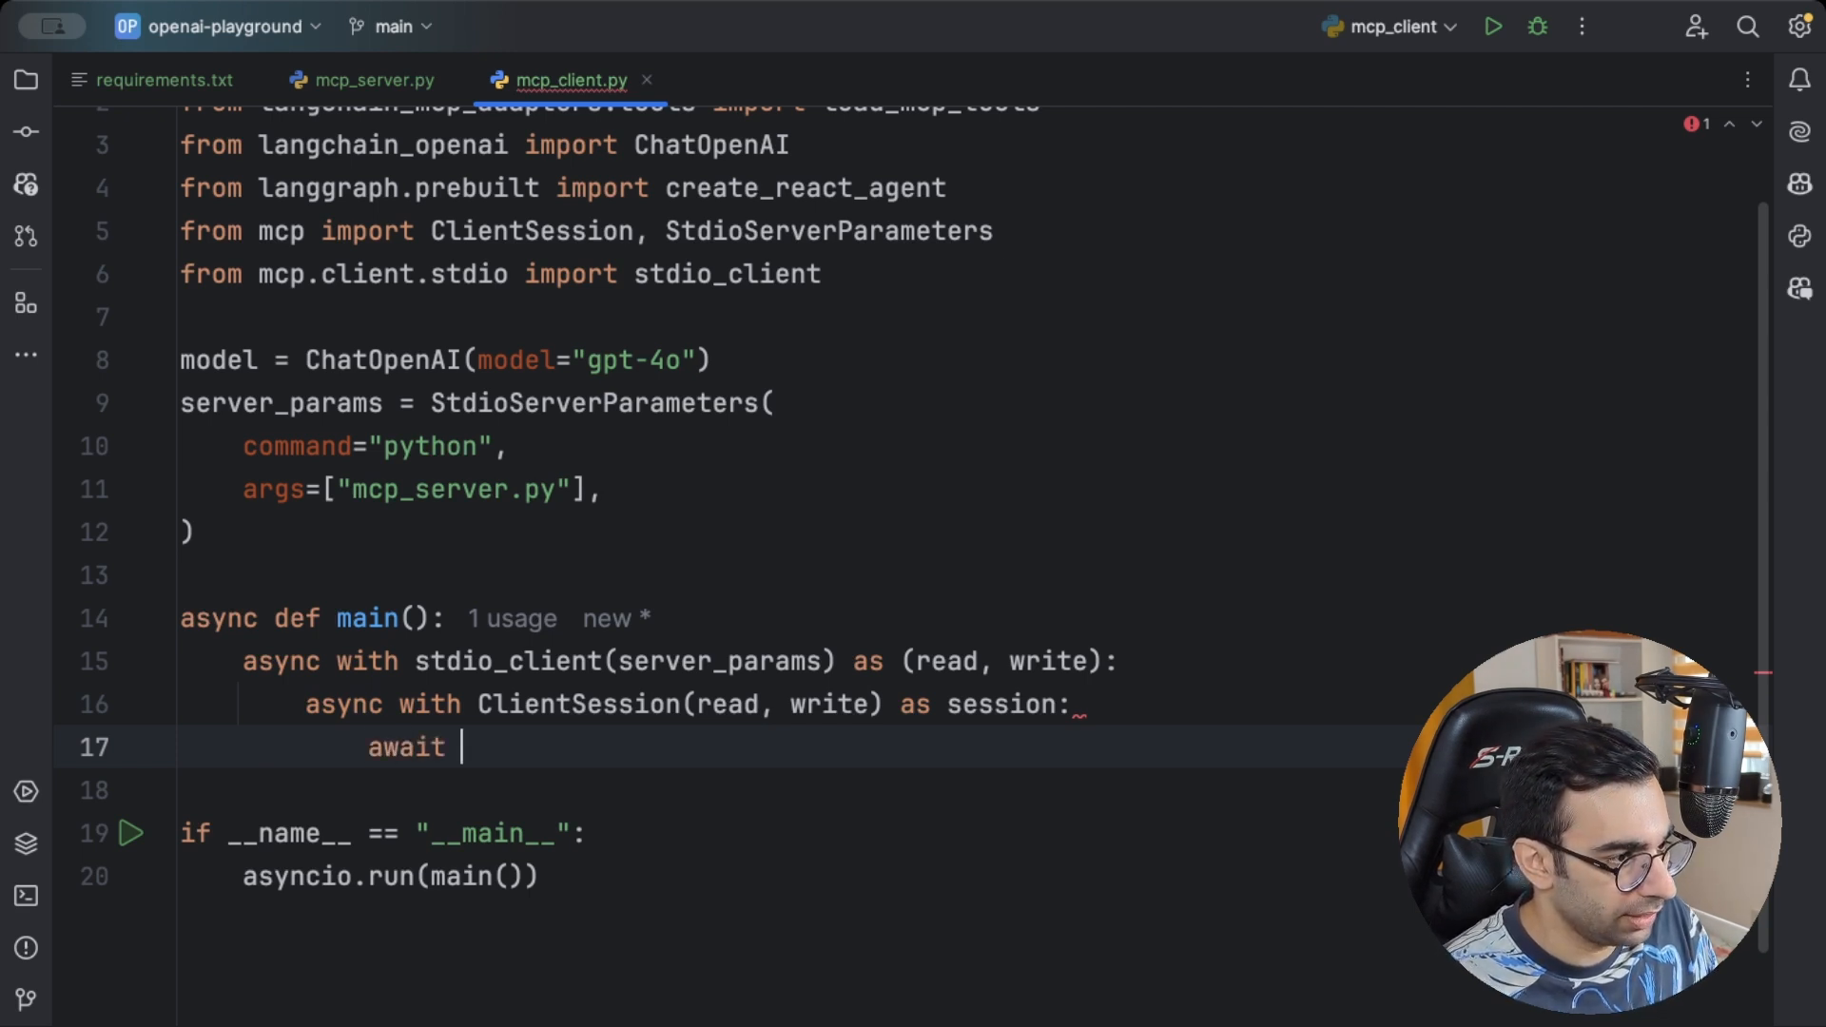
text(session.)
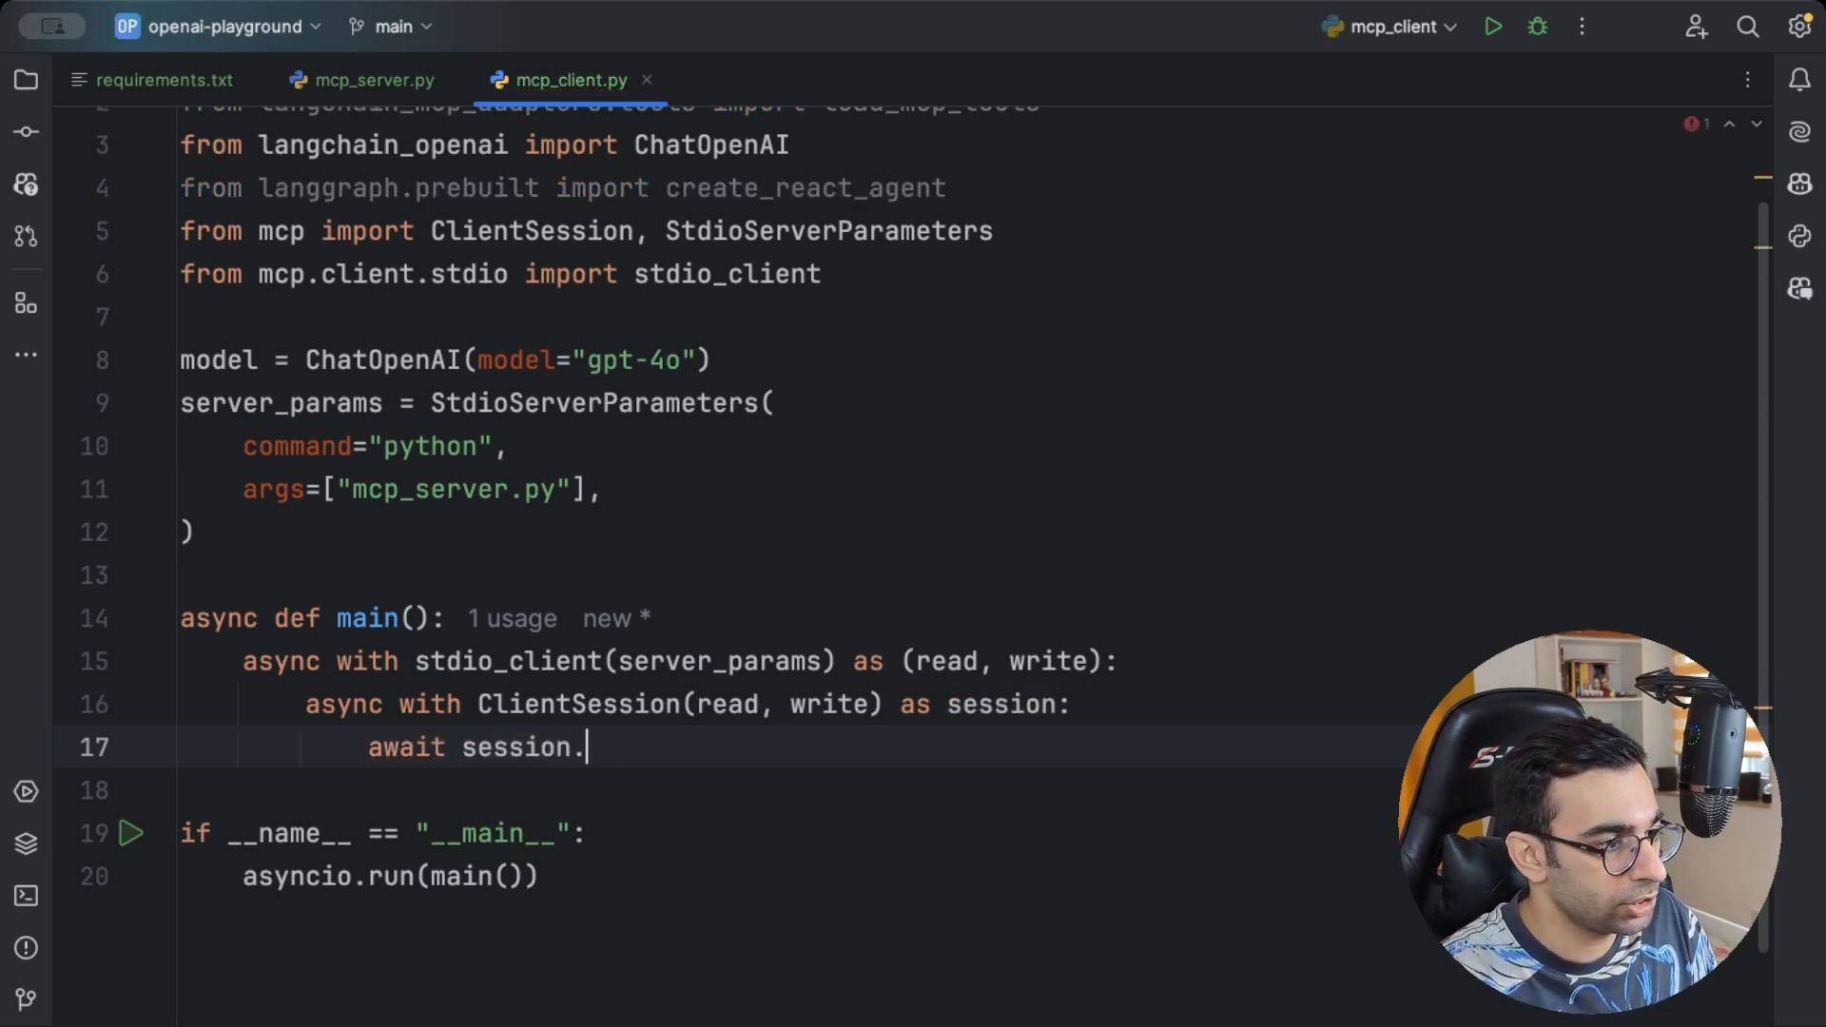
text(initialize())
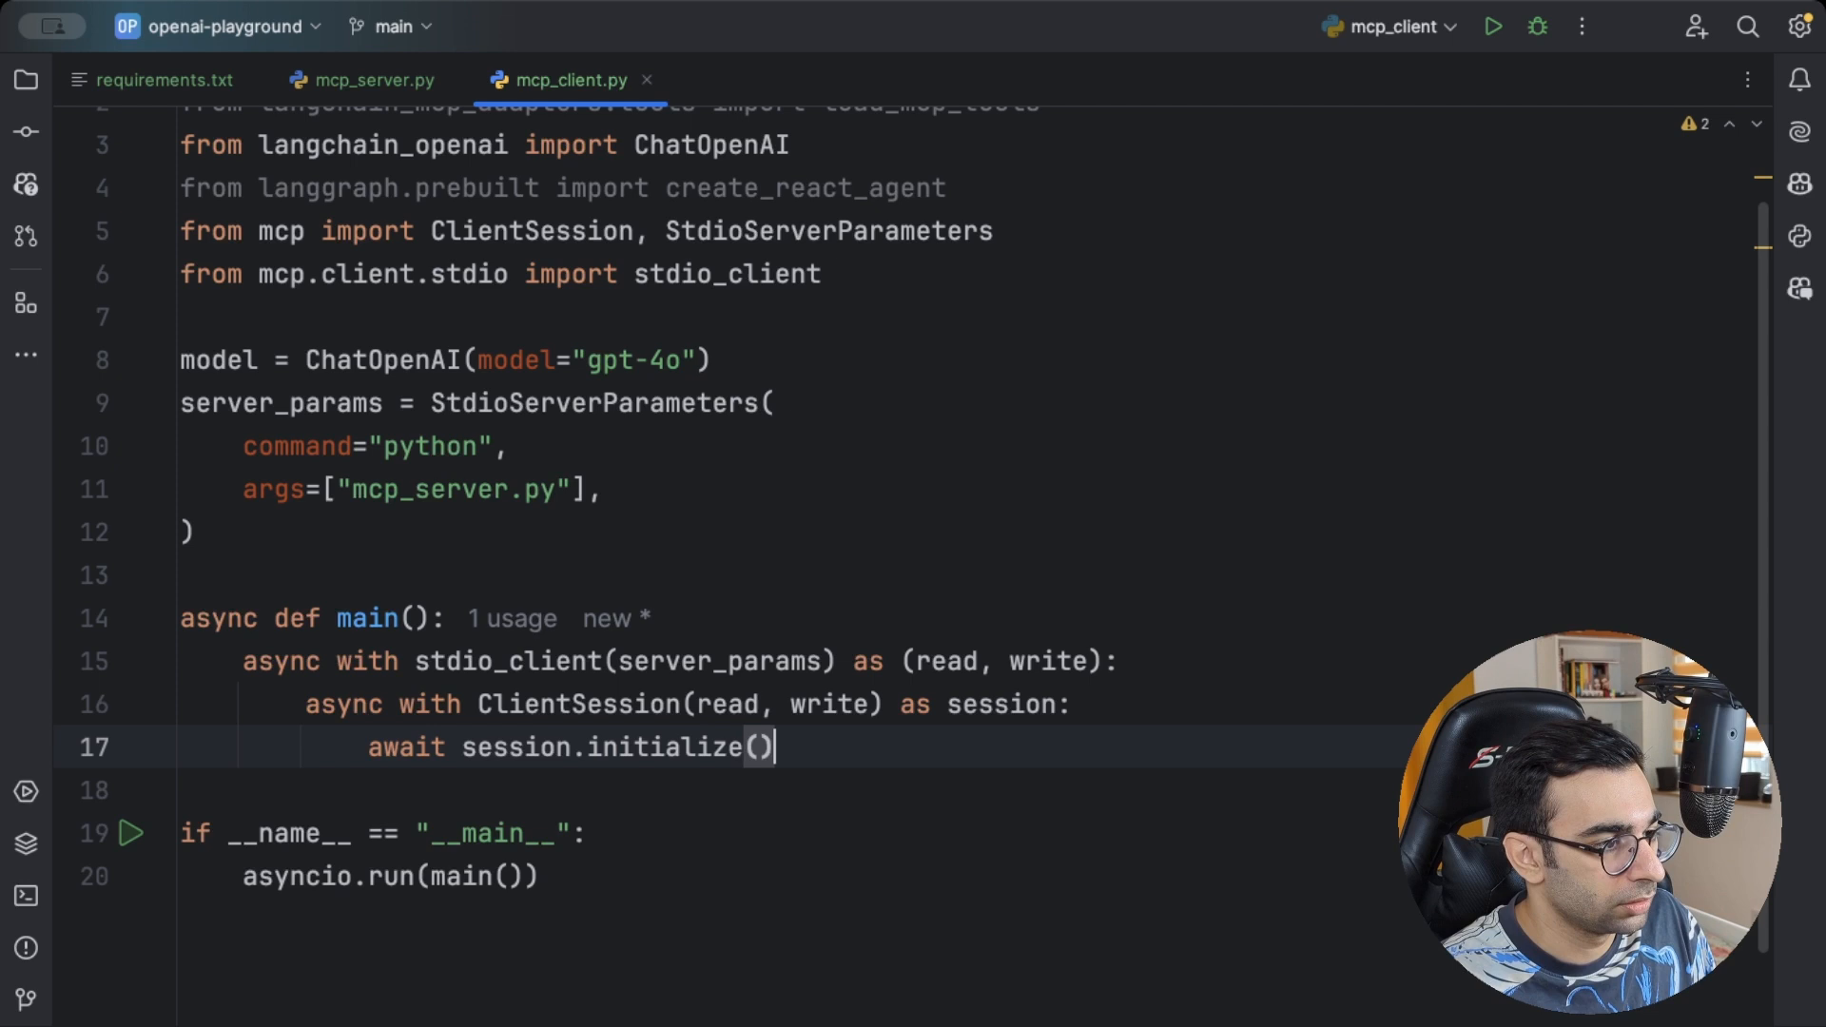
key(enter)
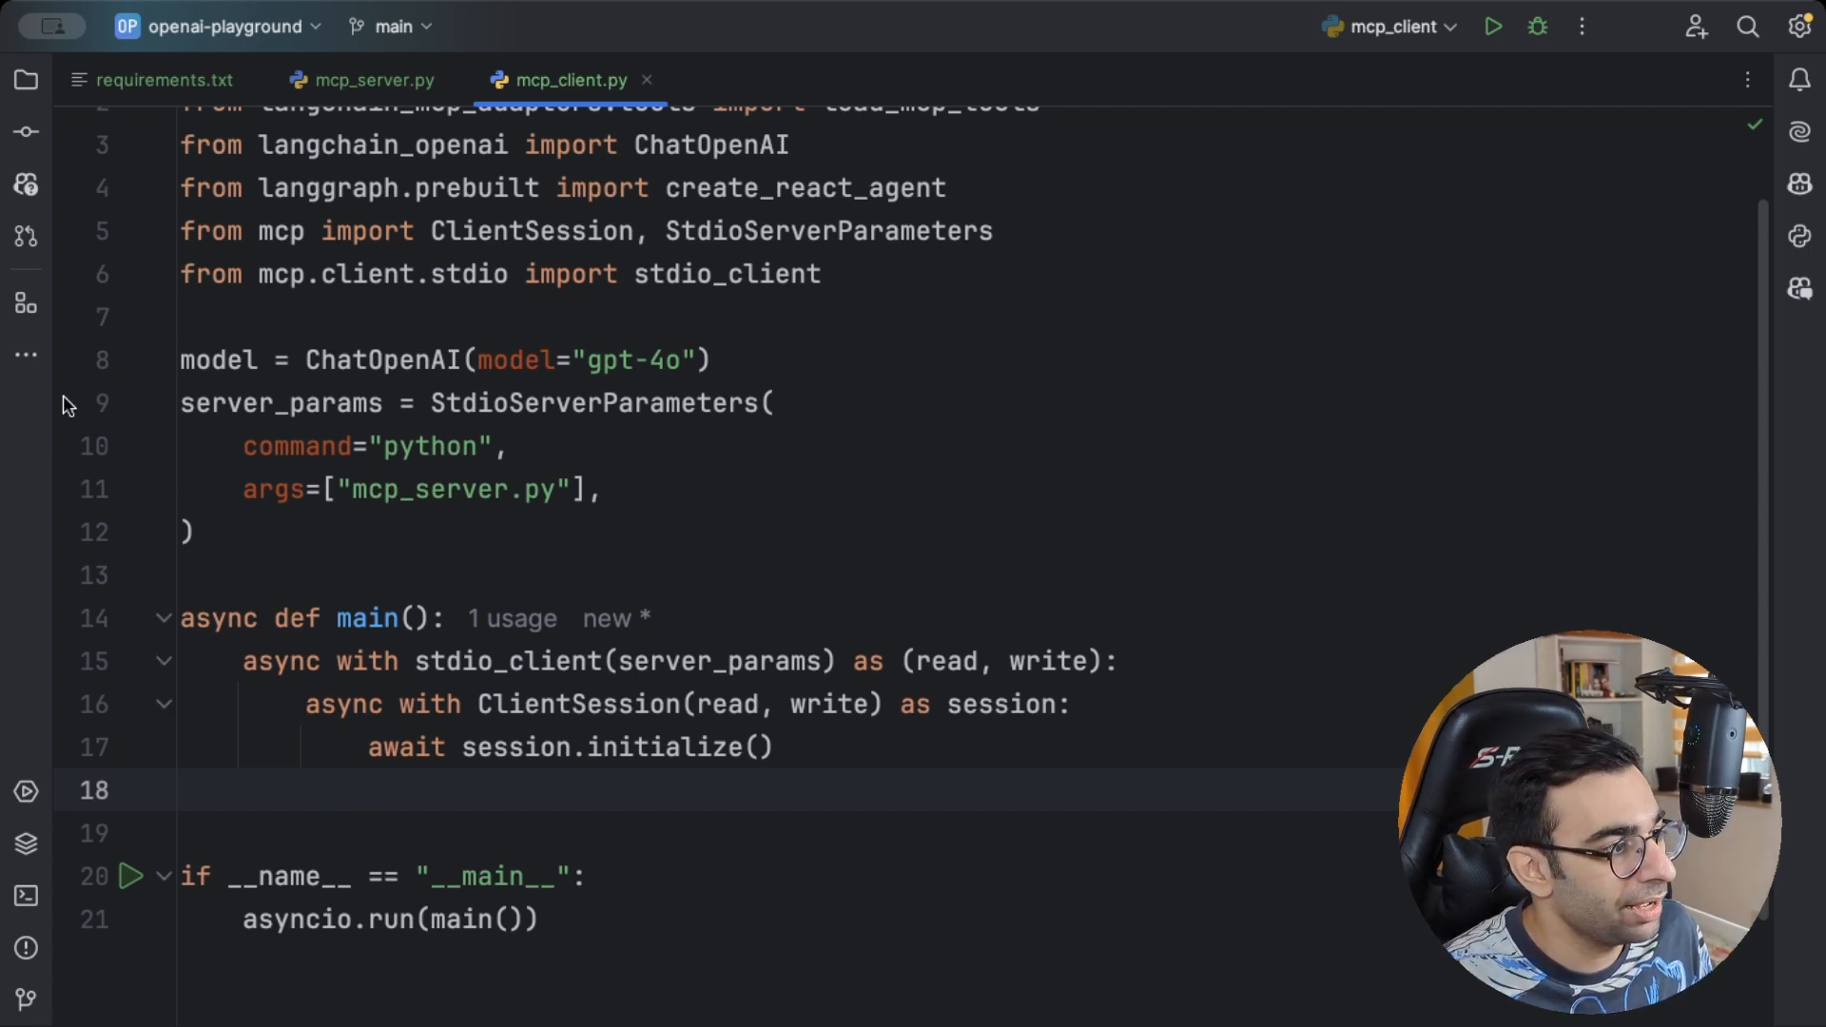
Load the MCP tools with tools = await load_mcp_tools(session)
double_click(216, 359)
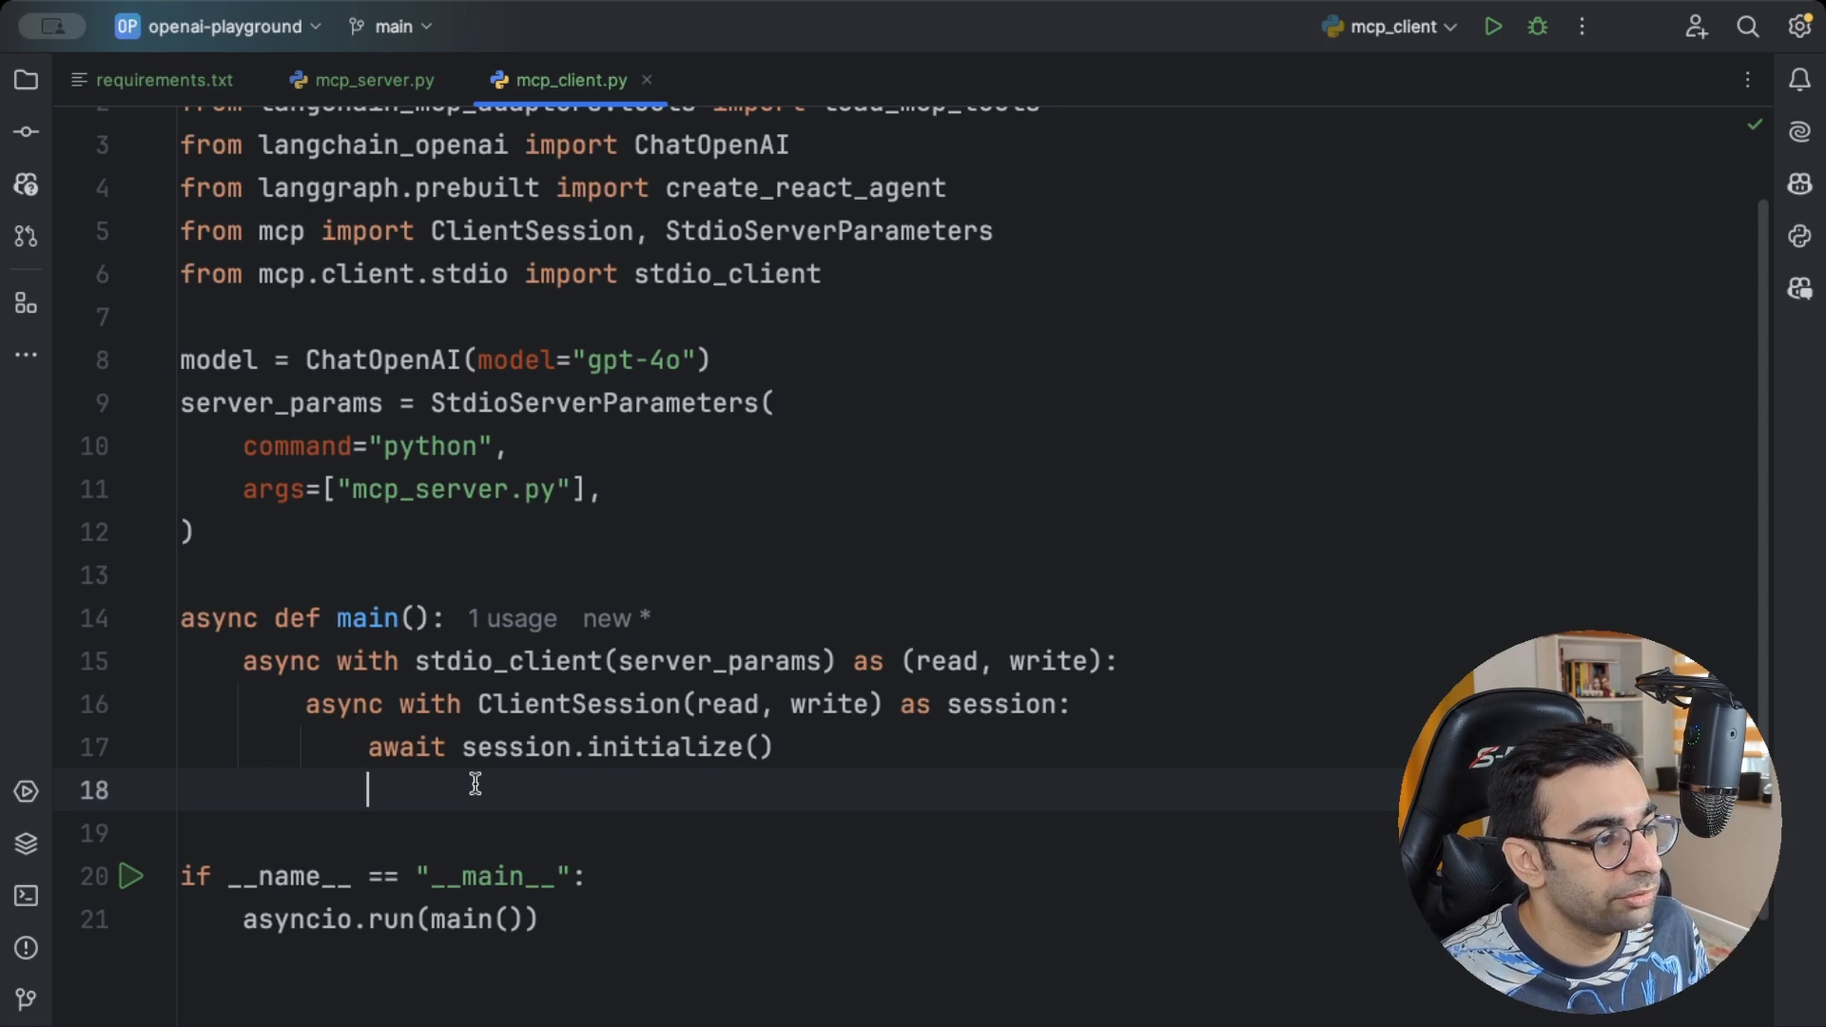
text(awa)
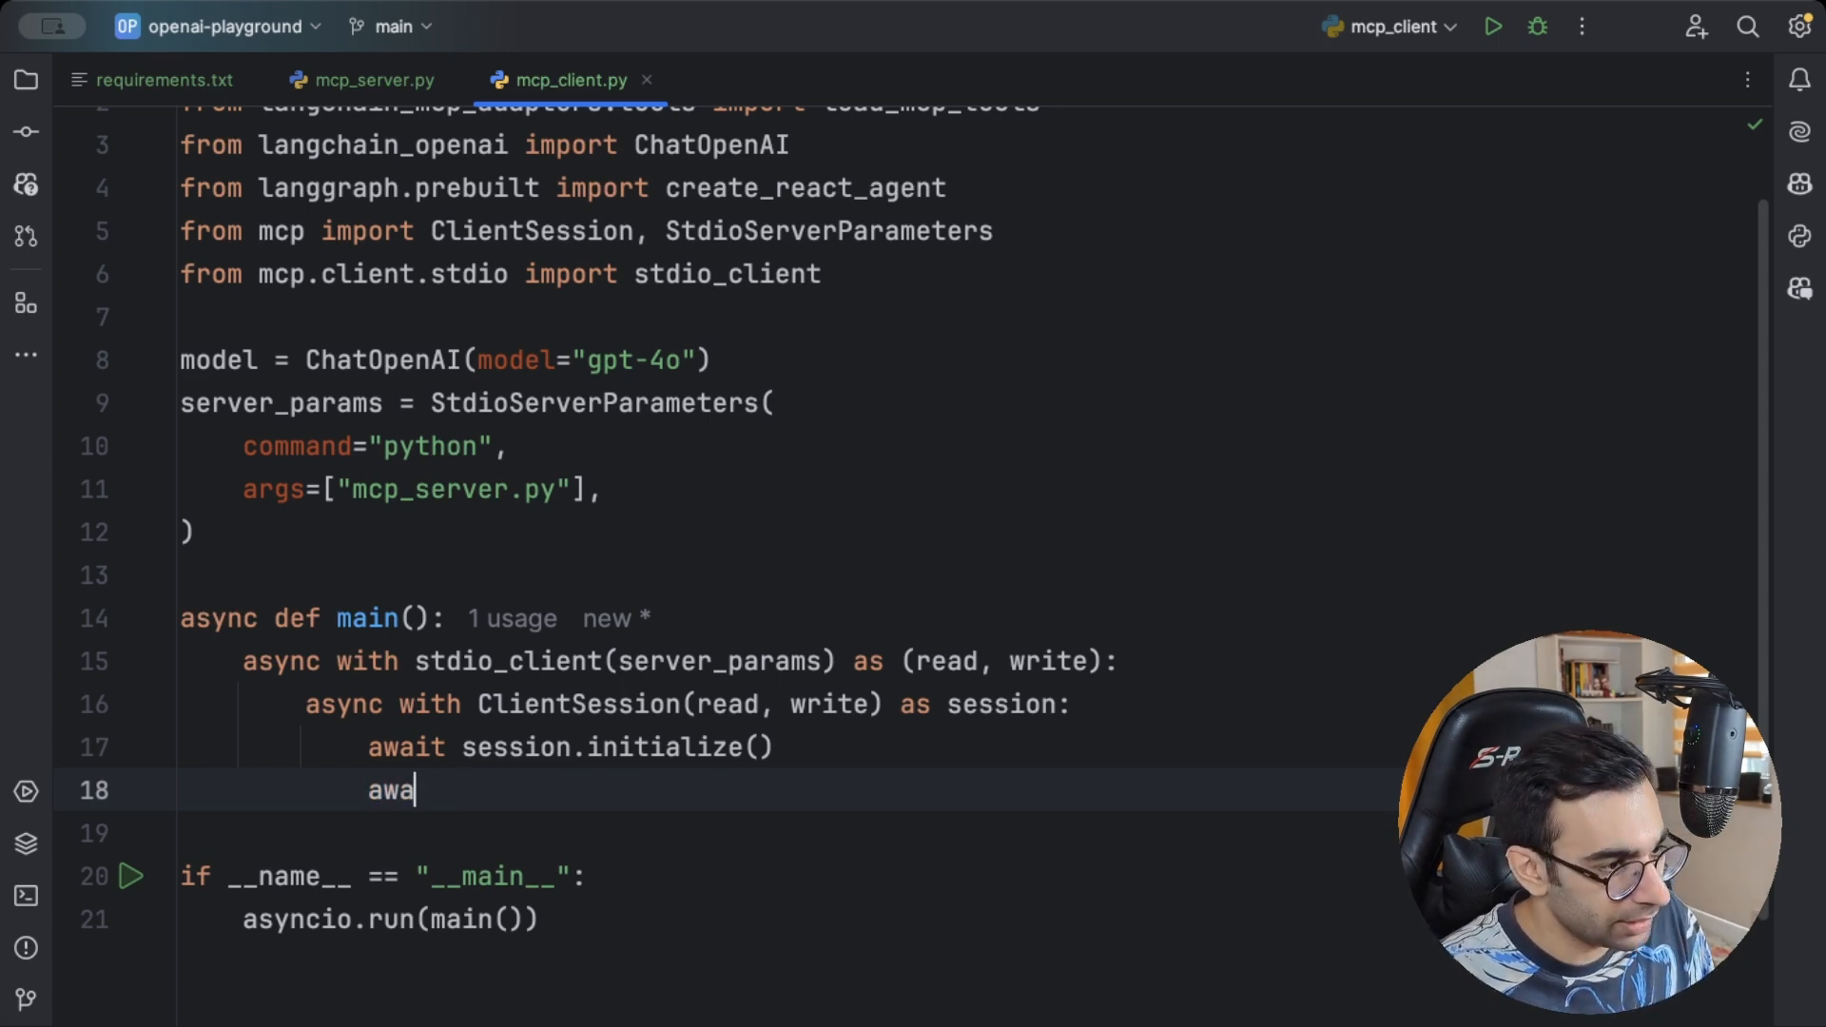
text(it_load_mcp_tools(session)
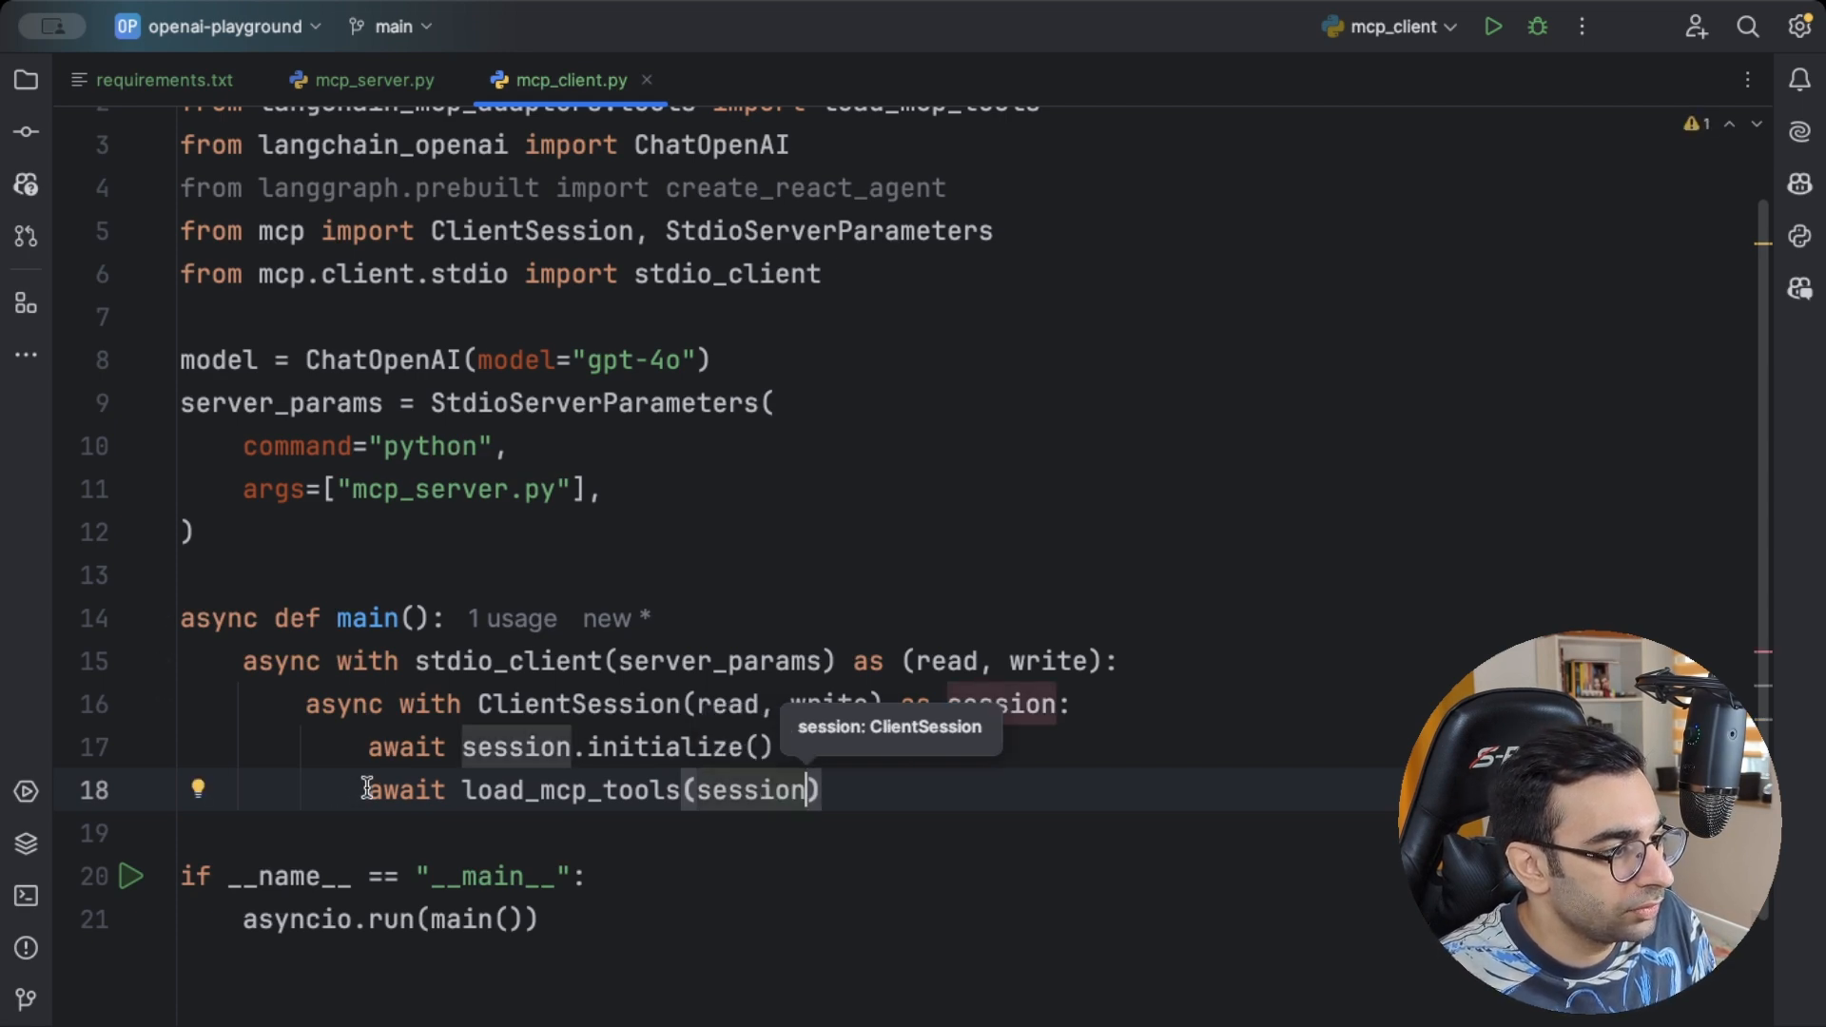
text(tools_)
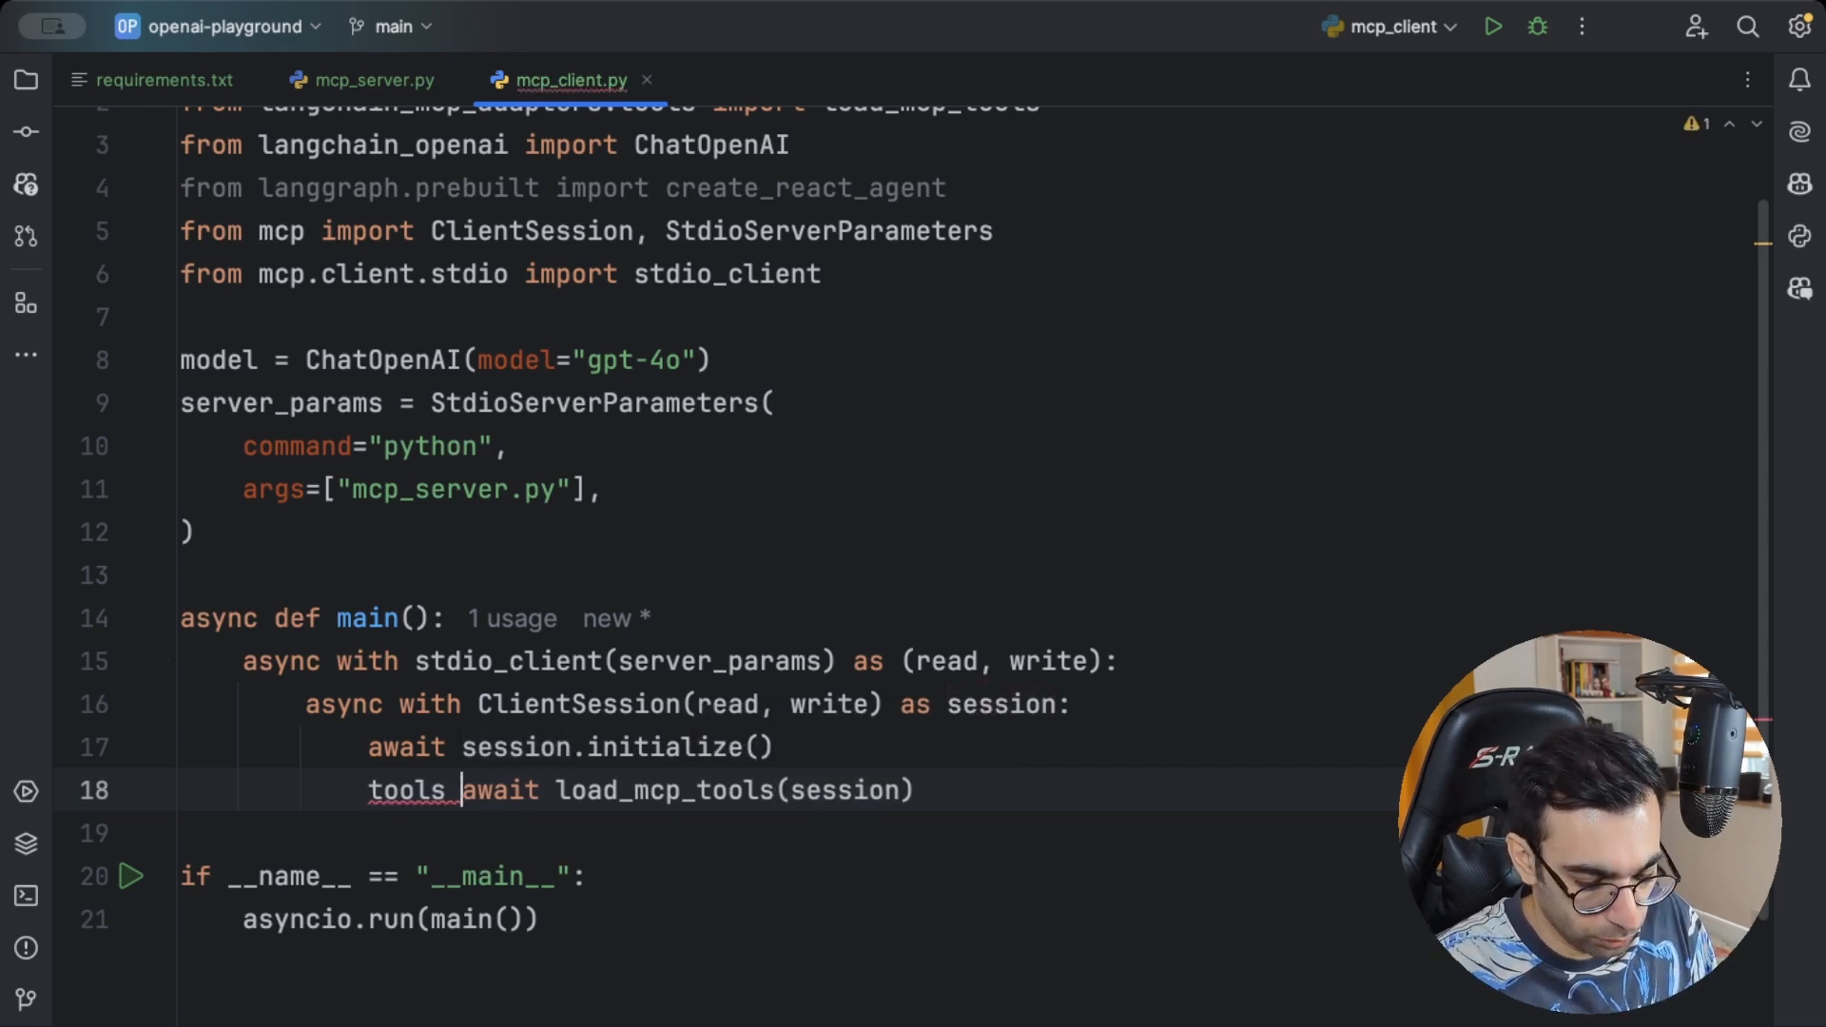
text(=)
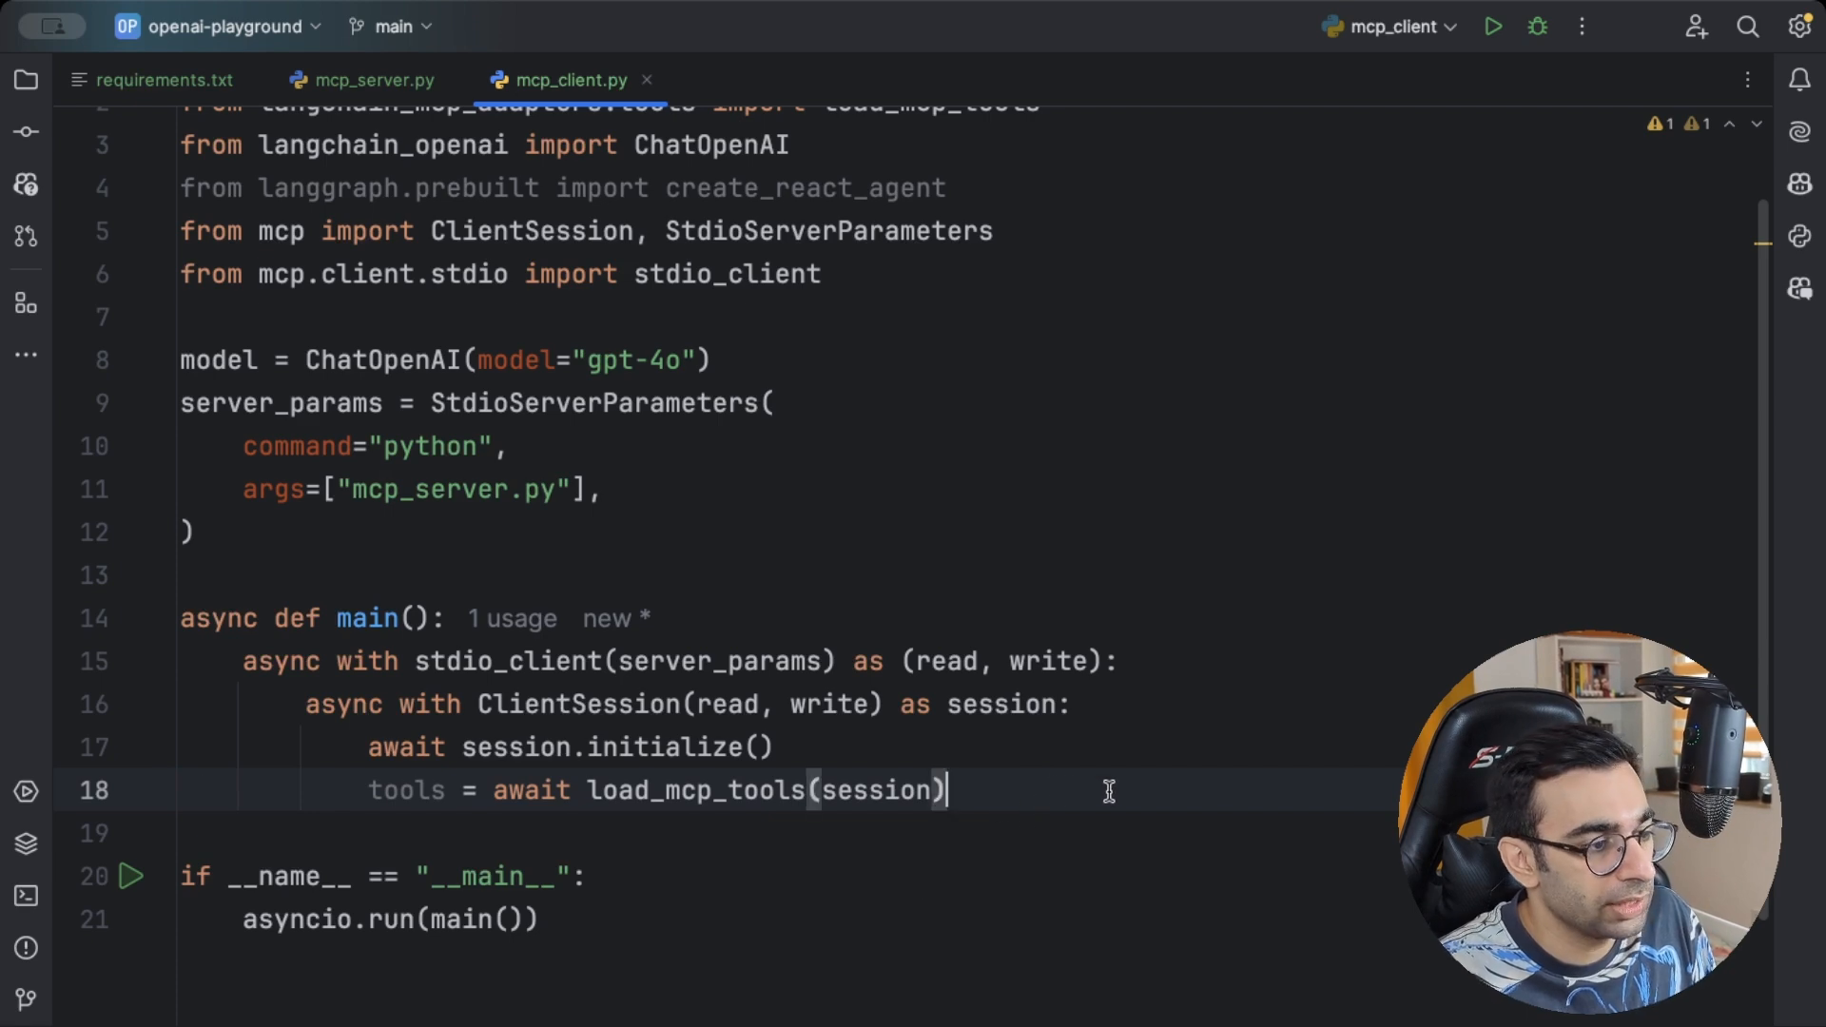
Assign agent = create_react_agent(model, tools)
text(create_react_agent)
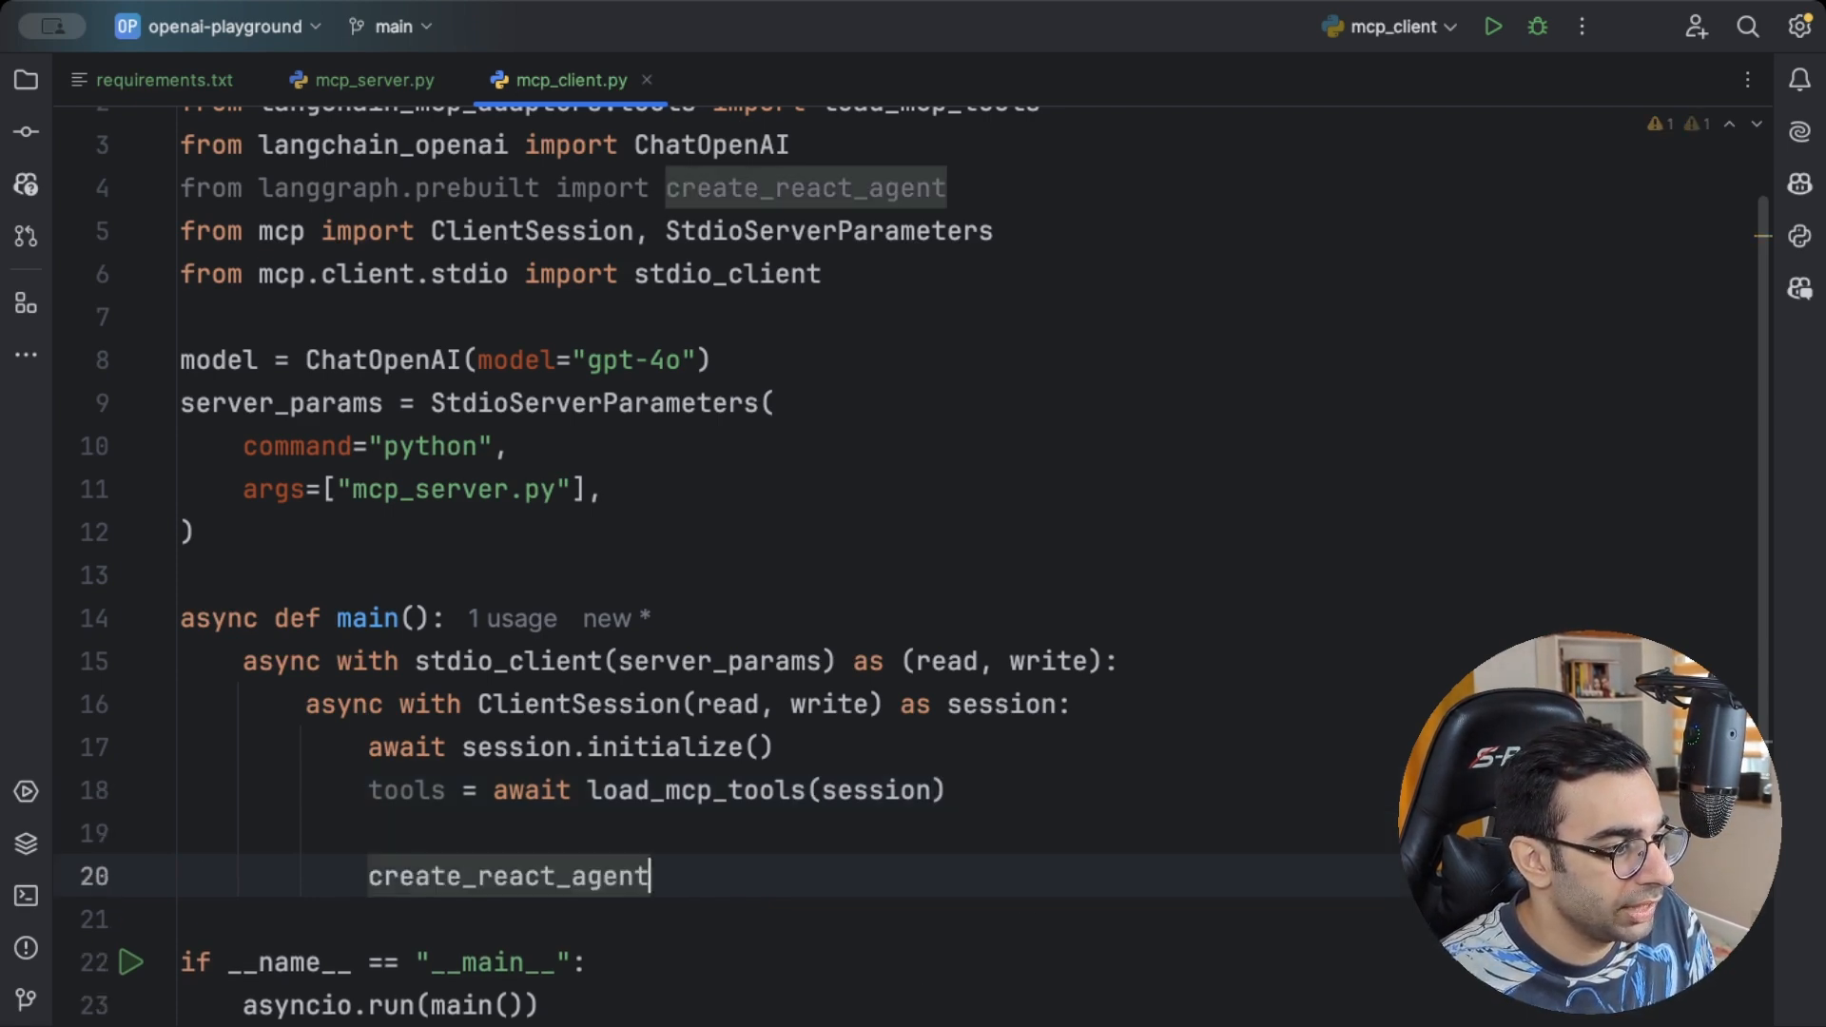
text(())
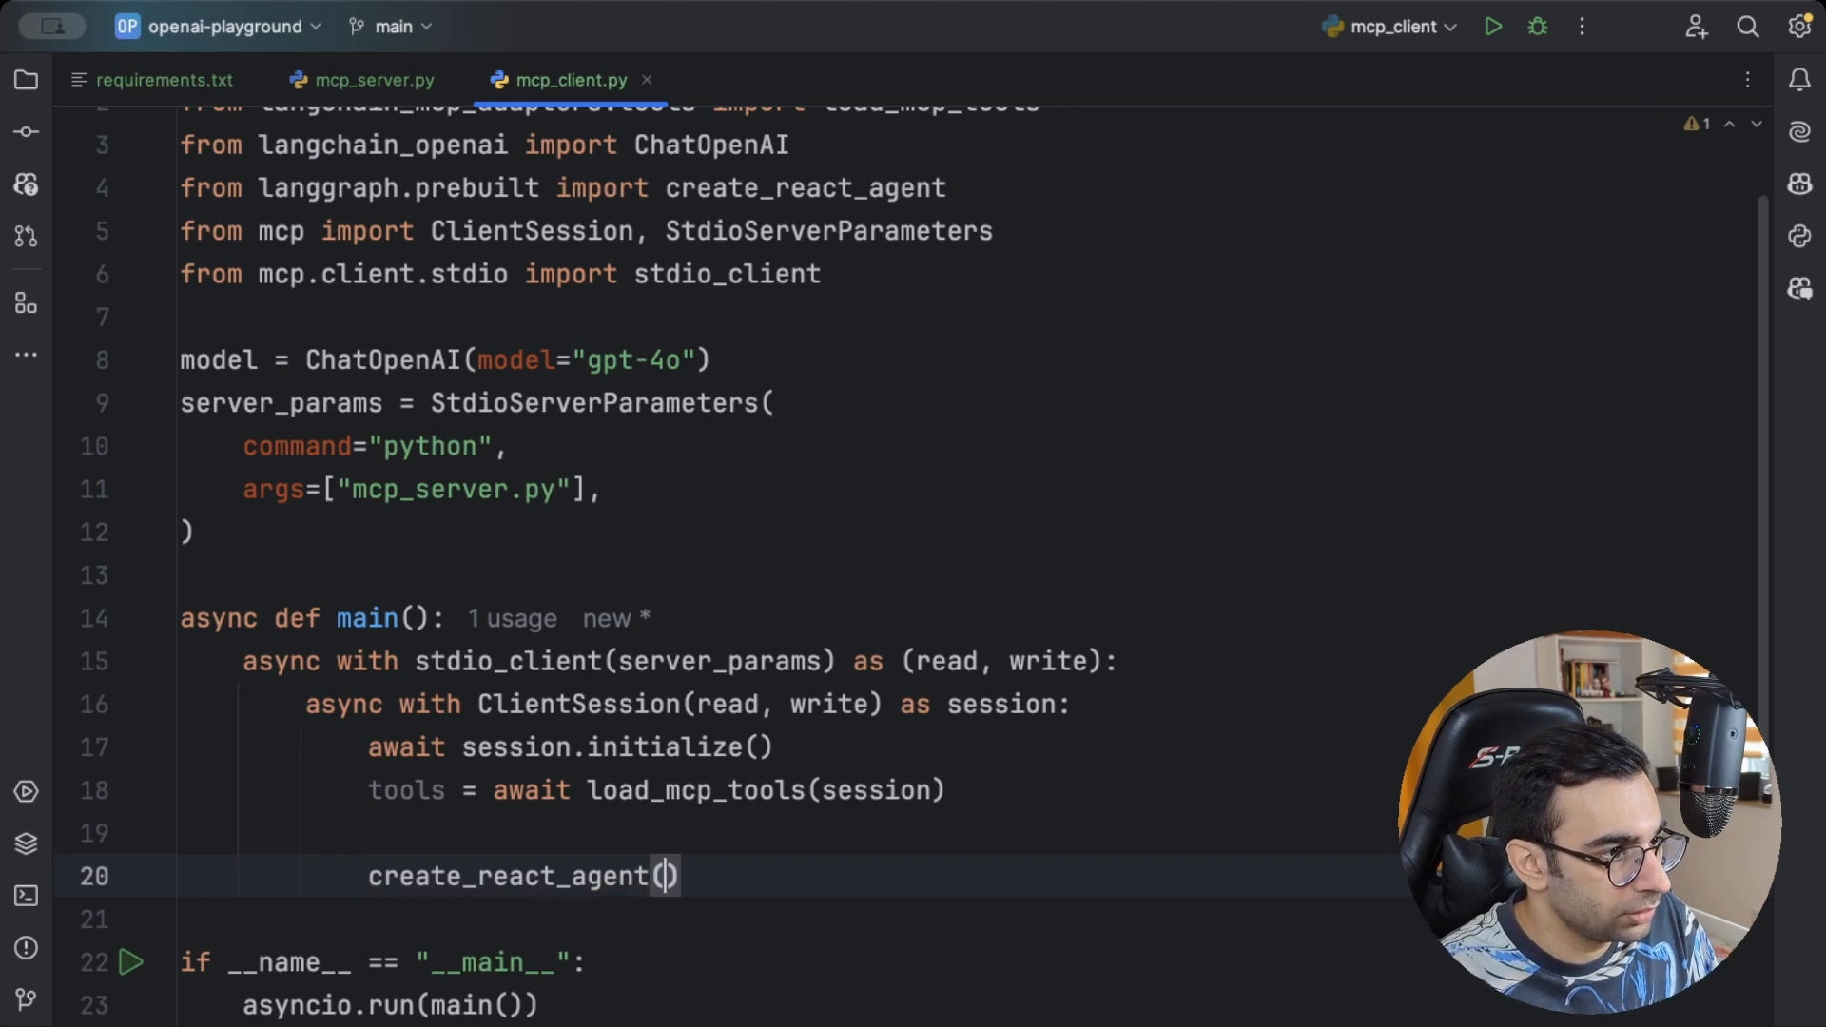
text(model)
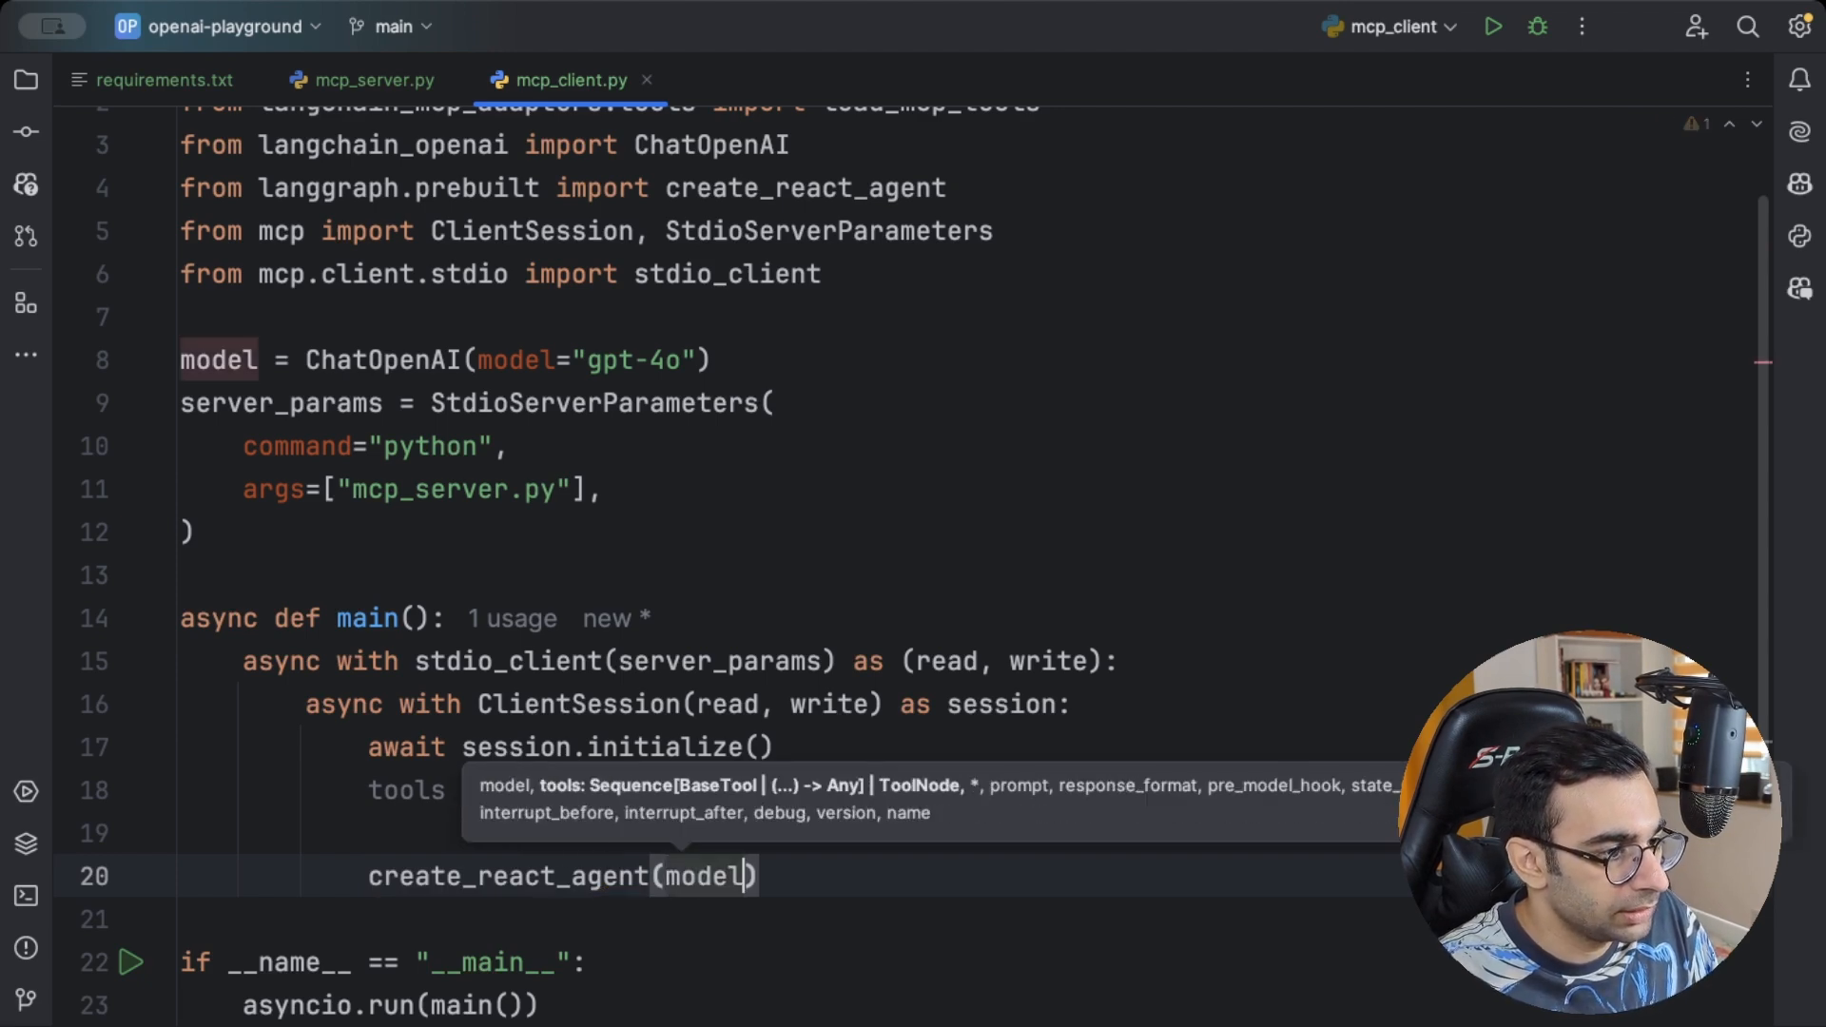
text(, tools)
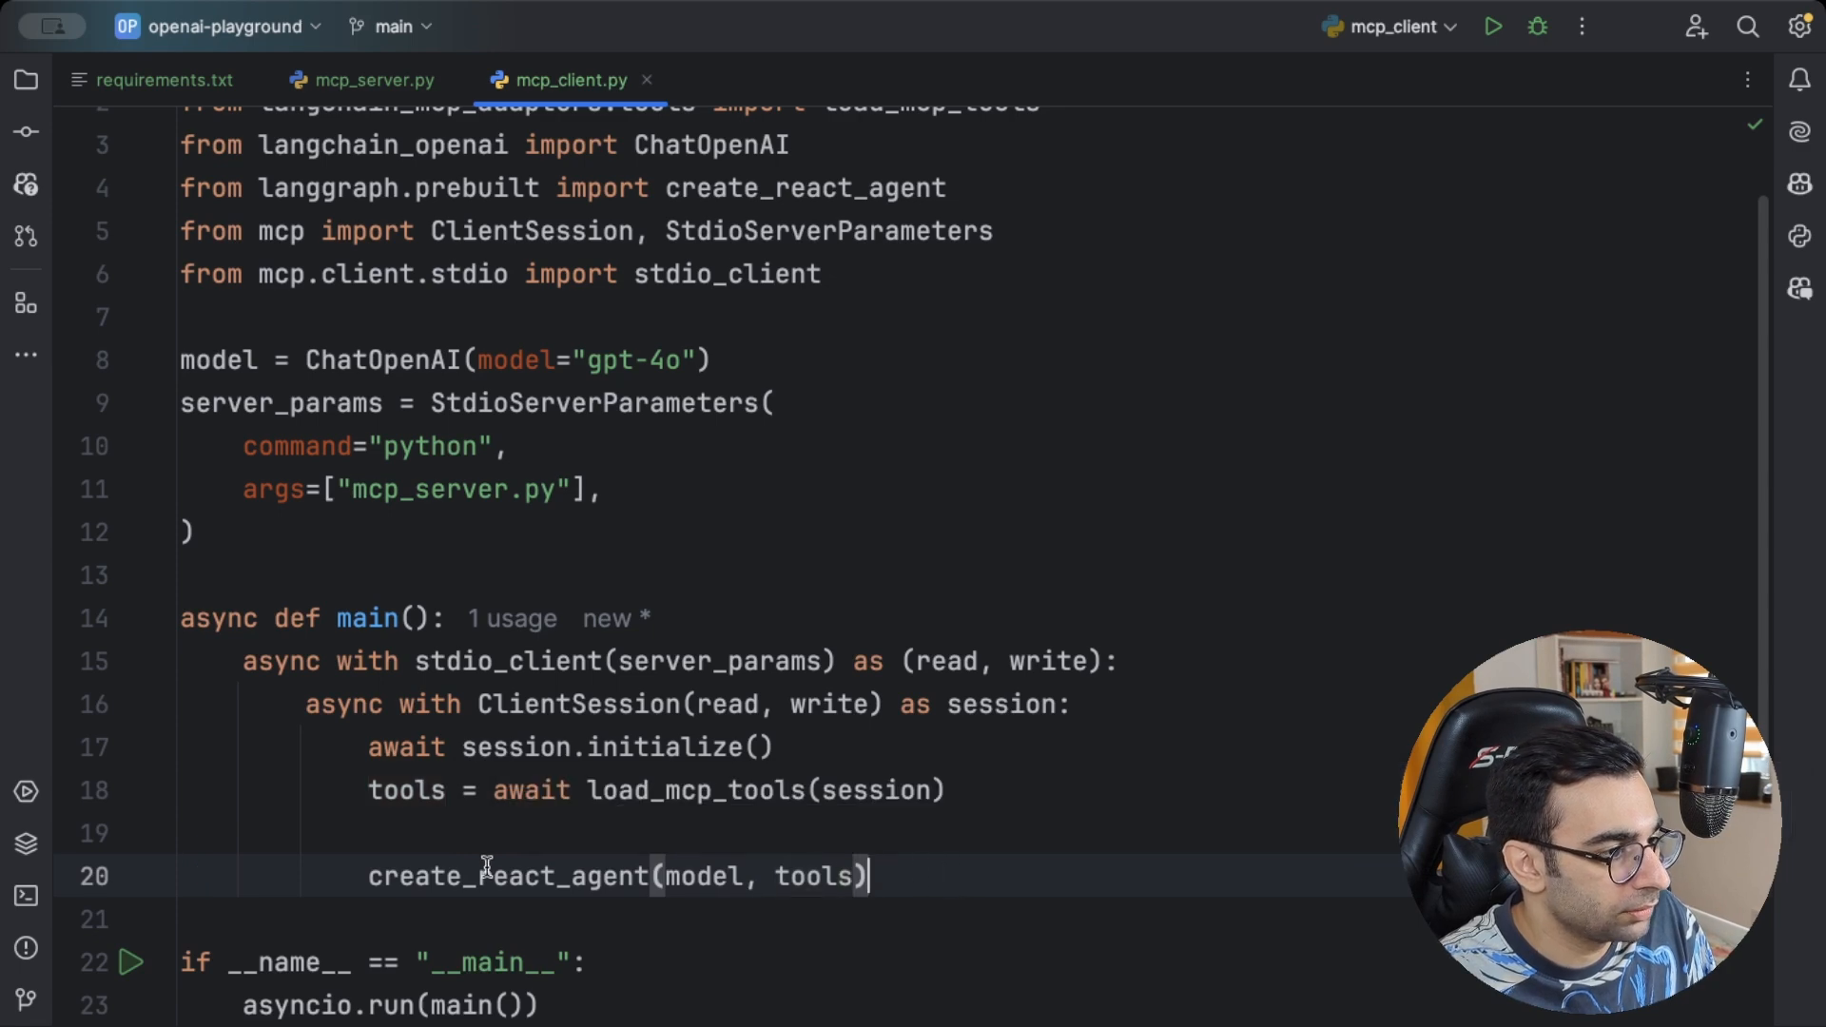
text(a)
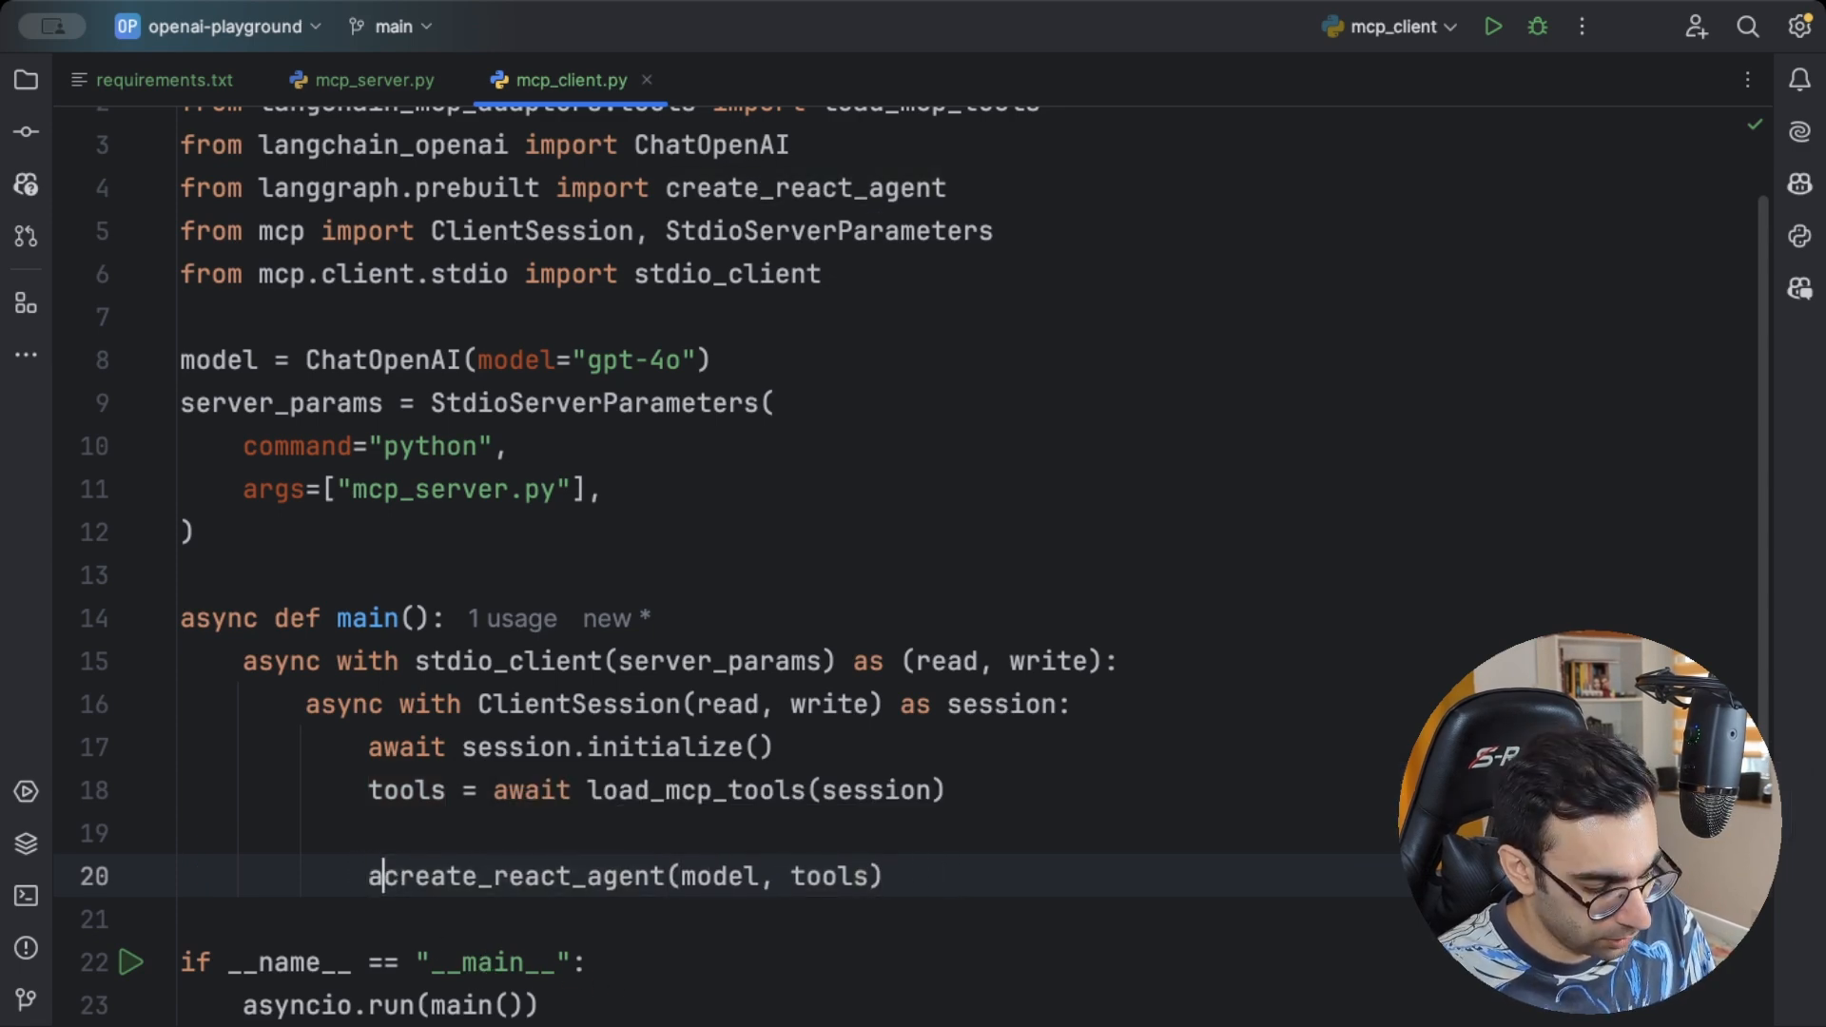
text(gent =)
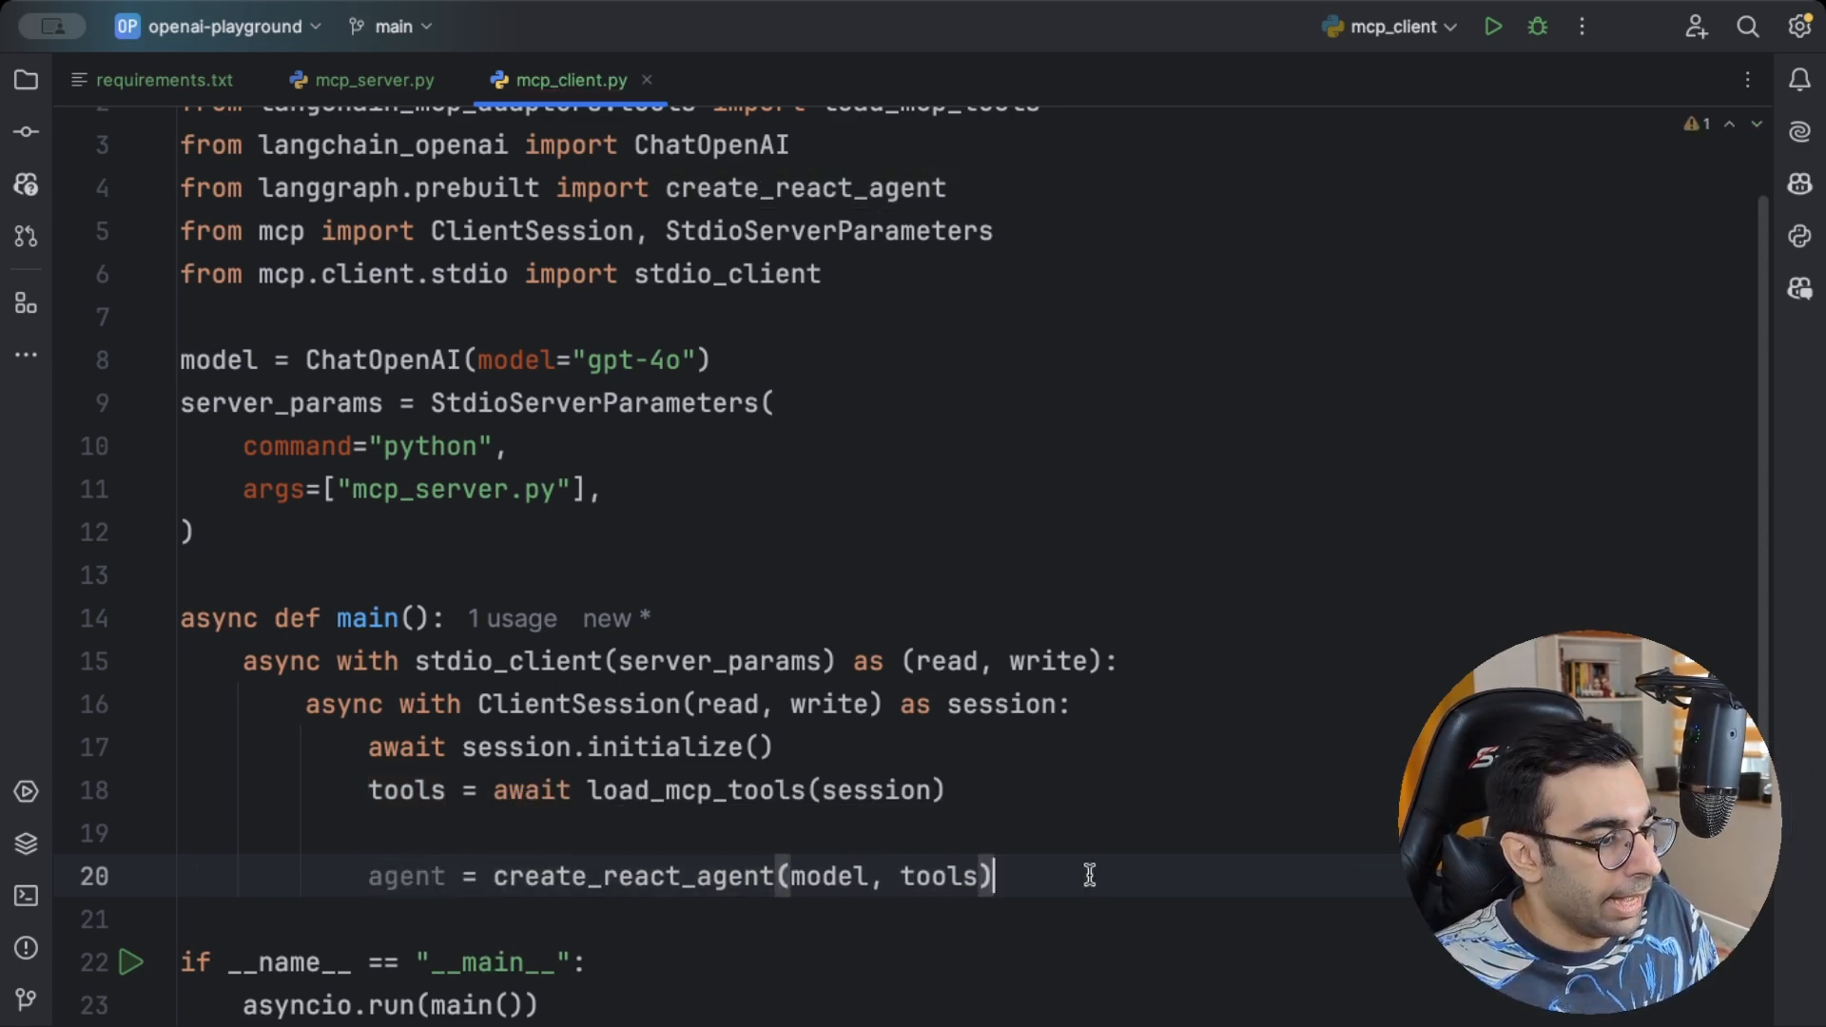
Await agent.ainvoke("Analyze how revenue of MSFT is changing over time.") and check the MSFT ticker
text(await agent.ai)
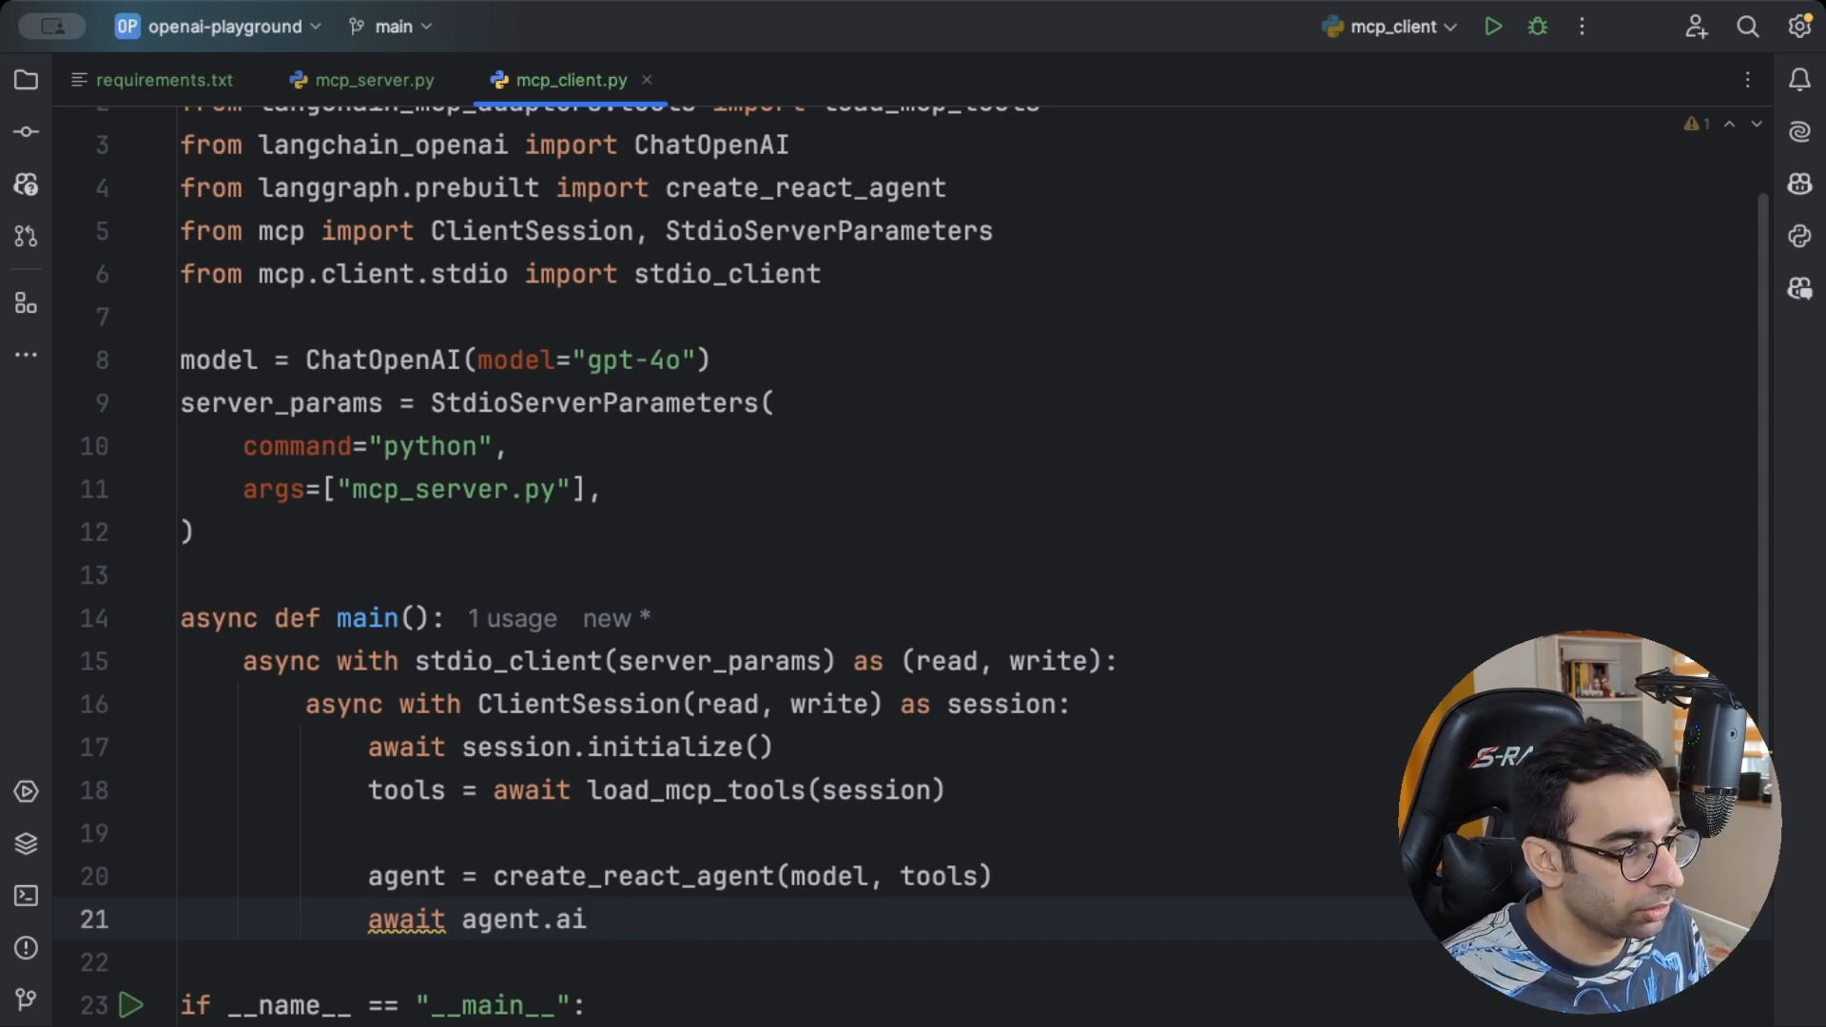
text(nvoke())
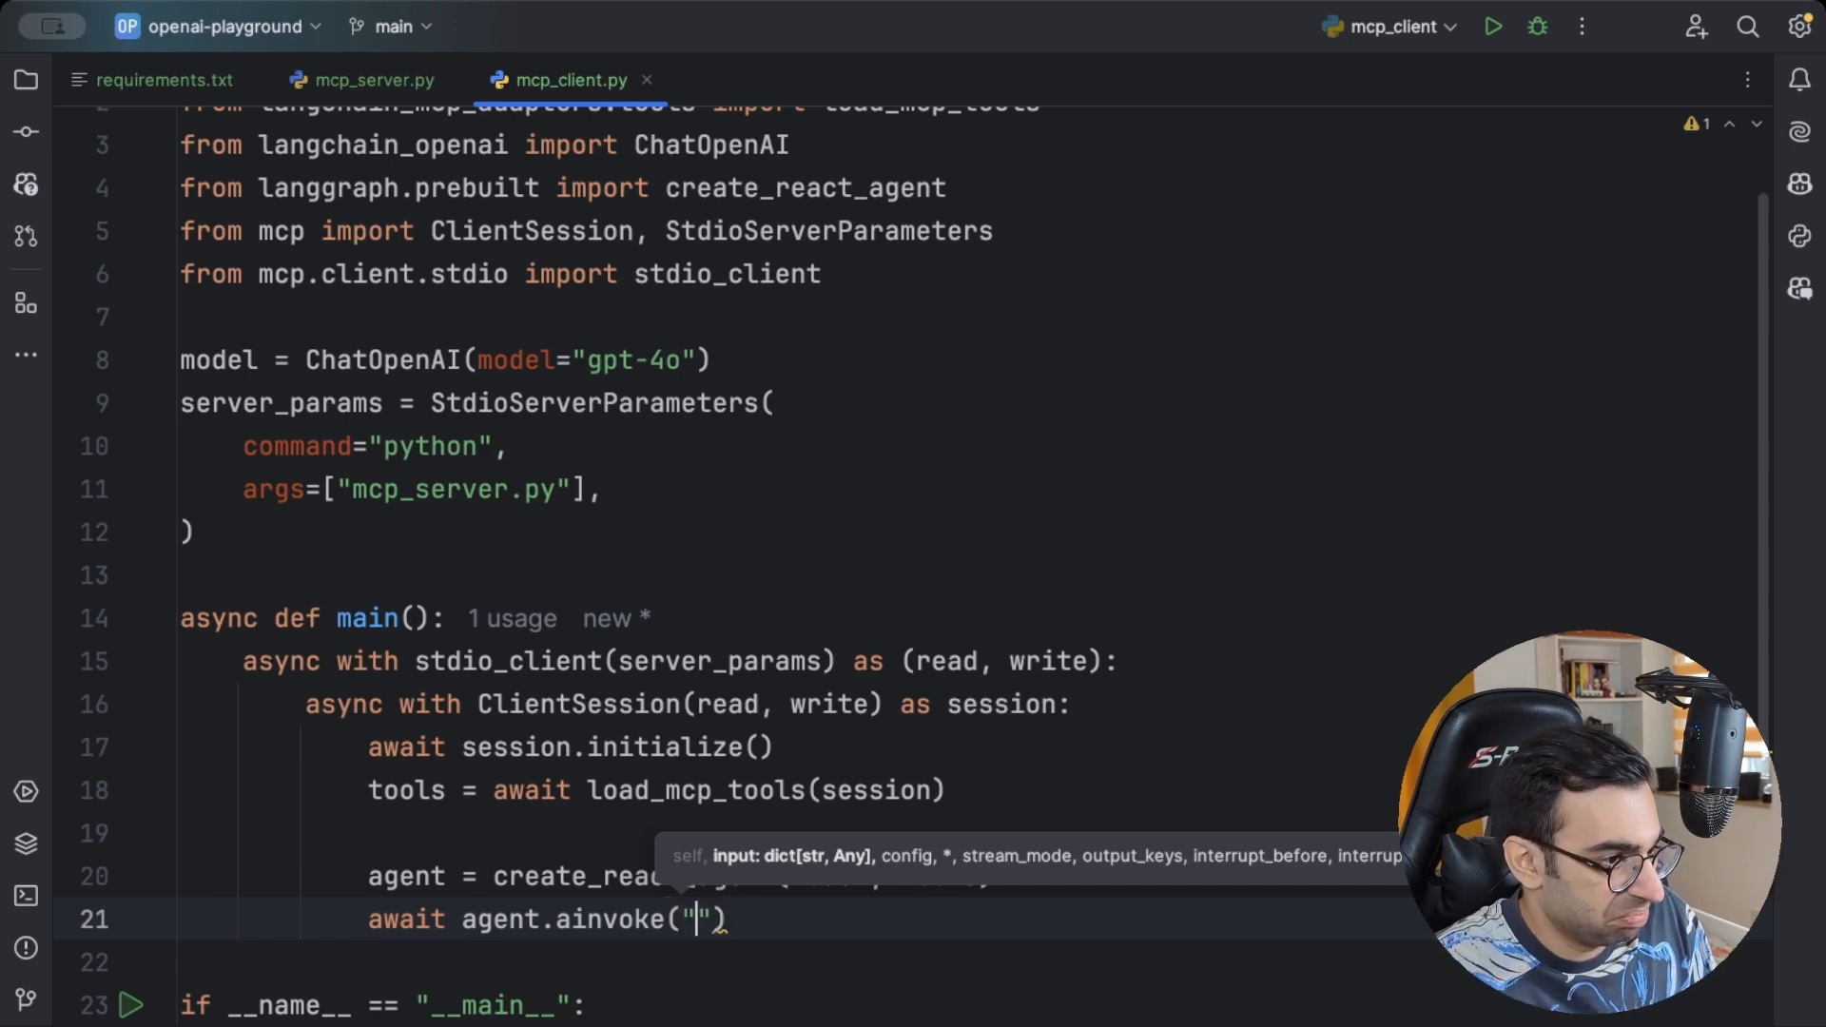
text(Analyze)
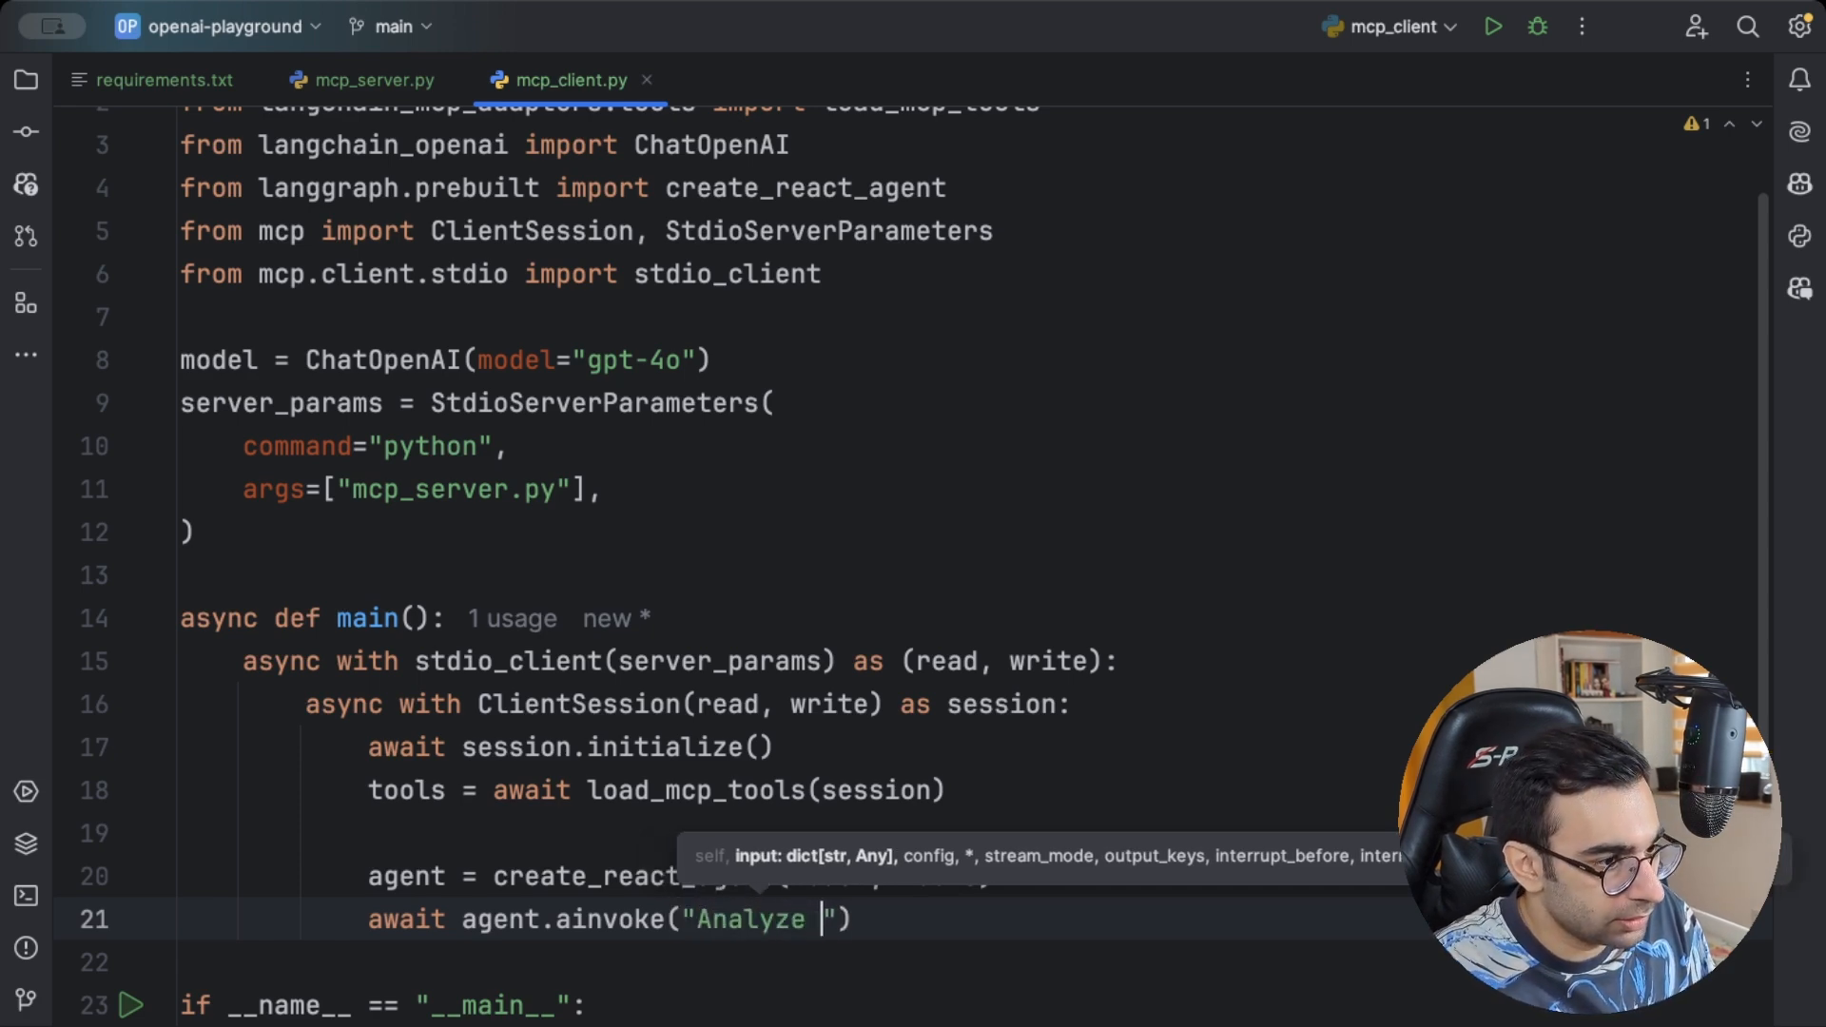
text(how)
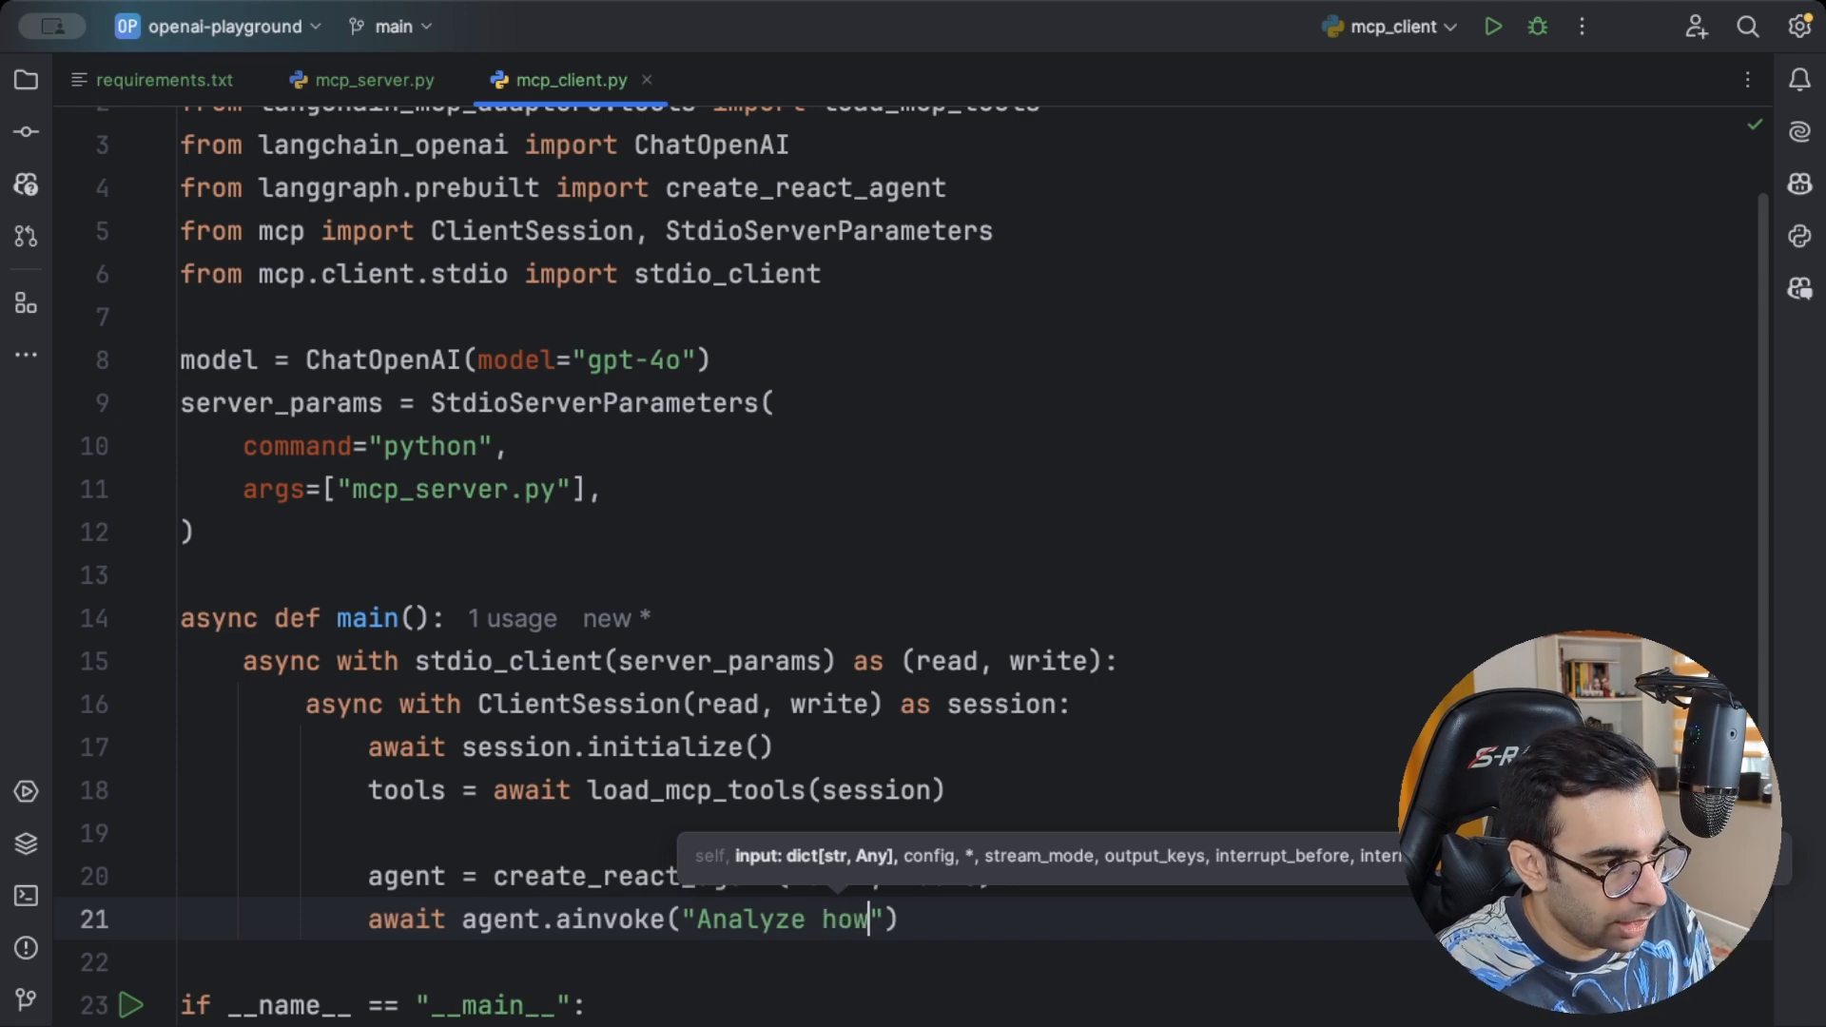
text(revenue of MSF)
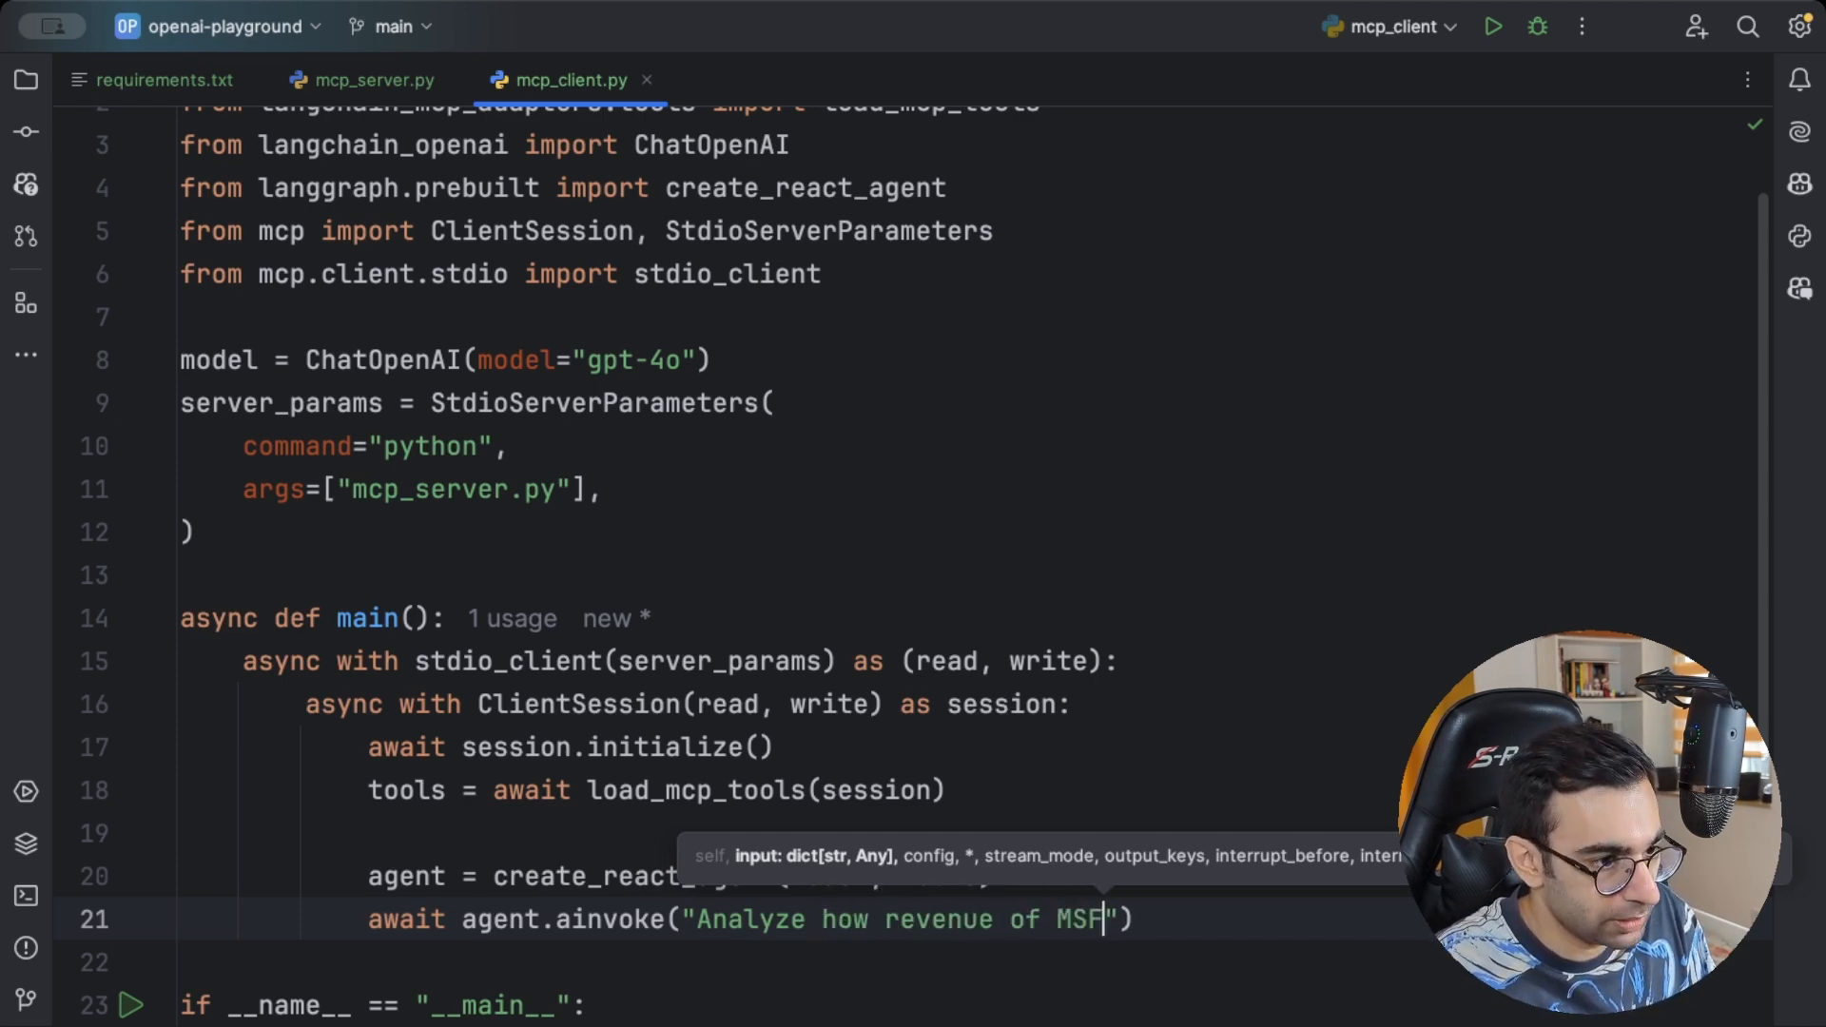
text(T is changing over ti)
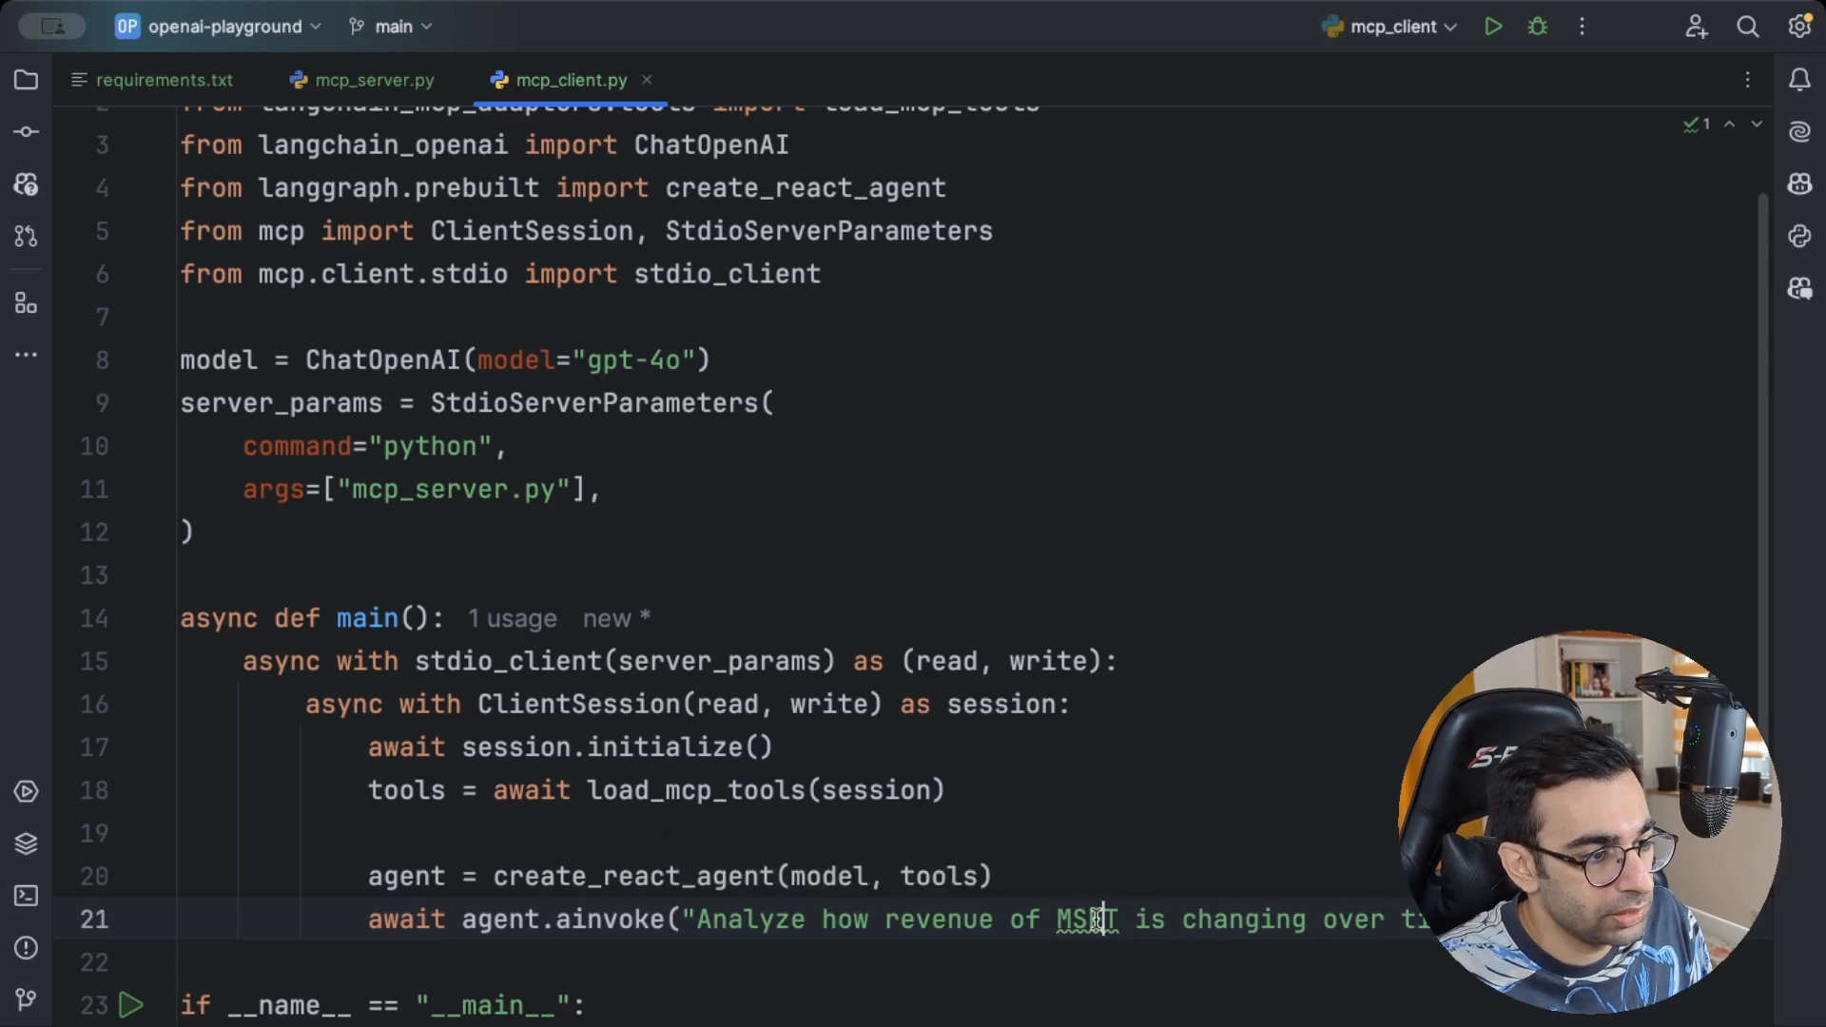
double_click(1086, 919)
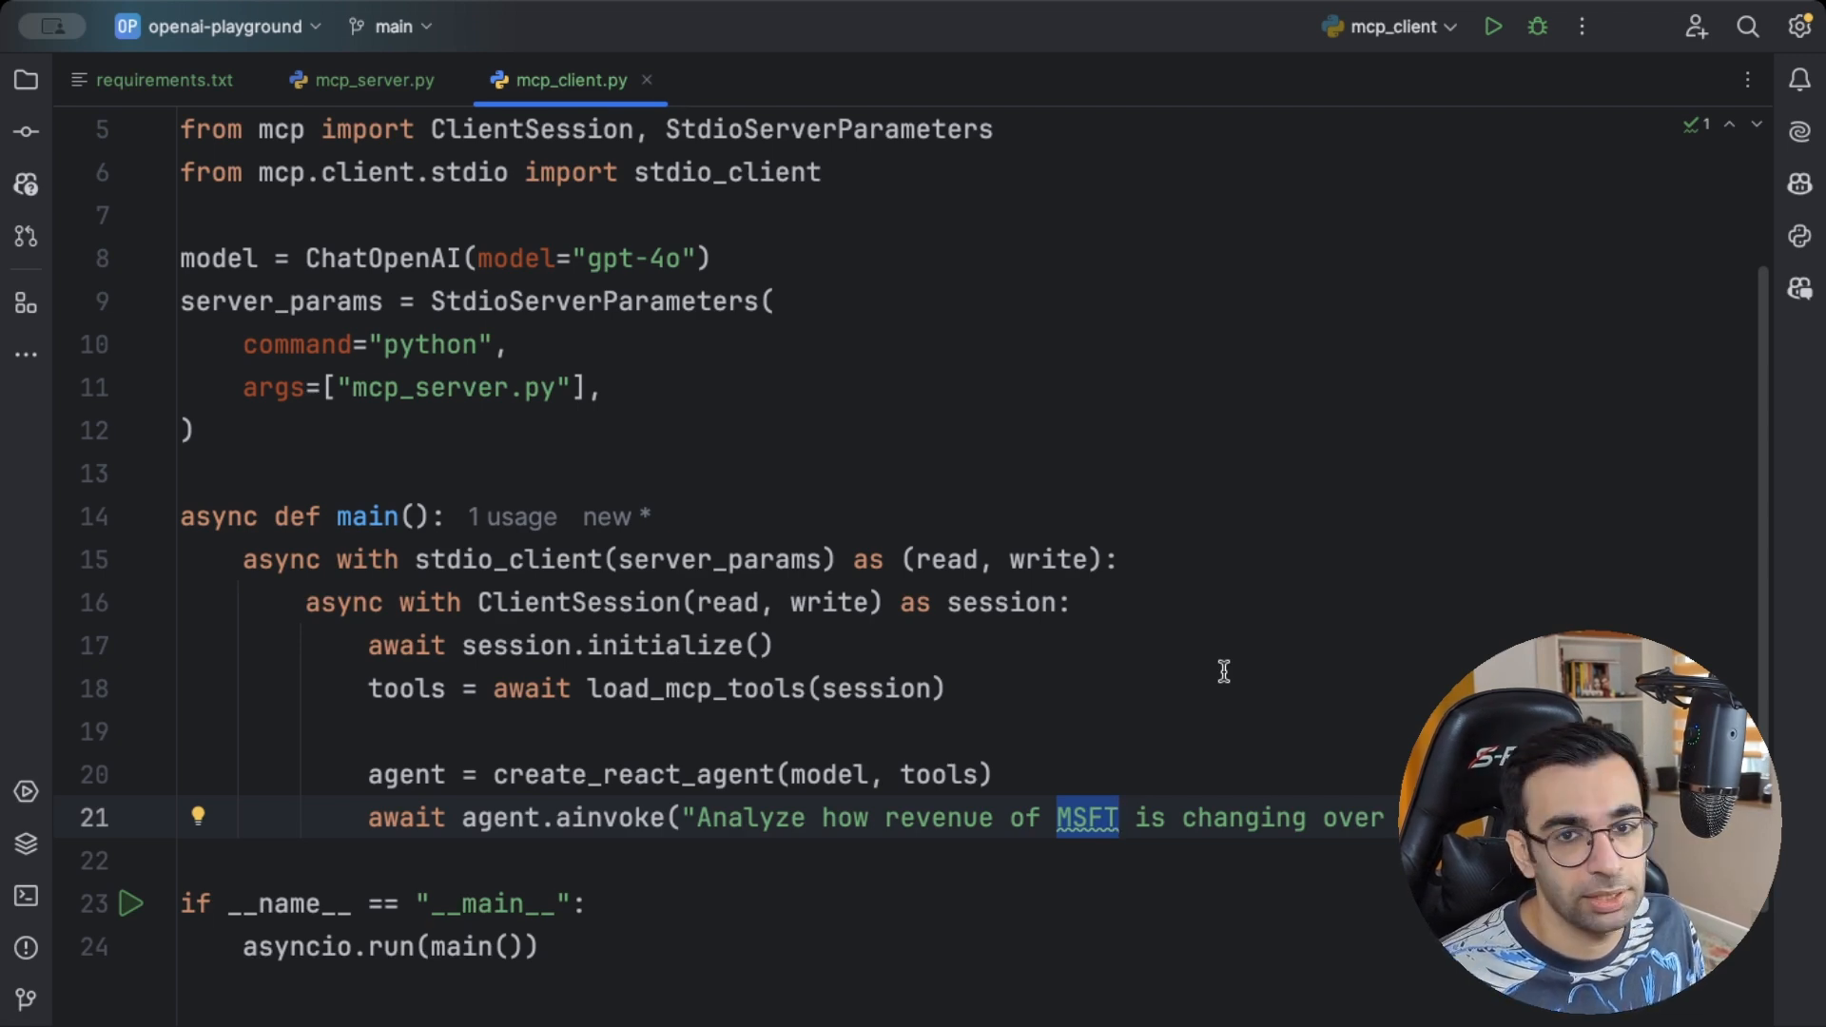
mouse_move(1083, 782)
text(agent_response = )
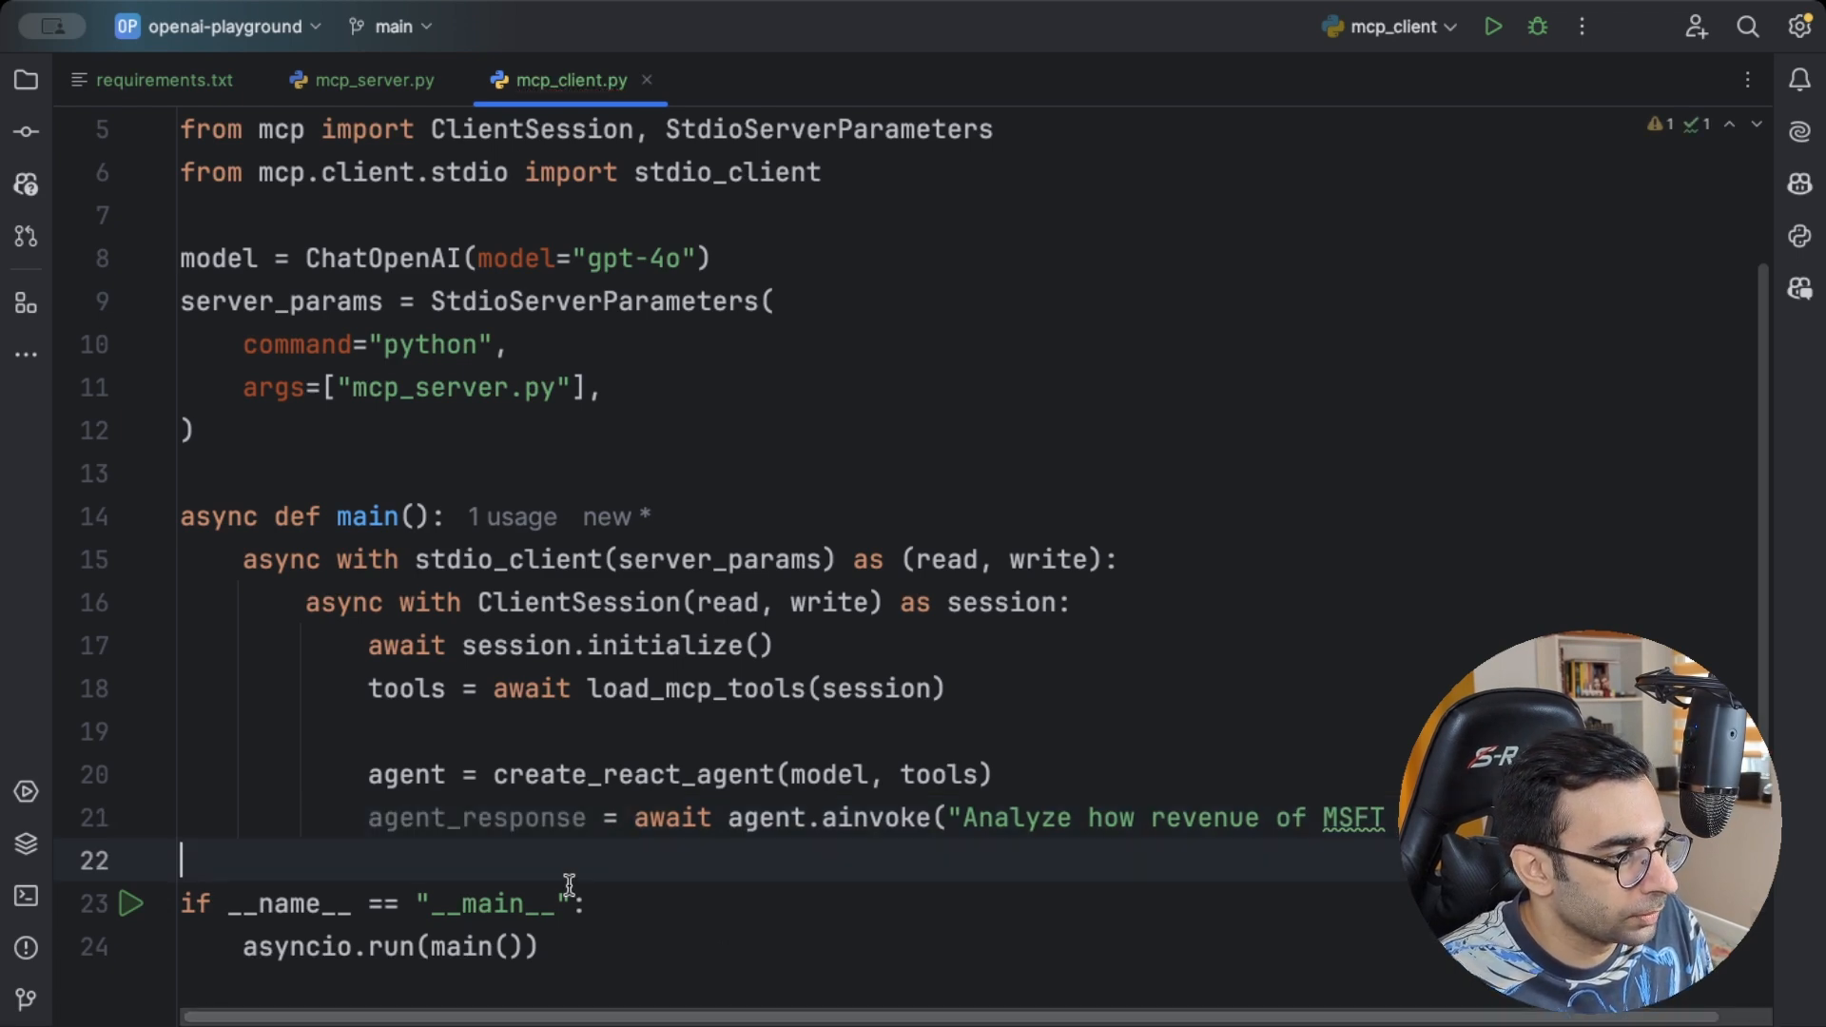
Store the result as agent_response and add print(agent_response) below the call
key(enter)
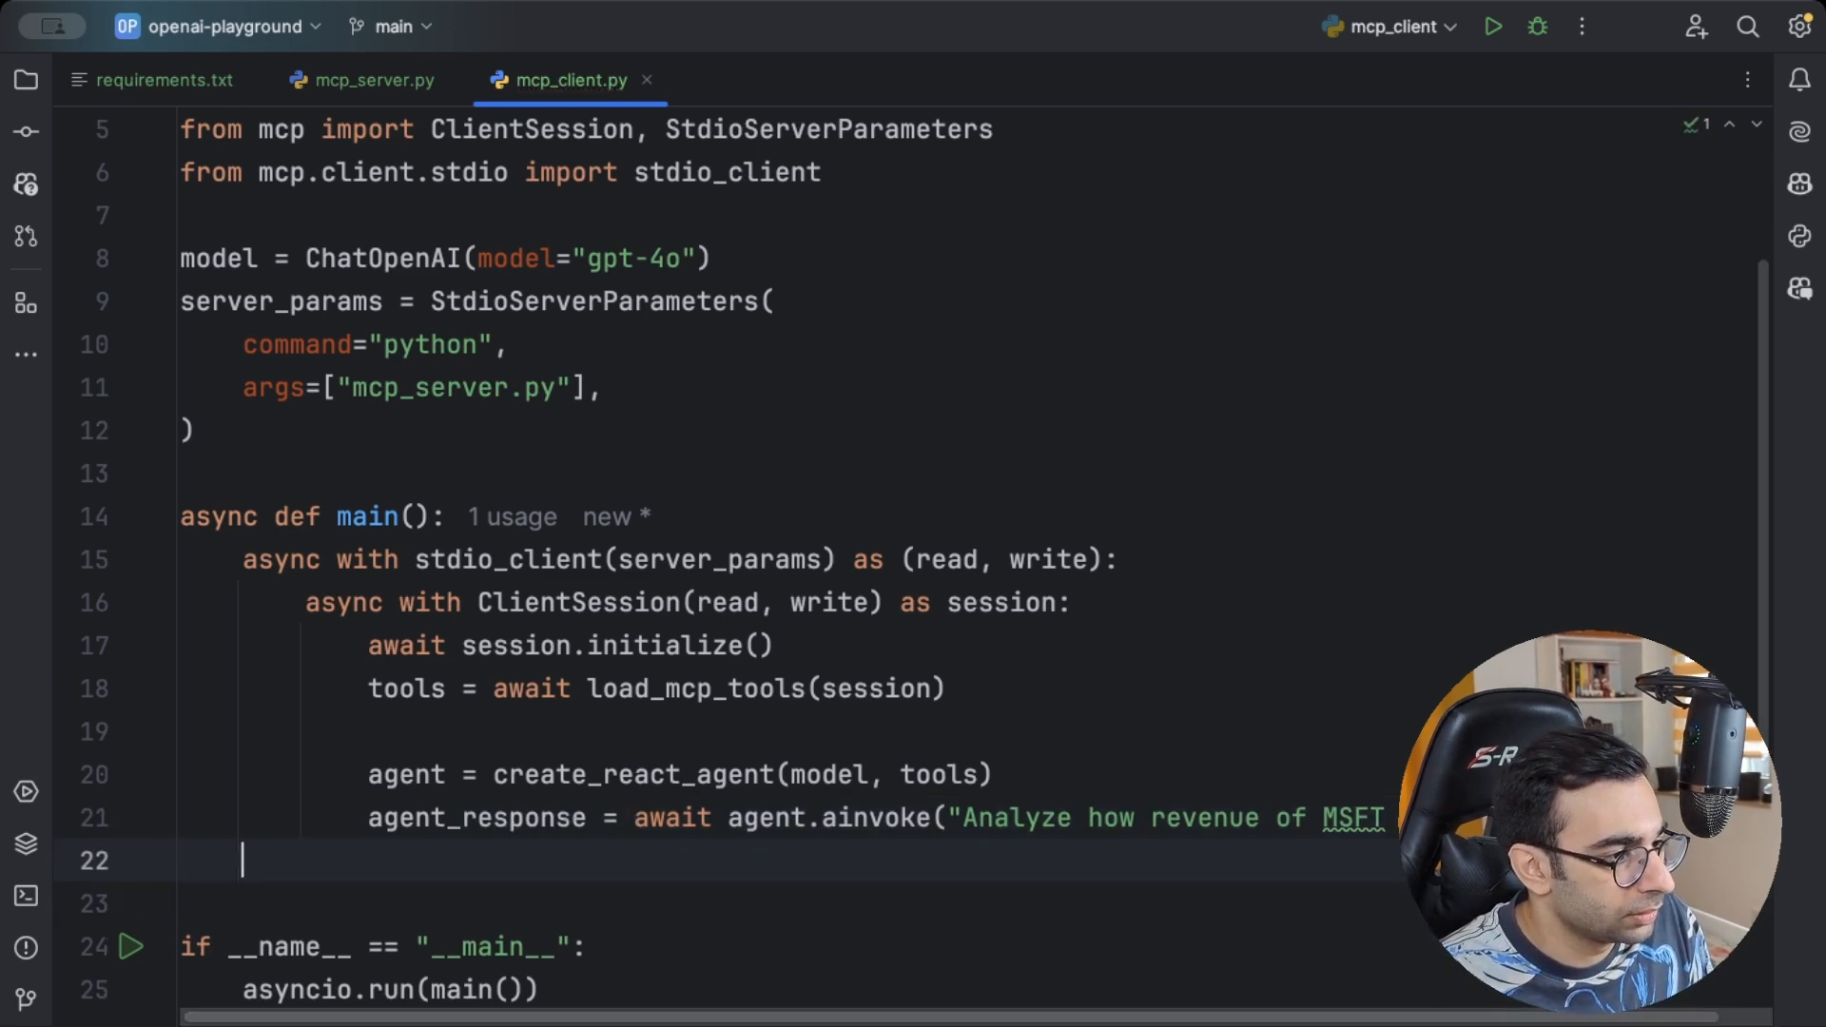
text(print())
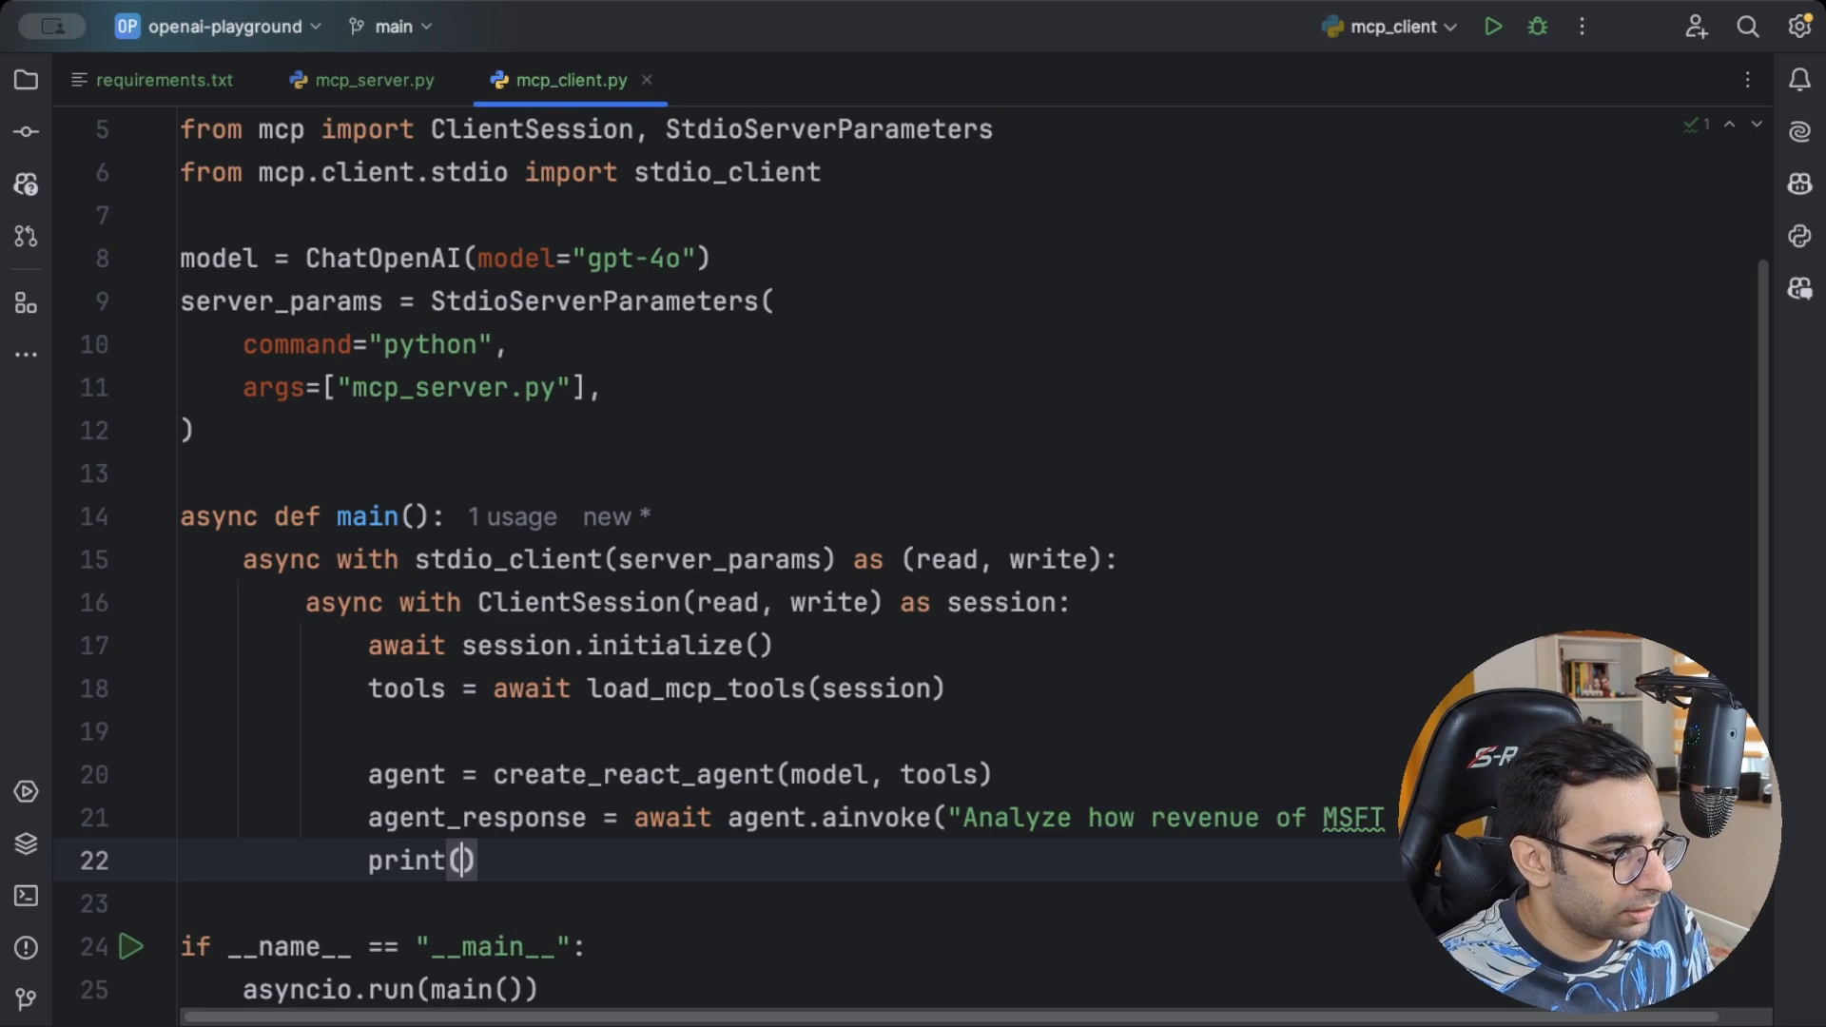
text(age)
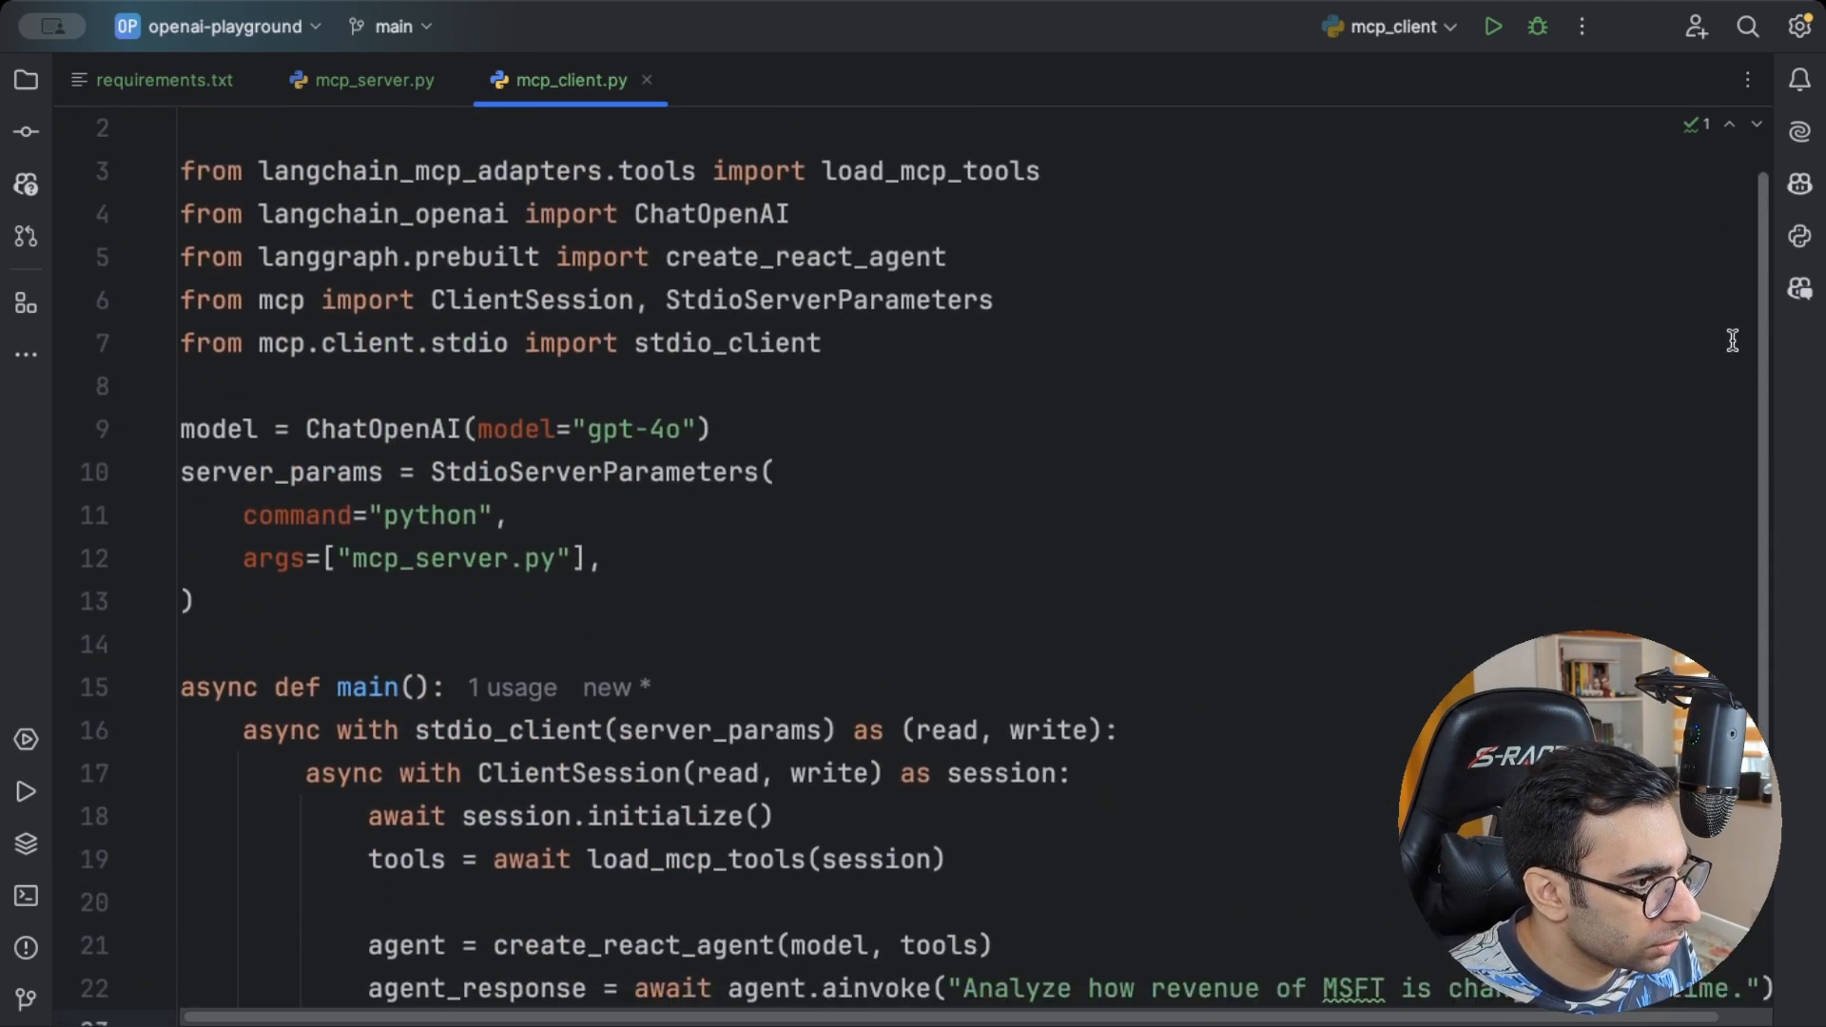
scroll(down, 3)
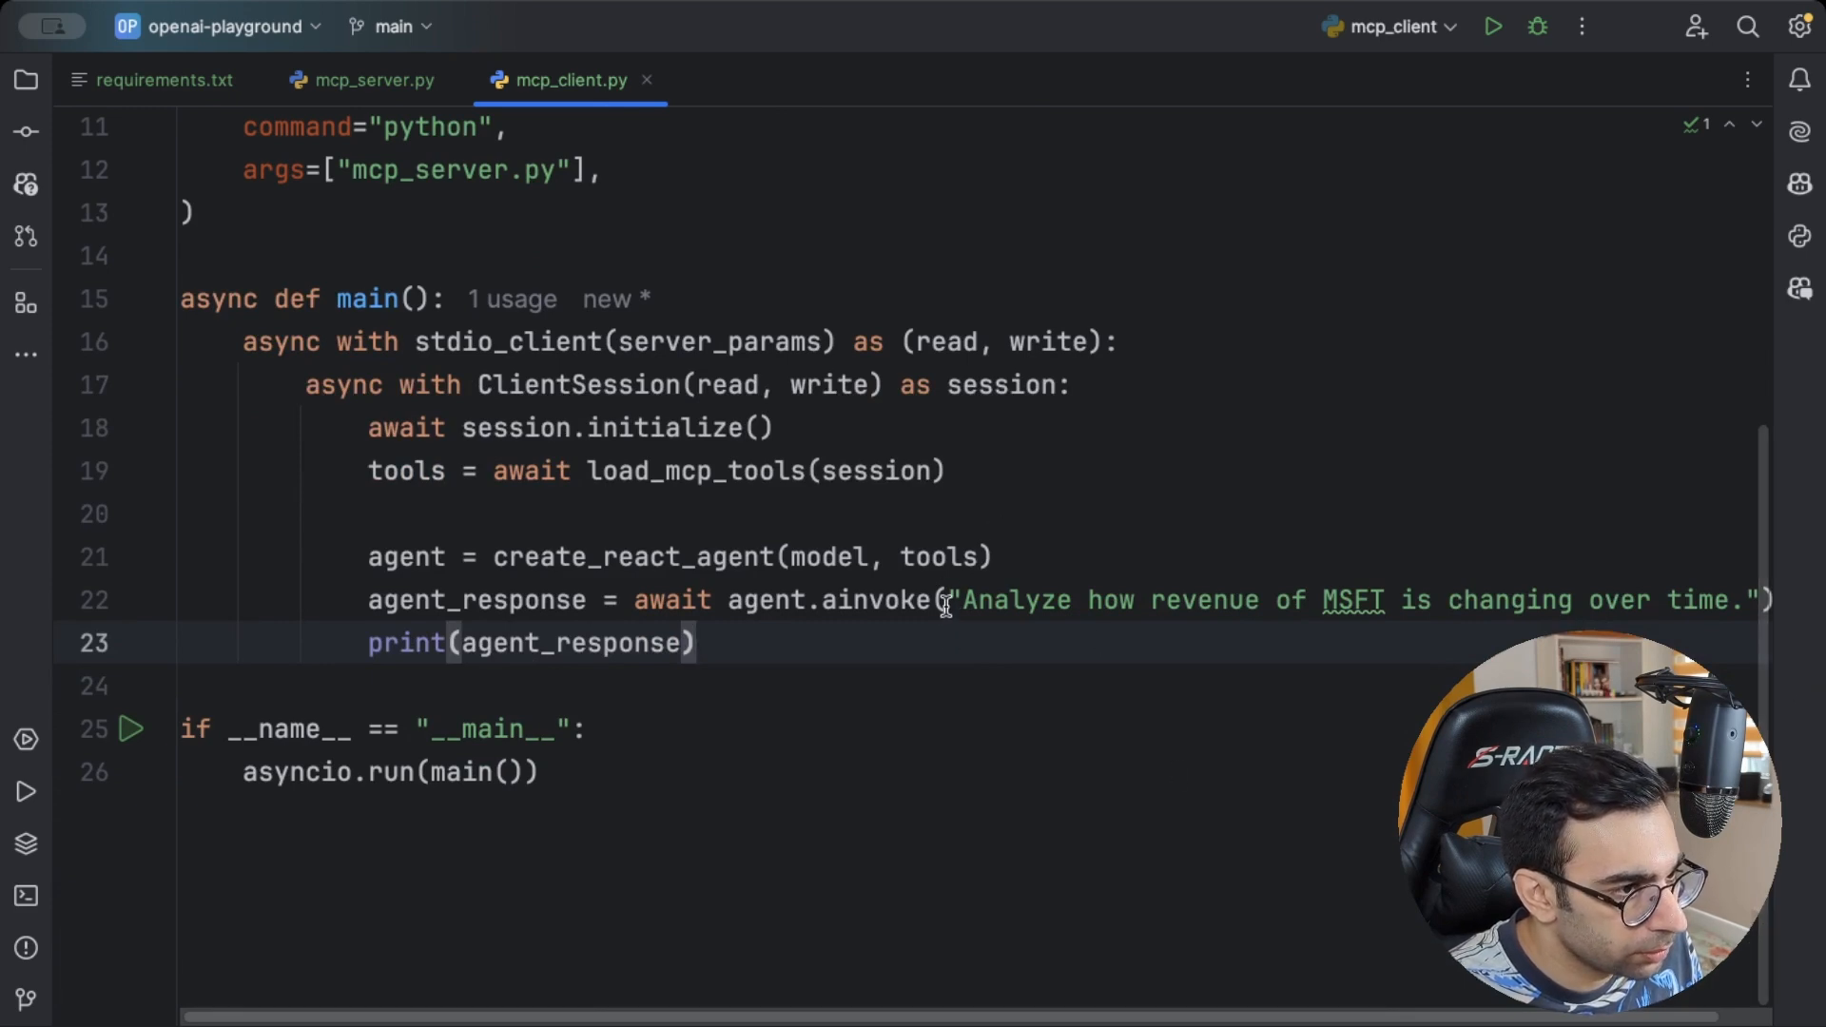
mouse_move(875, 600)
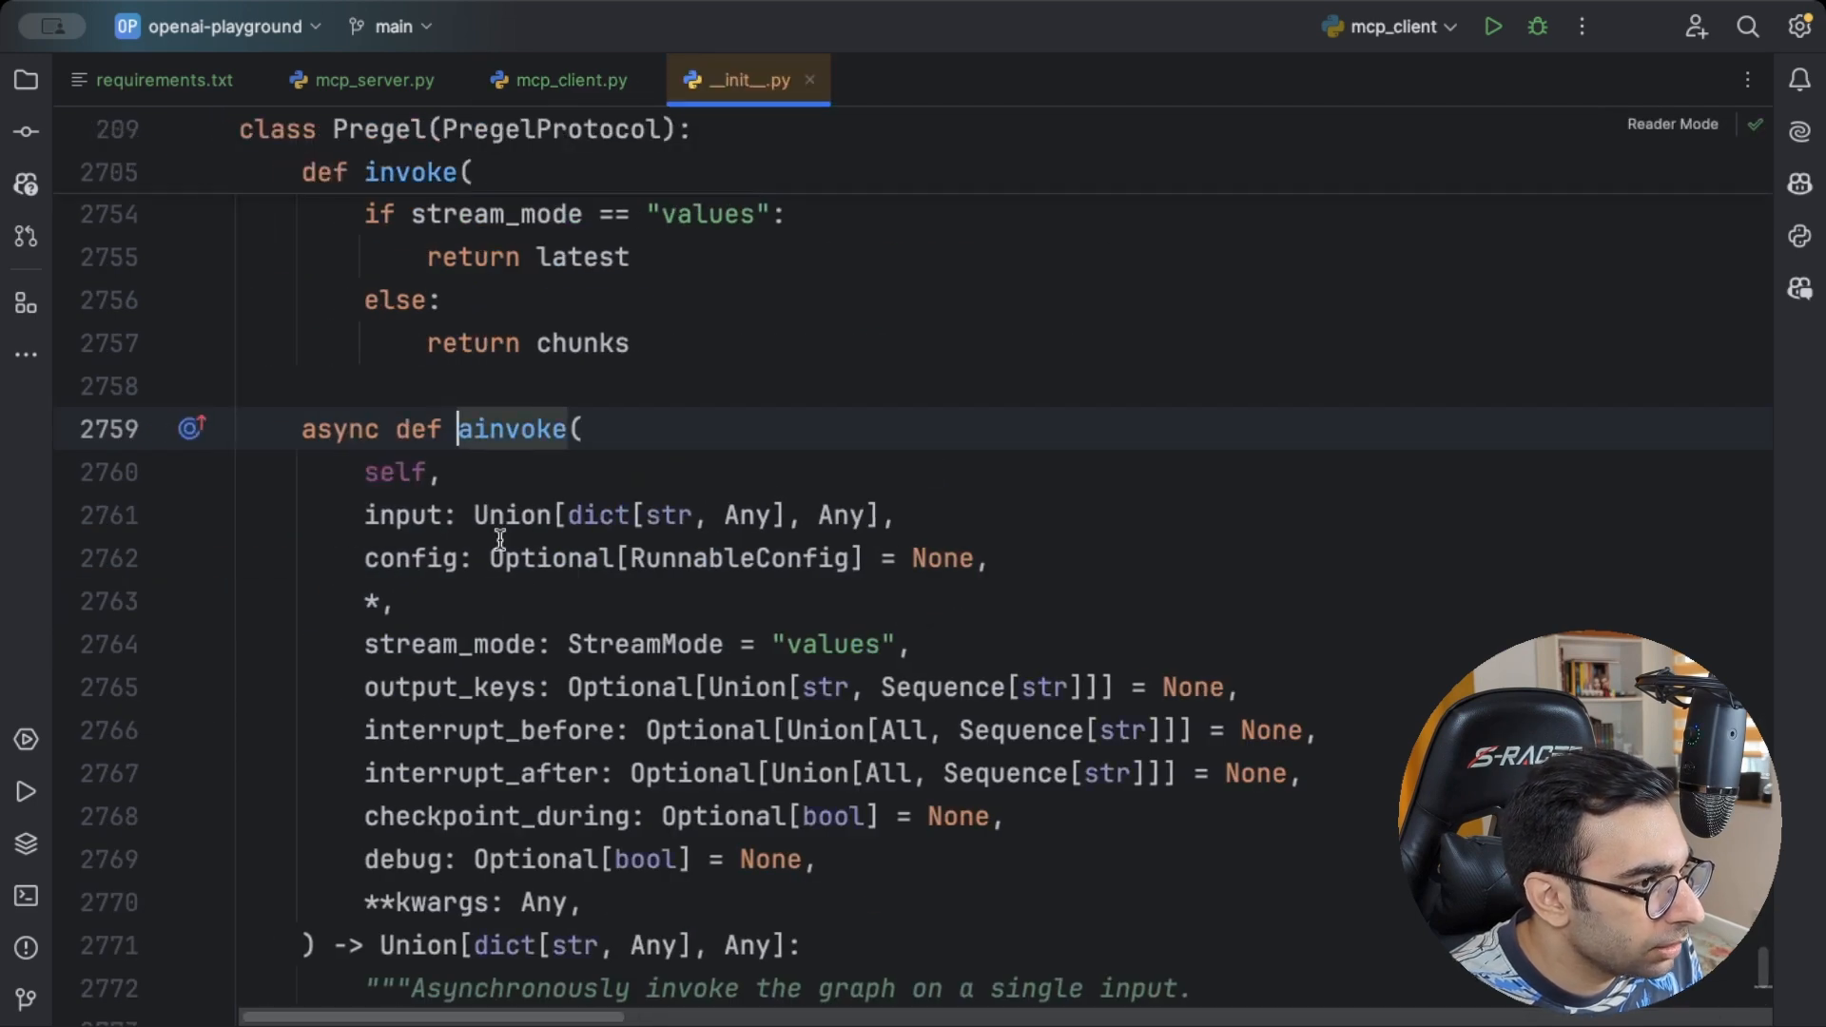
Return to mcp_client.py and wrap the MSFT revenue prompt as {"messages": ...} inside agent.ainvoke
click(557, 80)
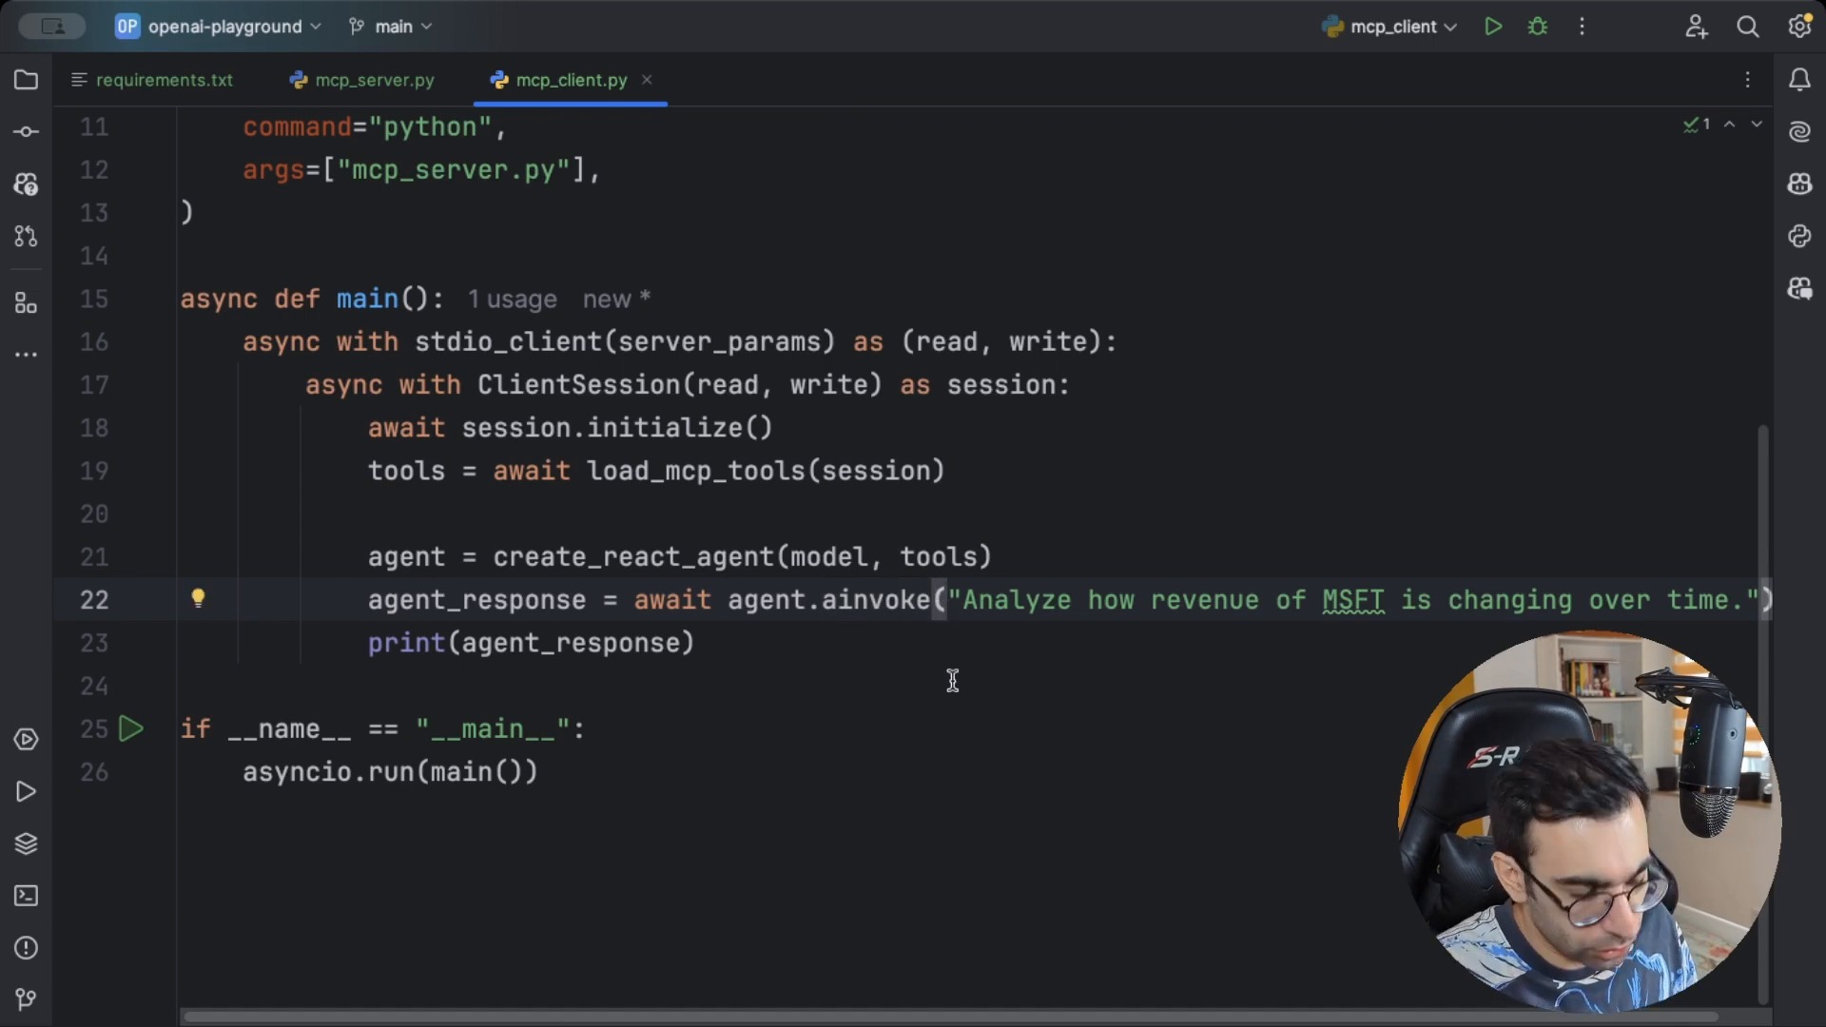
text({)
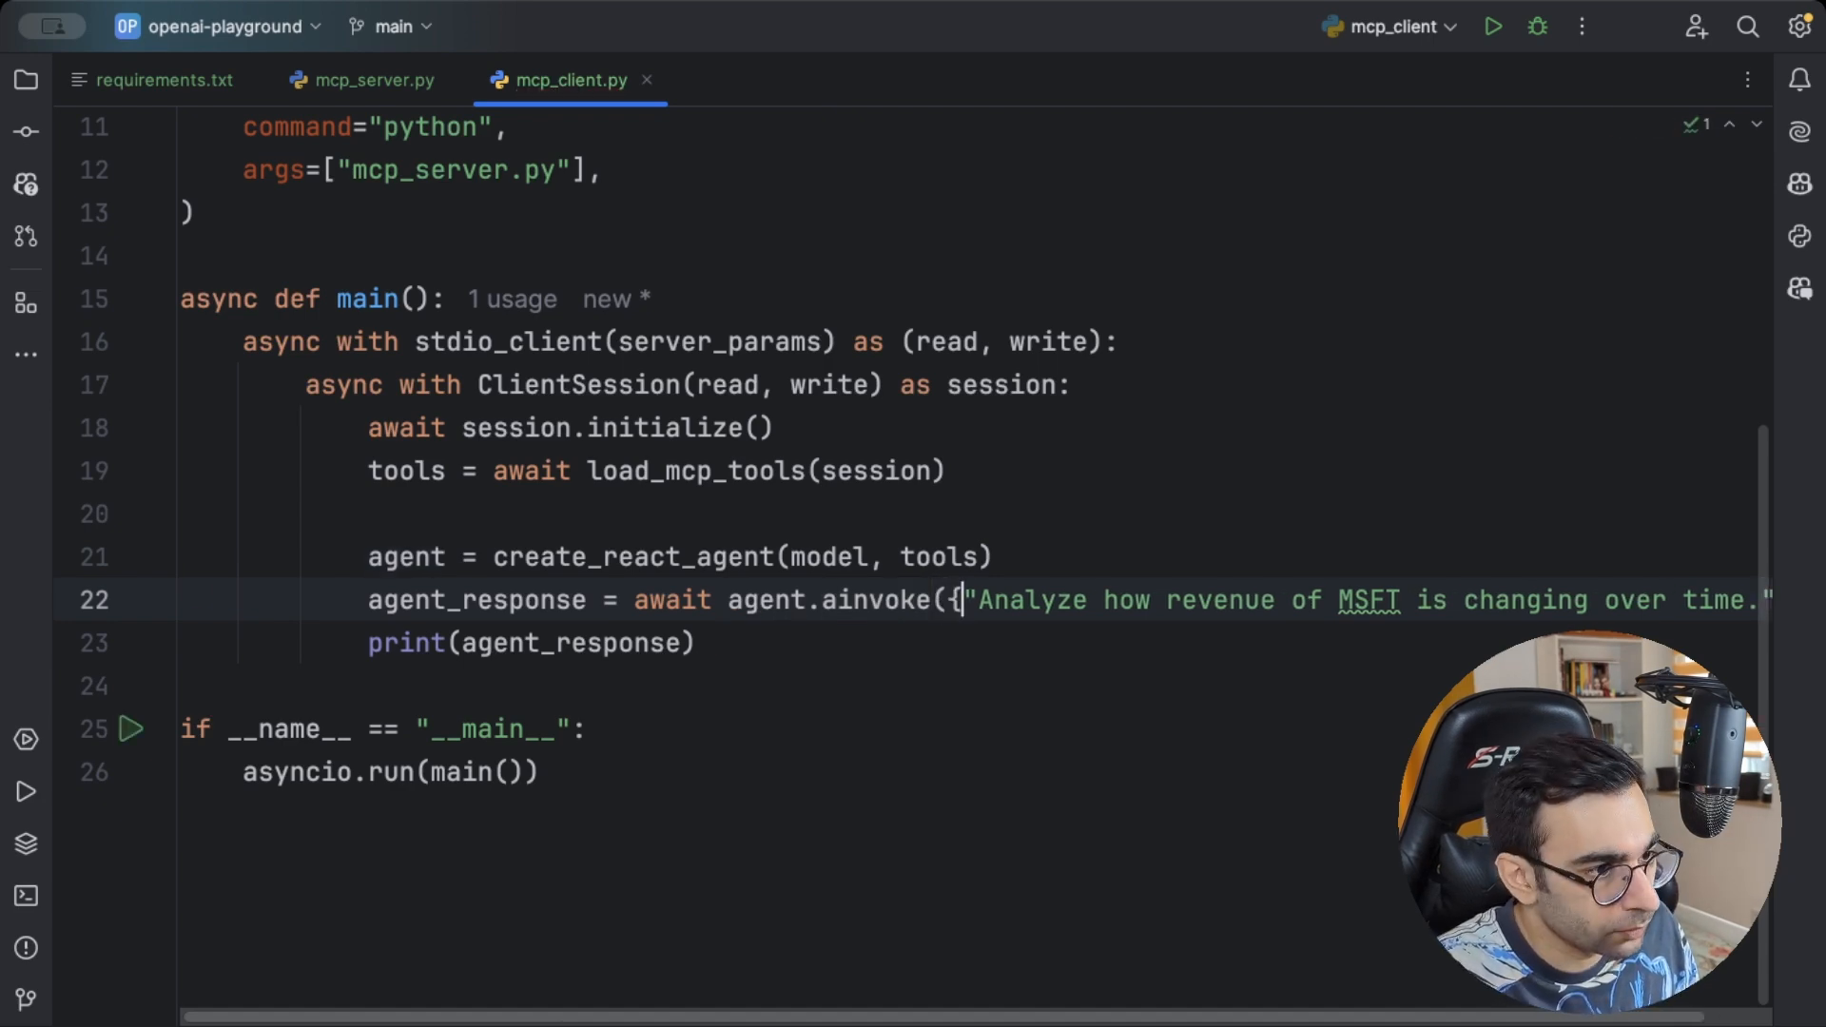
text(""")
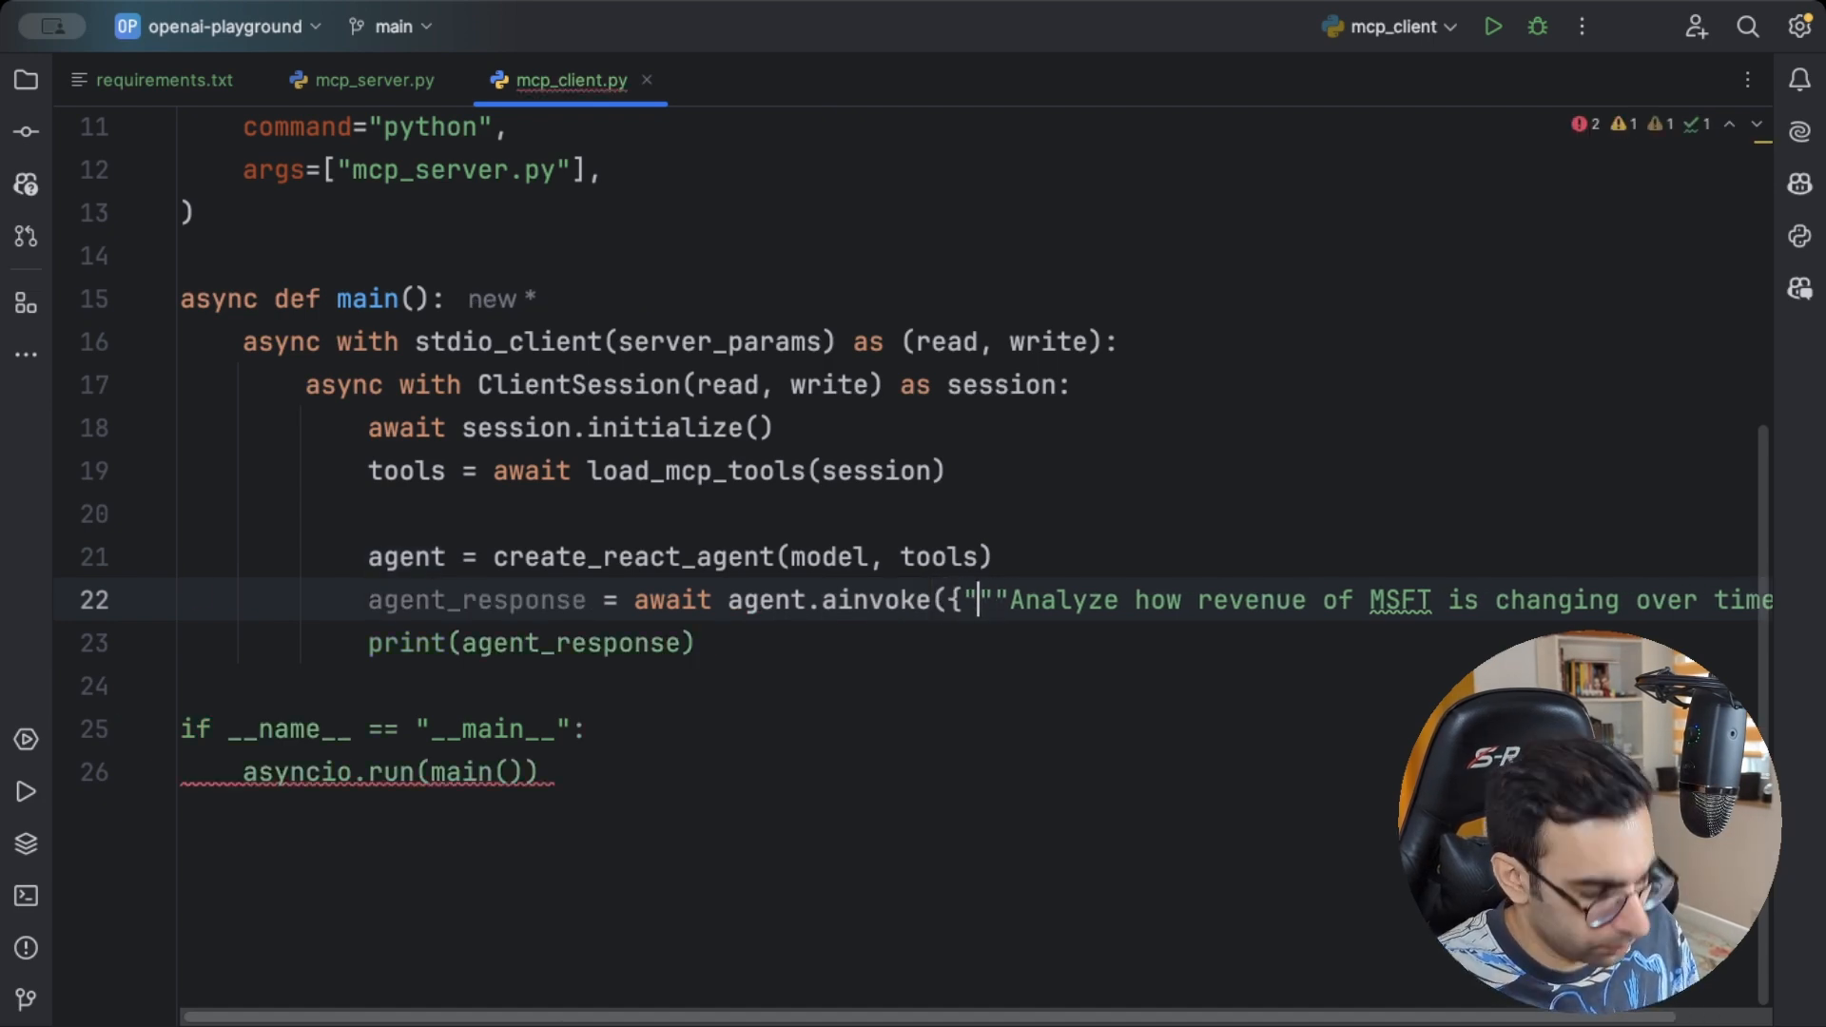
text(messages)
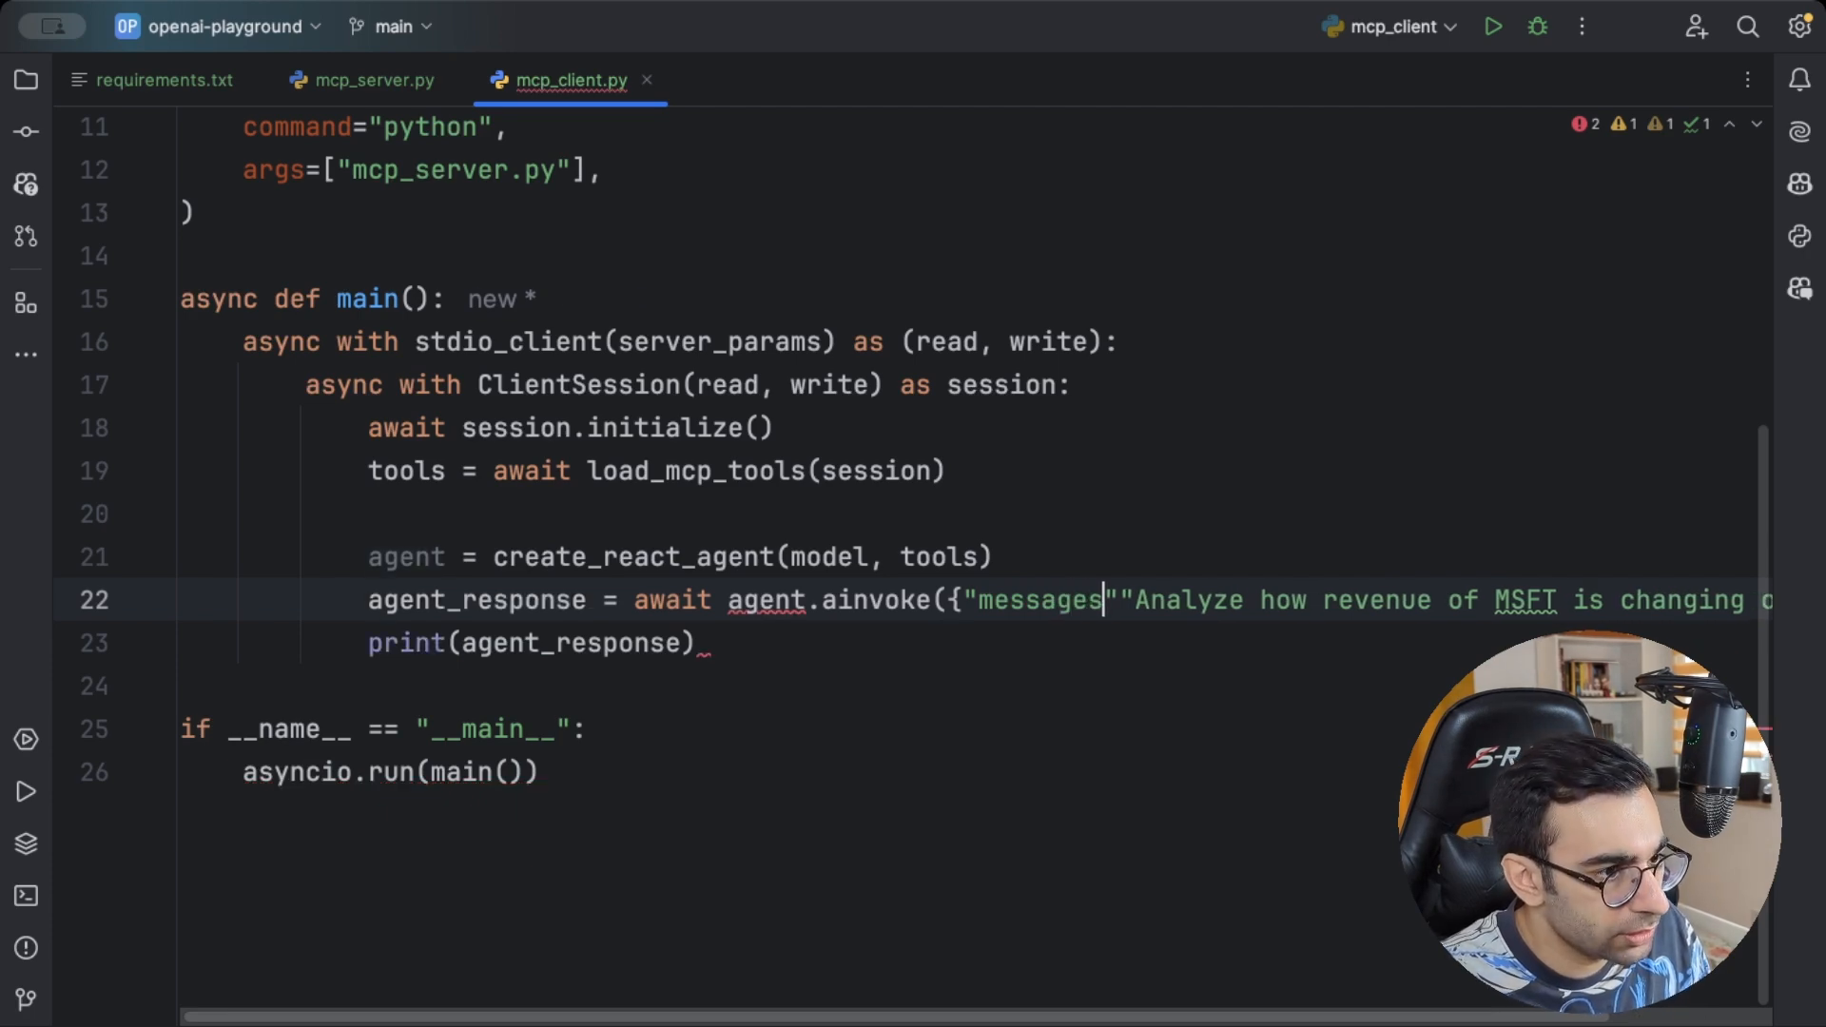
text(:)
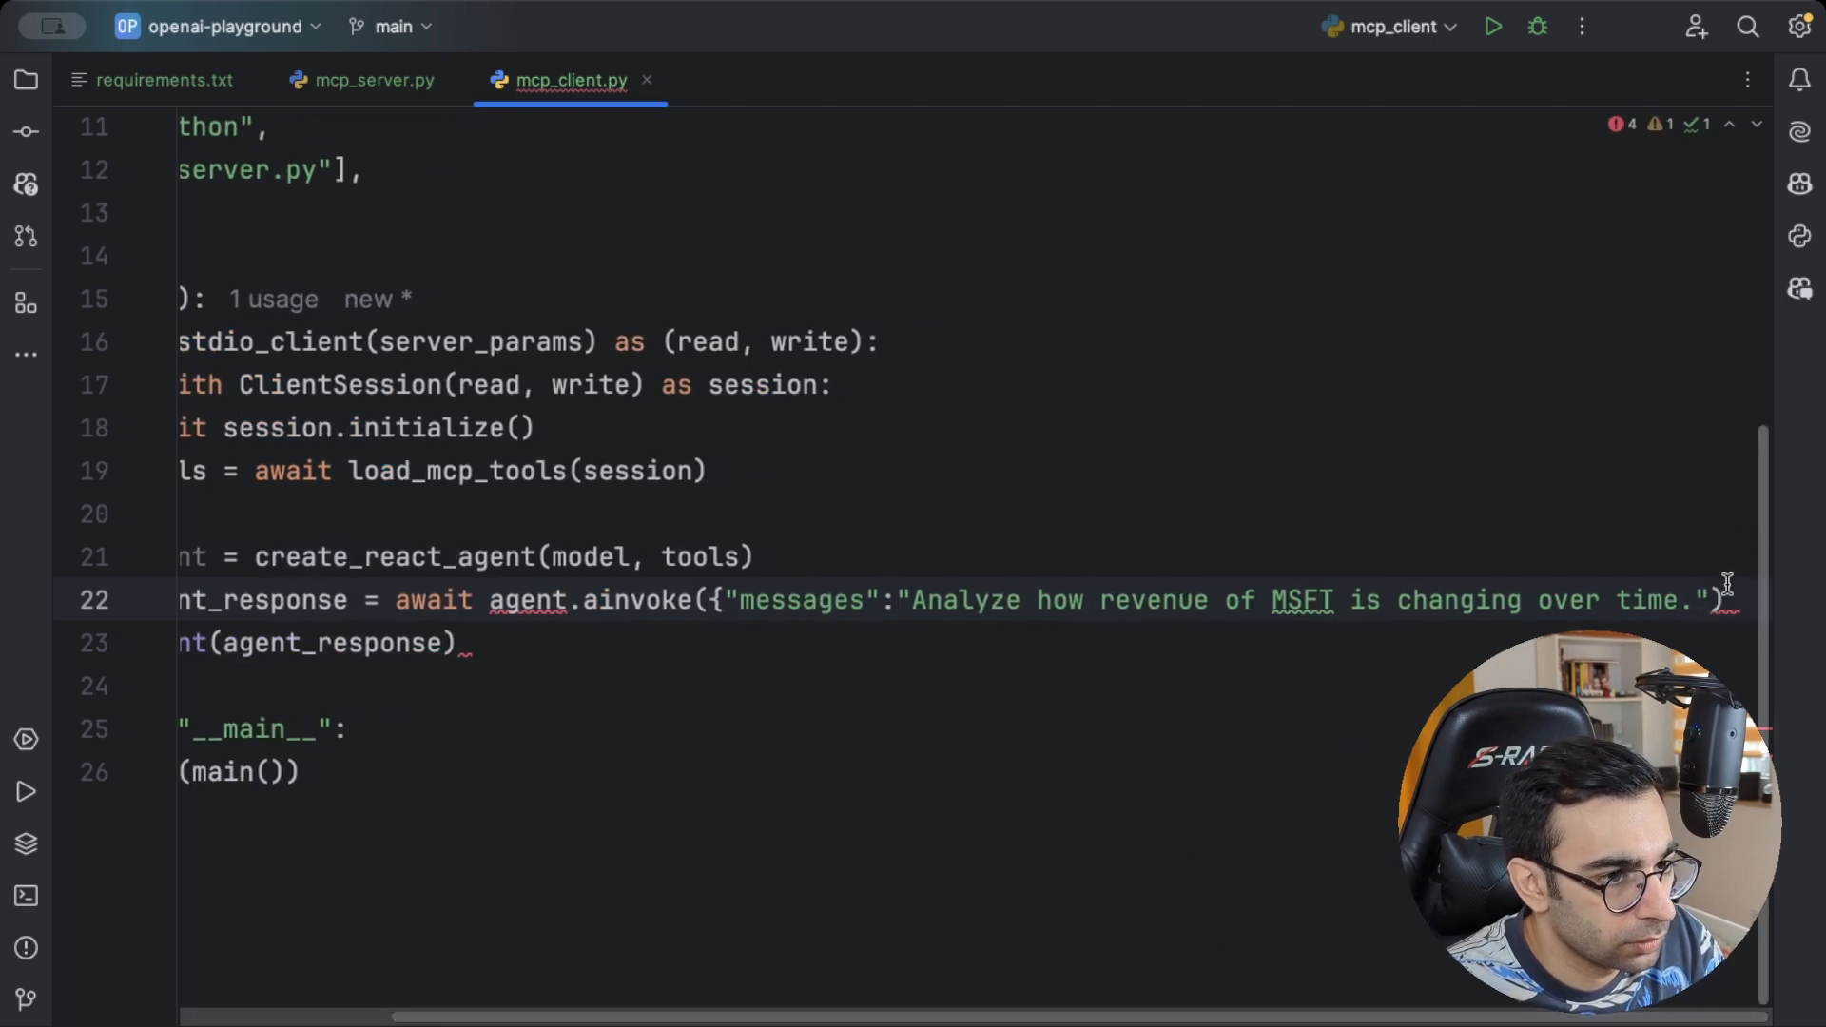
text(}))
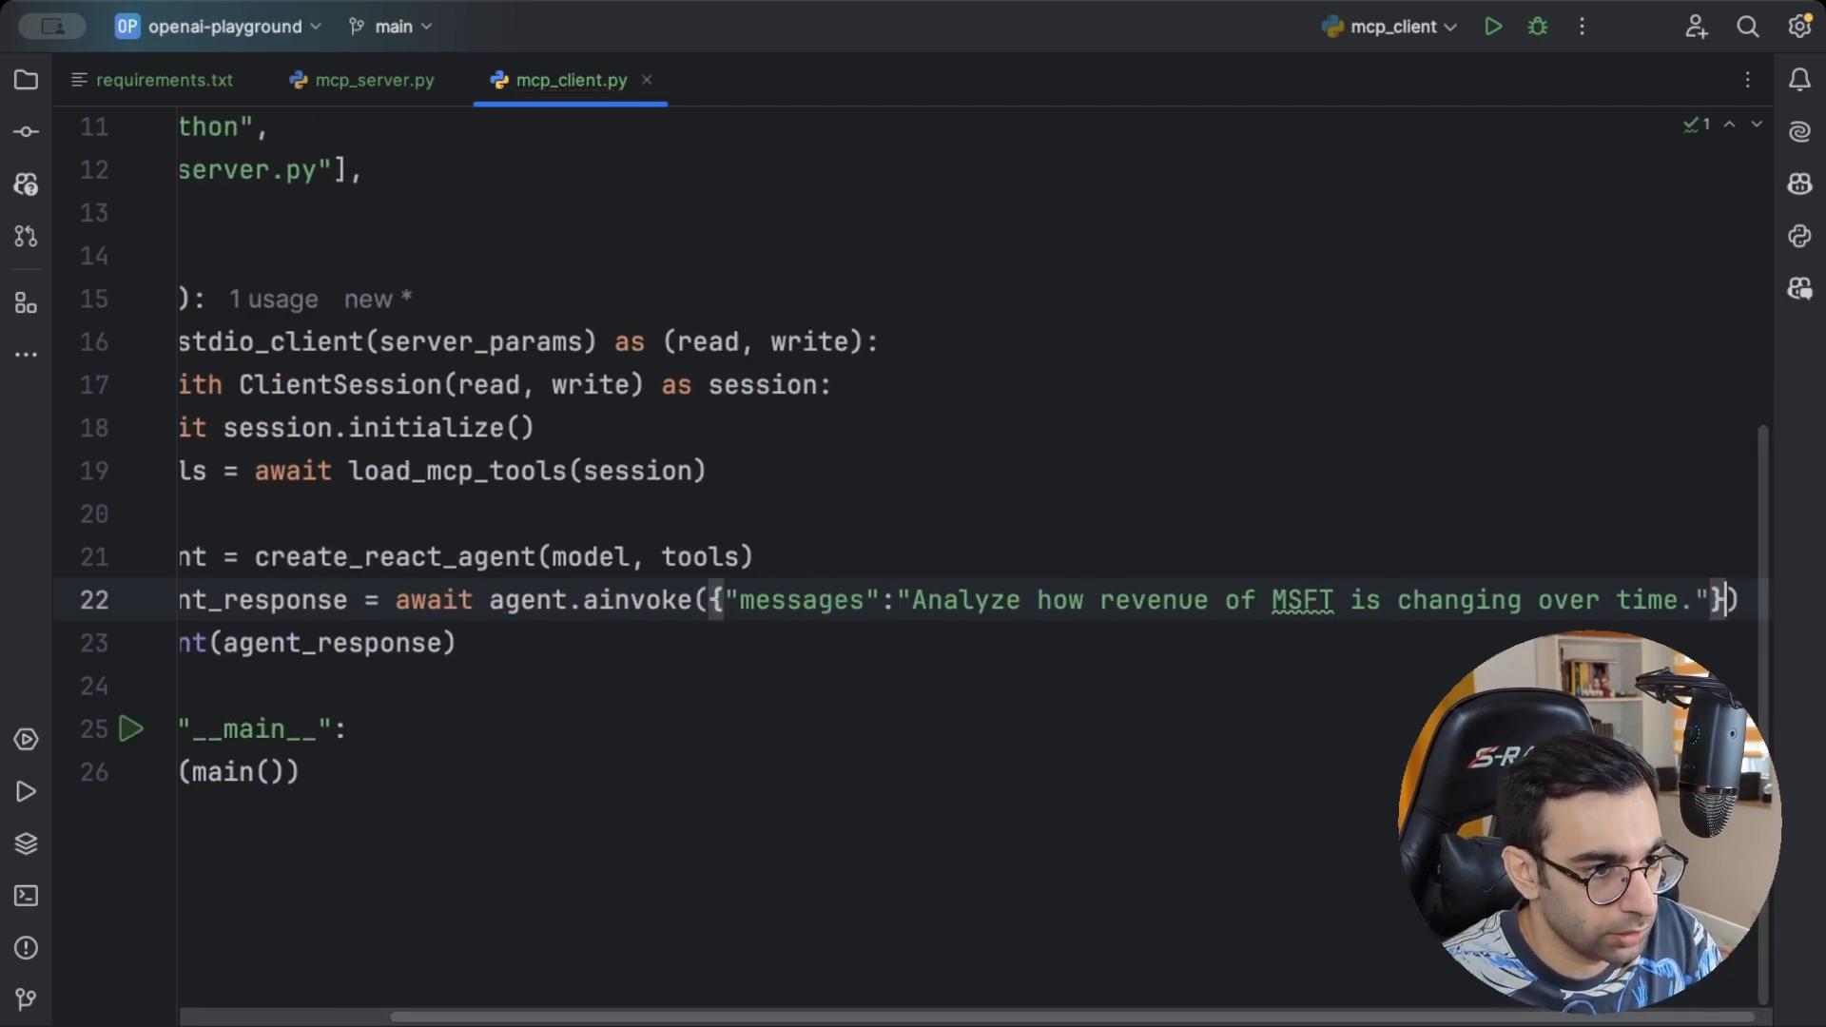
scroll(left, 3)
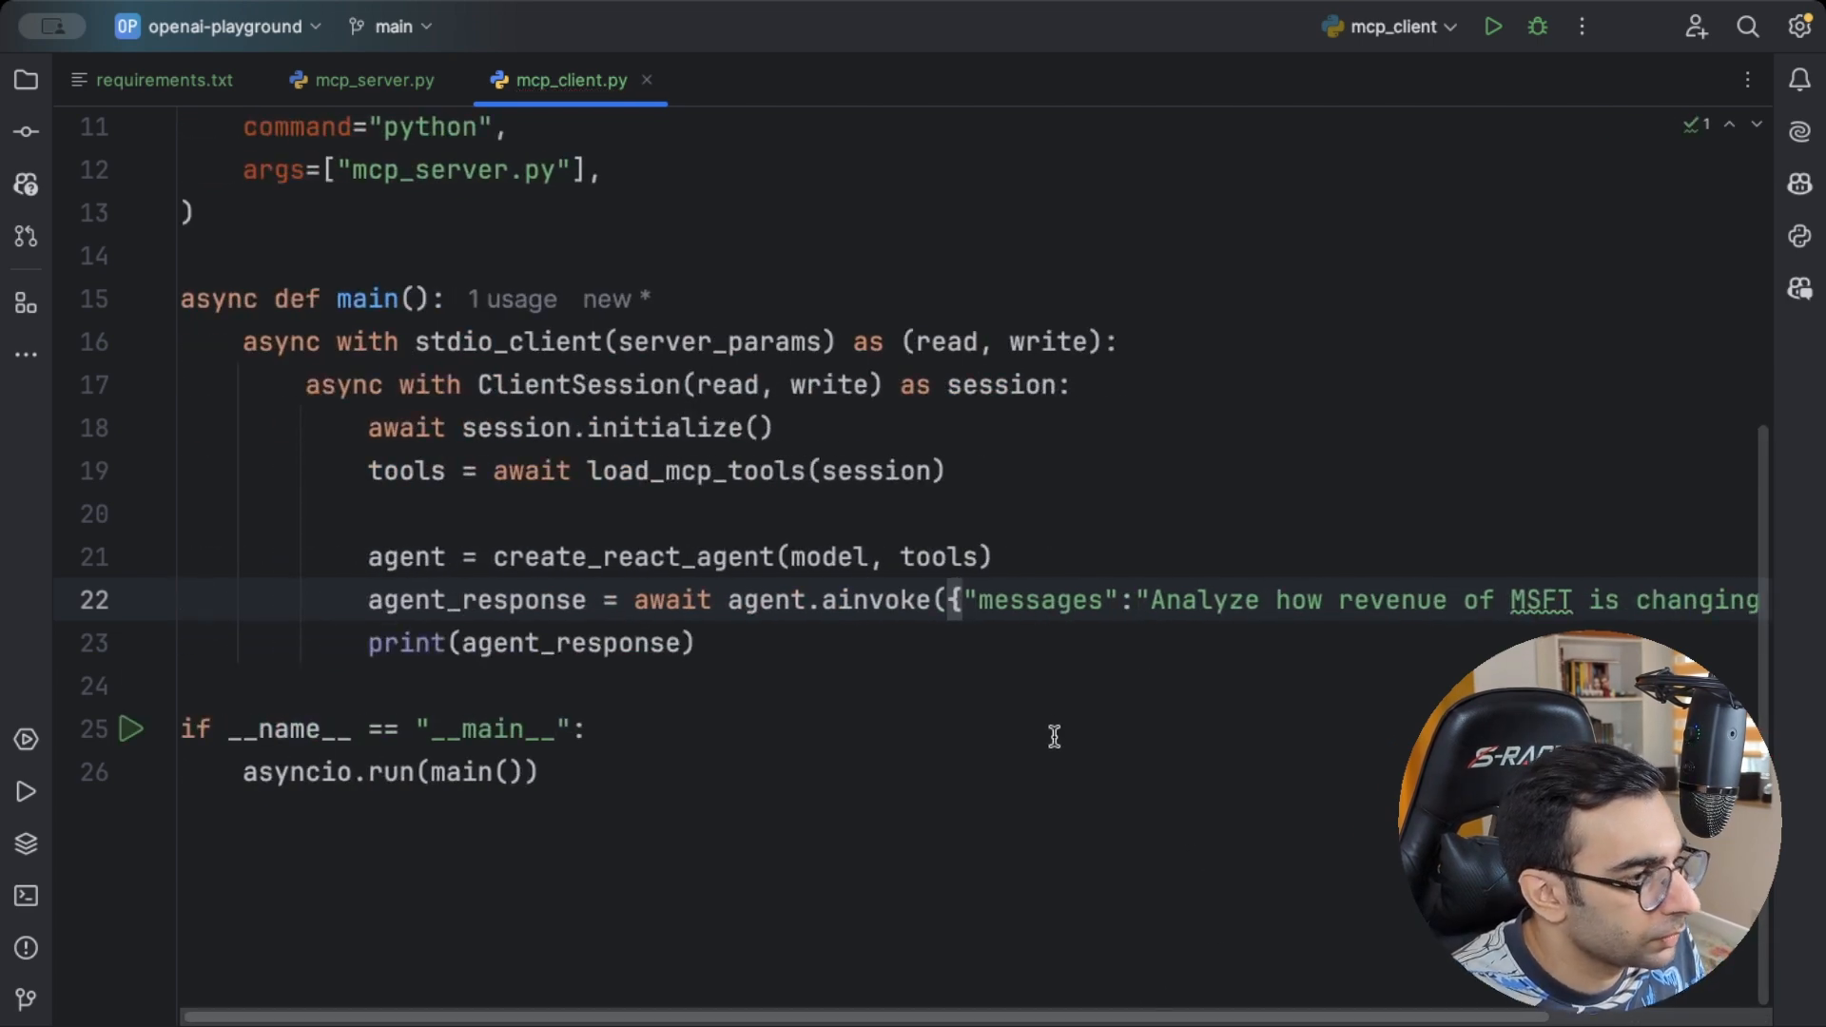
mouse_move(1029, 707)
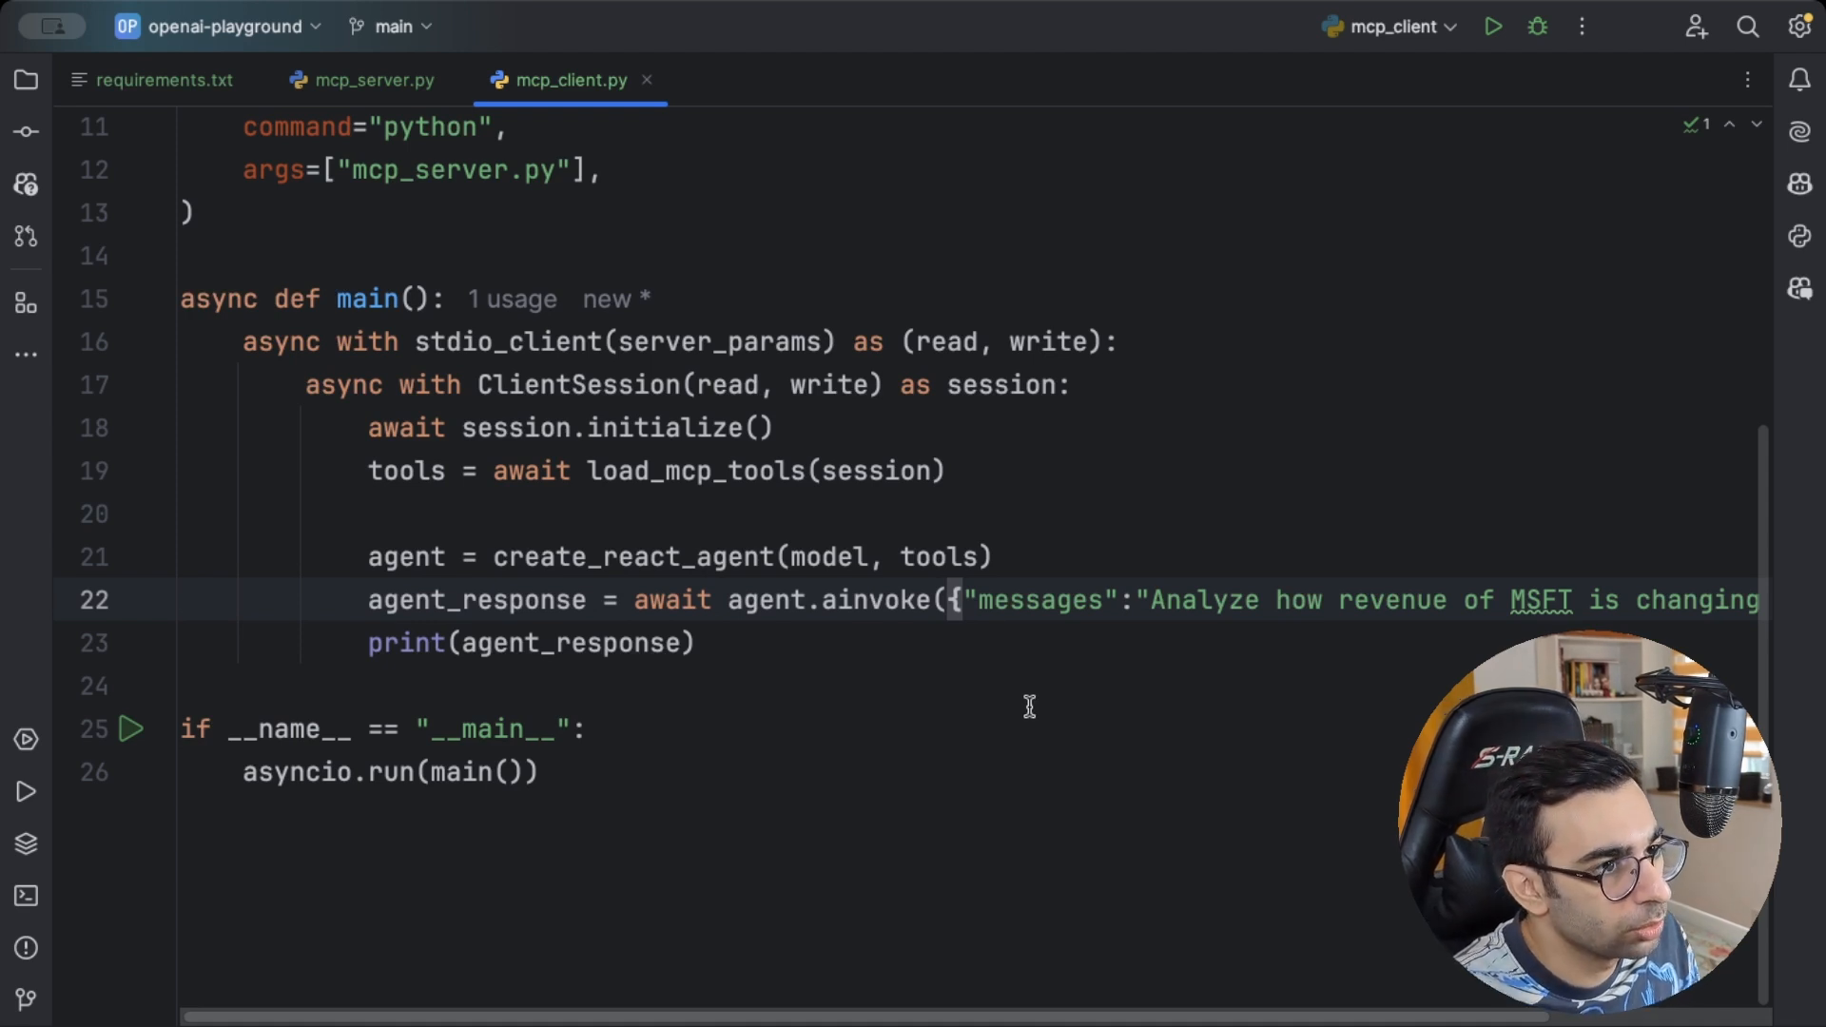
mouse_move(1004, 720)
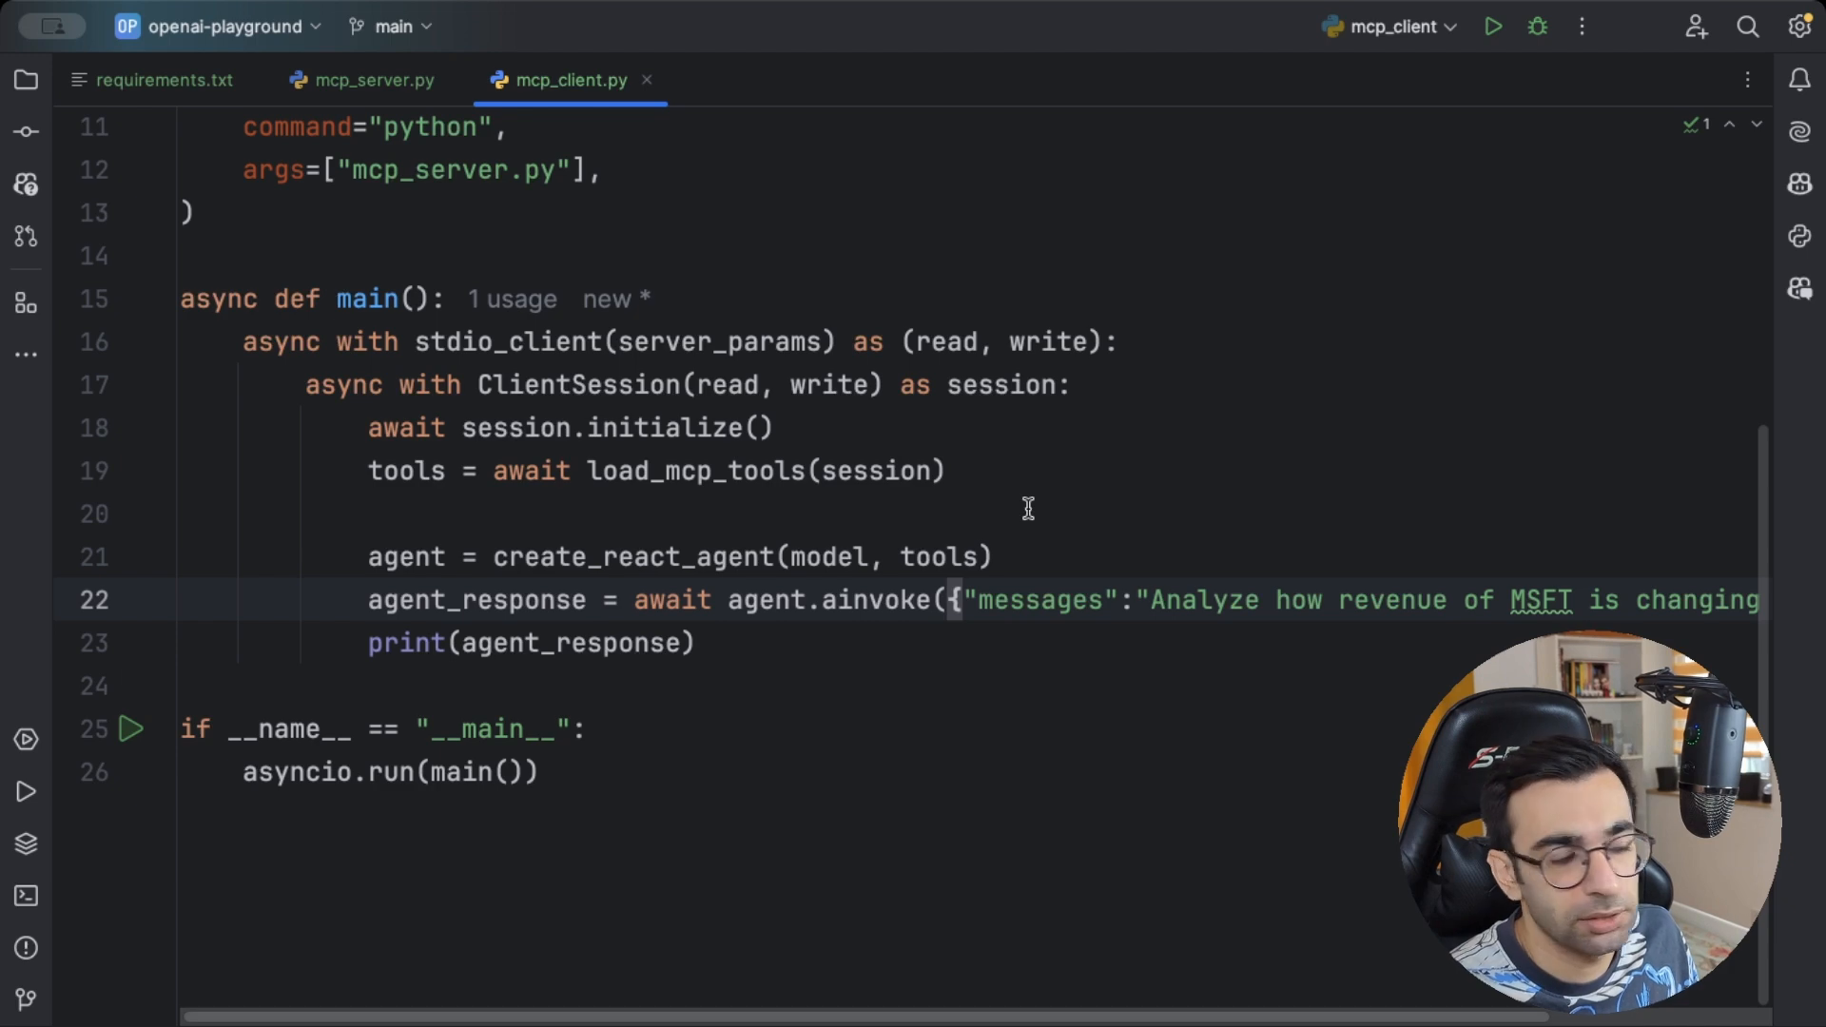
mouse_move(1052, 527)
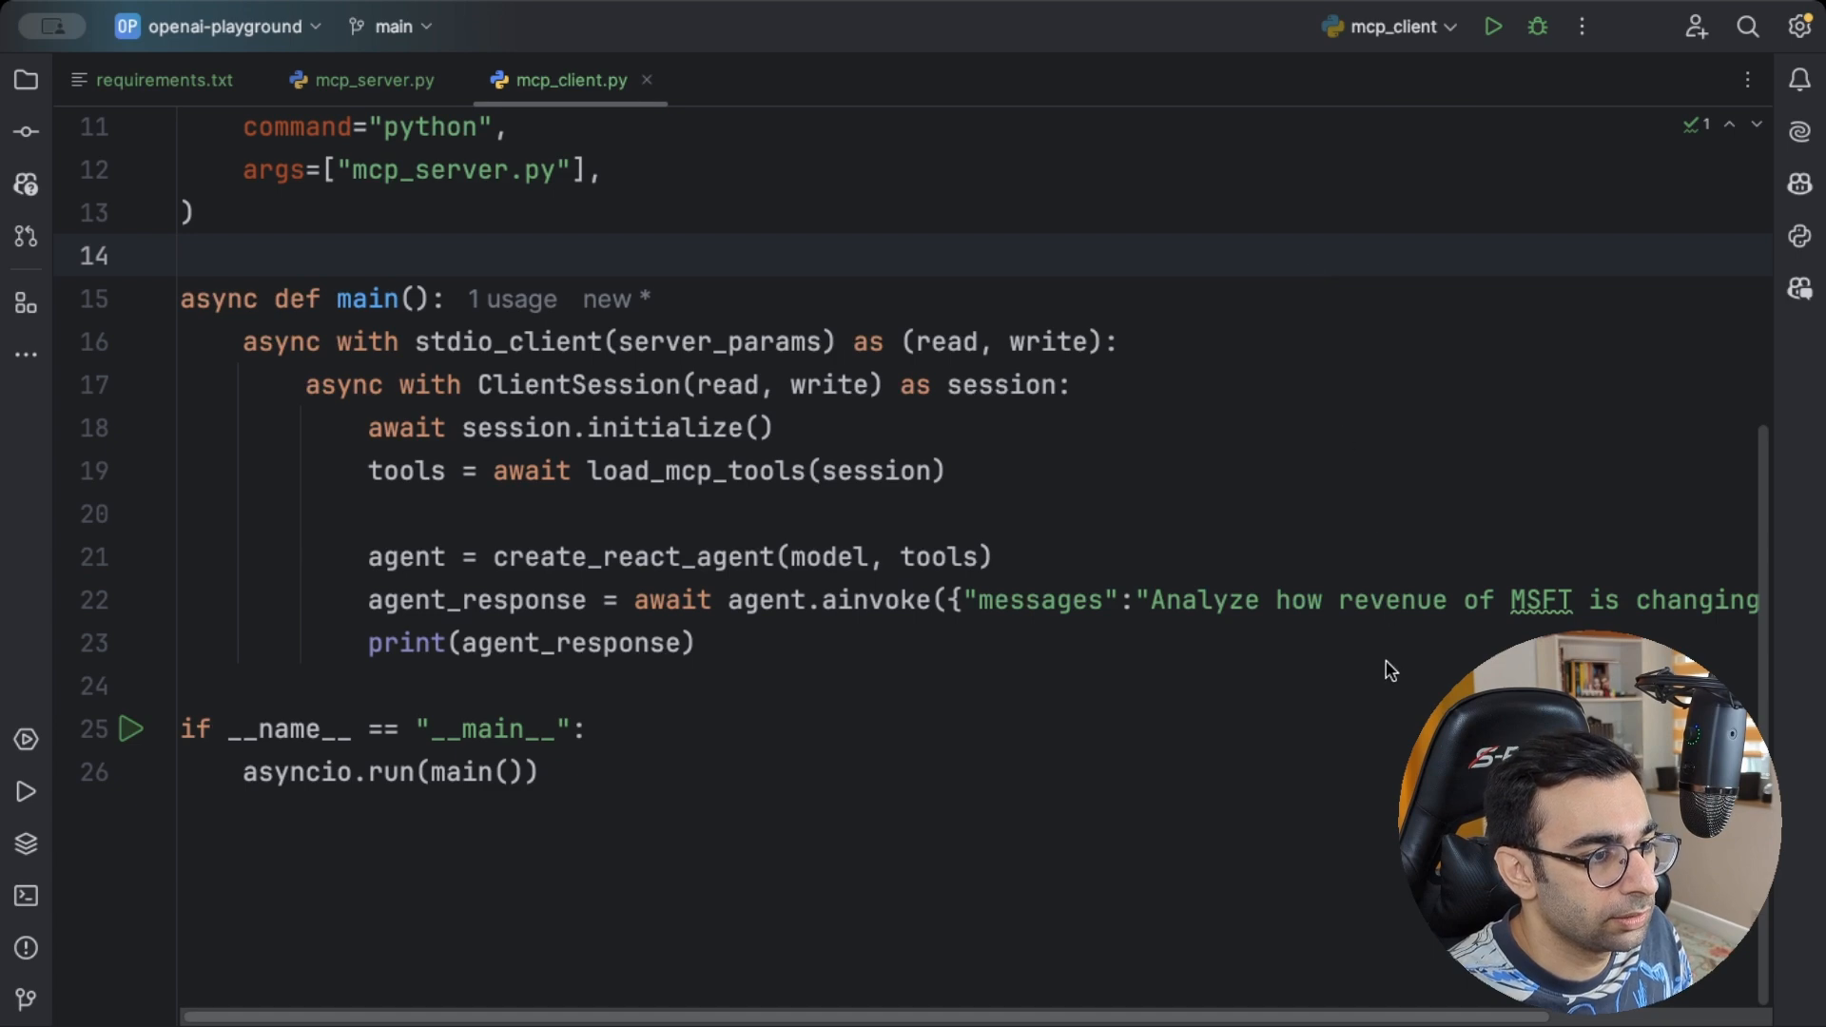
Run the mcp_client configuration so the stocks server starts and the agent responds
click(1491, 25)
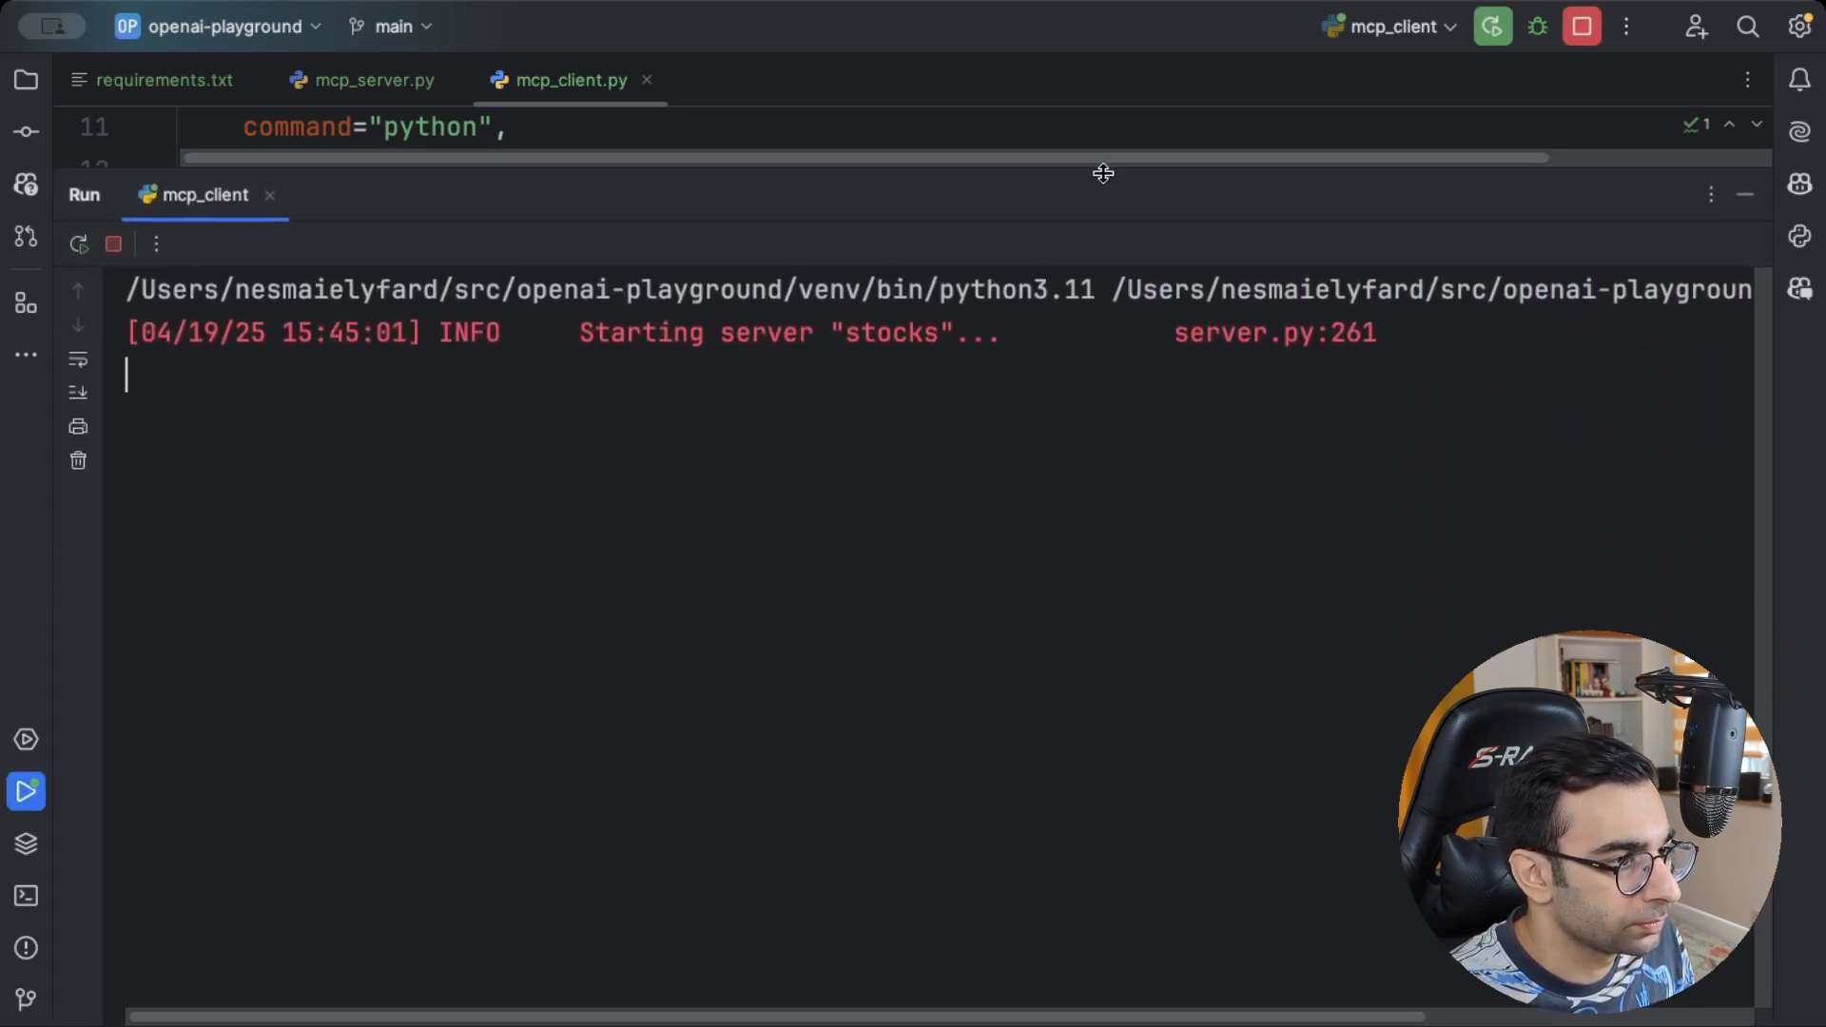
mouse_move(1296, 338)
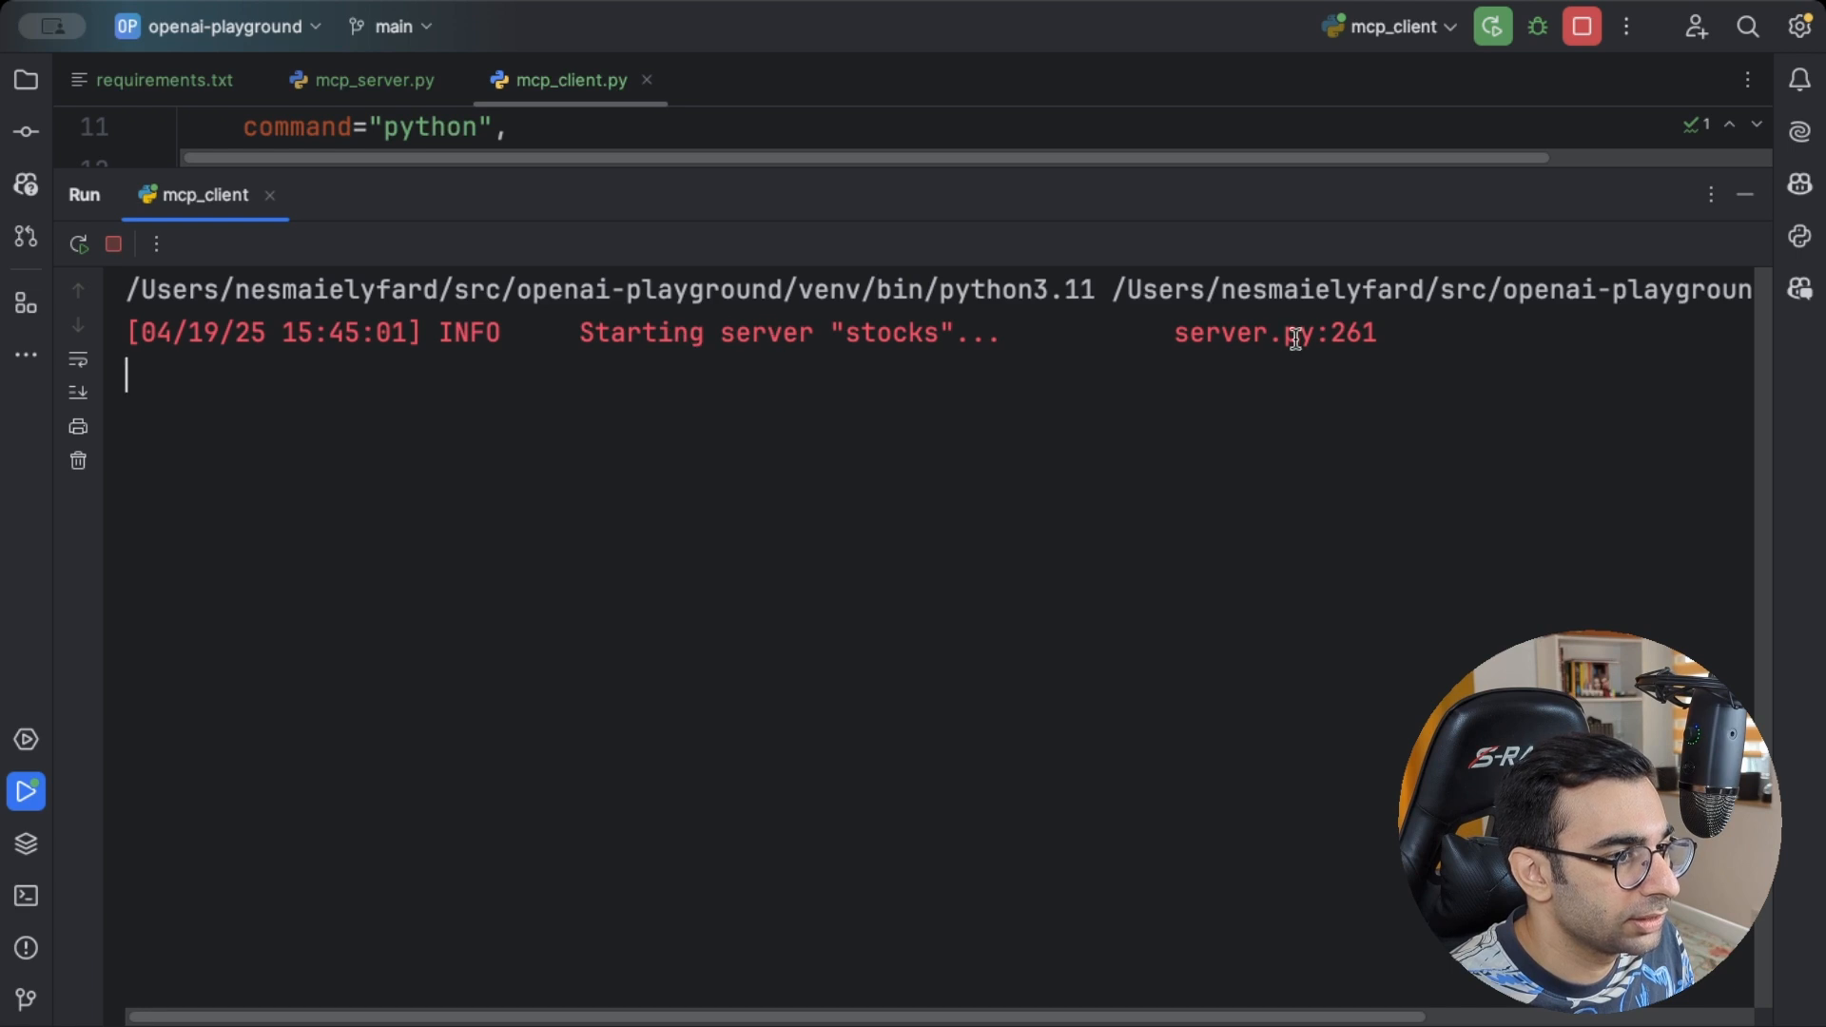
mouse_move(1130, 636)
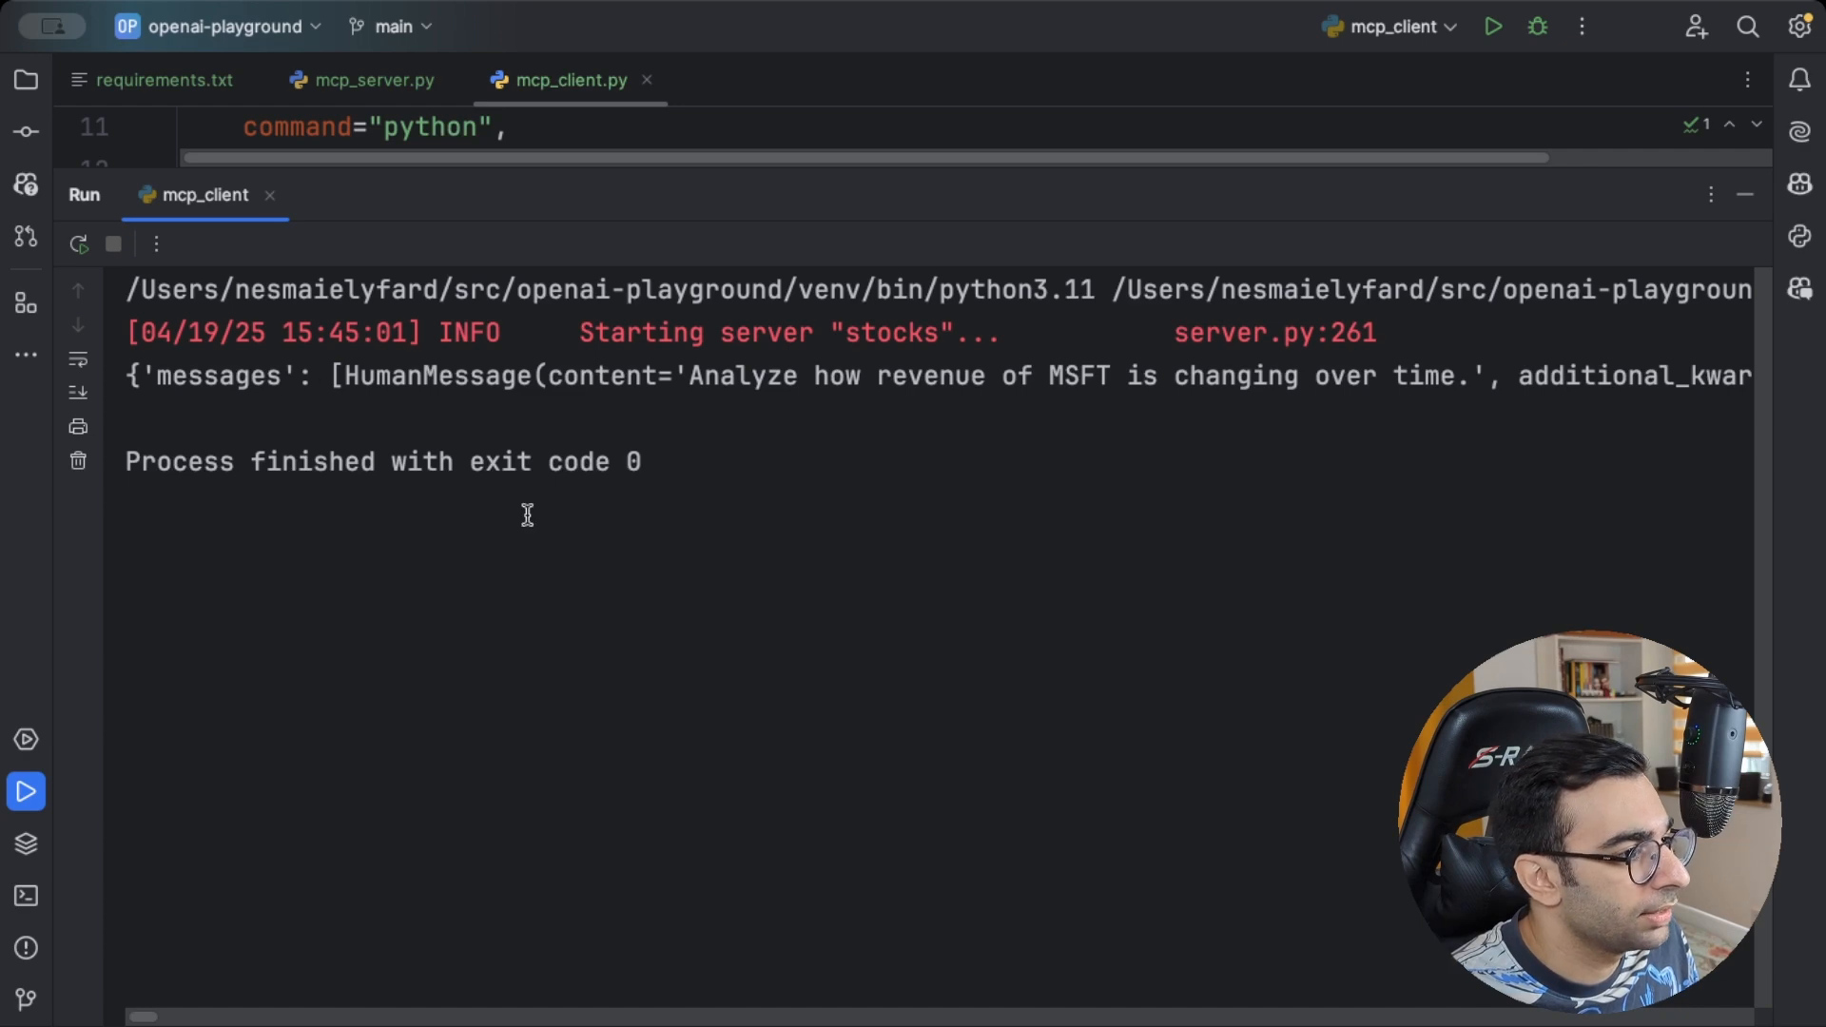
mouse_move(95, 362)
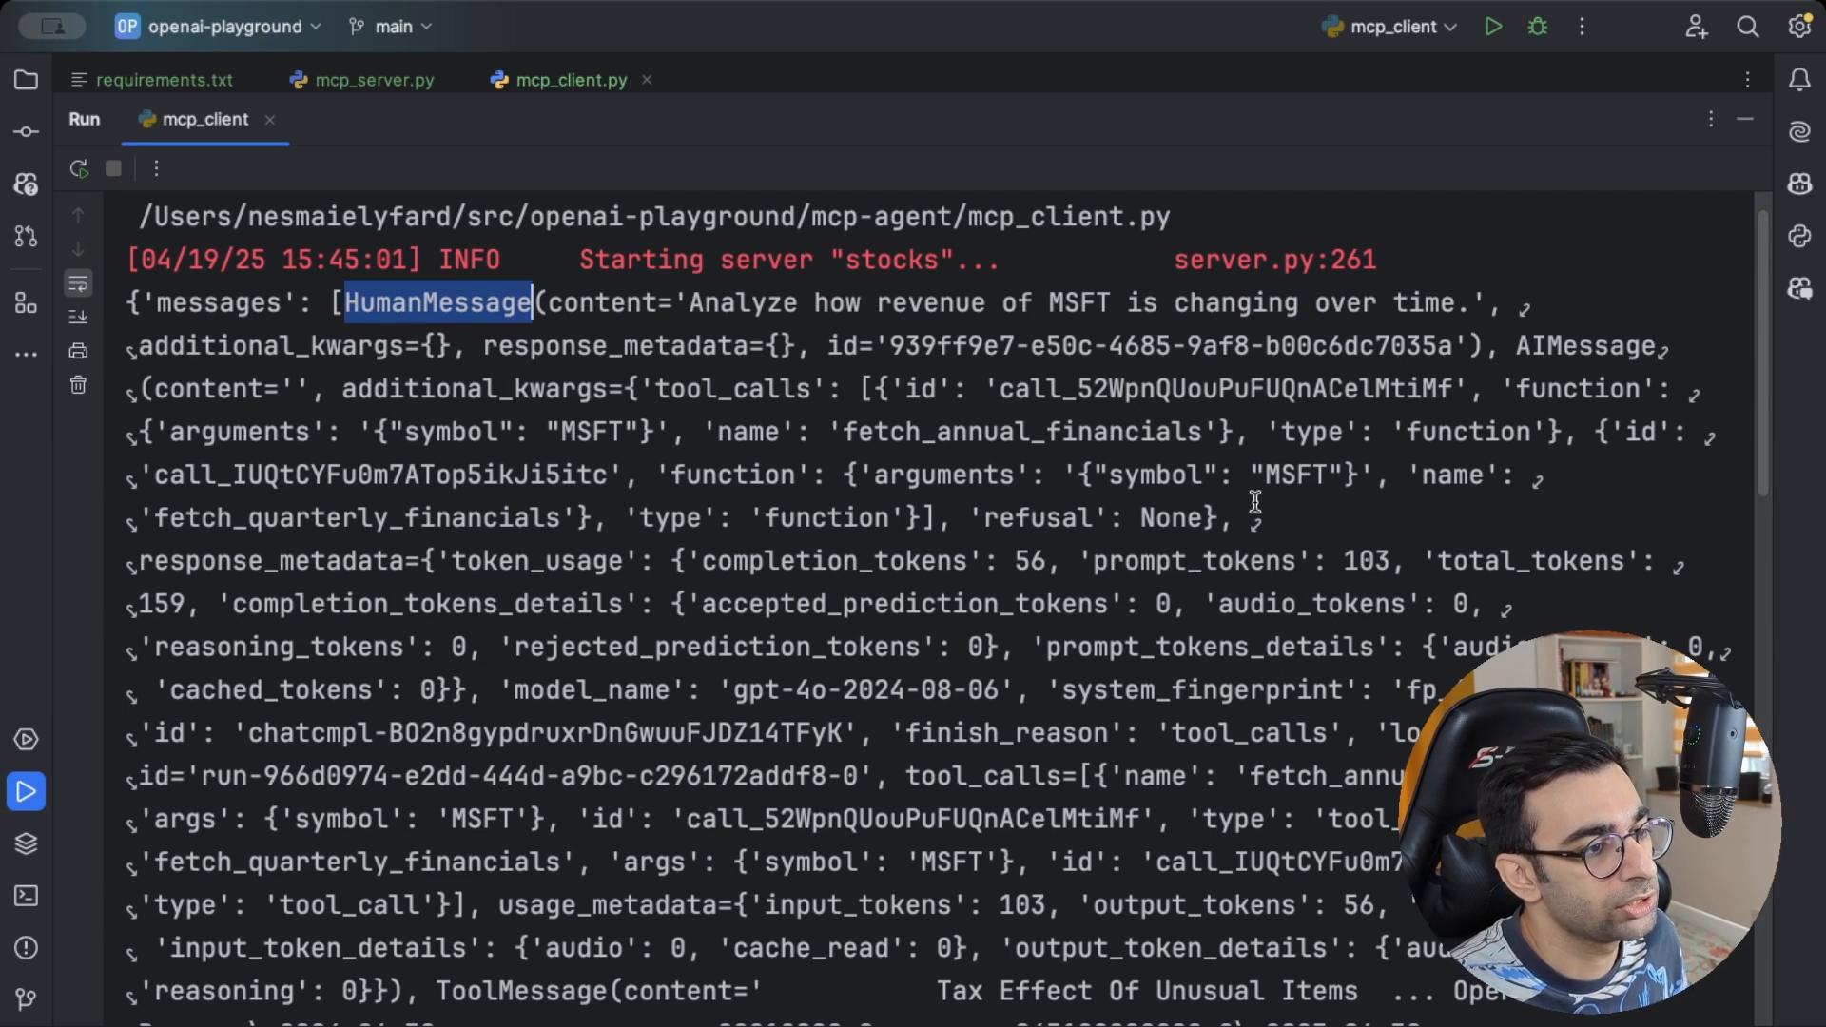
mouse_move(1314, 261)
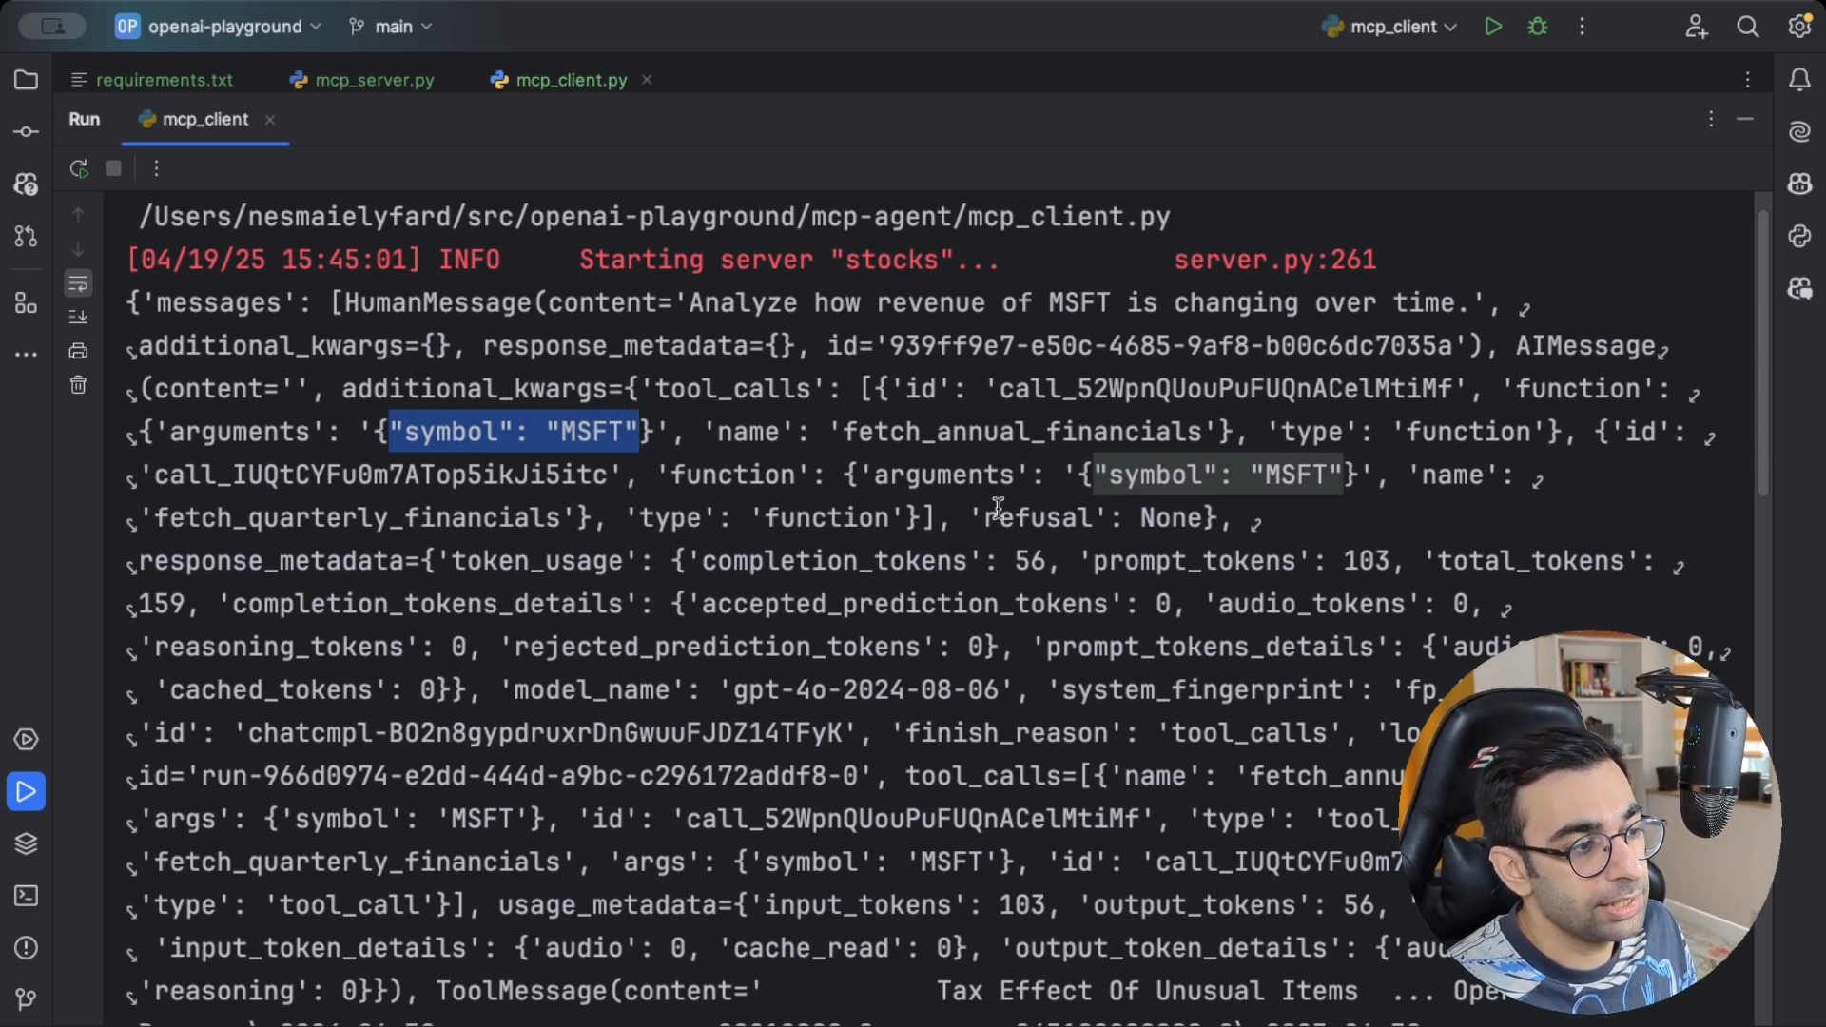
Scroll the run output, highlighting fetch_annual_financials and the first ToolMessage, down to the AI's revenue-growth answer
double_click(1024, 432)
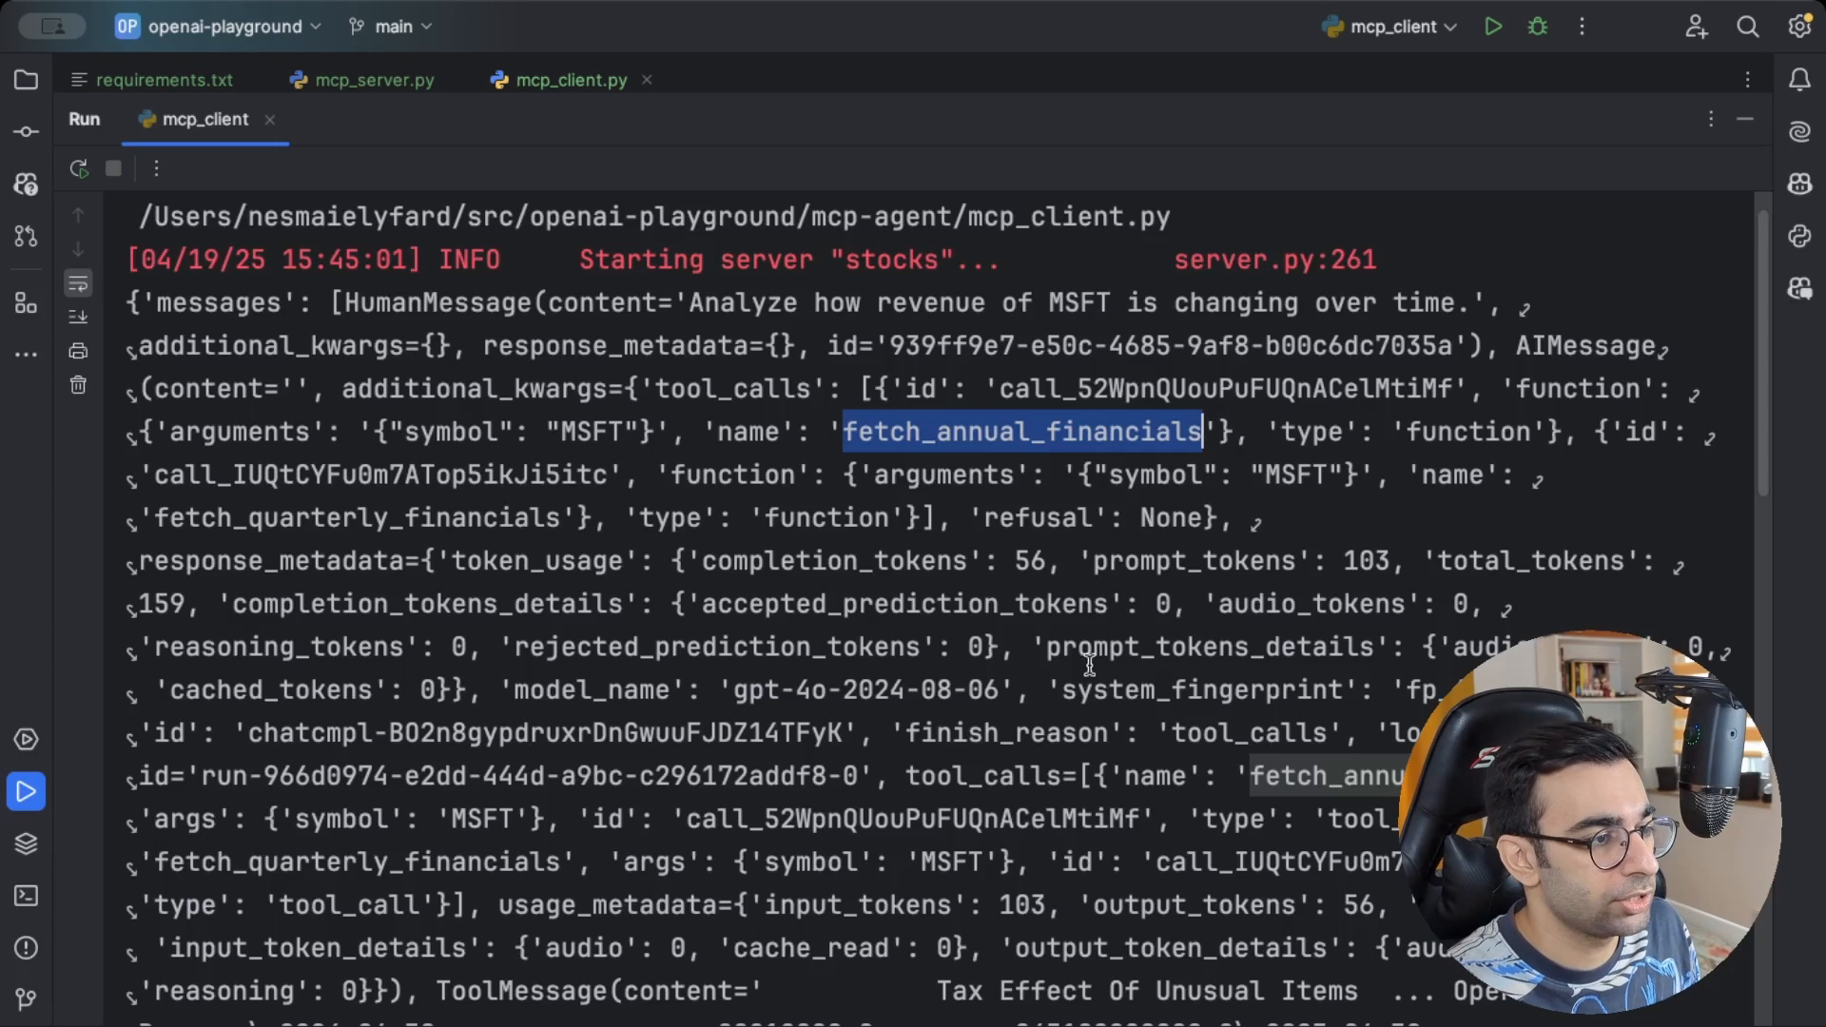
mouse_move(1083, 658)
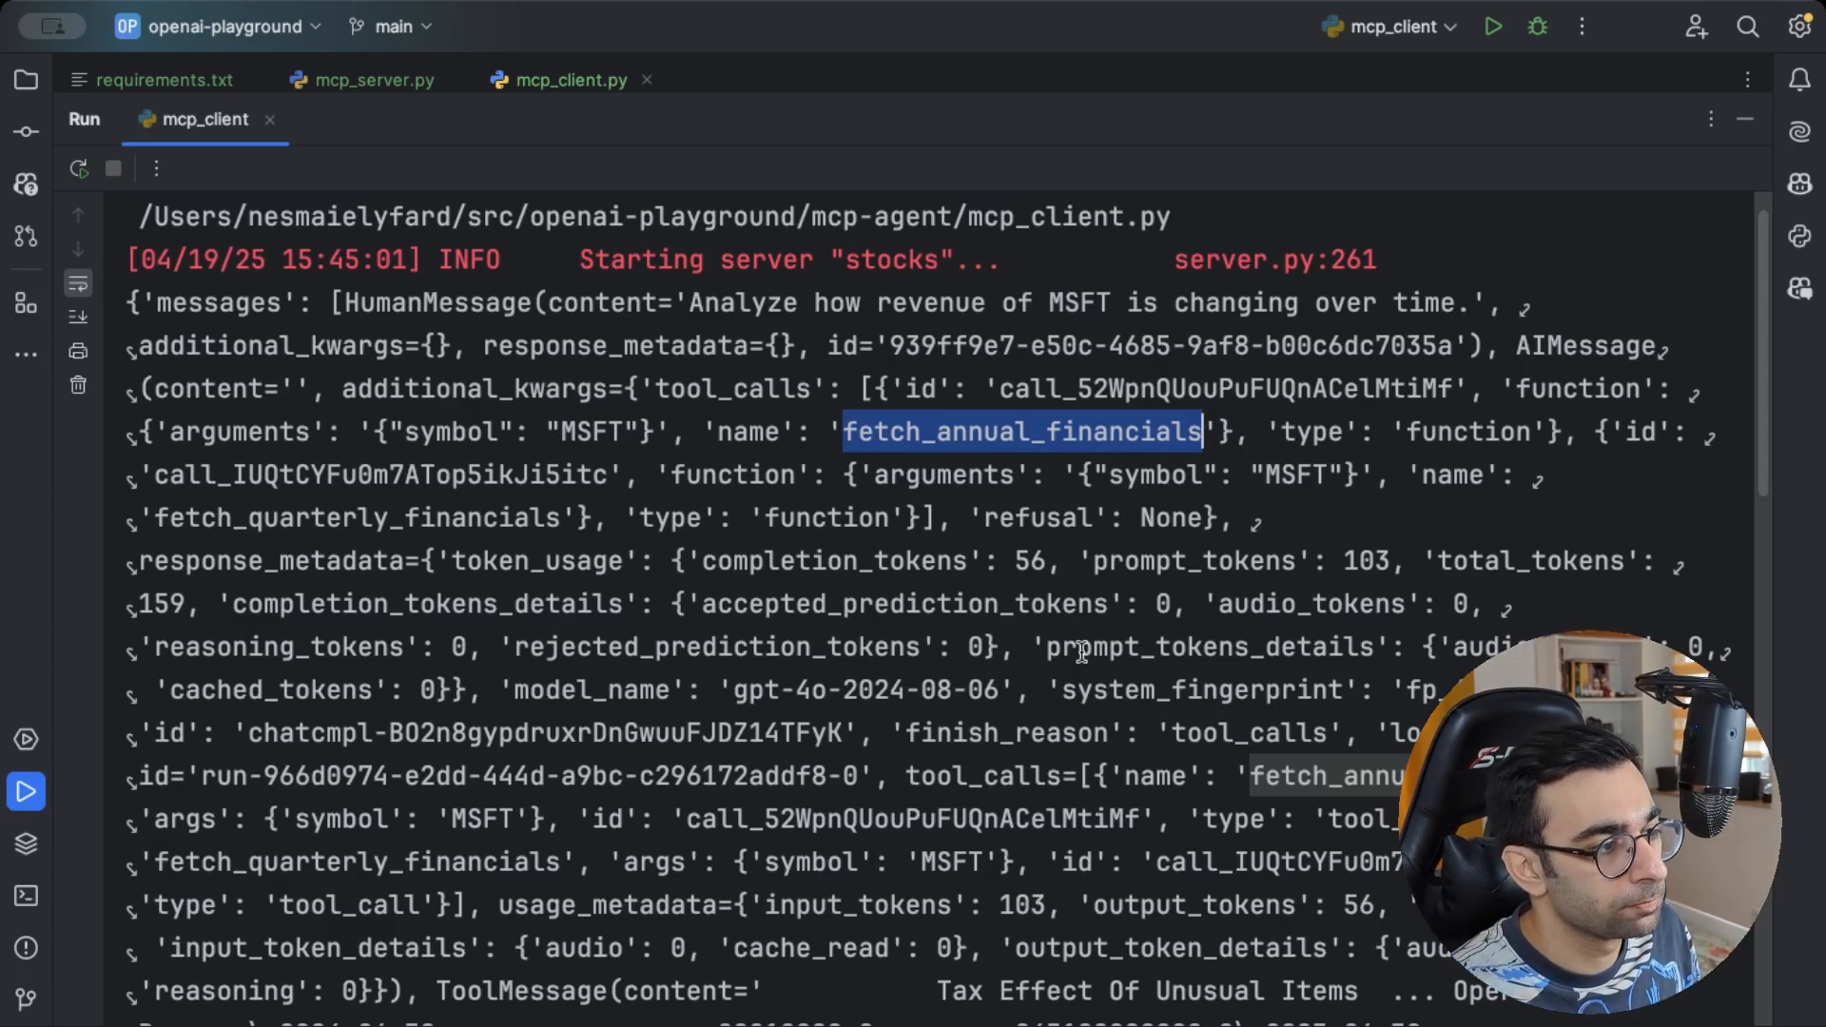
scroll(down, 3)
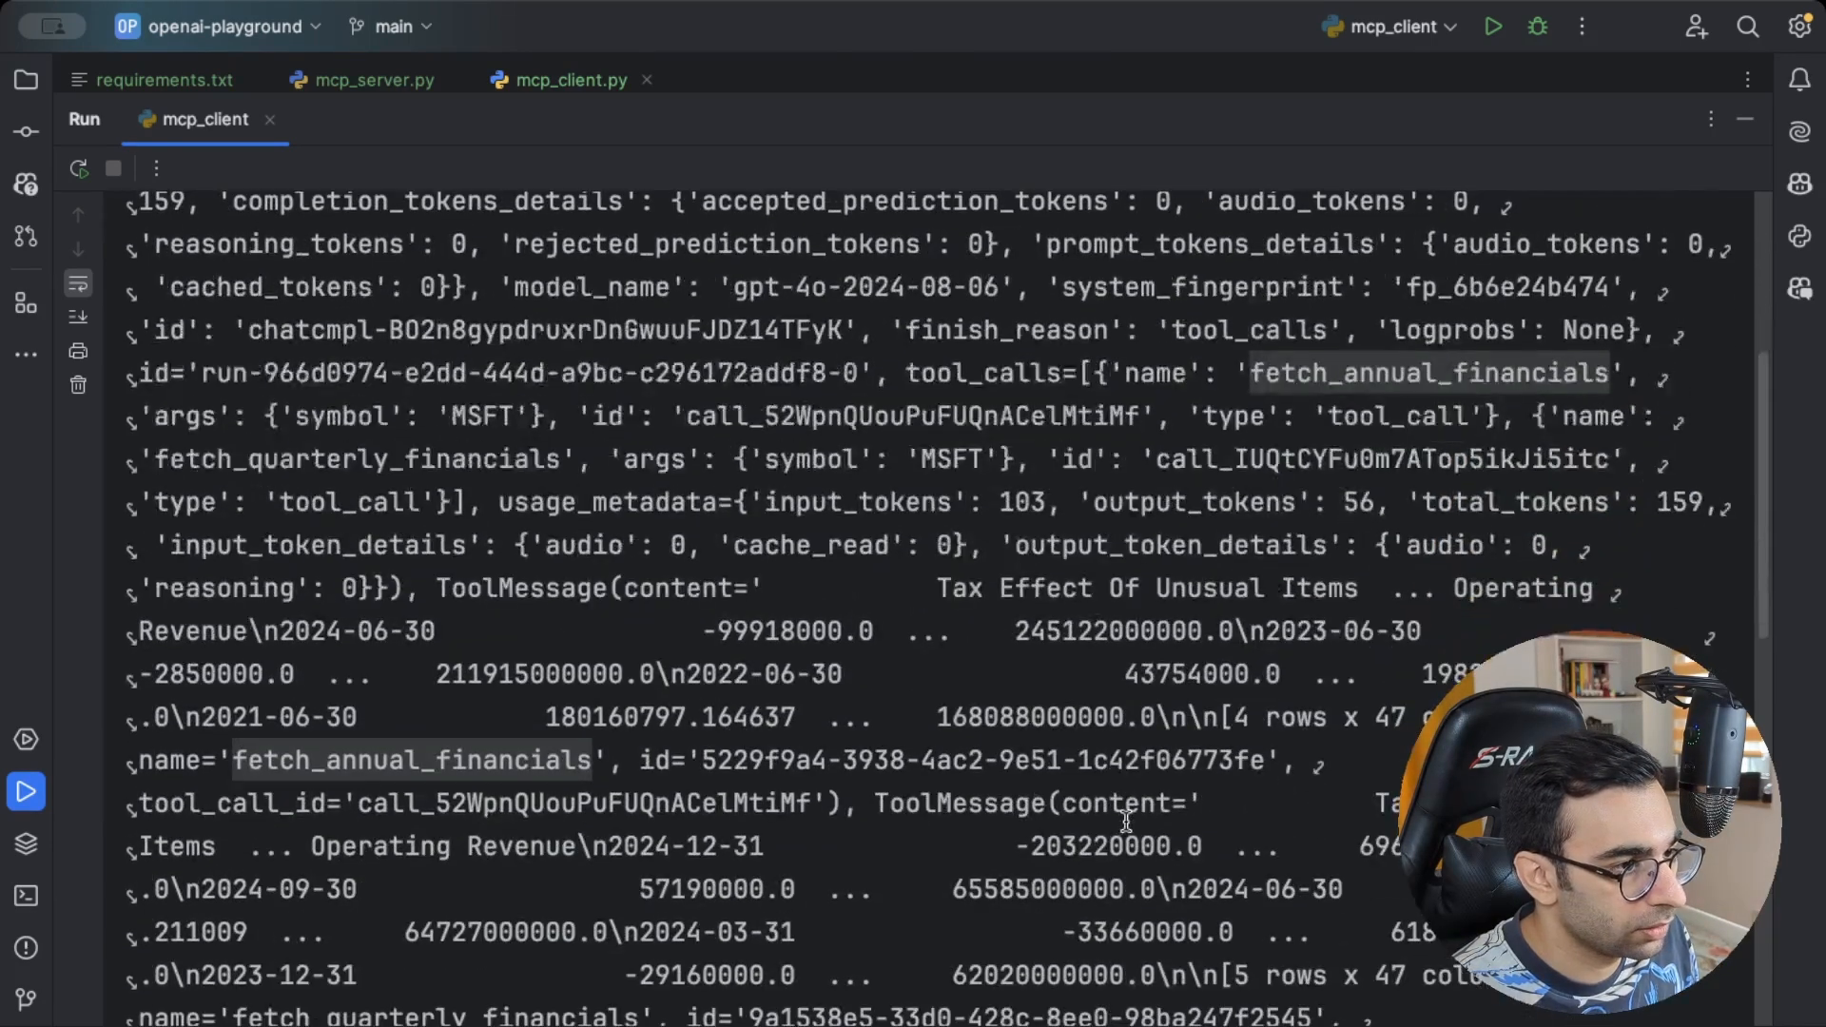
scroll(down, 3)
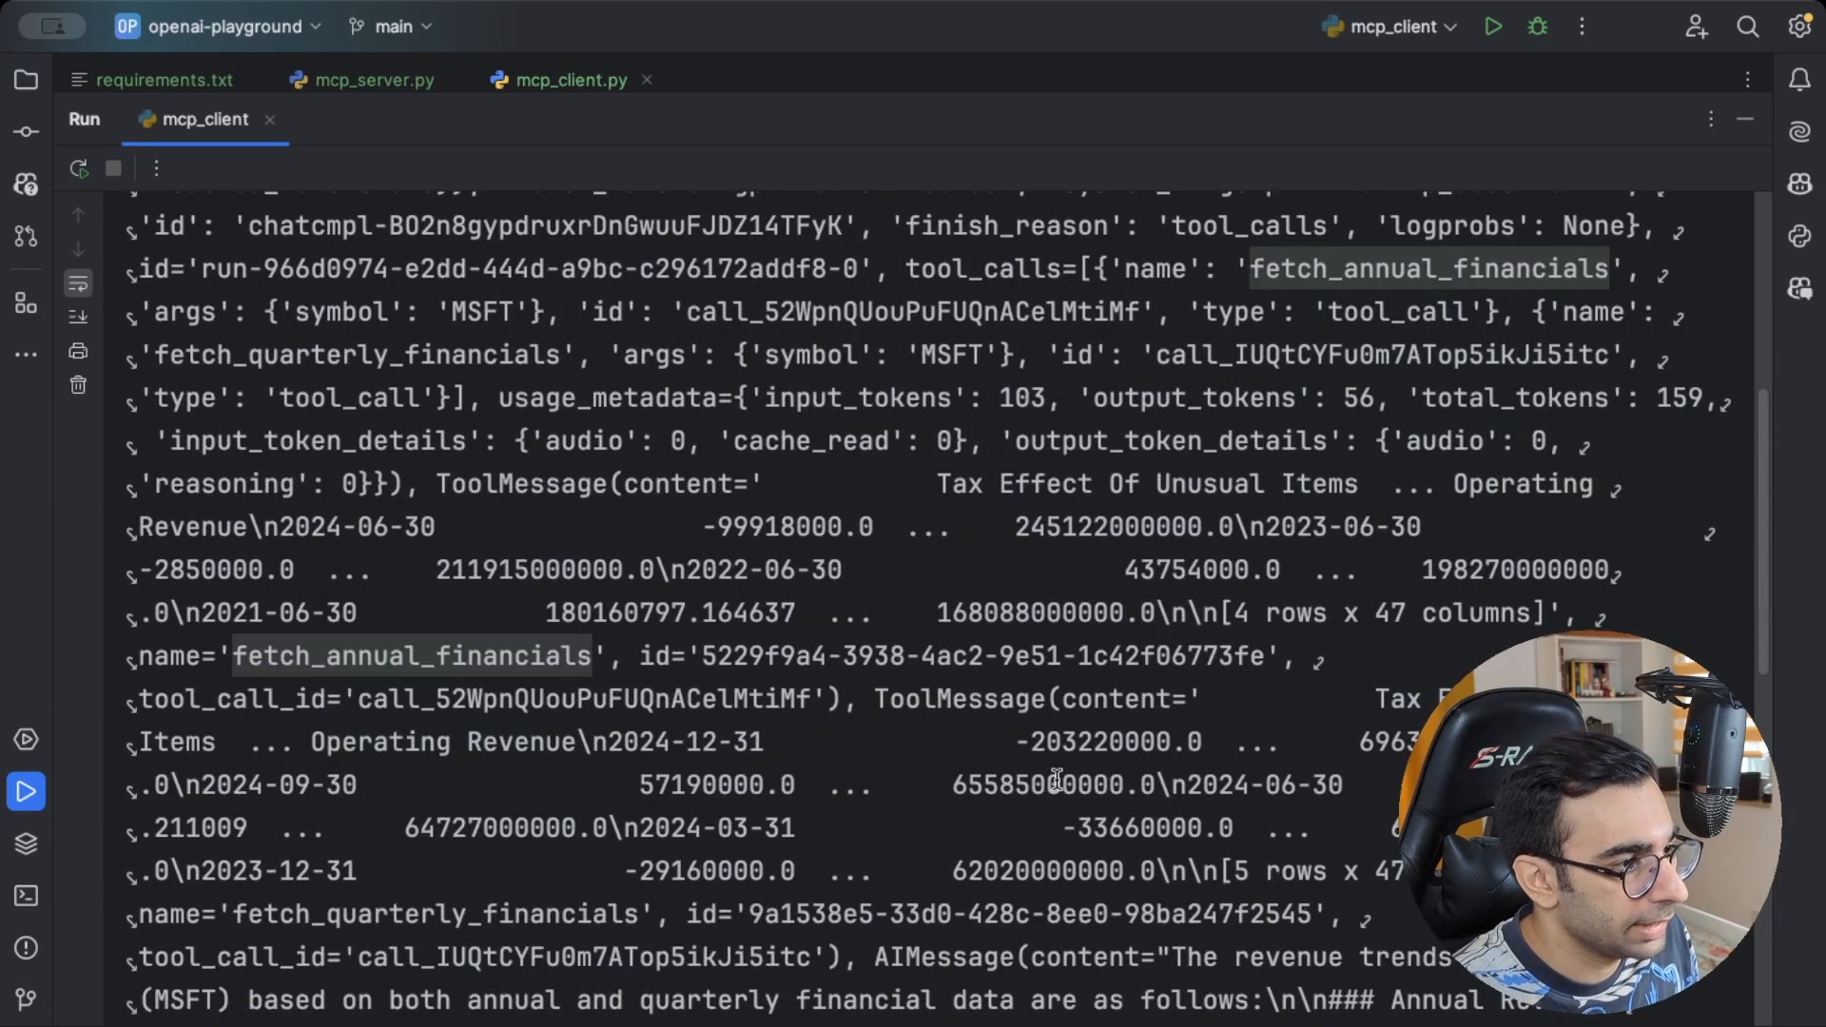
double_click(520, 483)
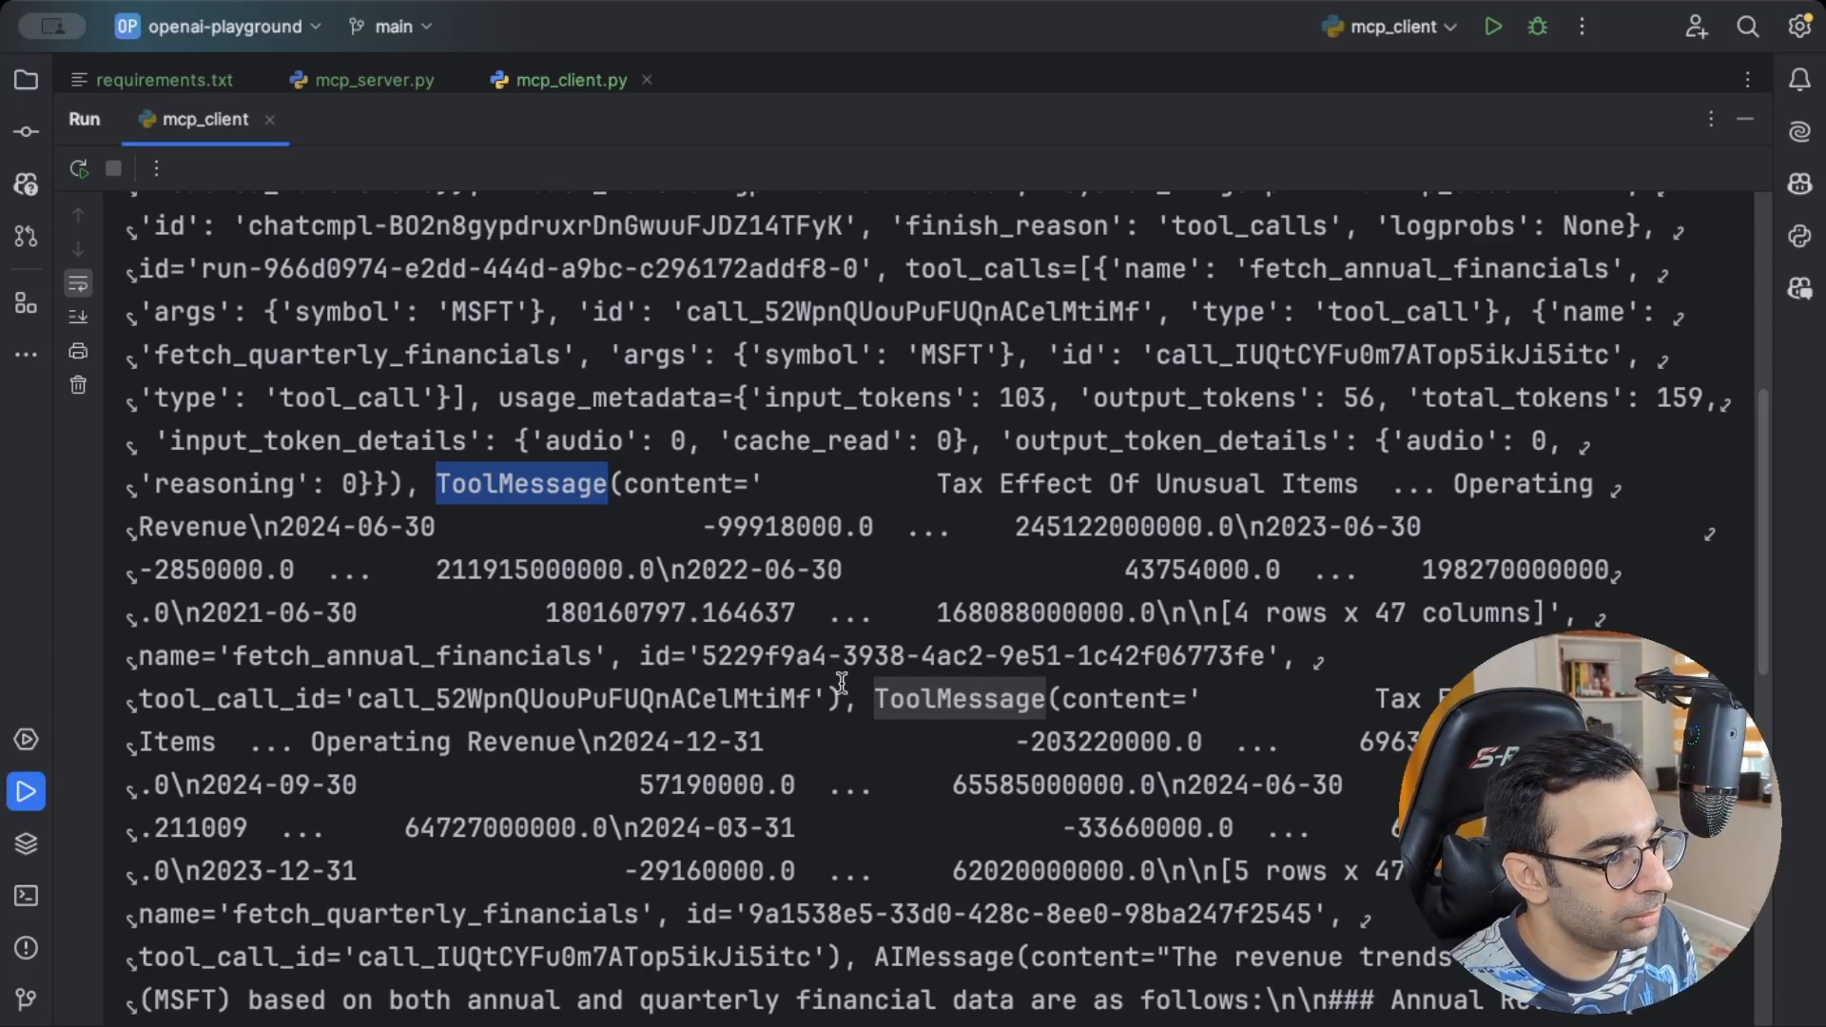
scroll(down, 3)
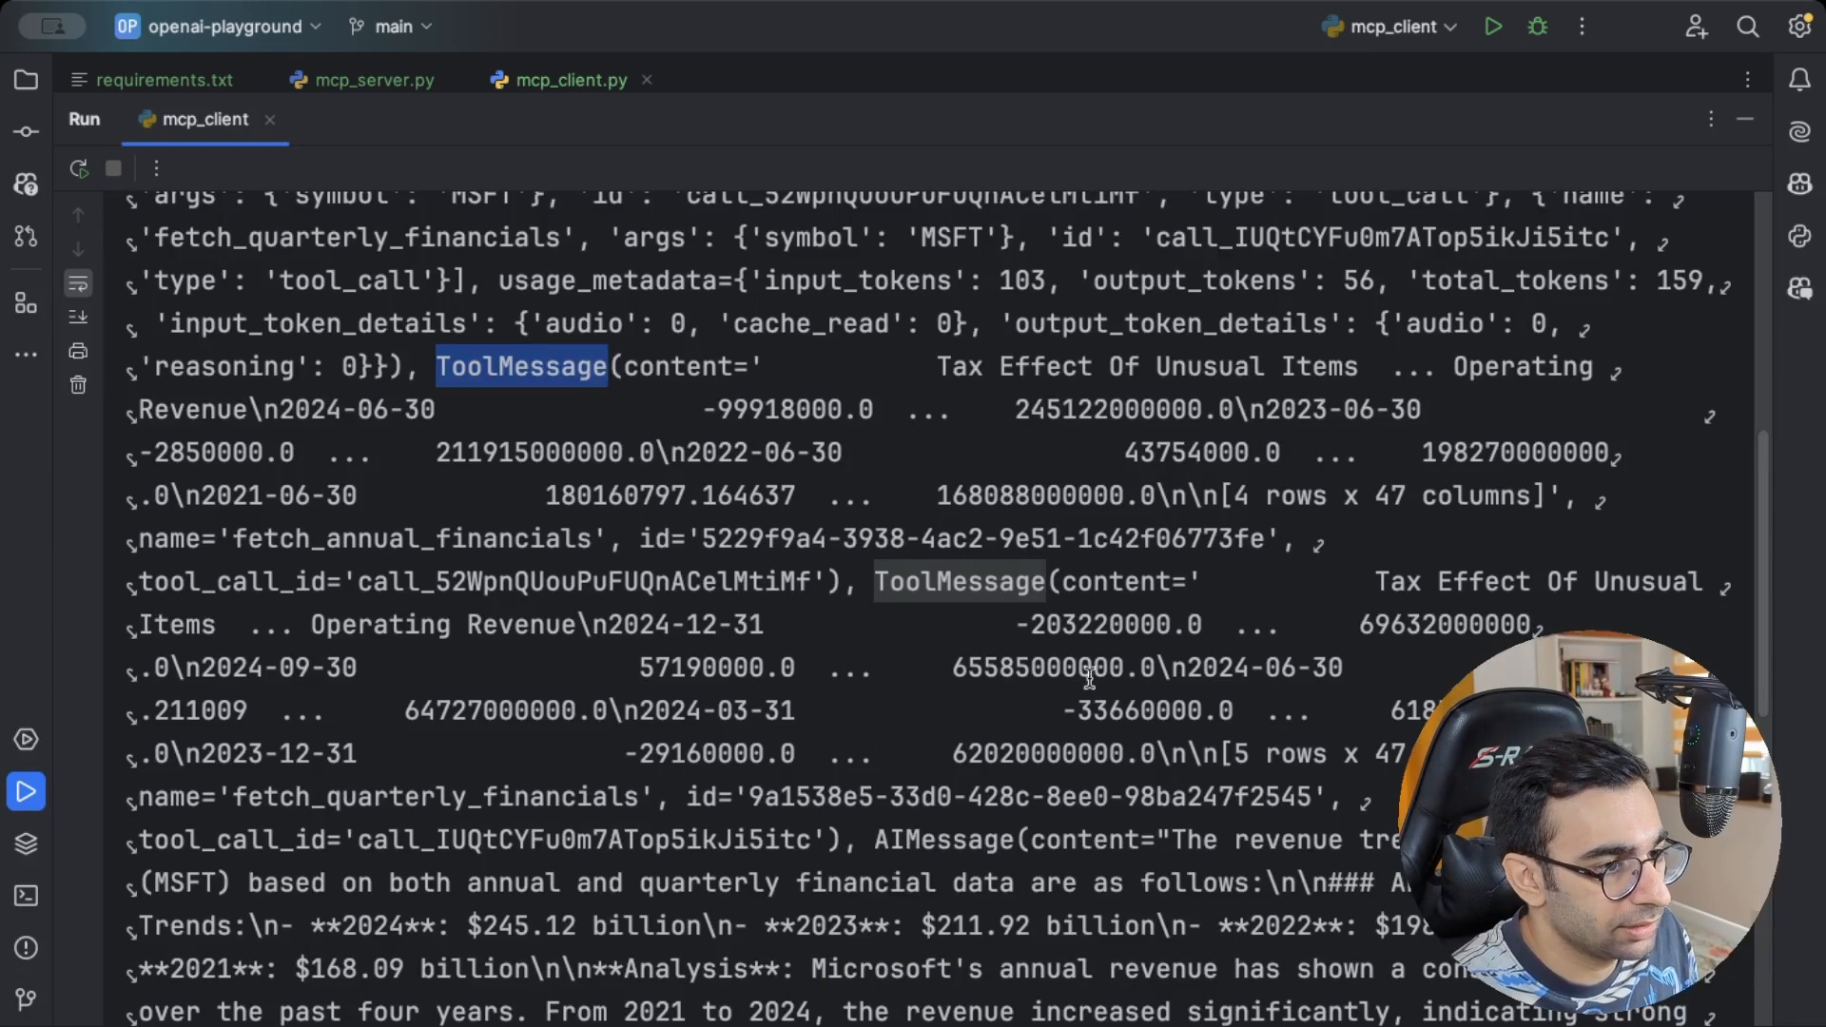
scroll(down, 3)
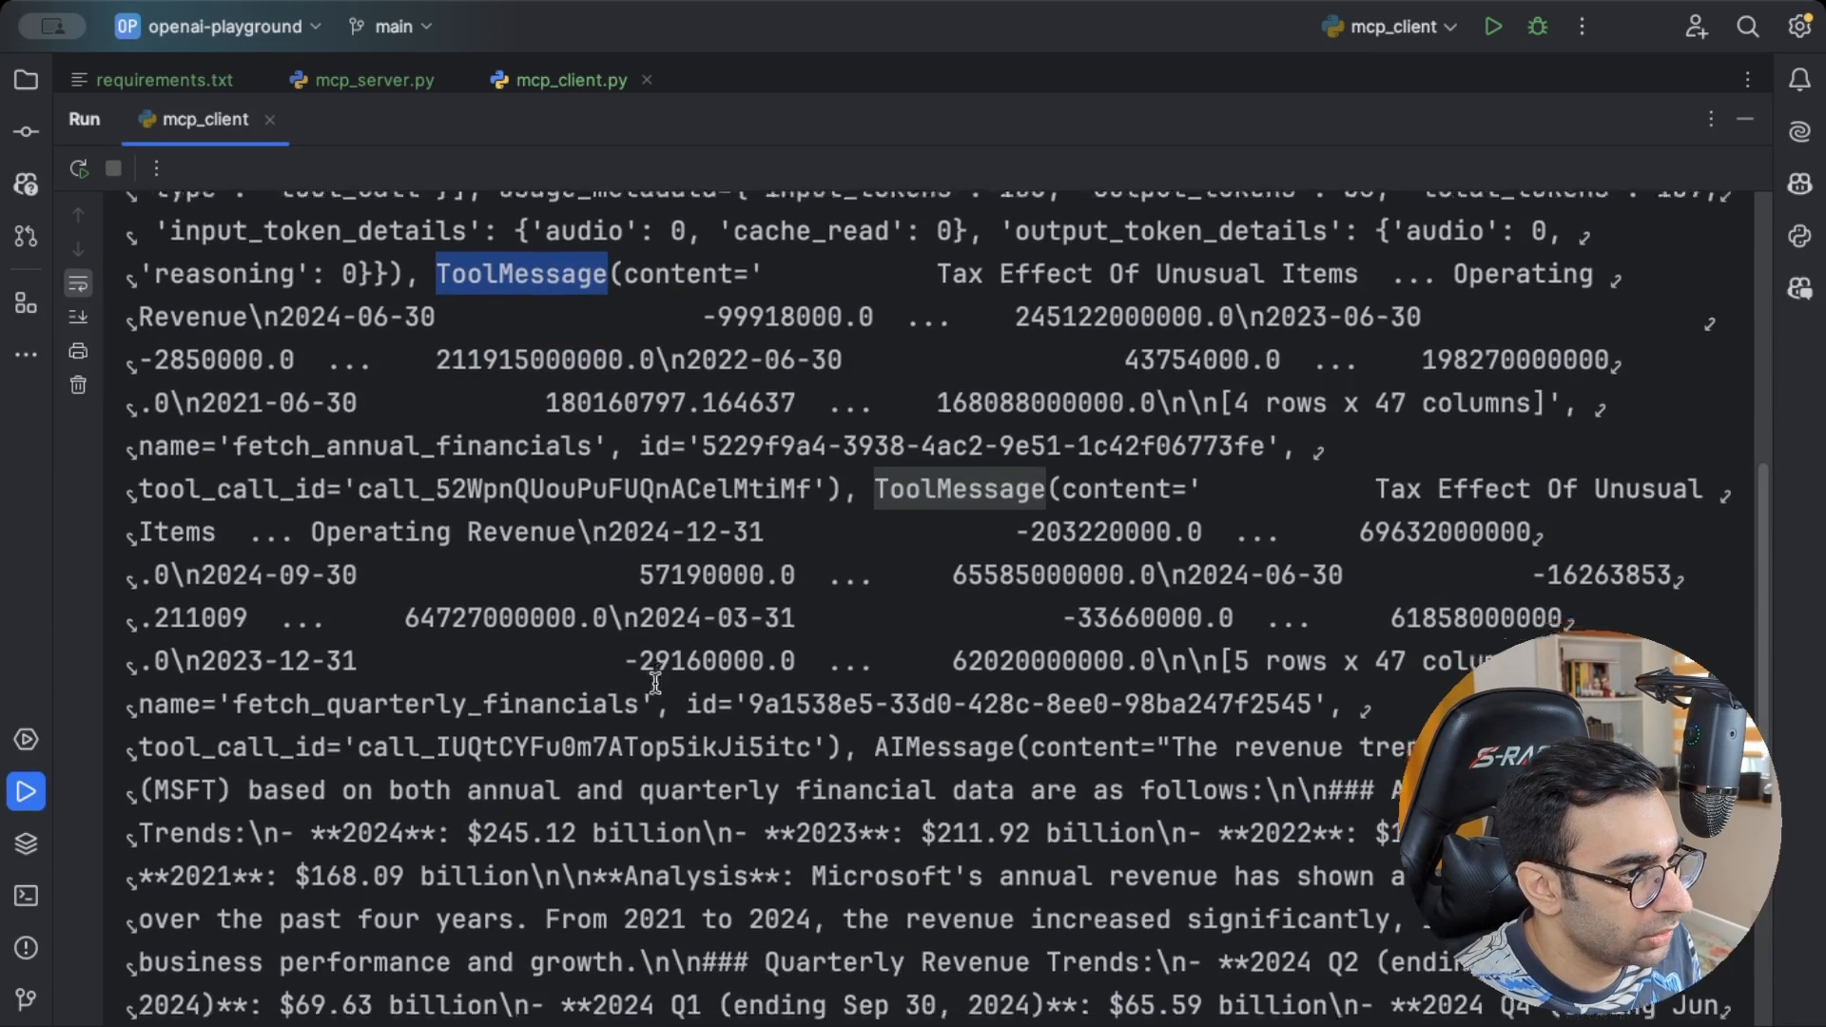
scroll(down, 3)
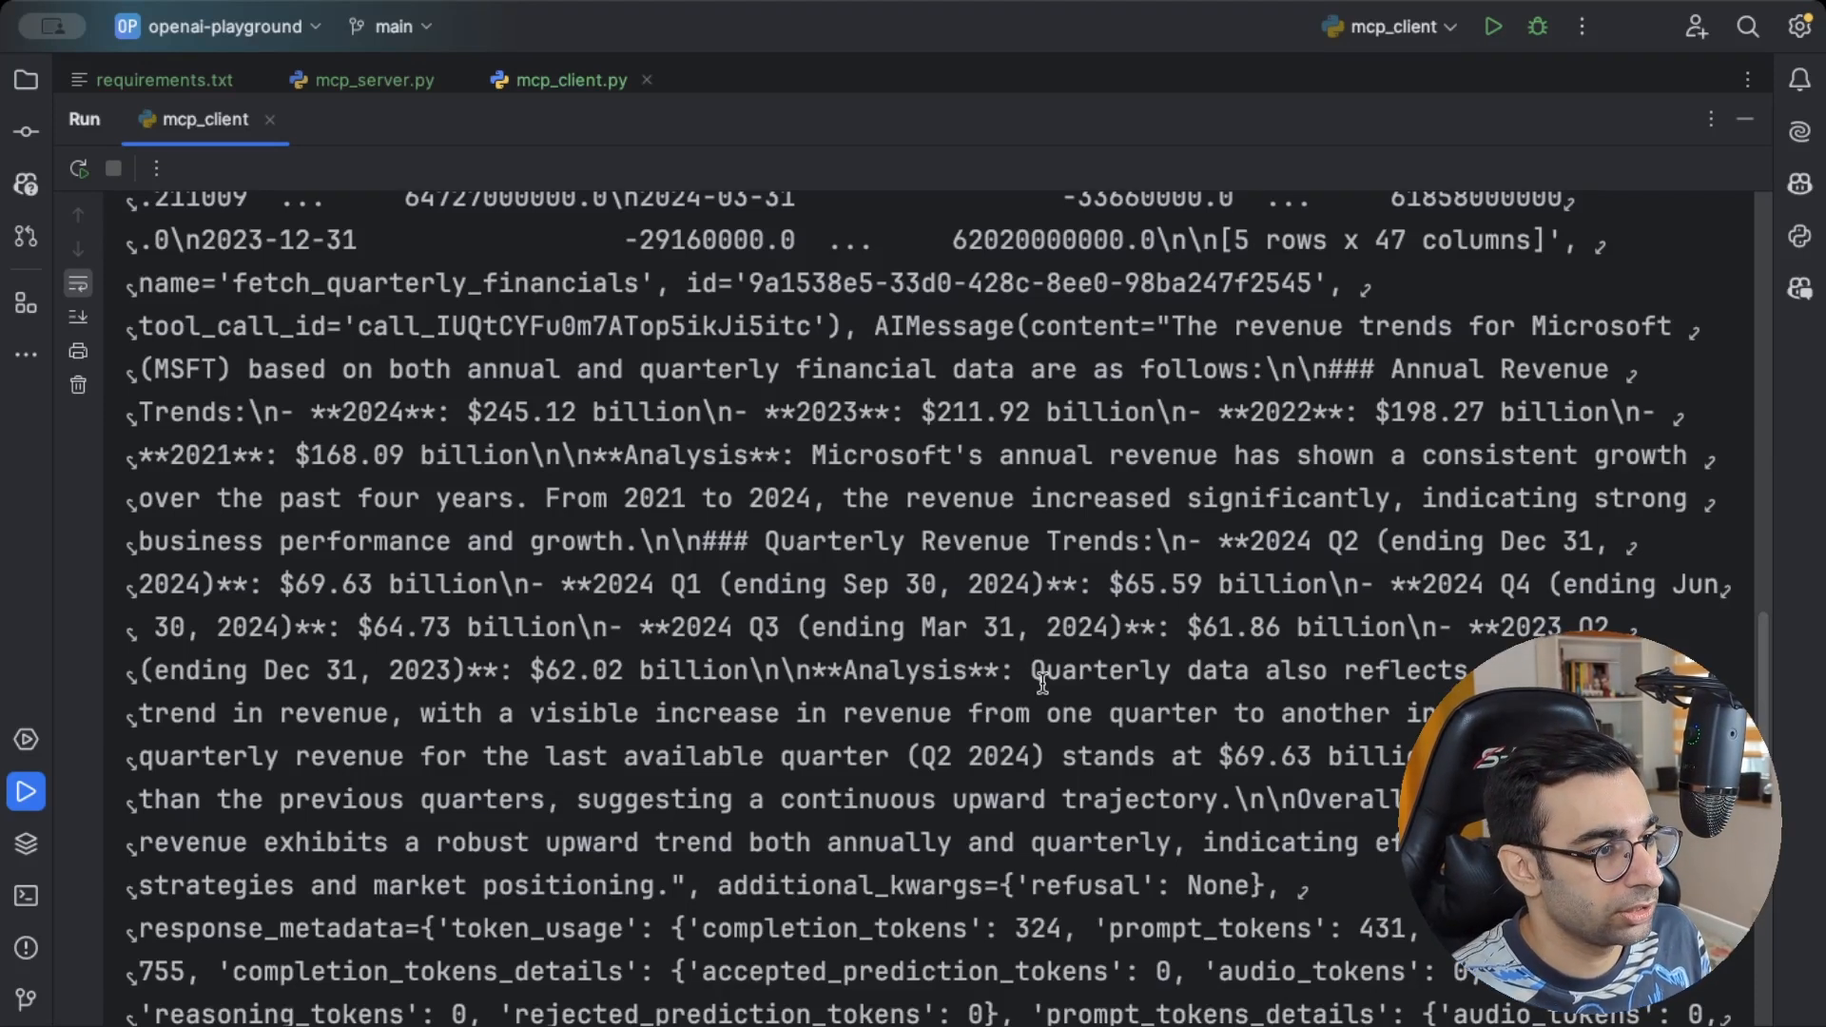
scroll(down, 3)
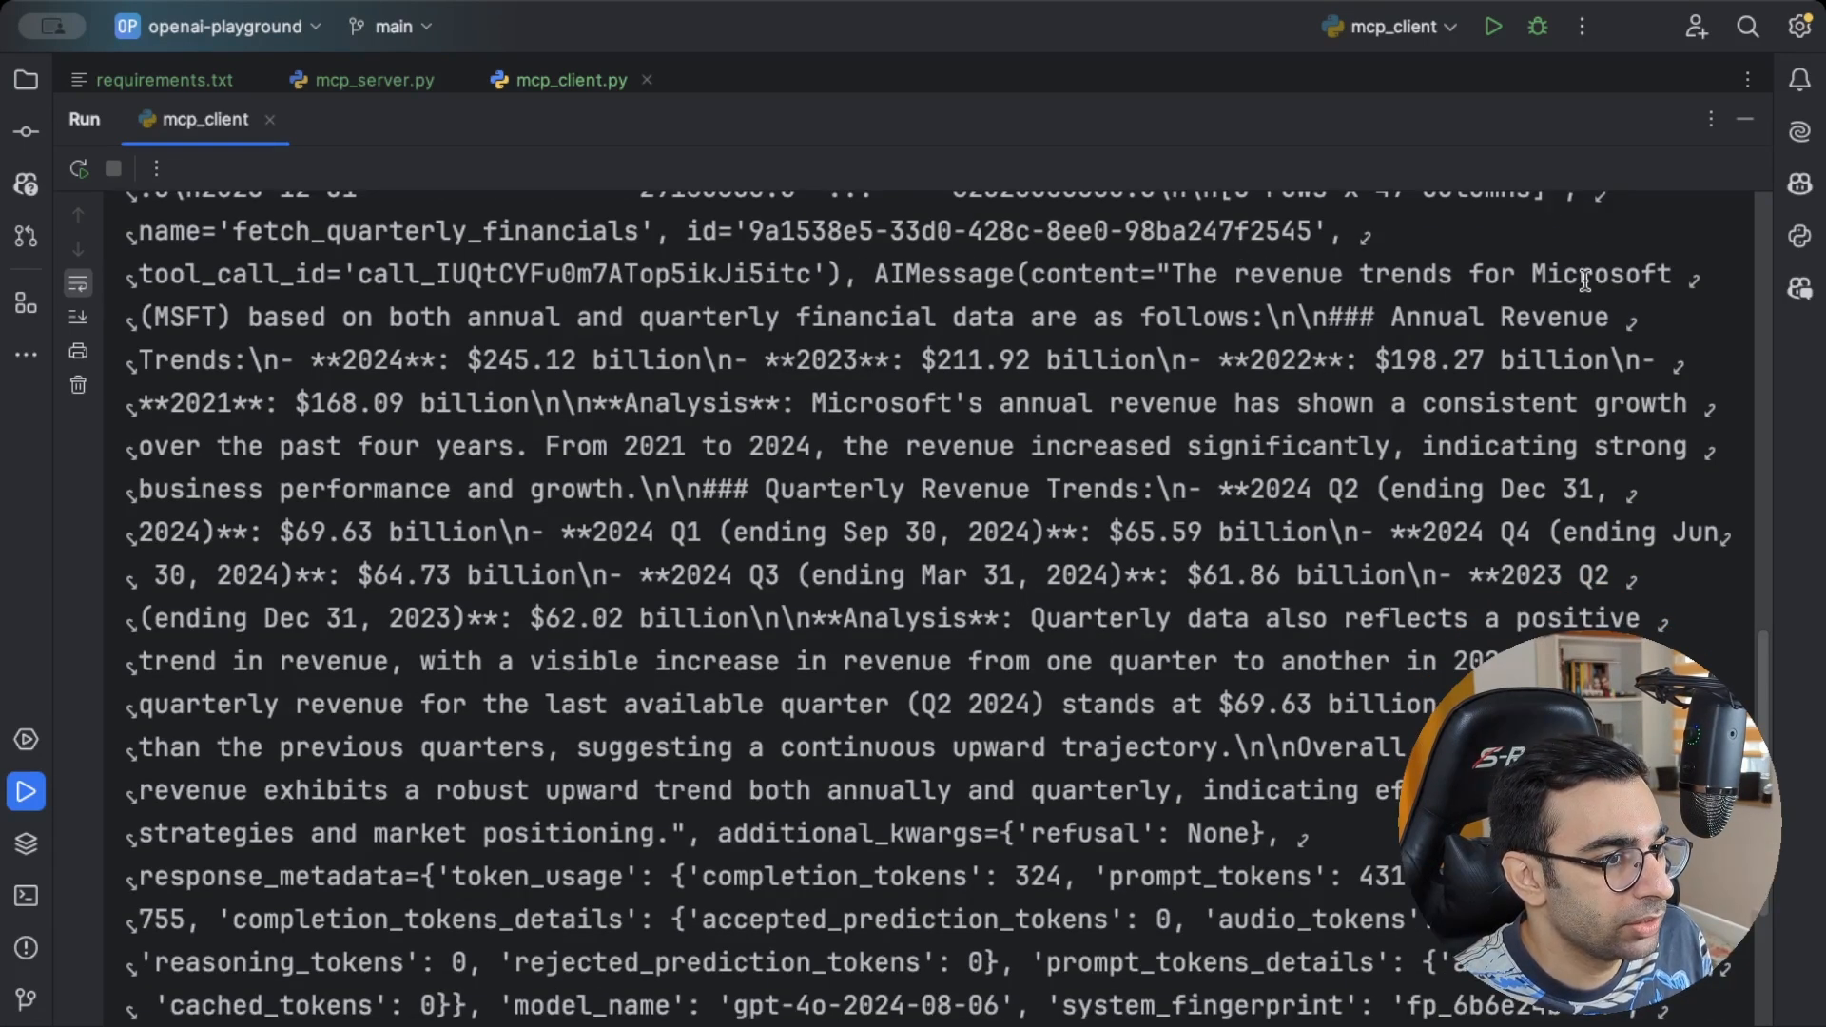
scroll(down, 3)
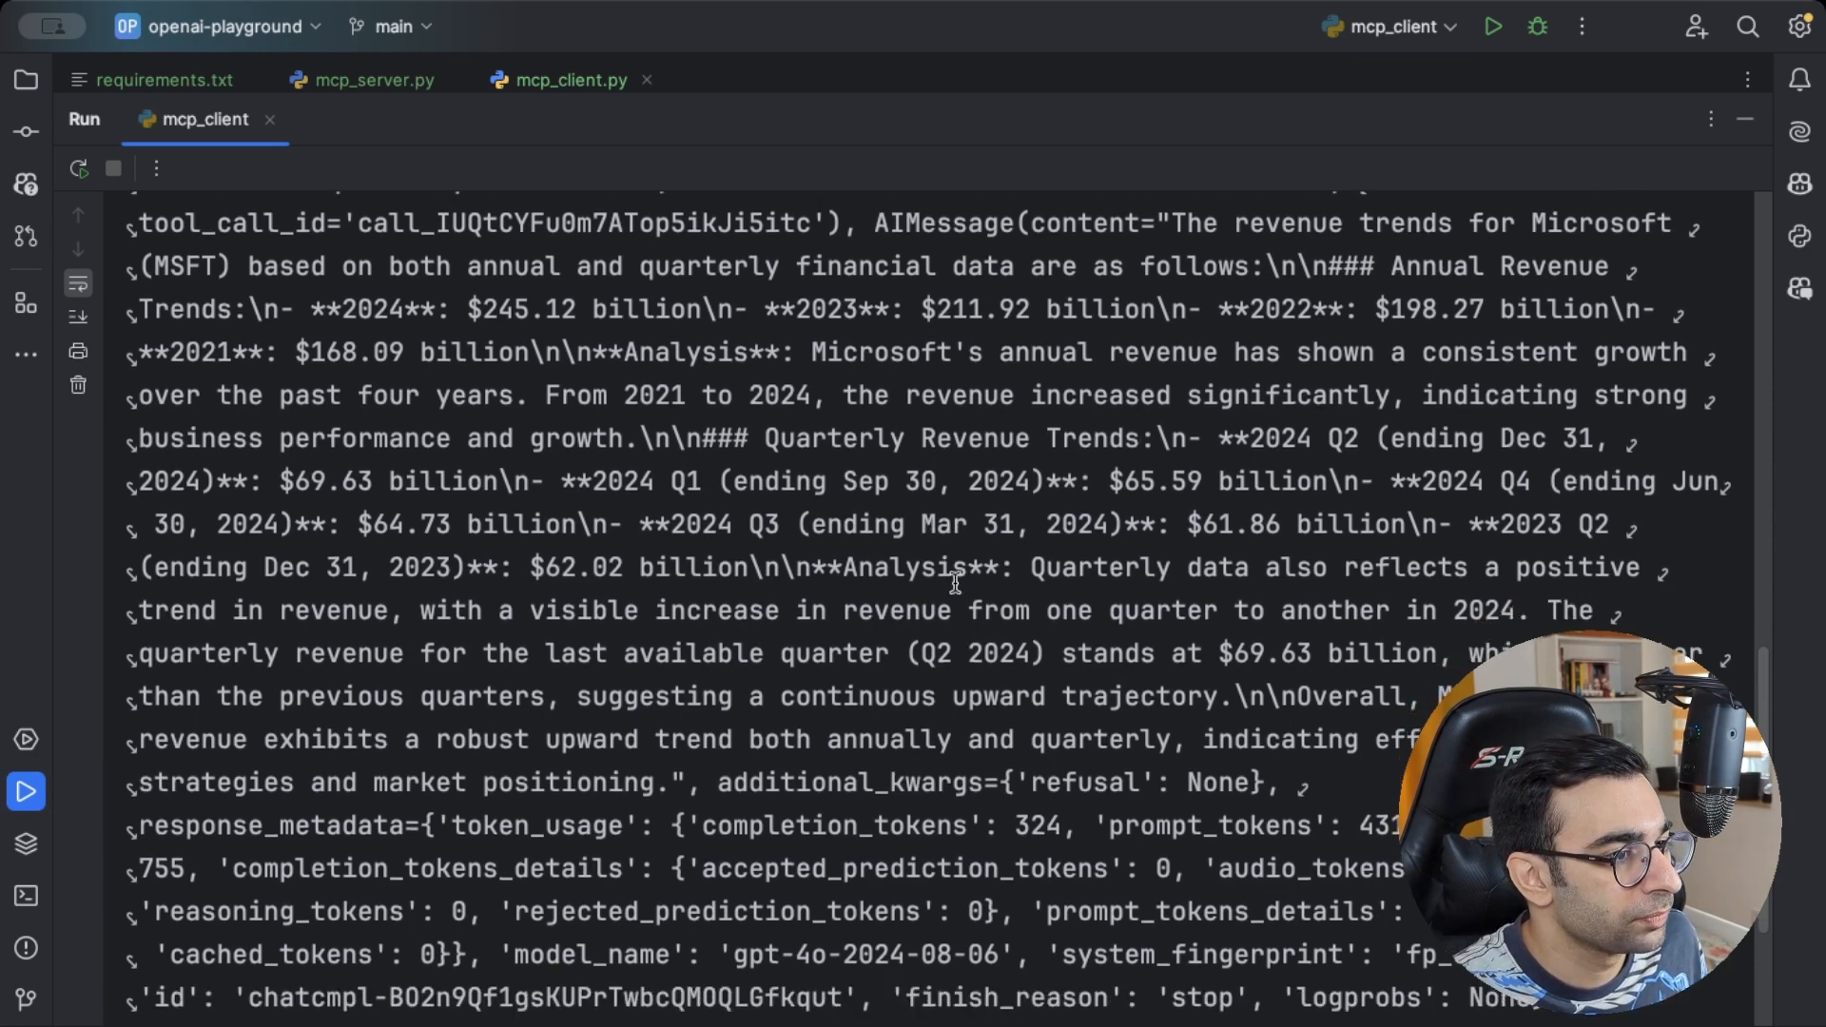
scroll(down, 3)
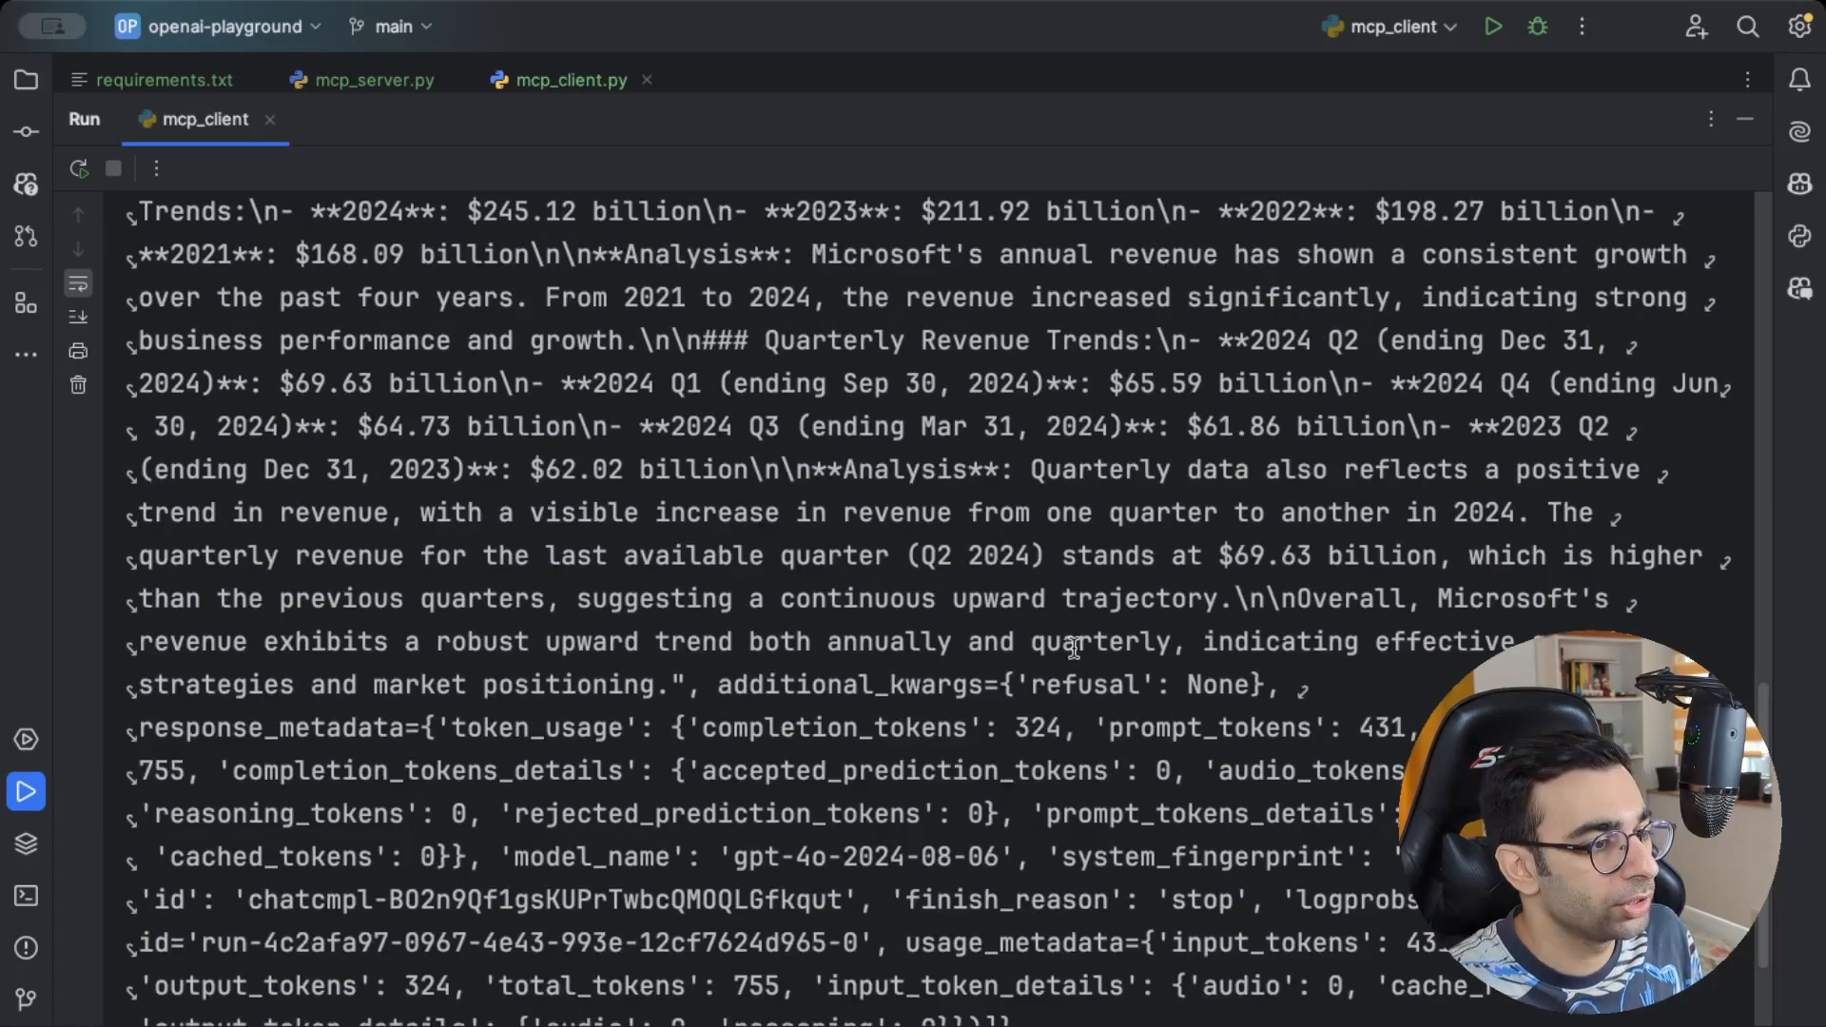
mouse_move(1374, 884)
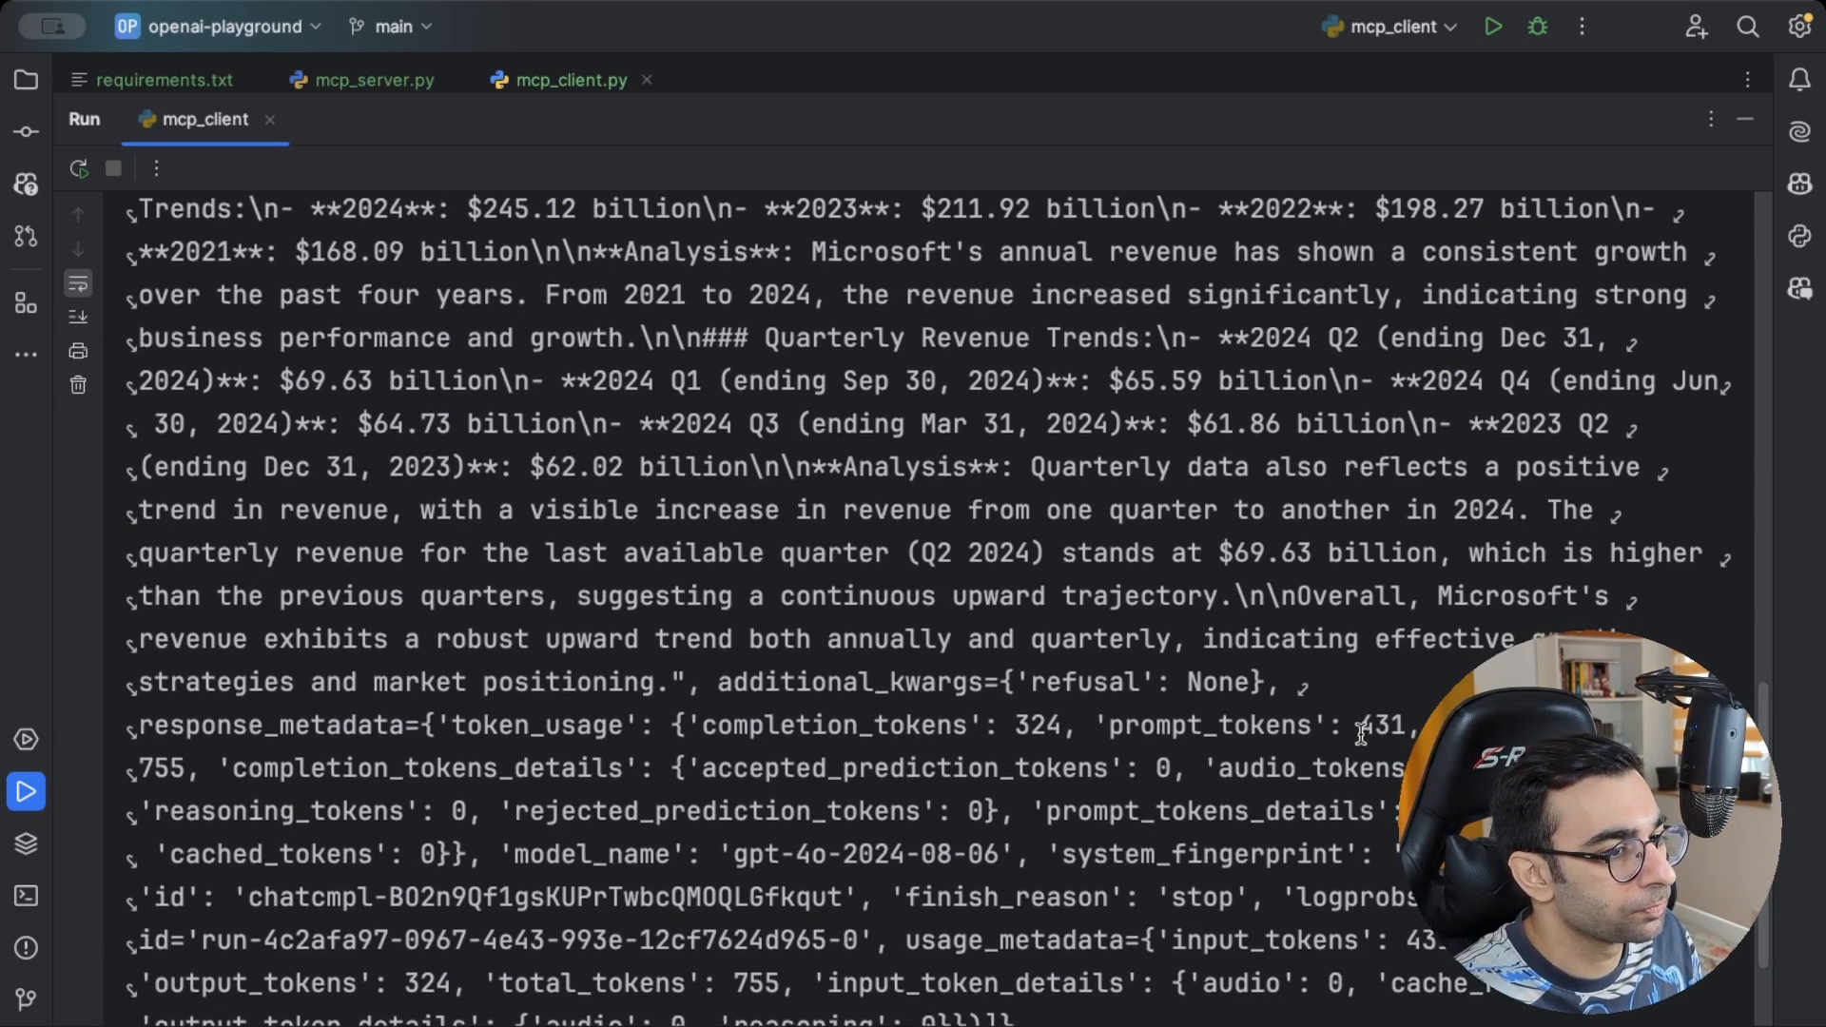
scroll(down, 3)
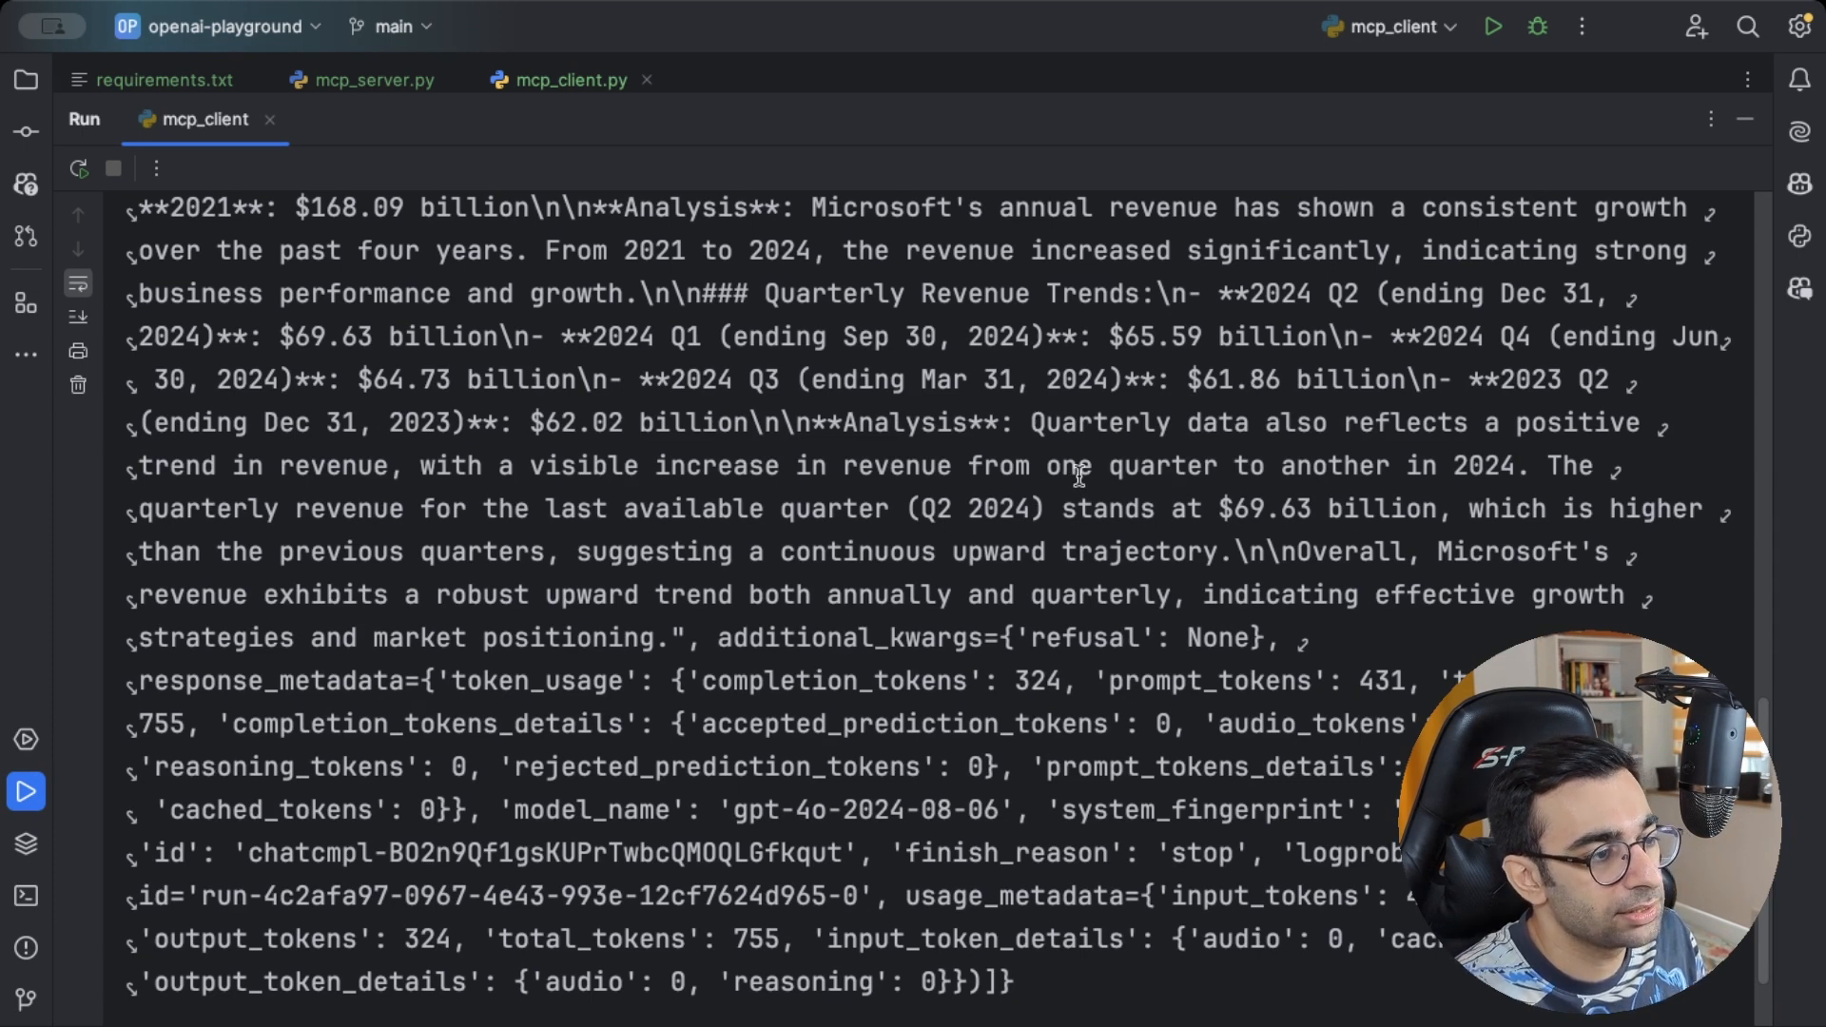
drag(1029, 423, 1548, 422)
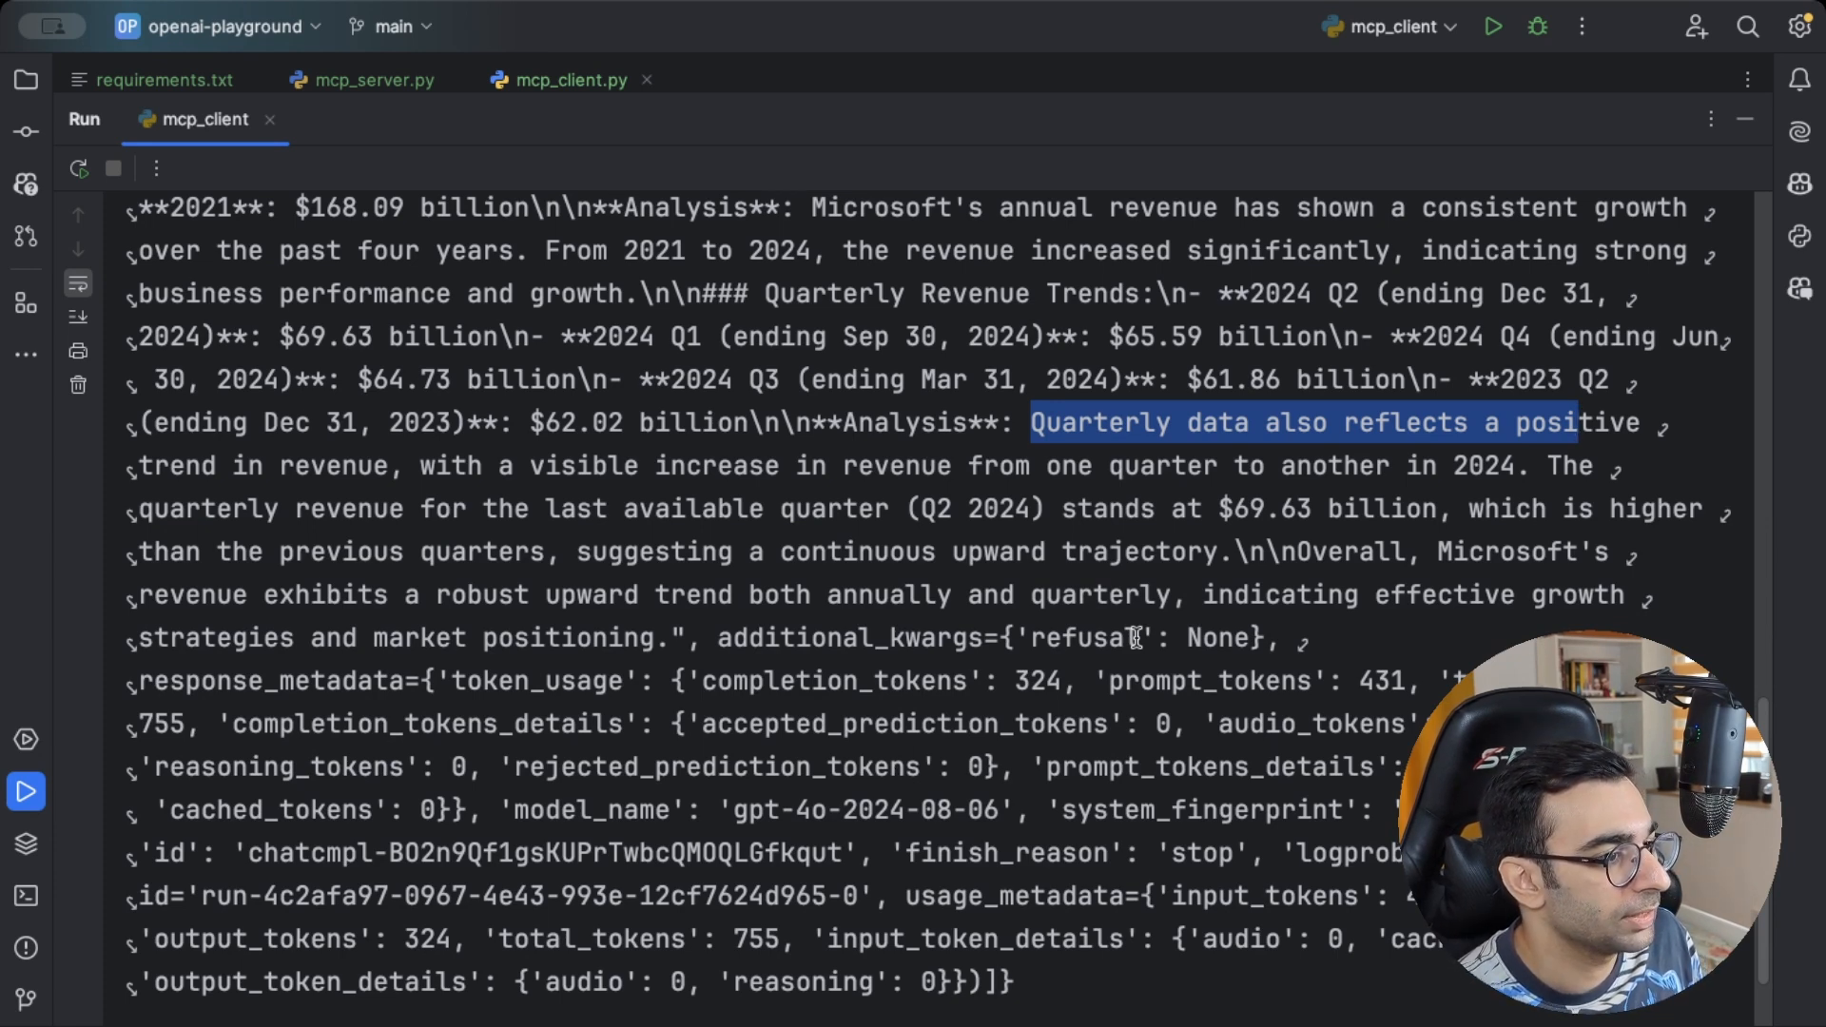
double_click(1482, 467)
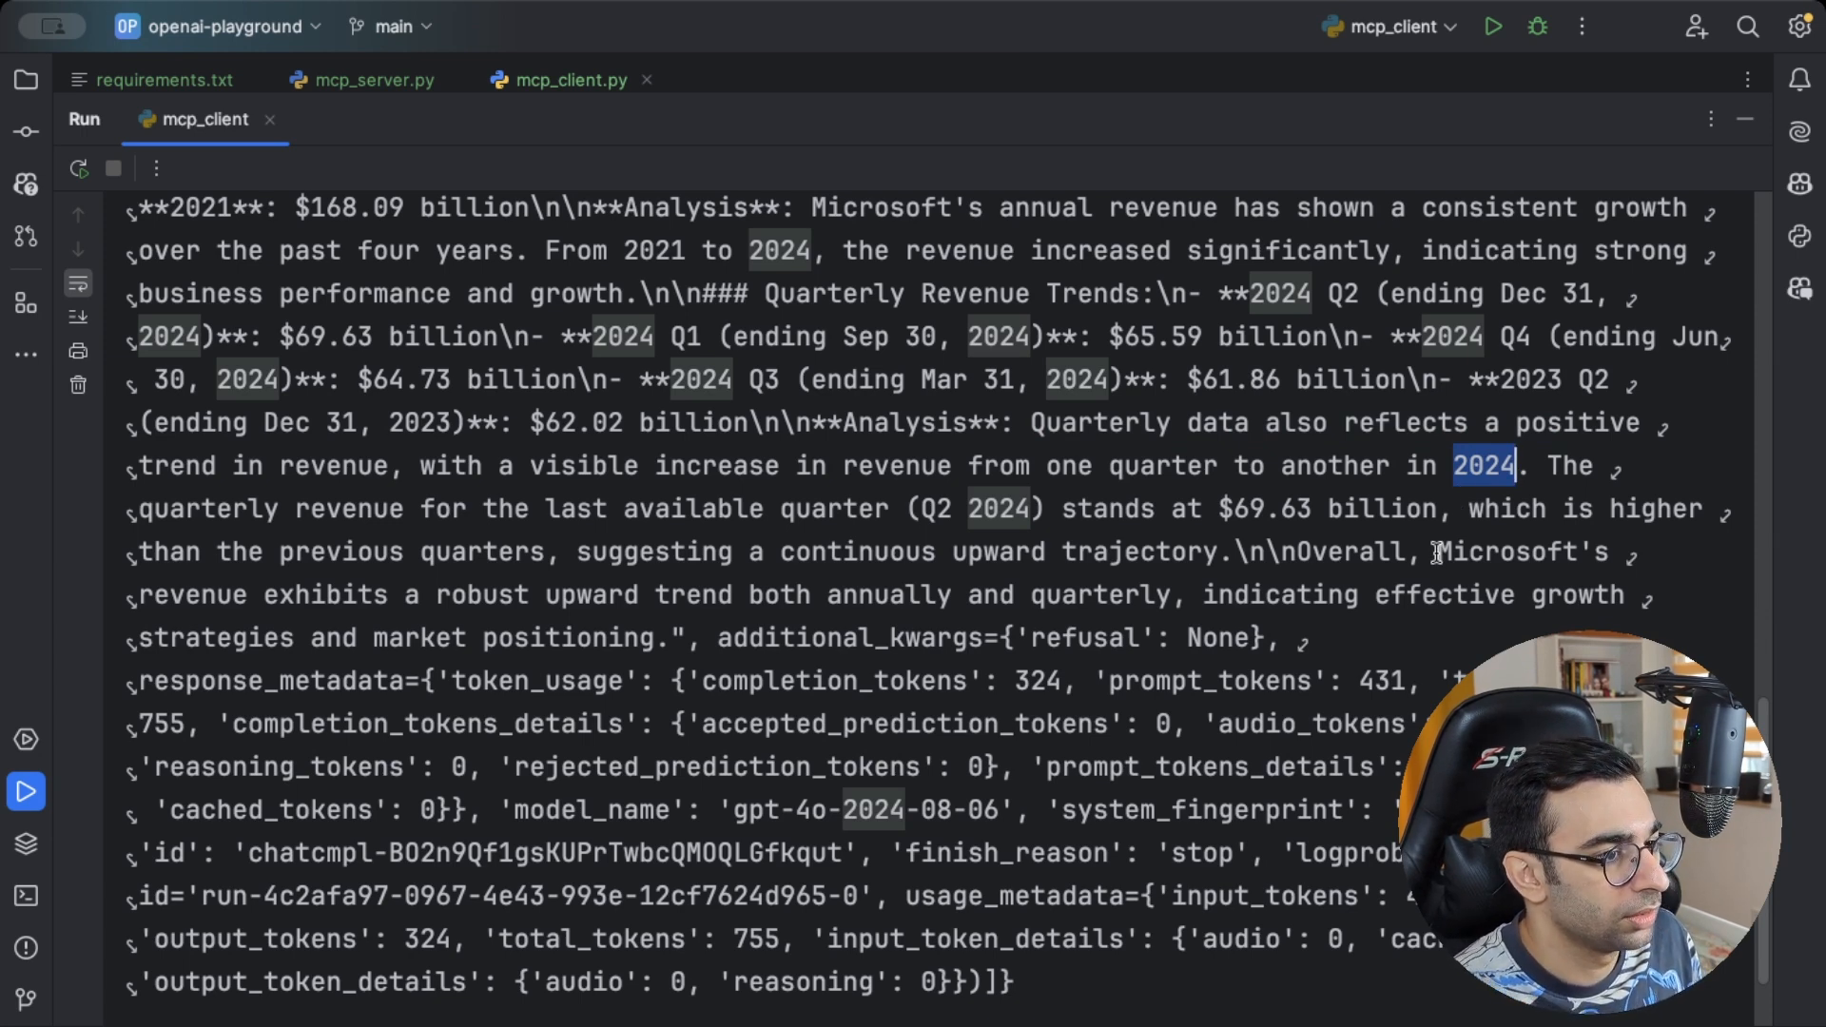
mouse_move(1174, 586)
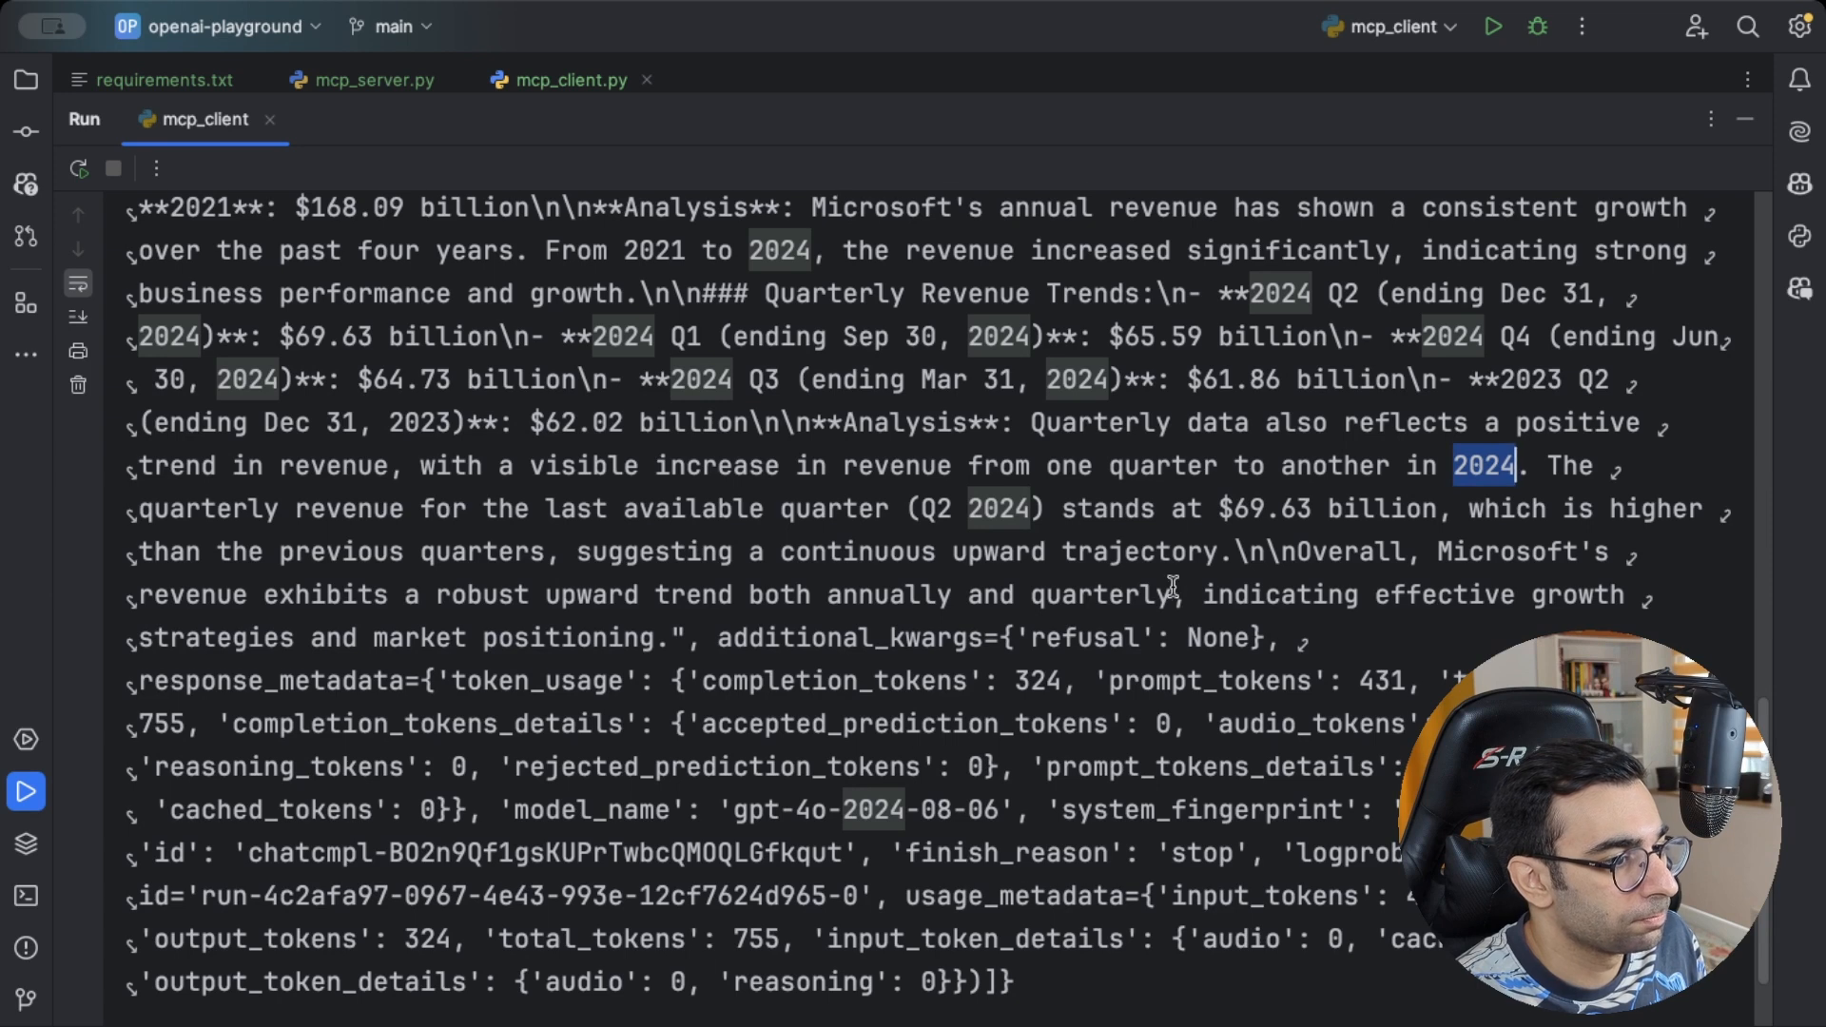
scroll(down, 3)
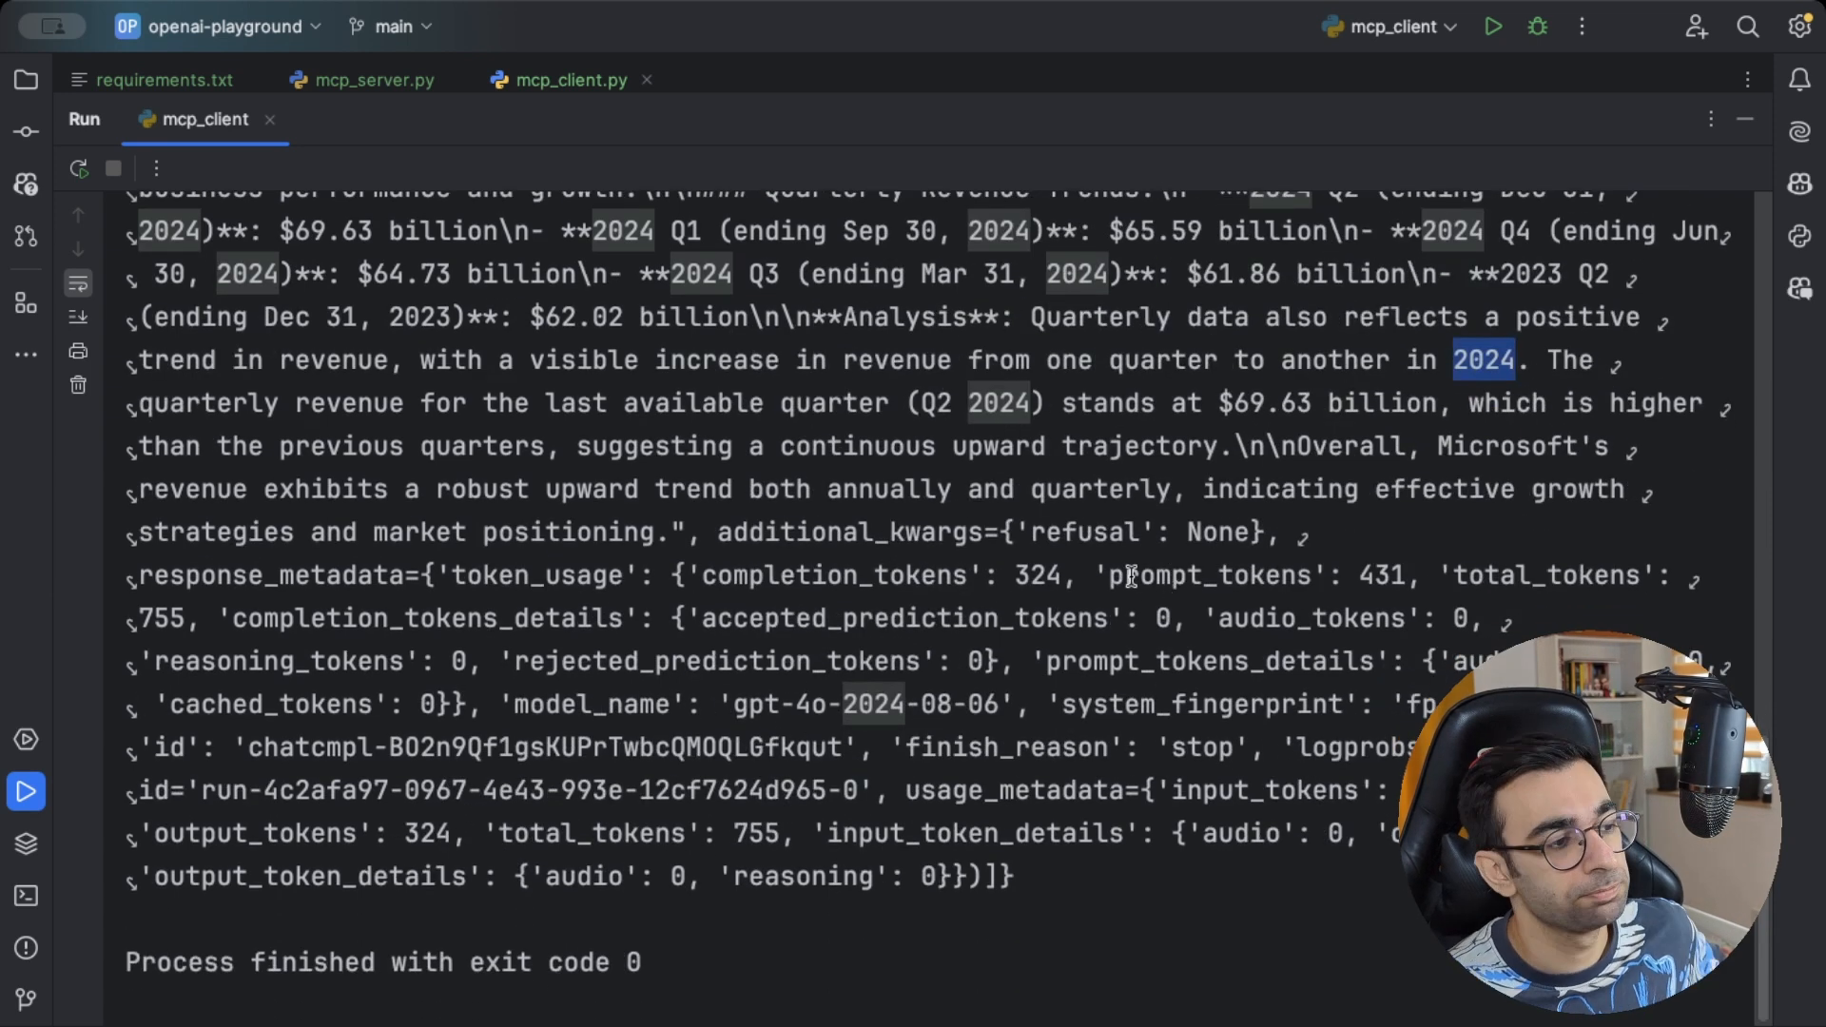